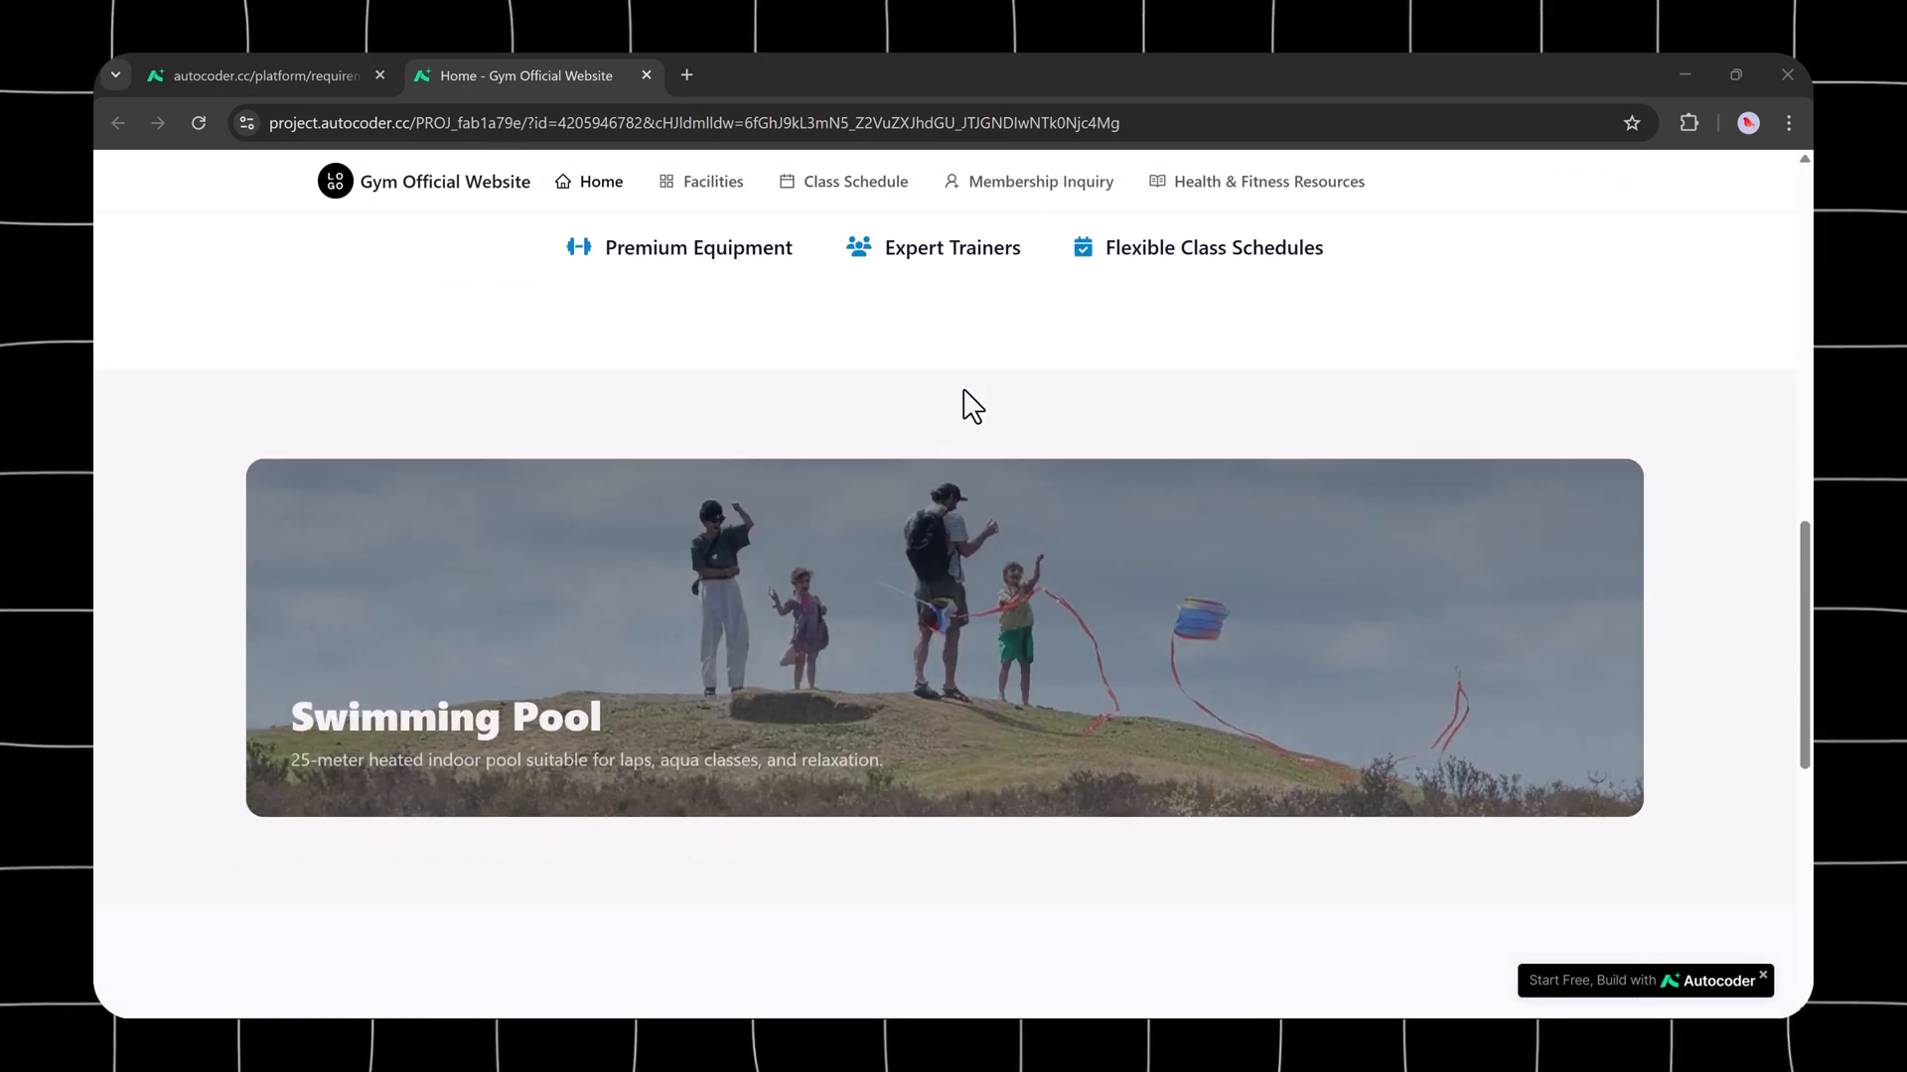
Step: Scroll the gym site's Home page, then browse the Facilities page
{"action": "scroll", "scroll_direction": "down", "scroll_amount": 3}
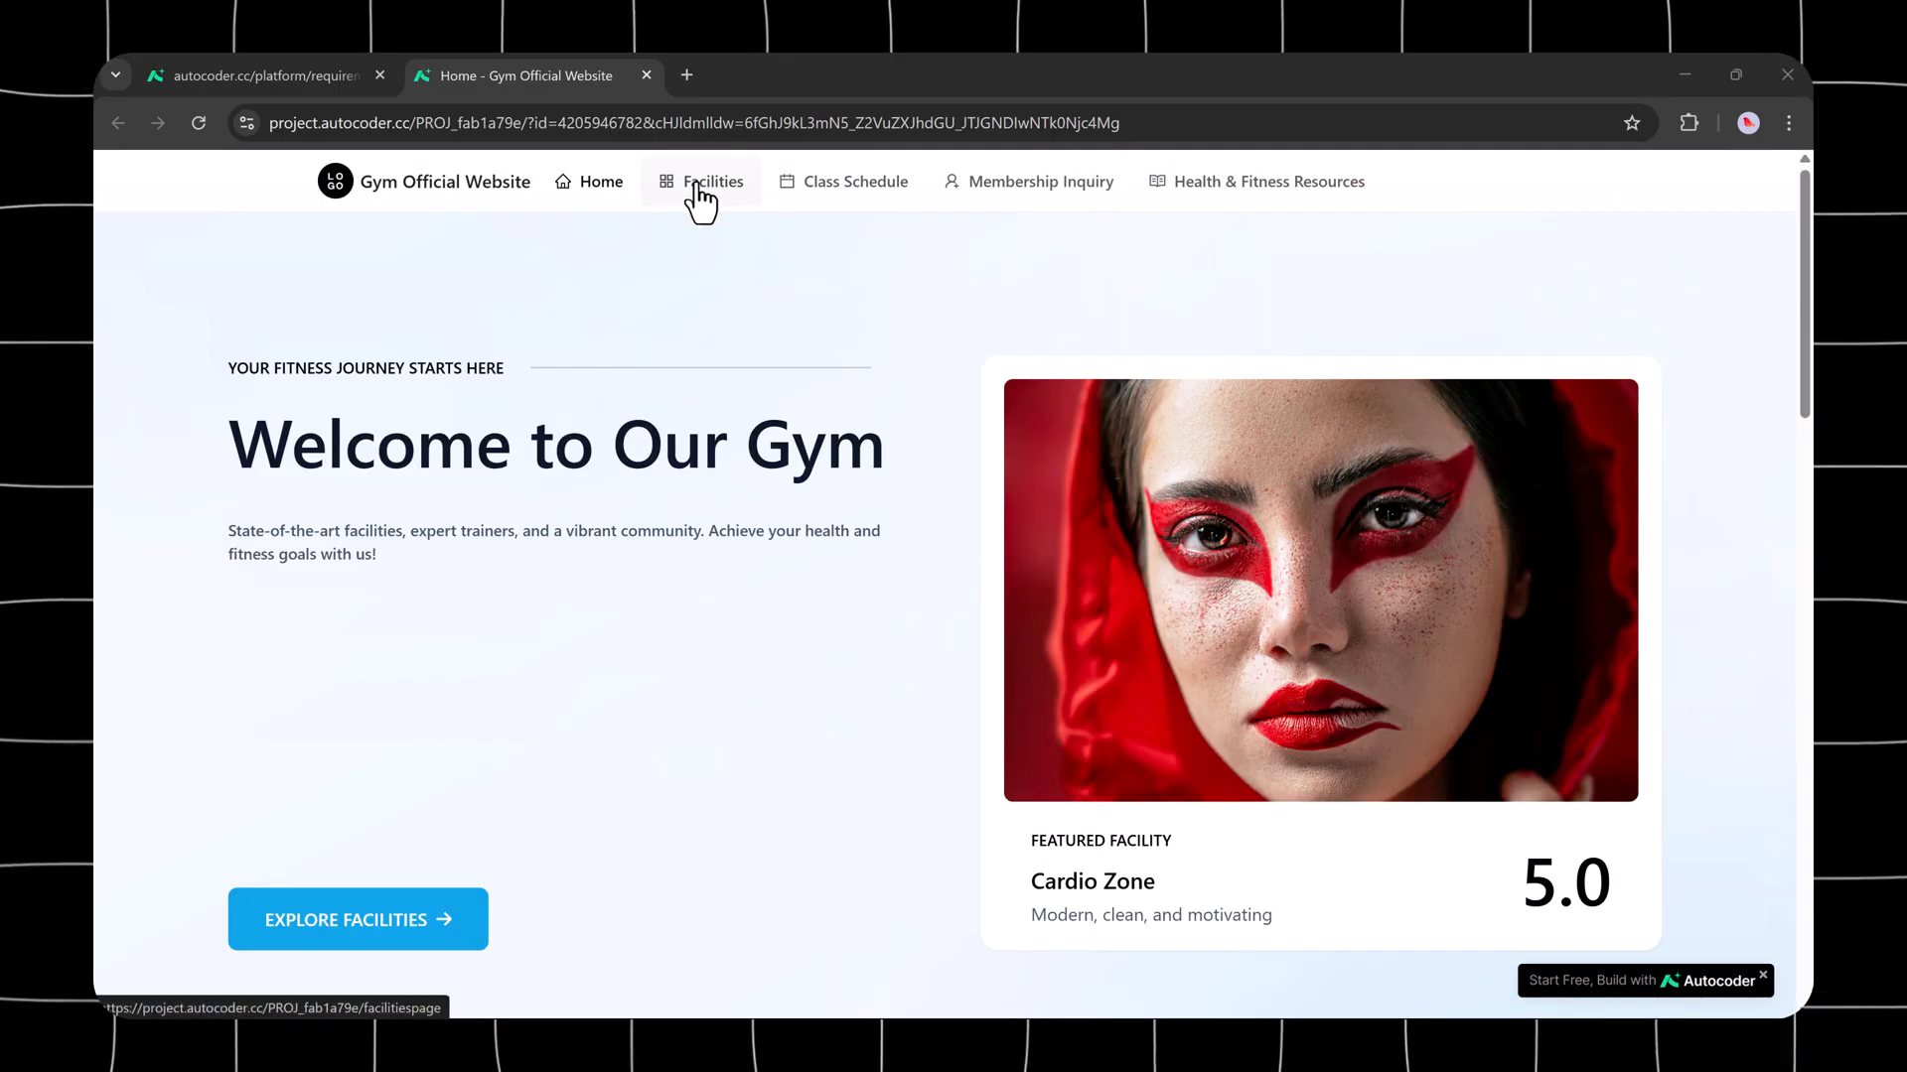
{"action": "left_click", "coordinate": [713, 180]}
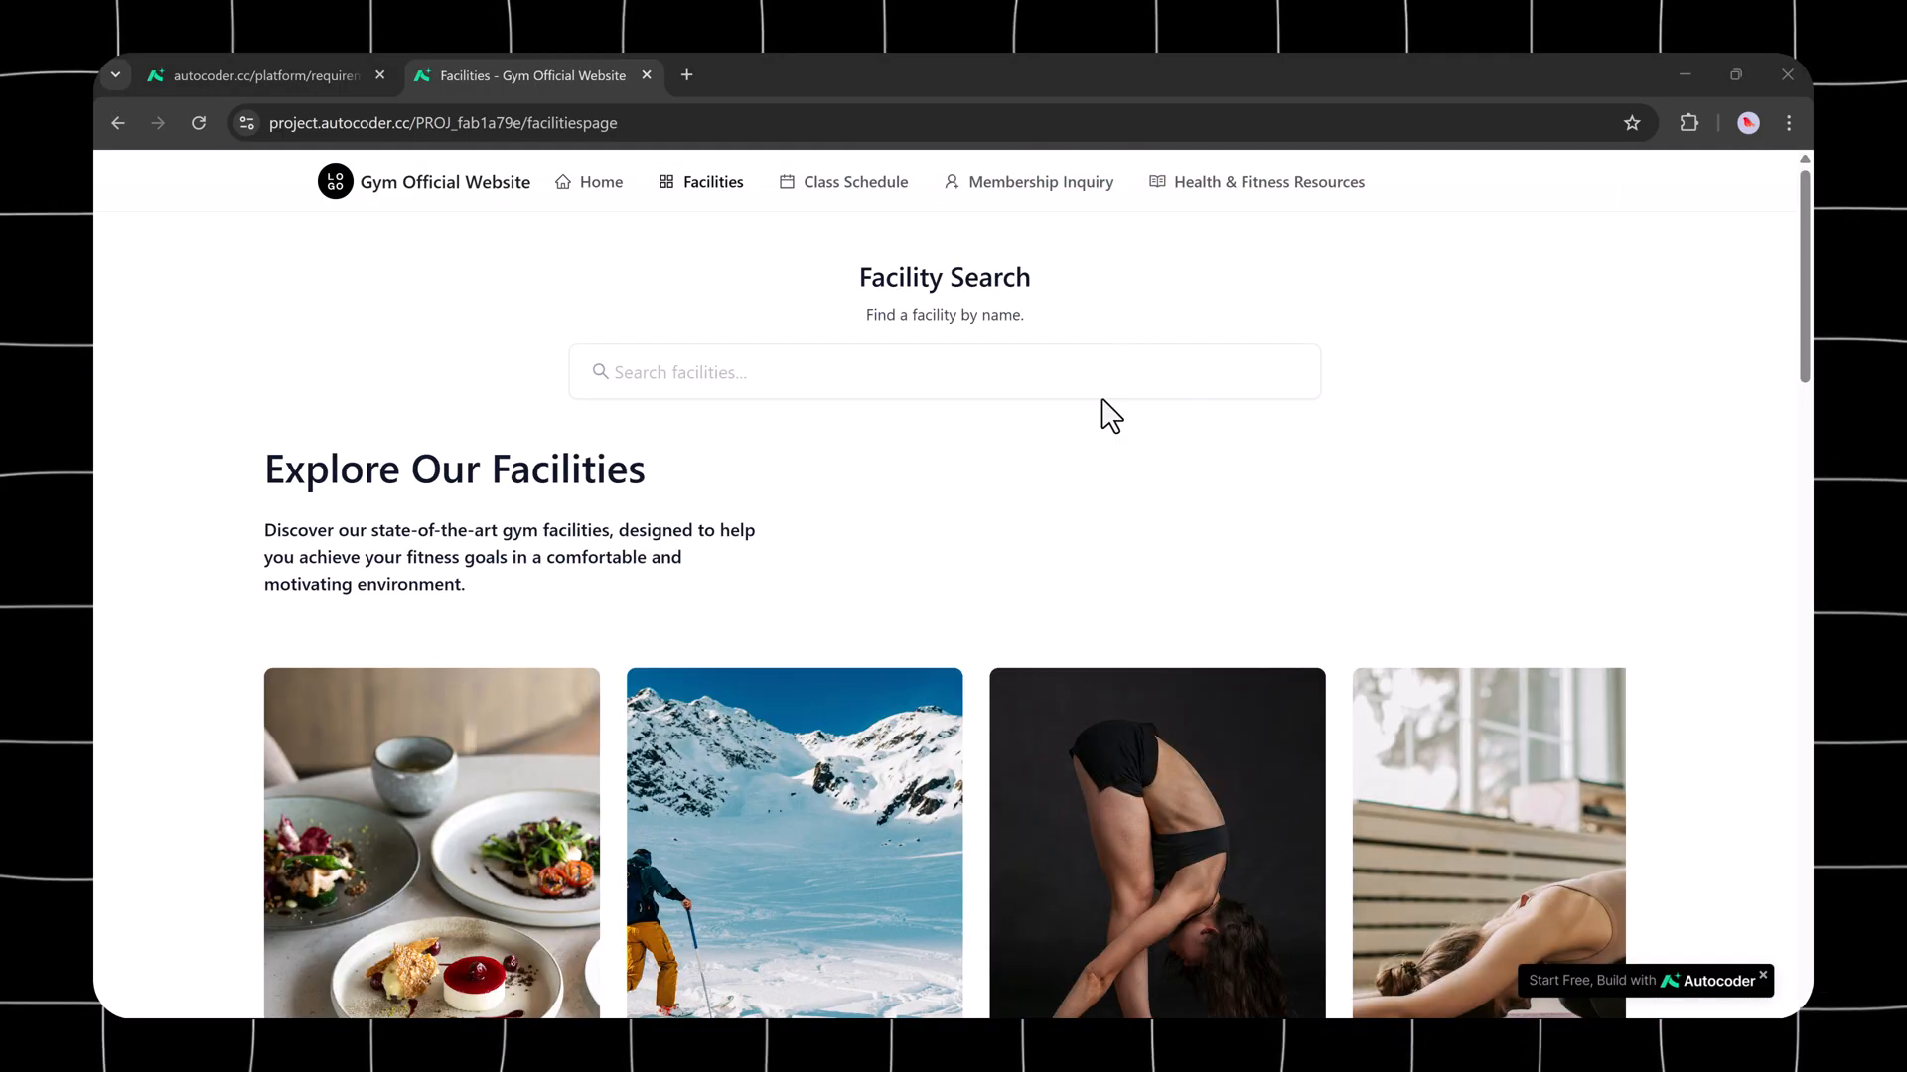
{"action": "scroll", "scroll_direction": "down", "scroll_amount": 3}
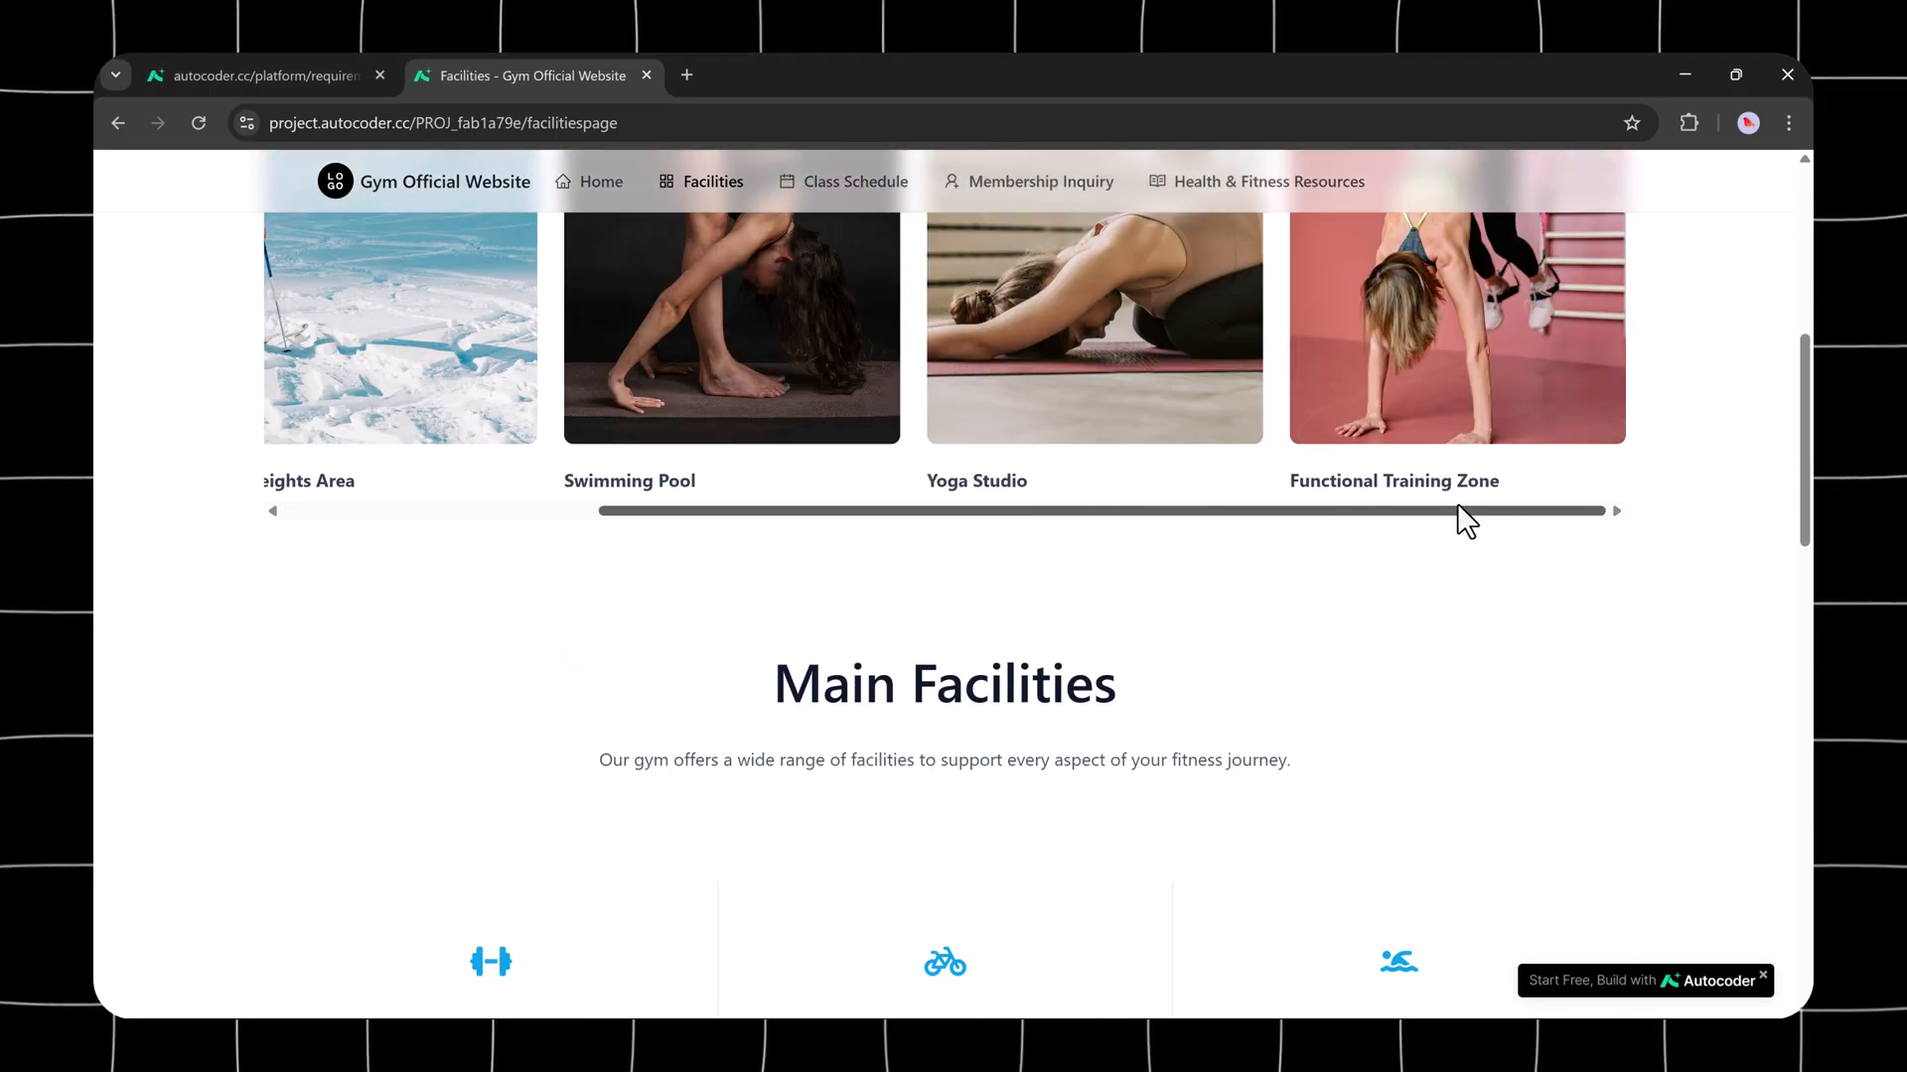
{"action": "scroll", "scroll_direction": "down", "scroll_amount": 3}
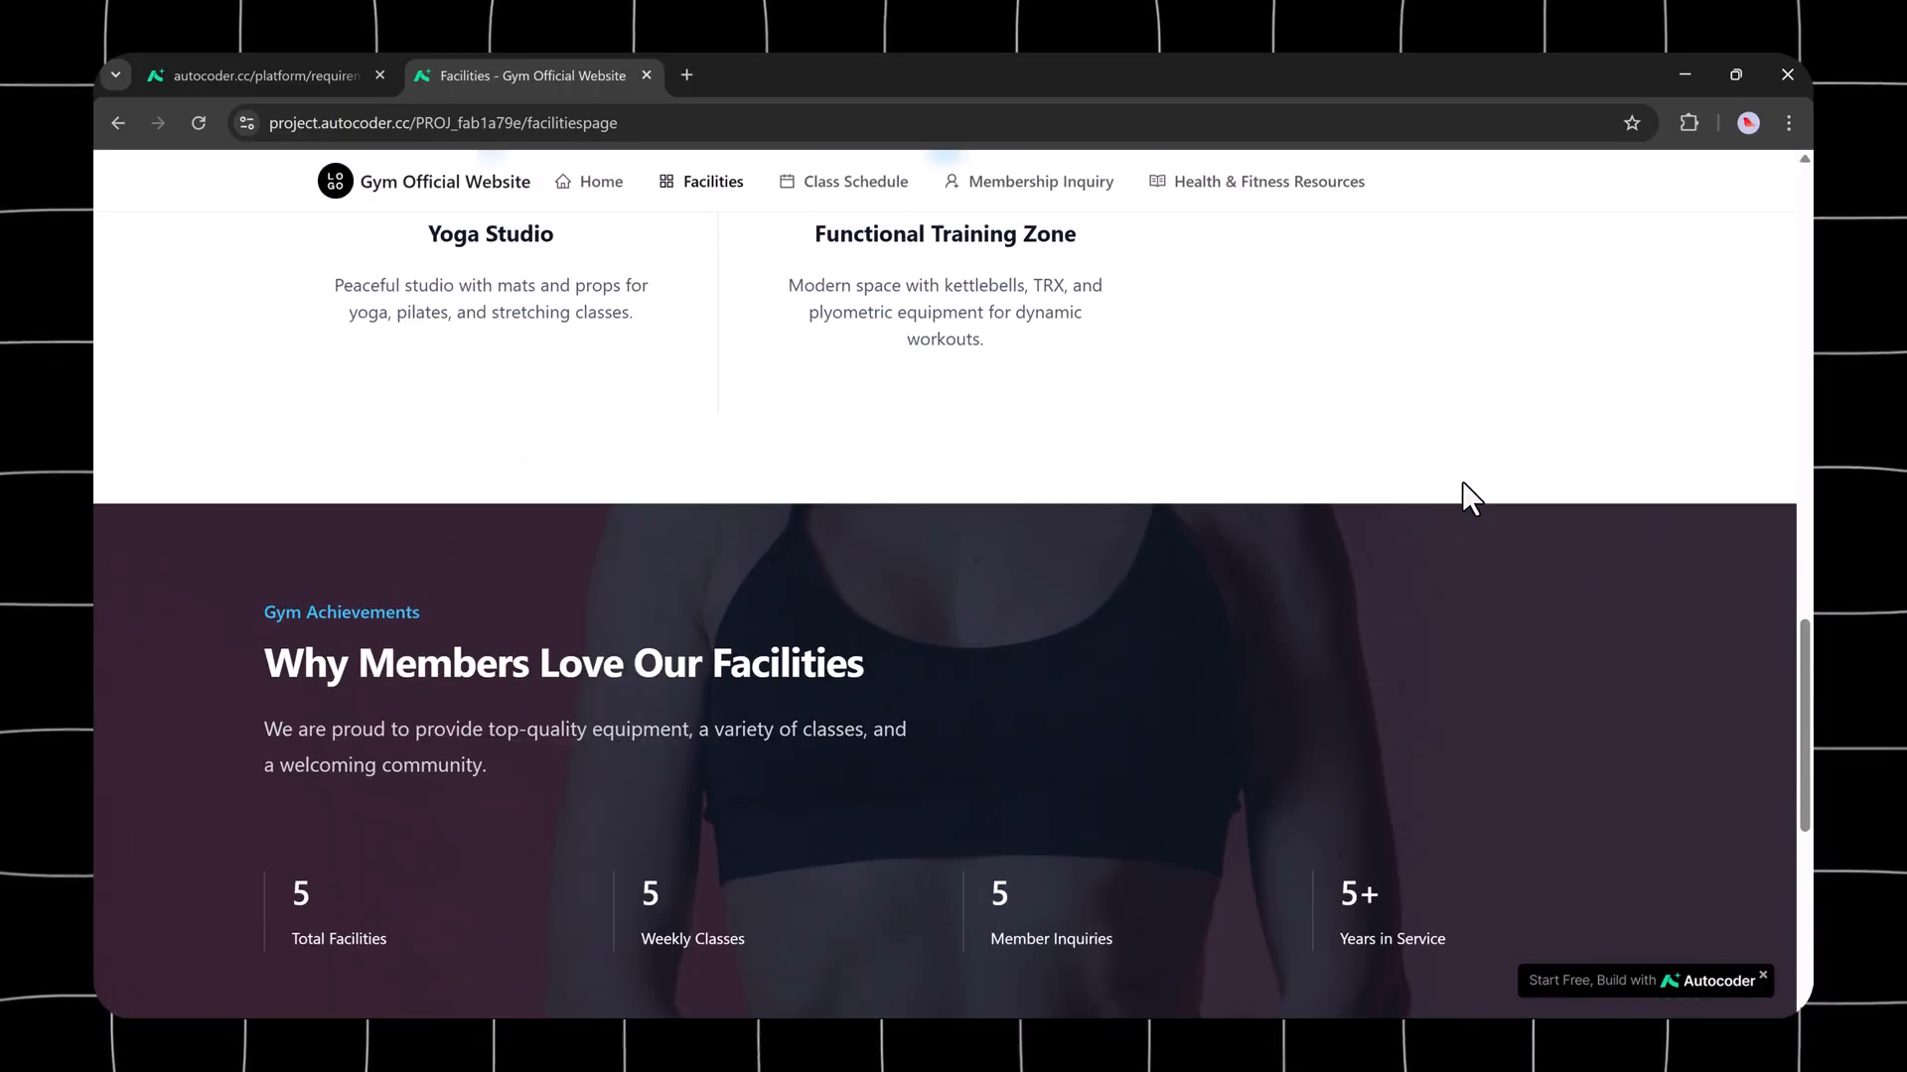
Step: Browse the Class Schedule timetable, then return to AutoCoder's start page
{"action": "left_click", "coordinate": [855, 181]}
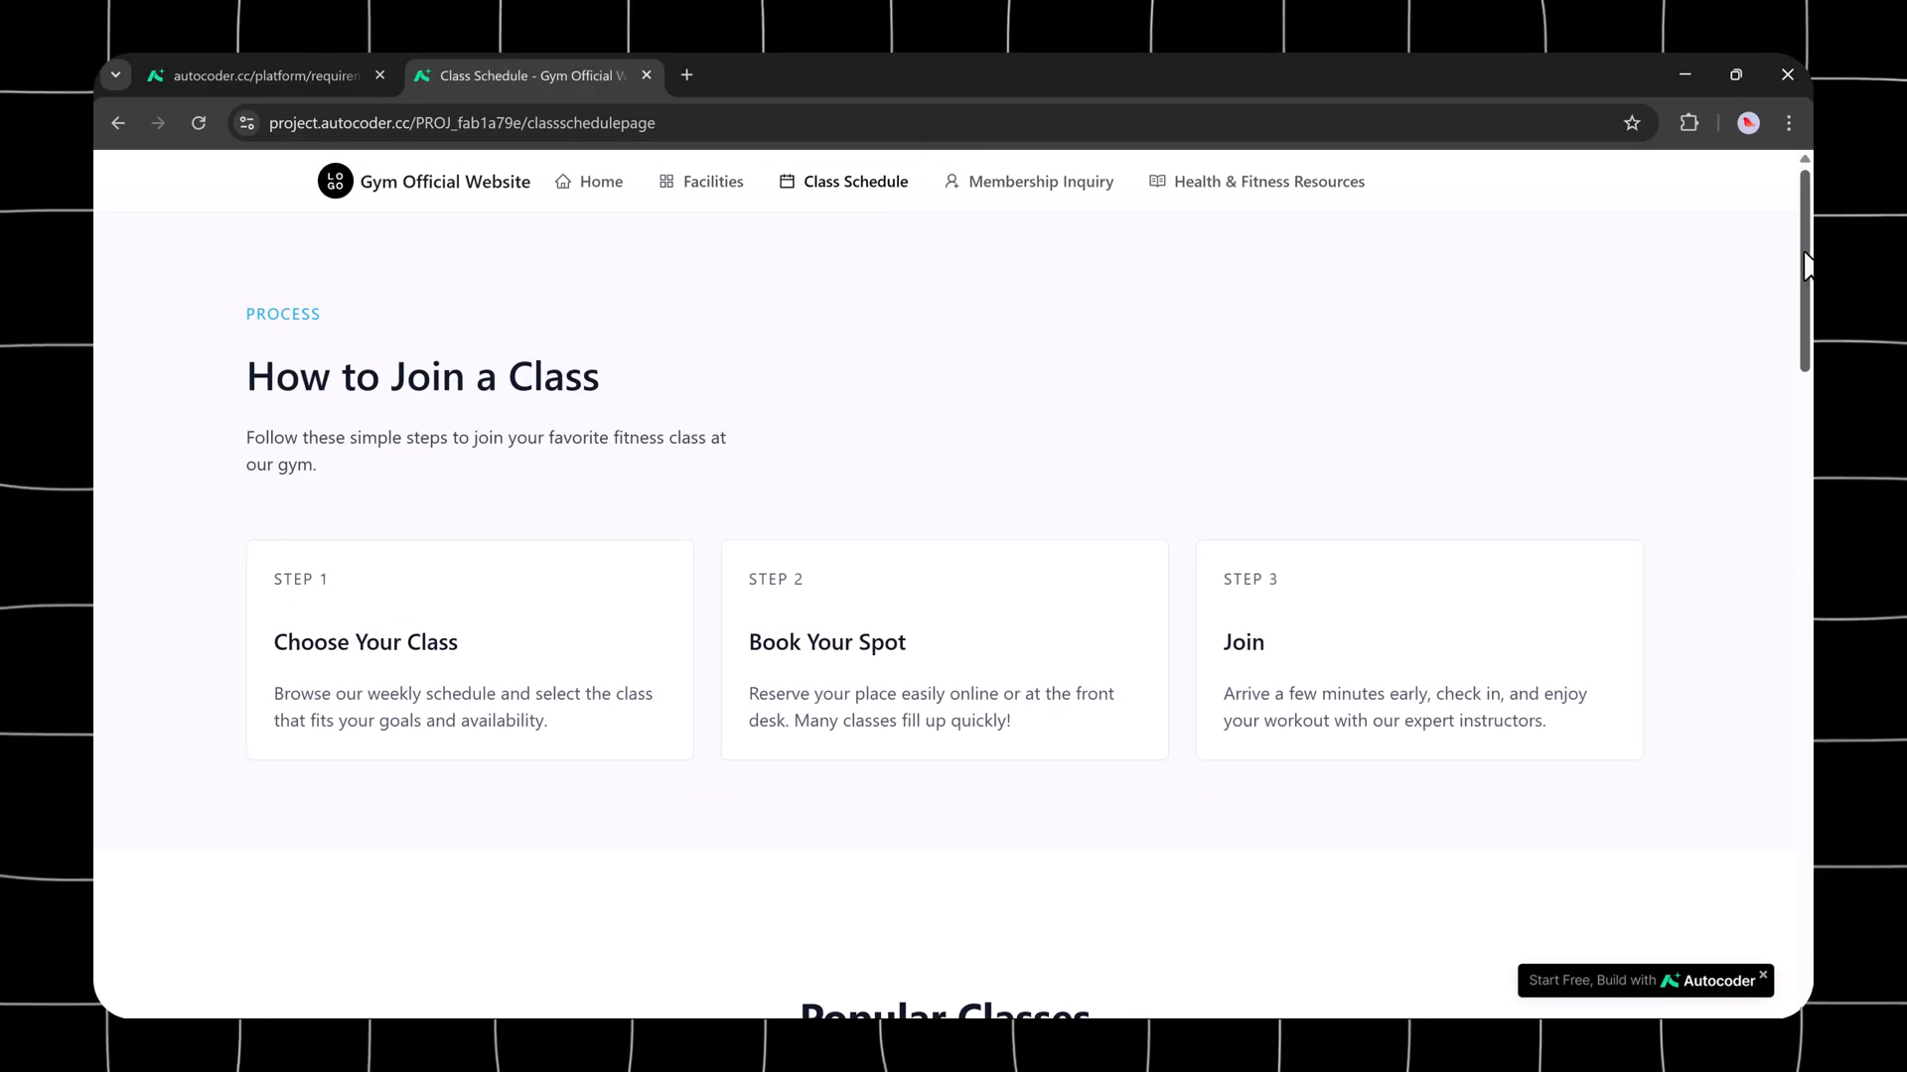
{"action": "scroll", "scroll_direction": "down", "scroll_amount": 3}
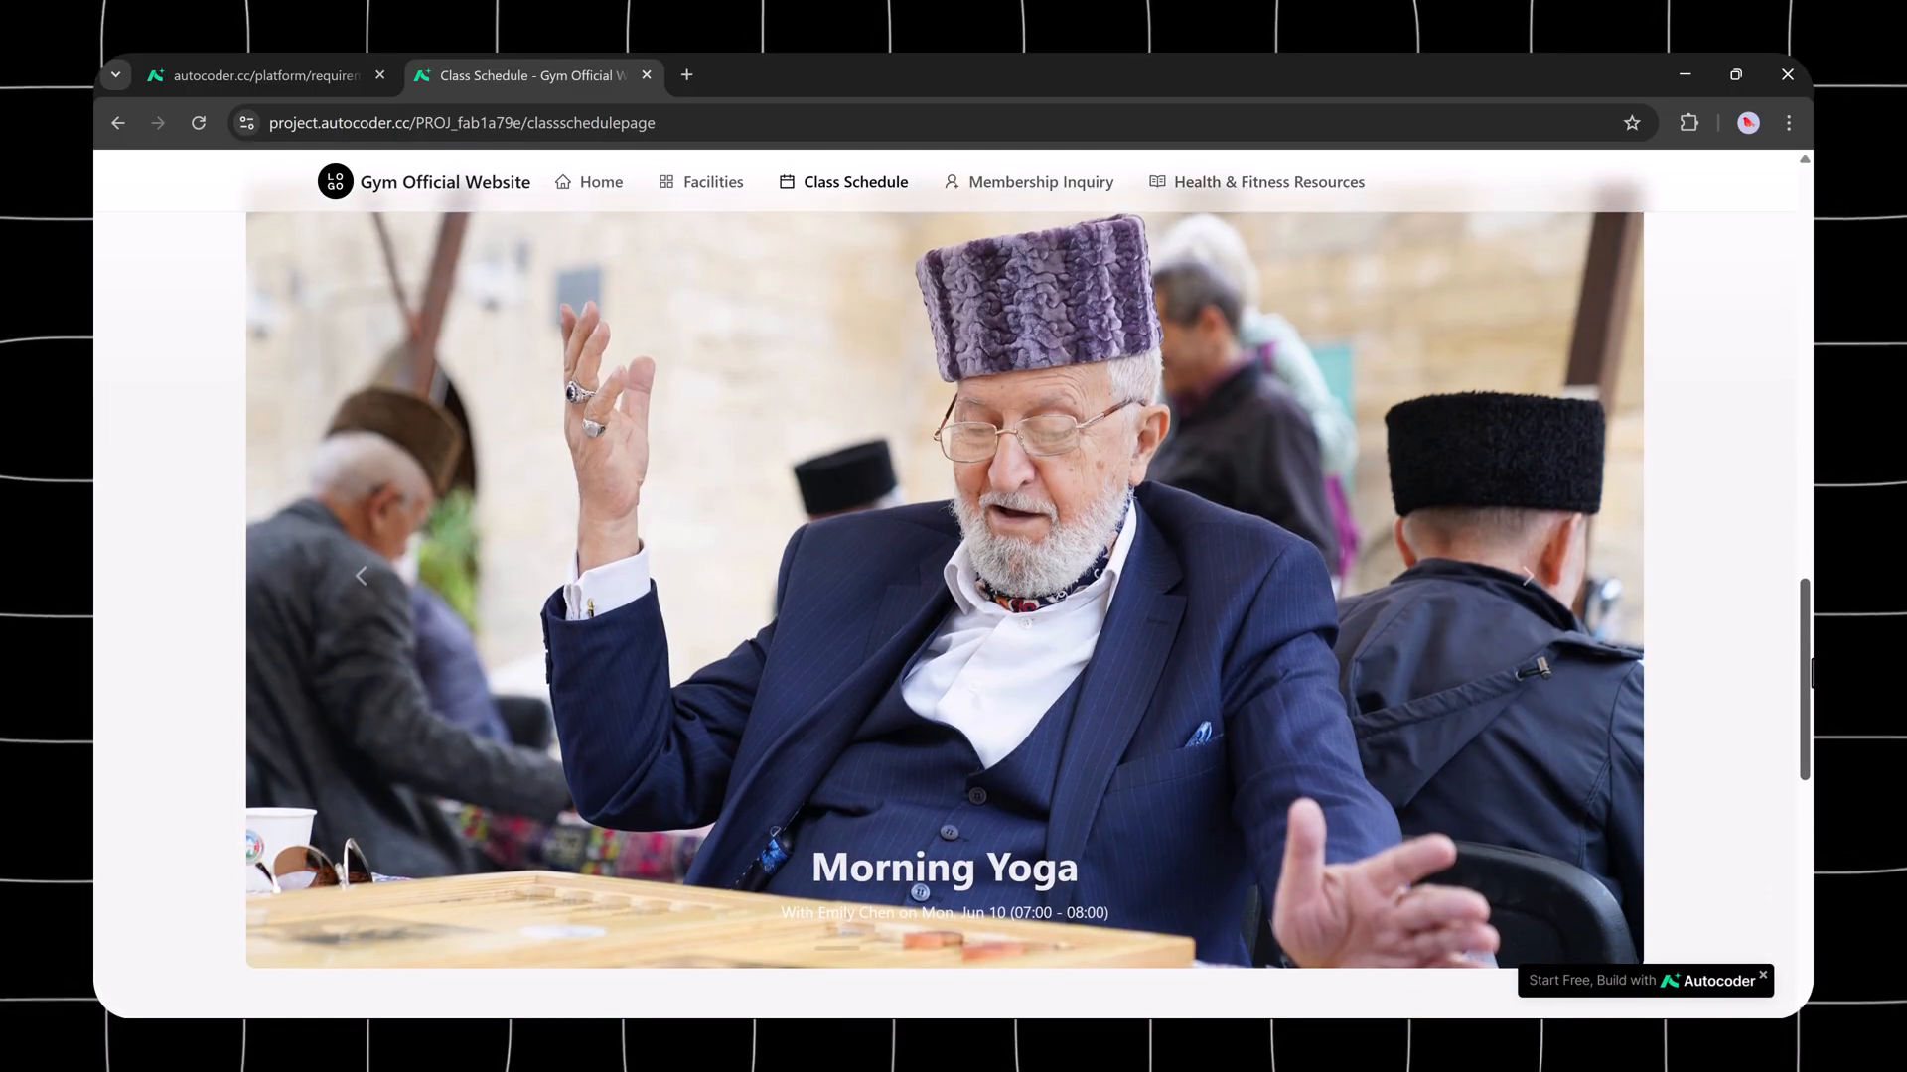
{"action": "scroll", "scroll_direction": "down", "scroll_amount": 3}
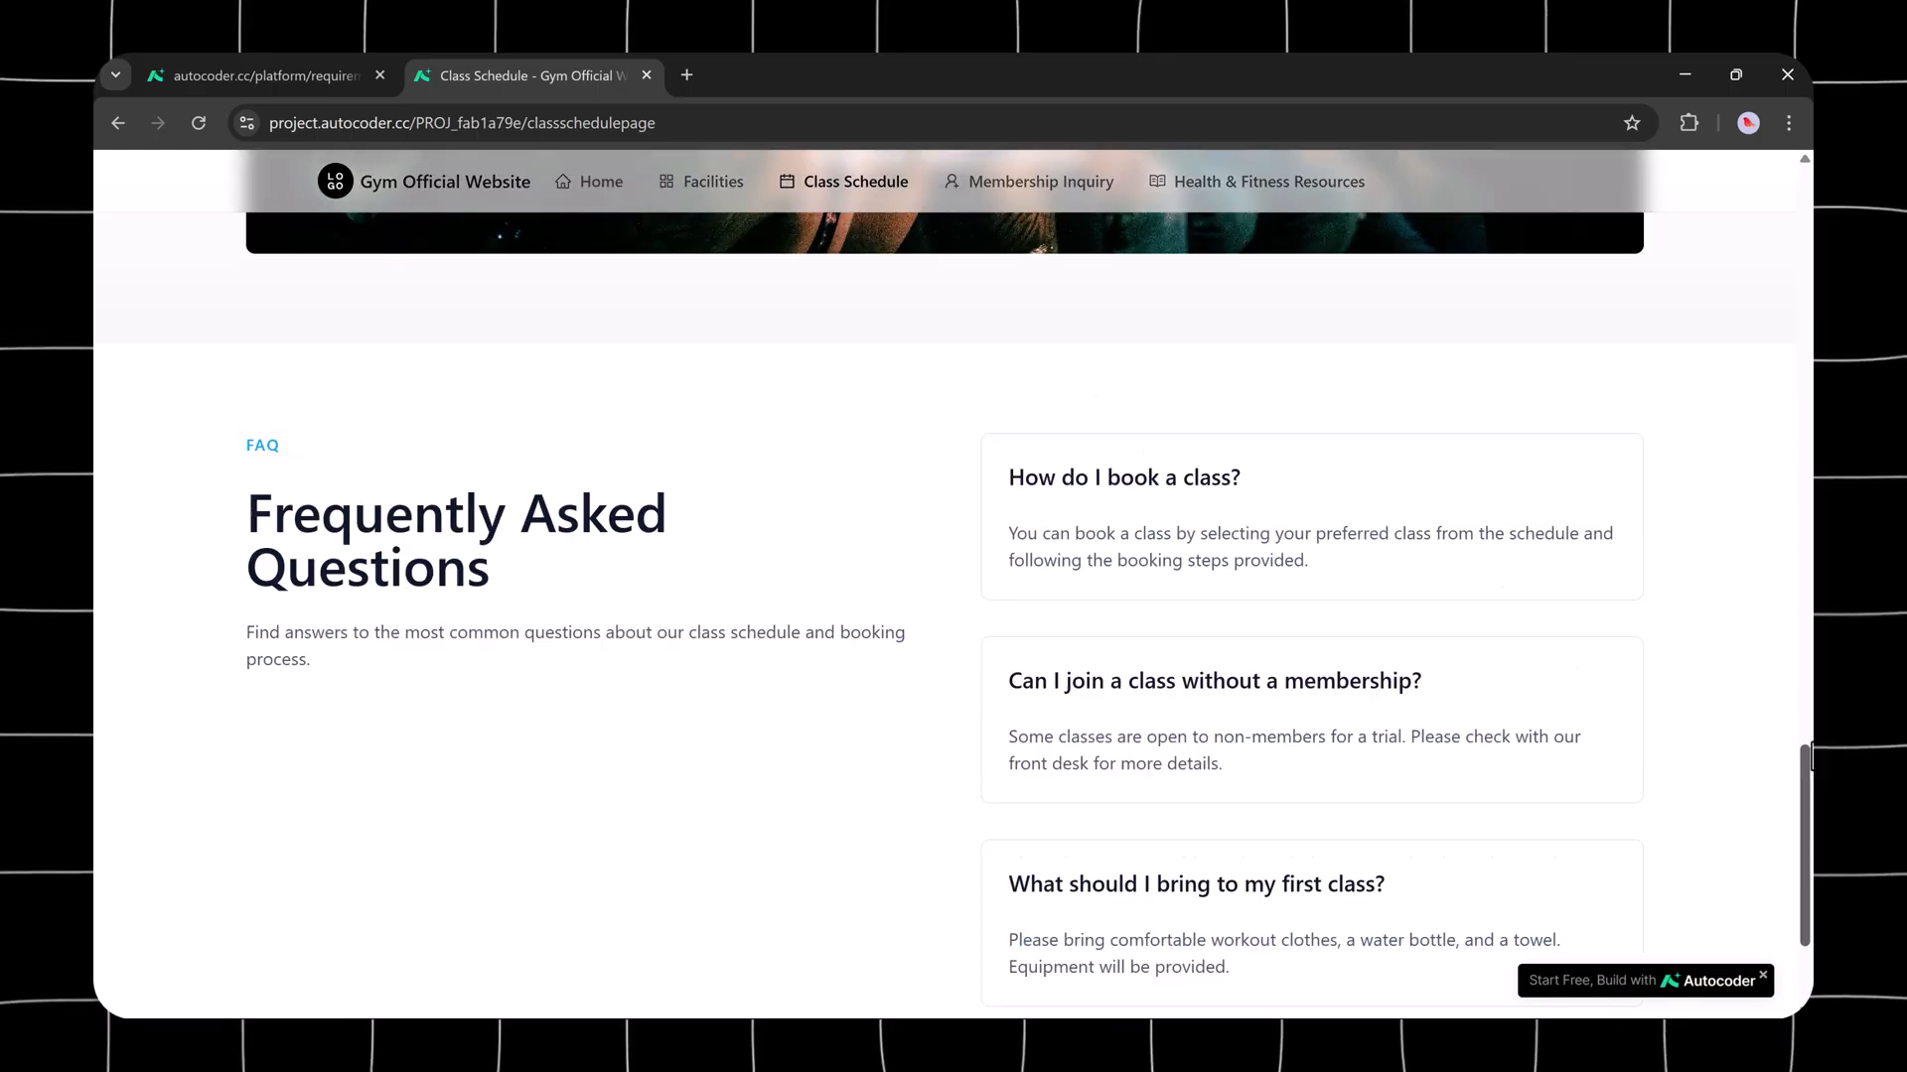
{"action": "scroll", "scroll_direction": "up", "scroll_amount": 3}
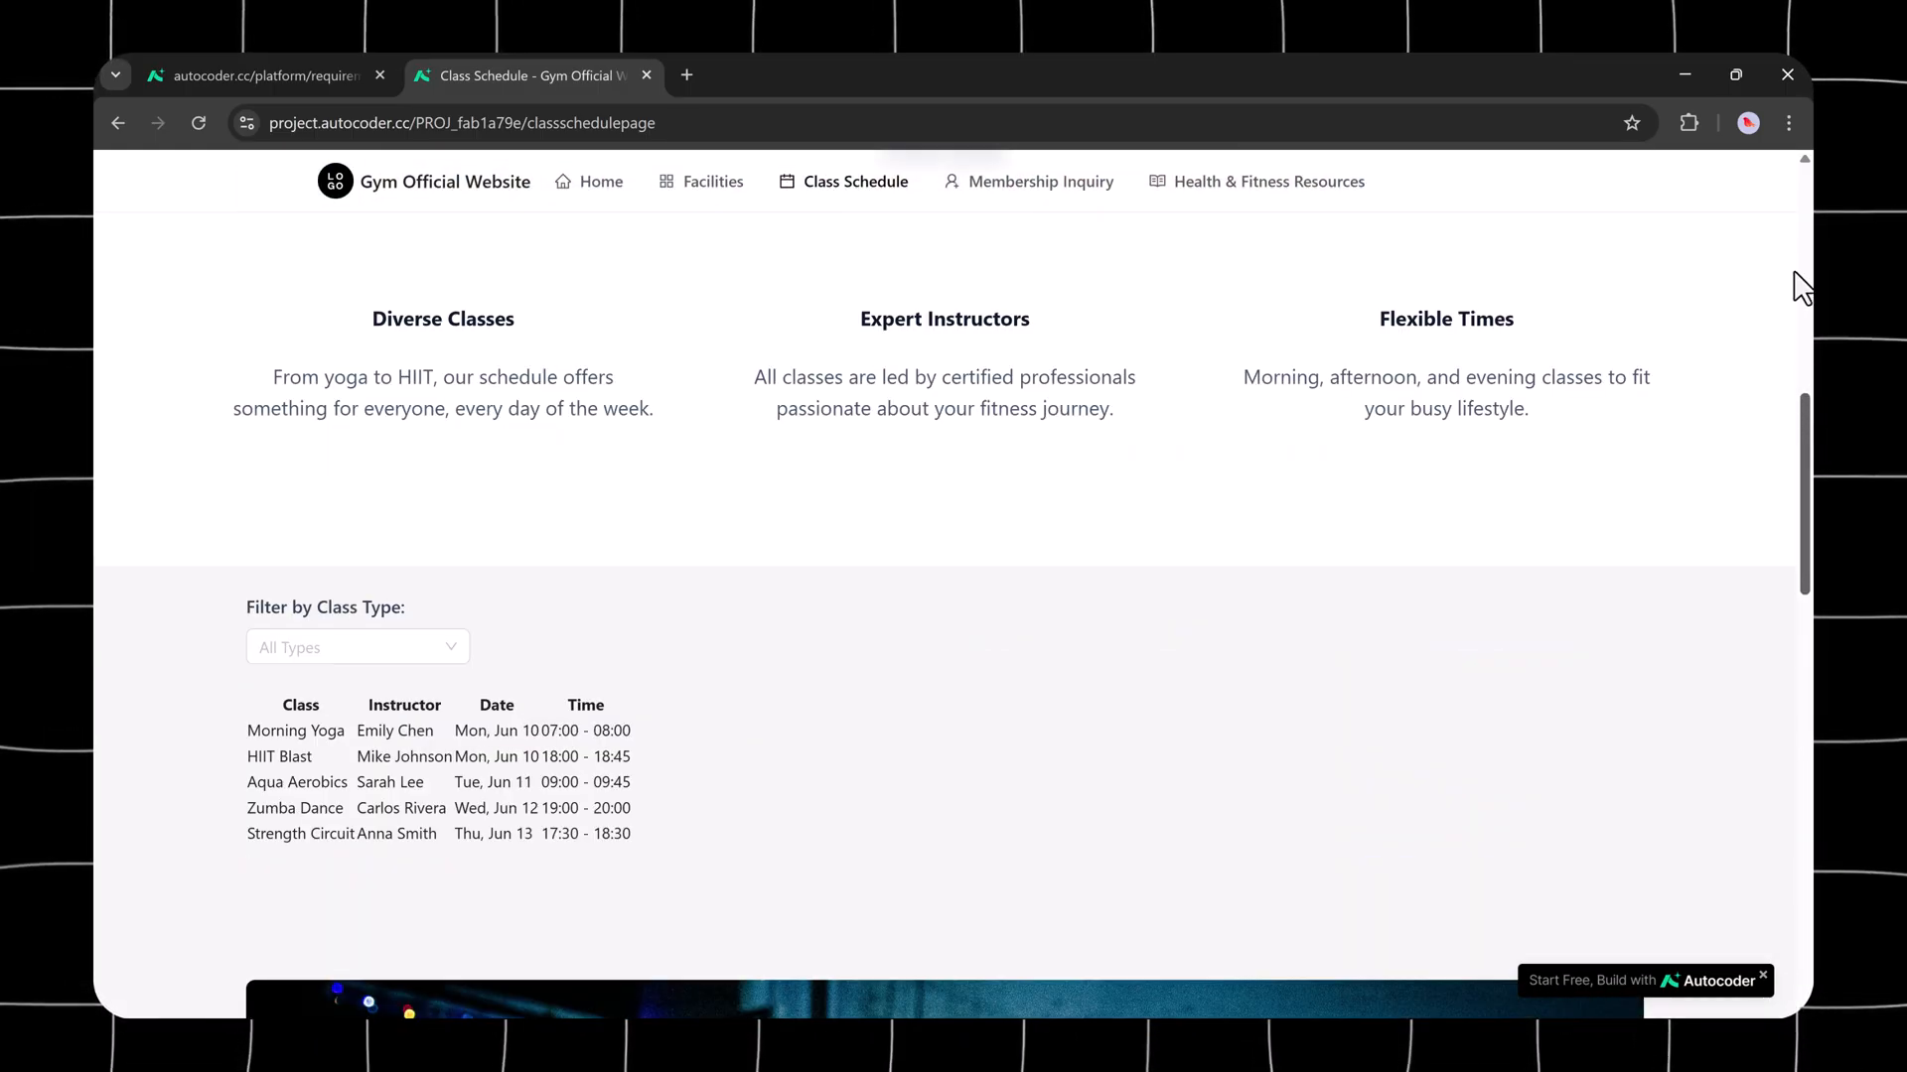
{"action": "left_click", "coordinate": [255, 76]}
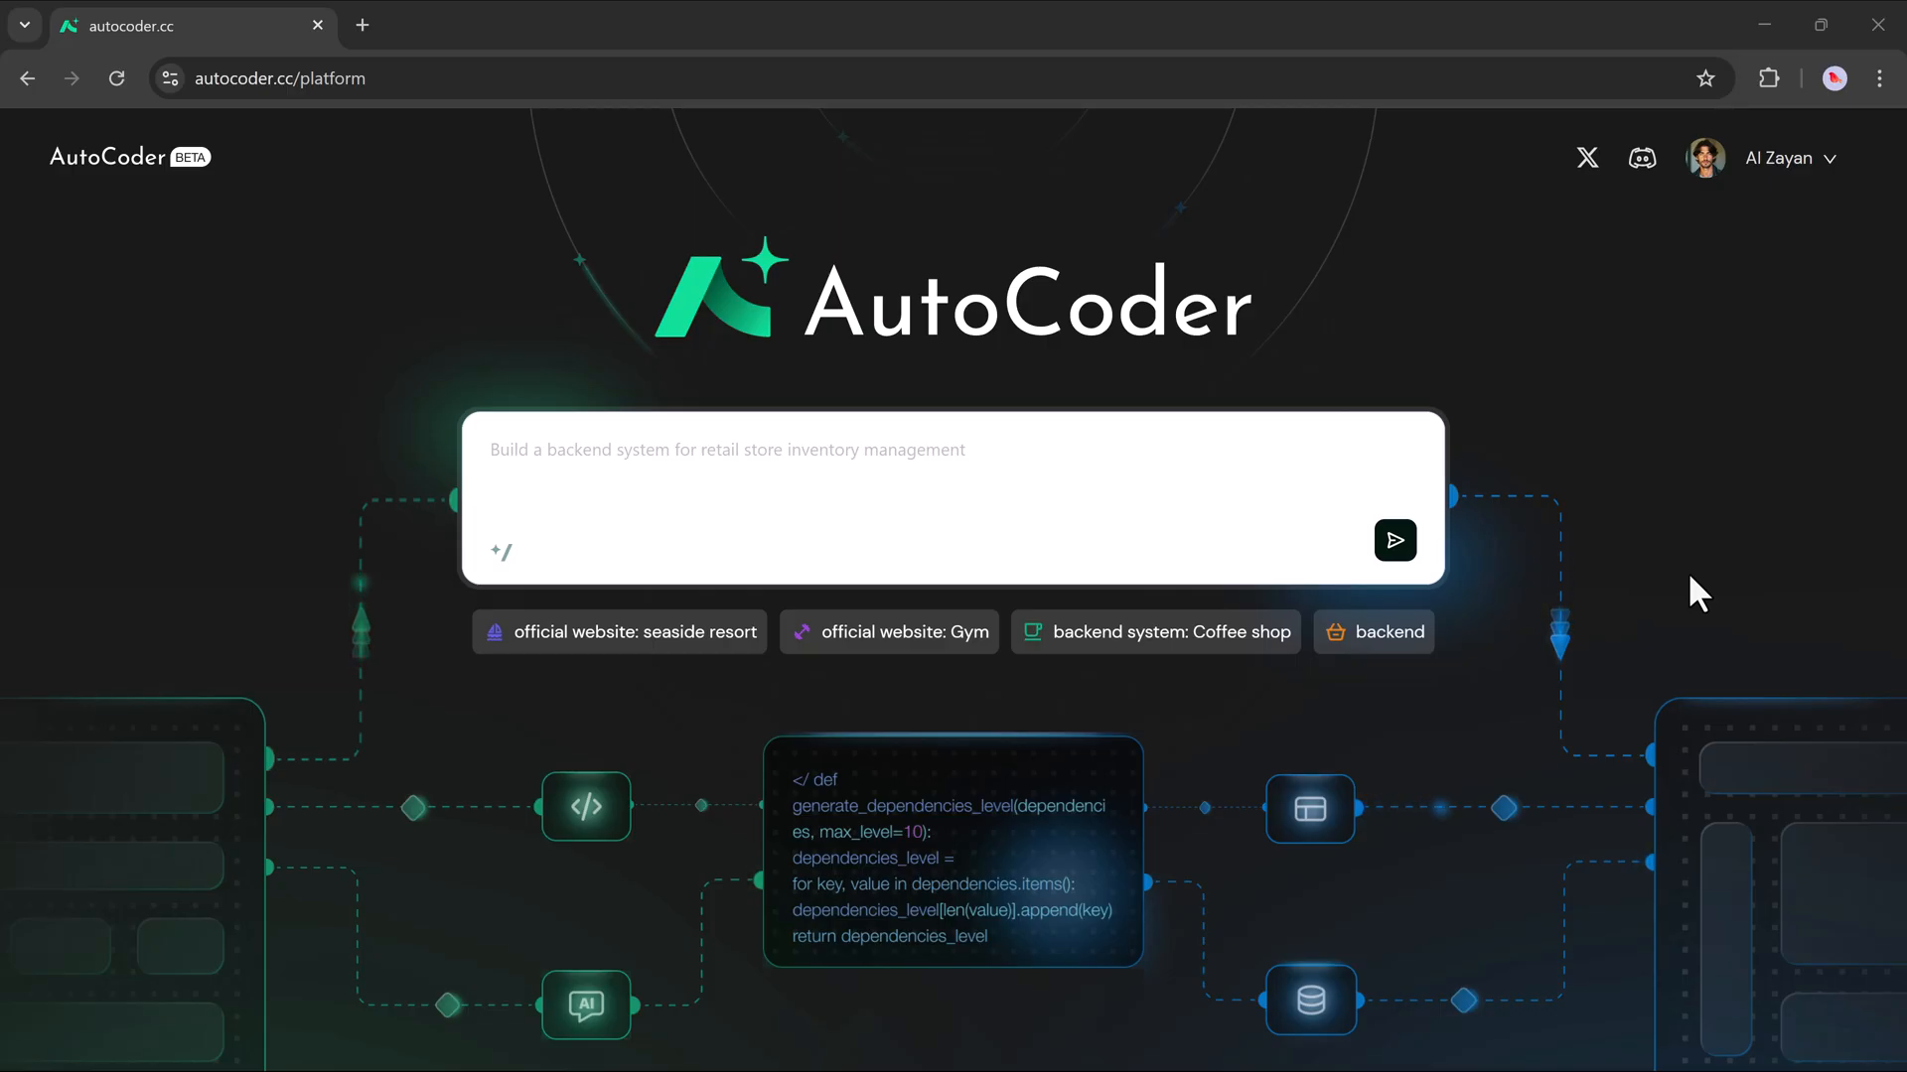
{"action": "mouse_move", "coordinate": [1035, 454]}
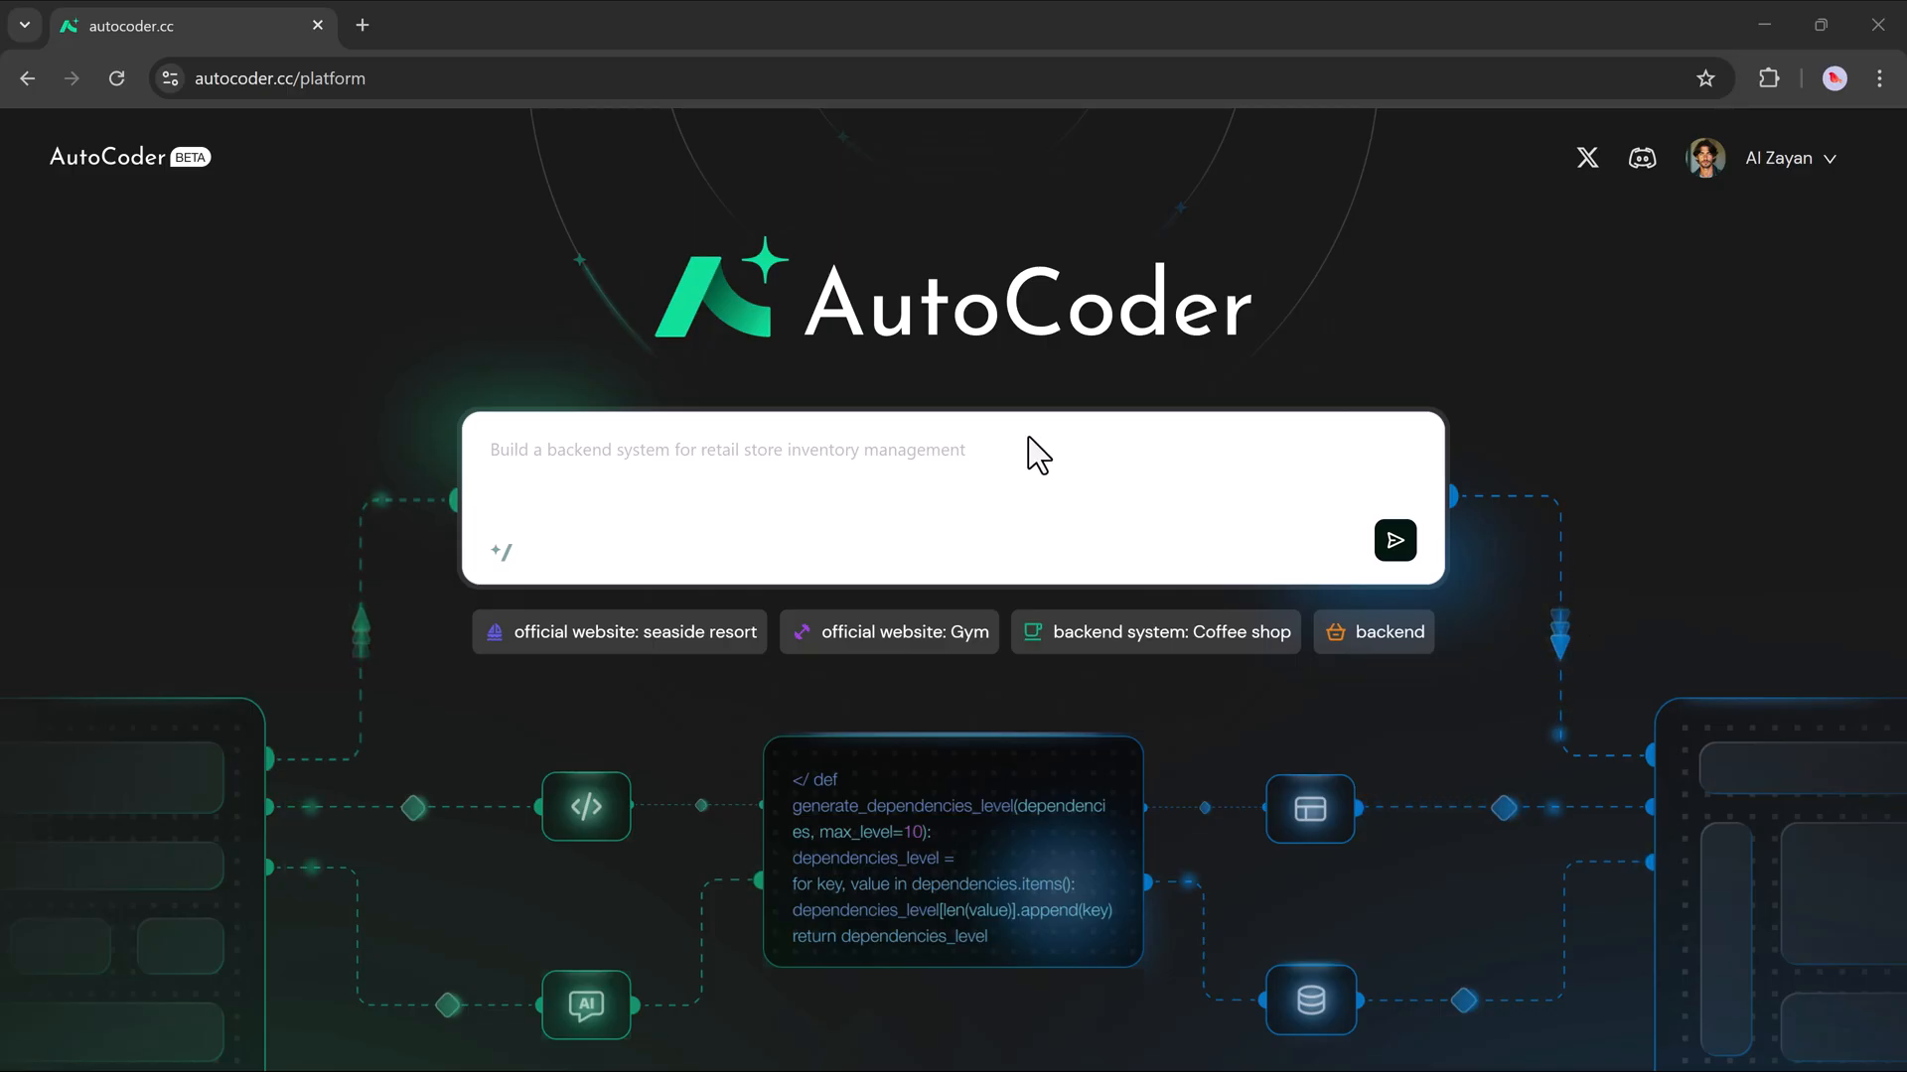
{"action": "mouse_move", "coordinate": [1032, 503]}
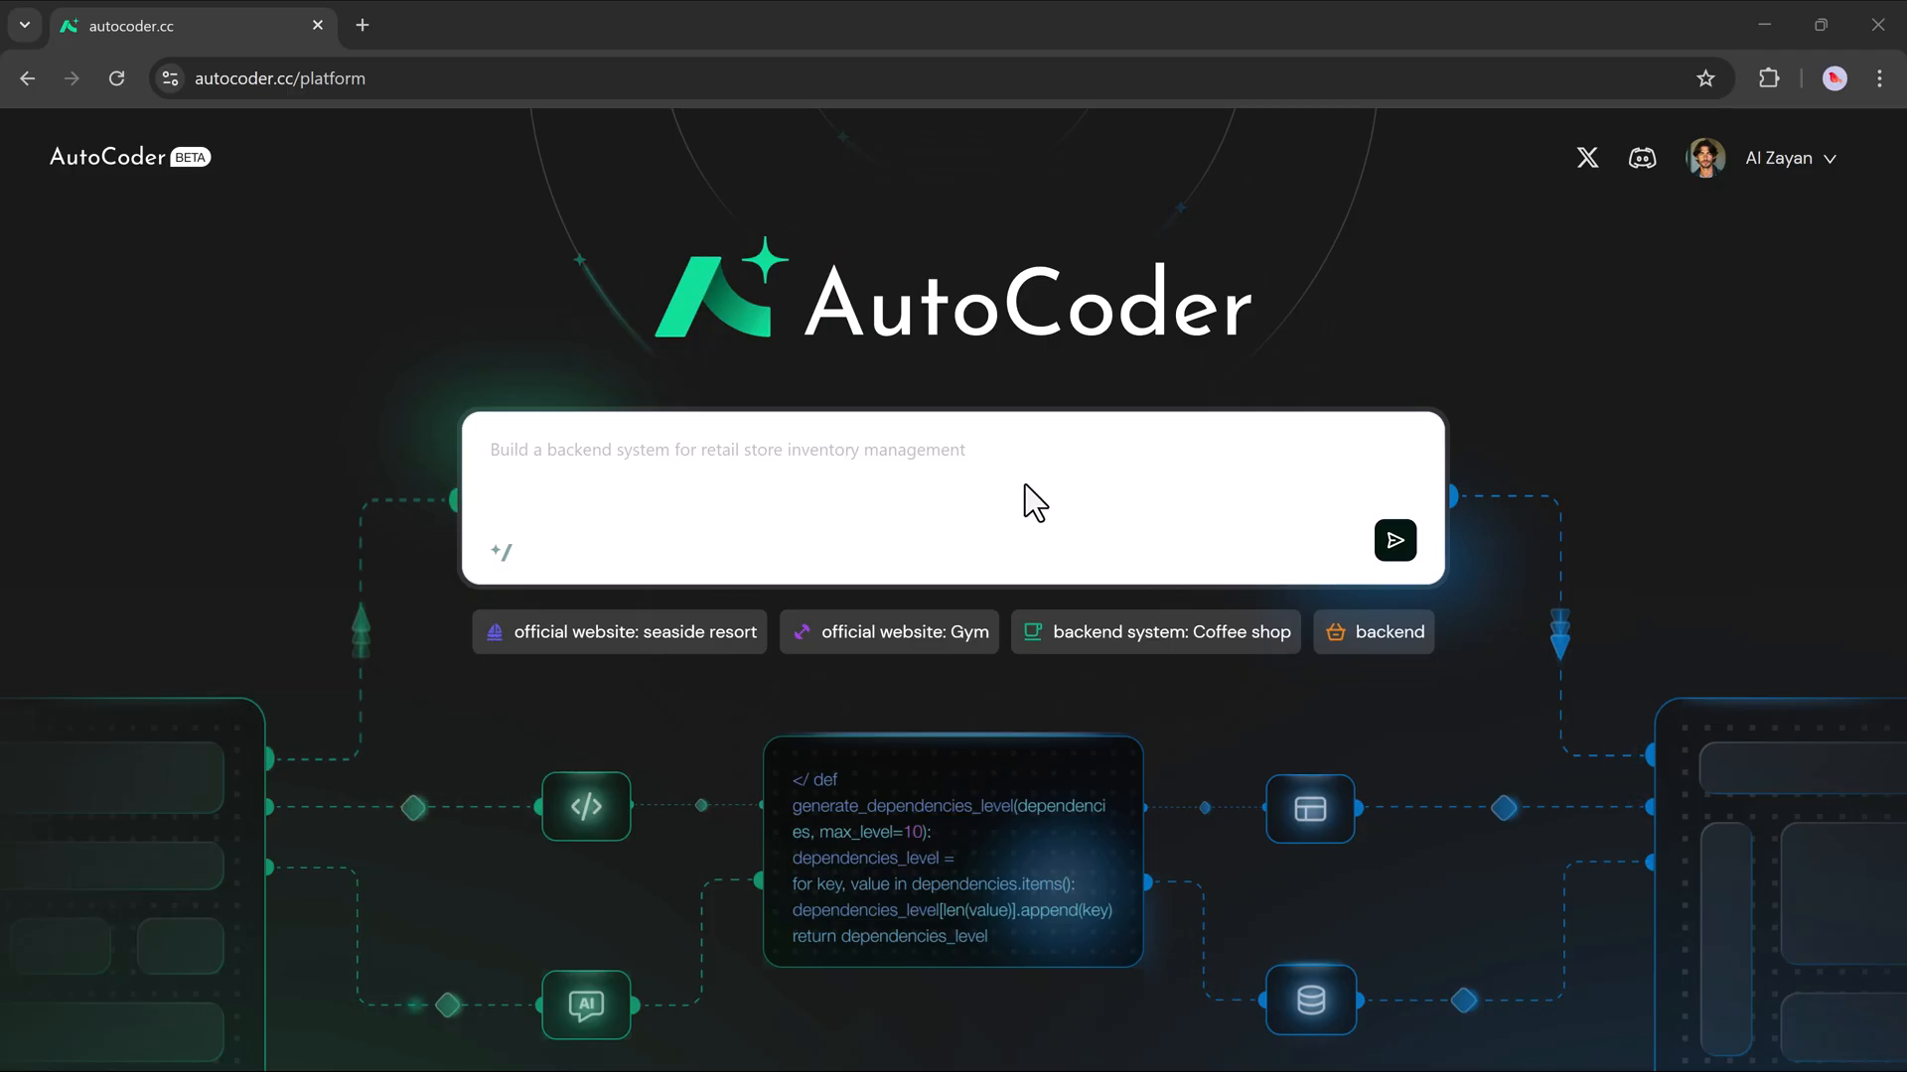
{"action": "mouse_move", "coordinate": [486, 565]}
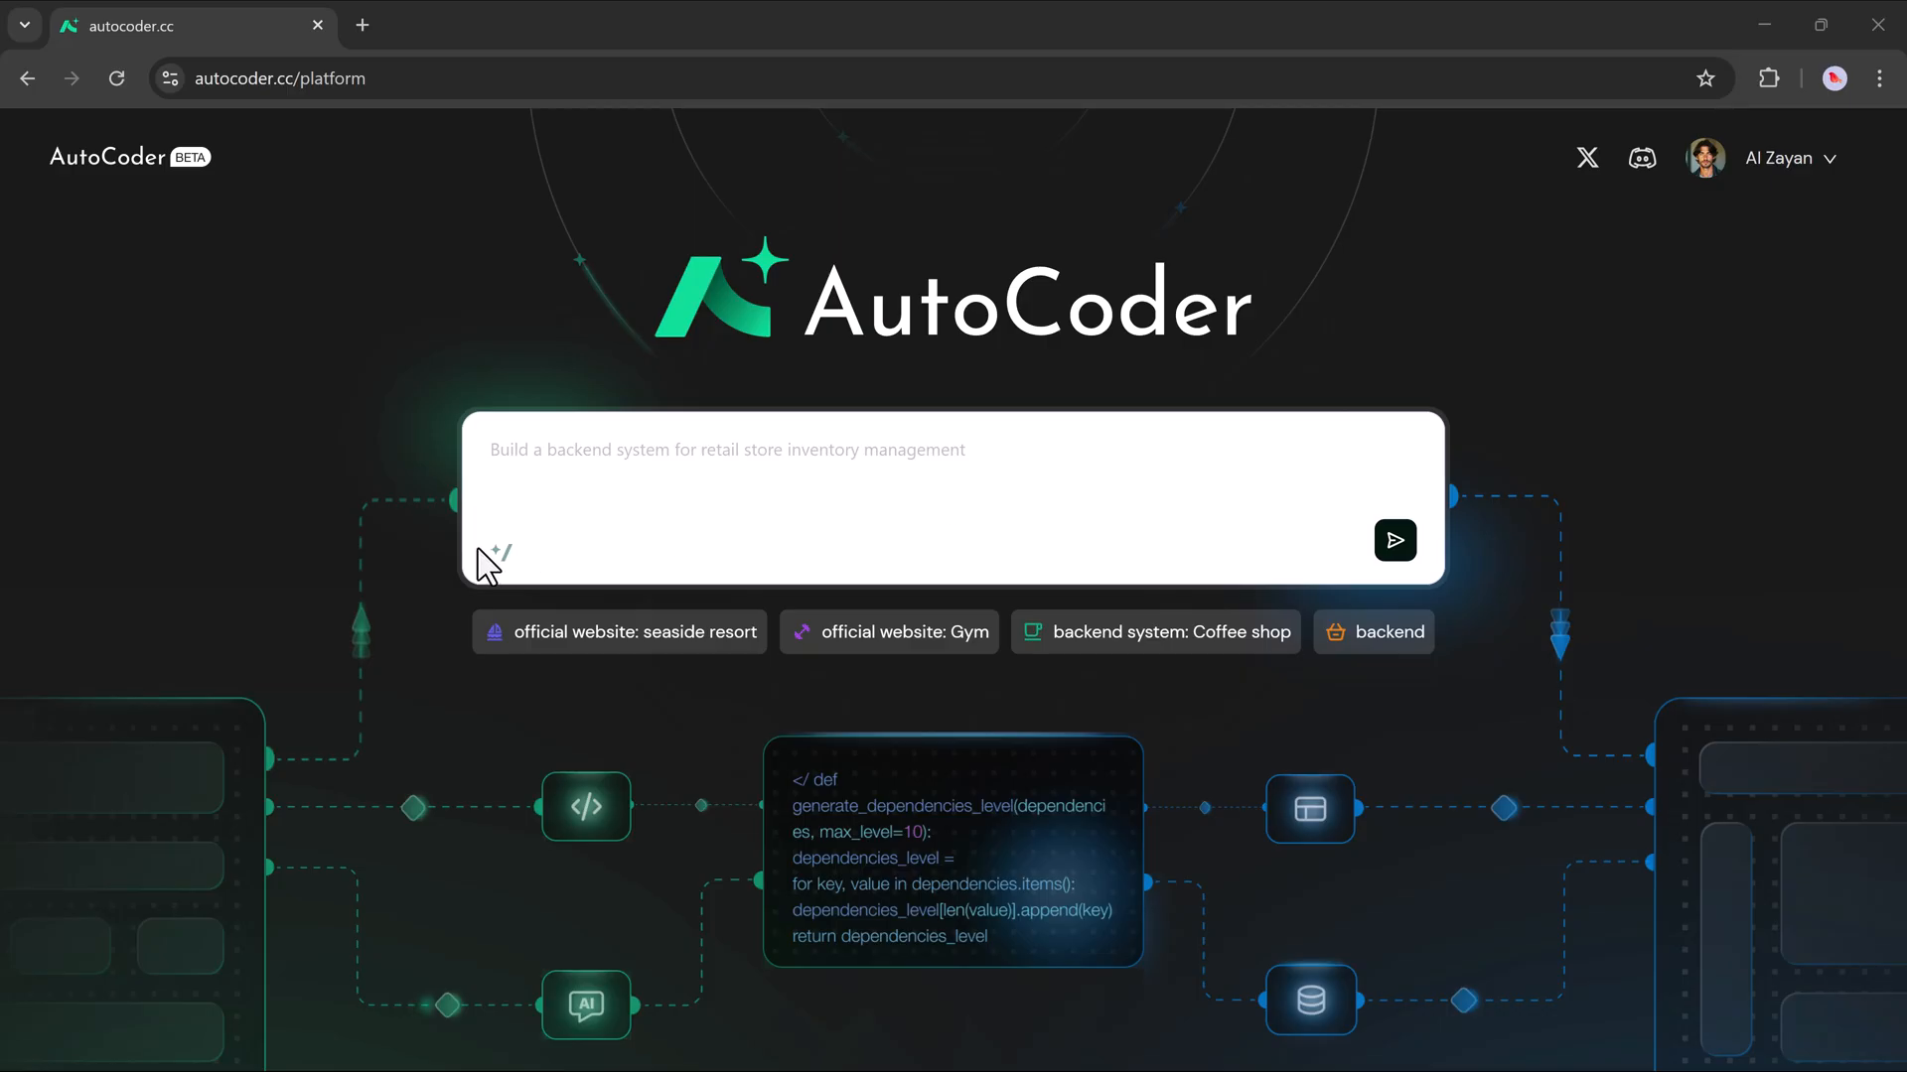
{"action": "mouse_move", "coordinate": [1287, 546]}
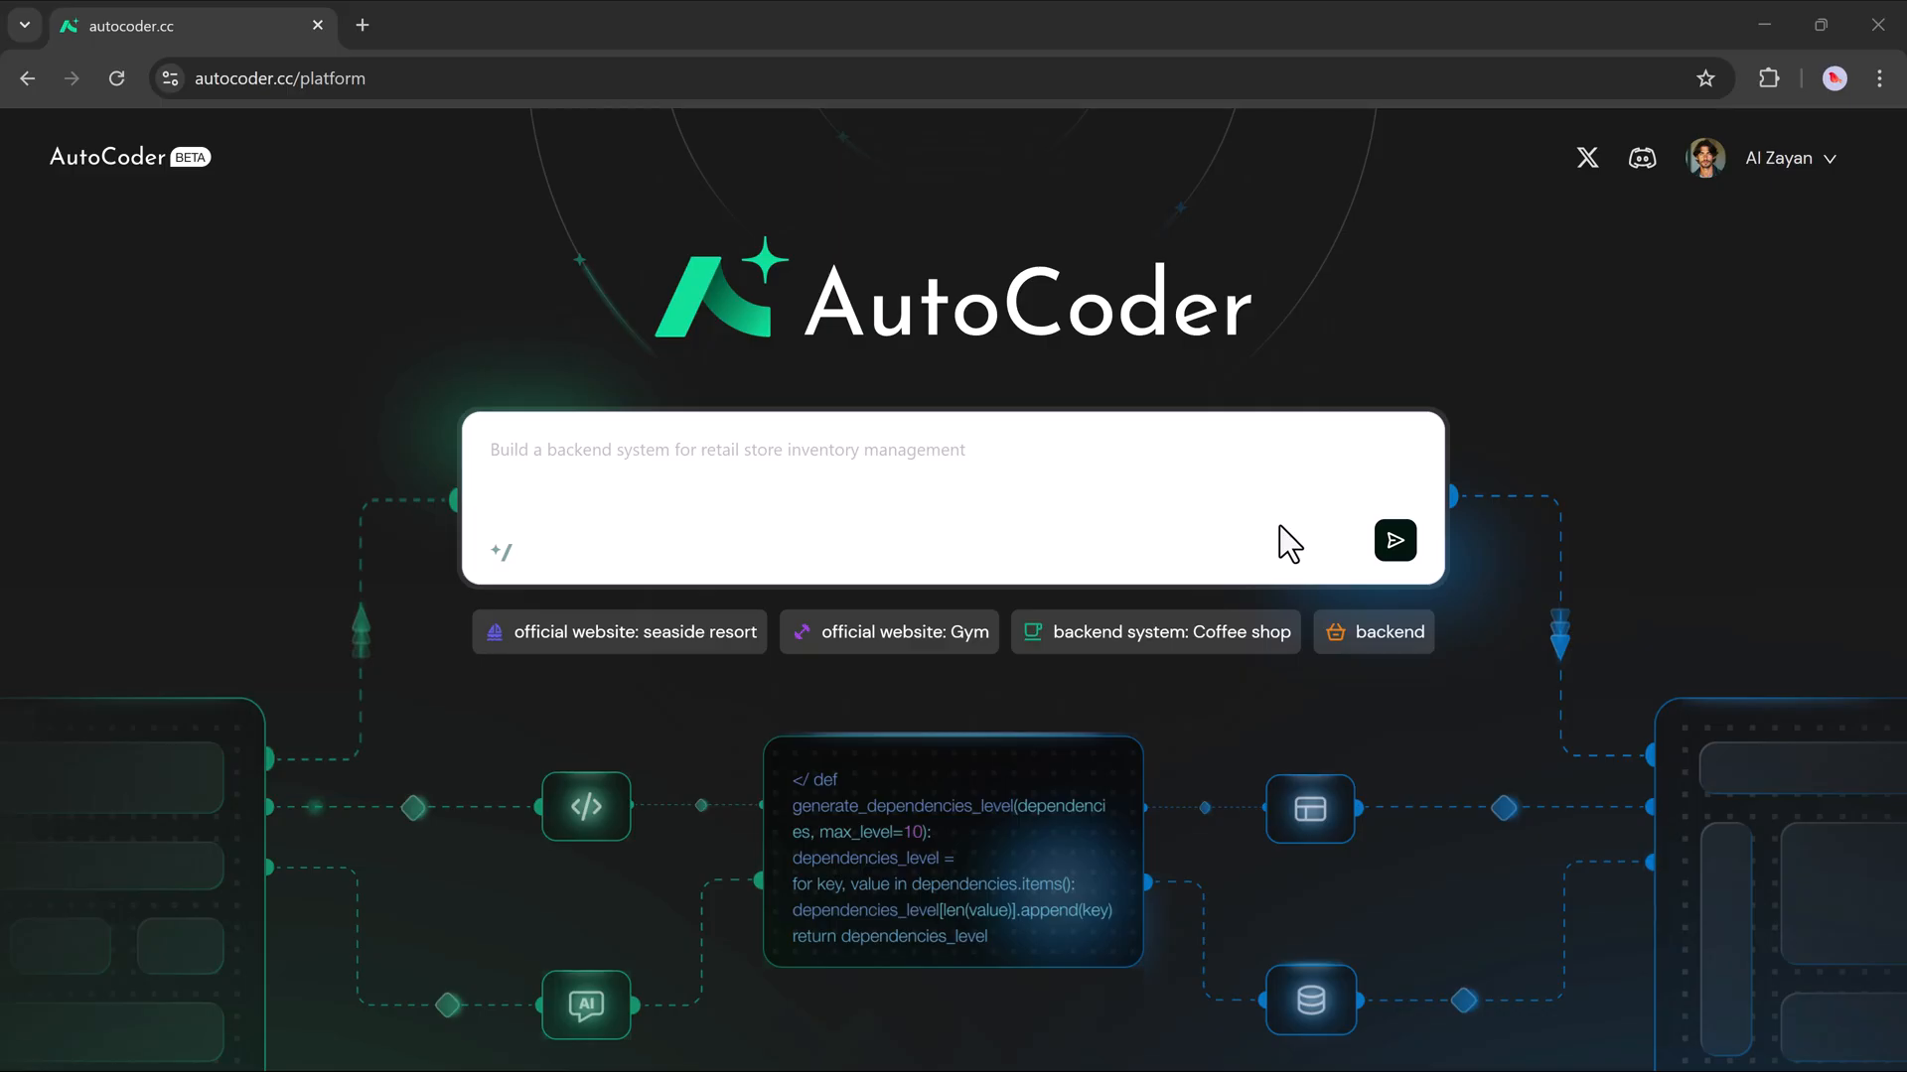
{"action": "mouse_move", "coordinate": [1274, 536]}
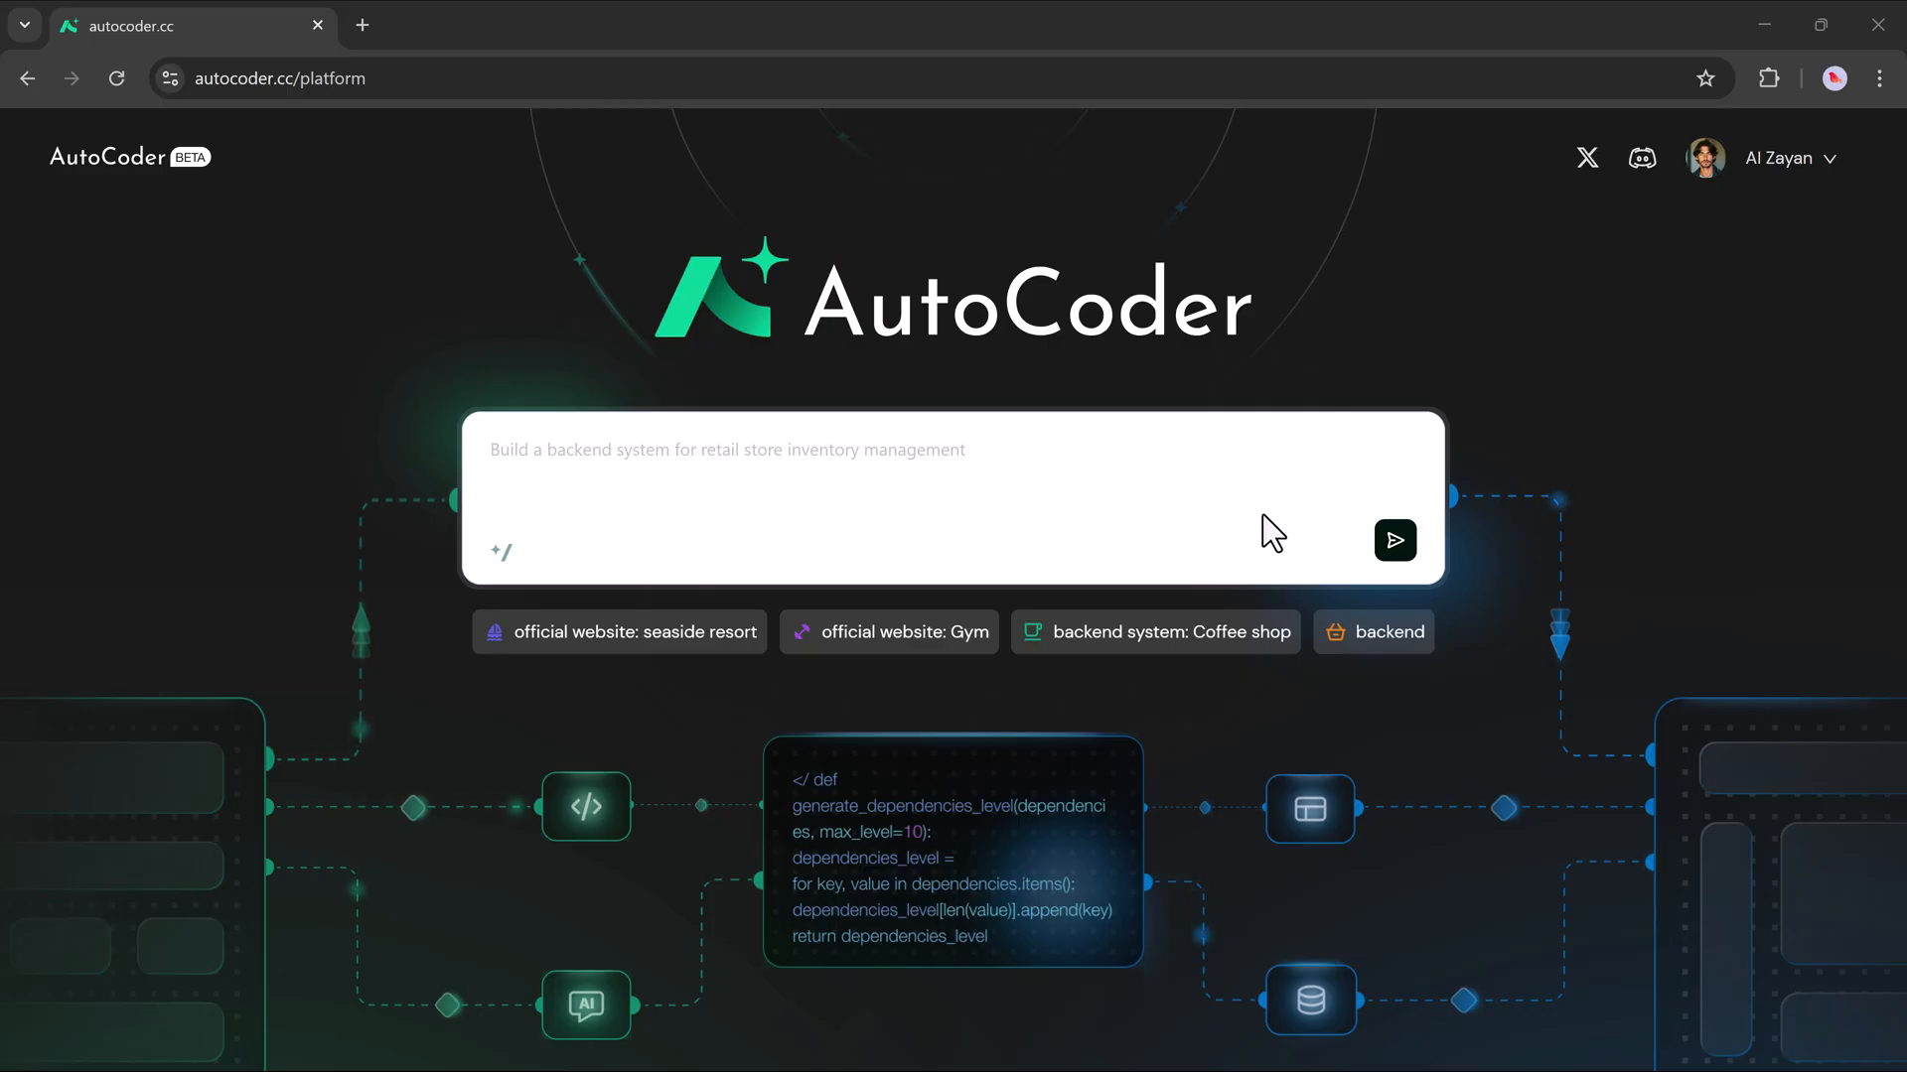
{"action": "mouse_move", "coordinate": [1230, 523]}
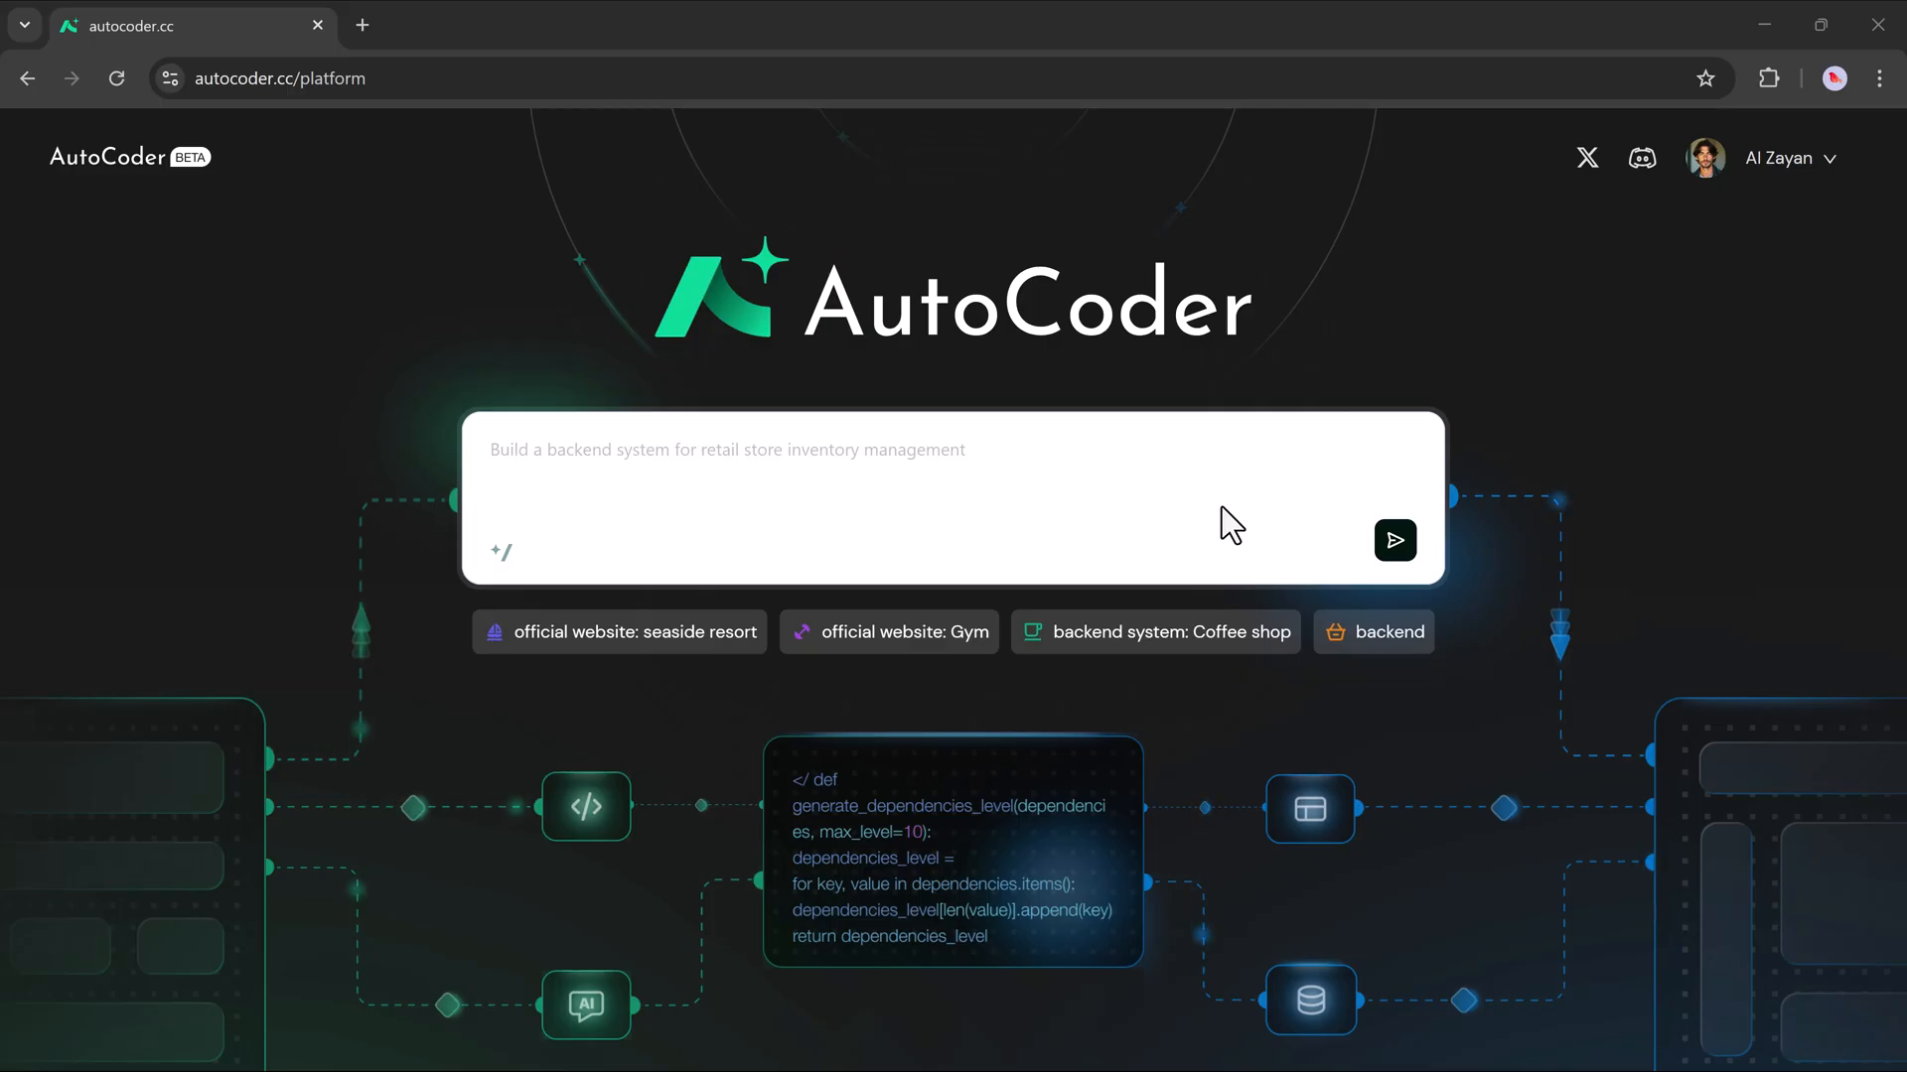
{"action": "mouse_move", "coordinate": [937, 656]}
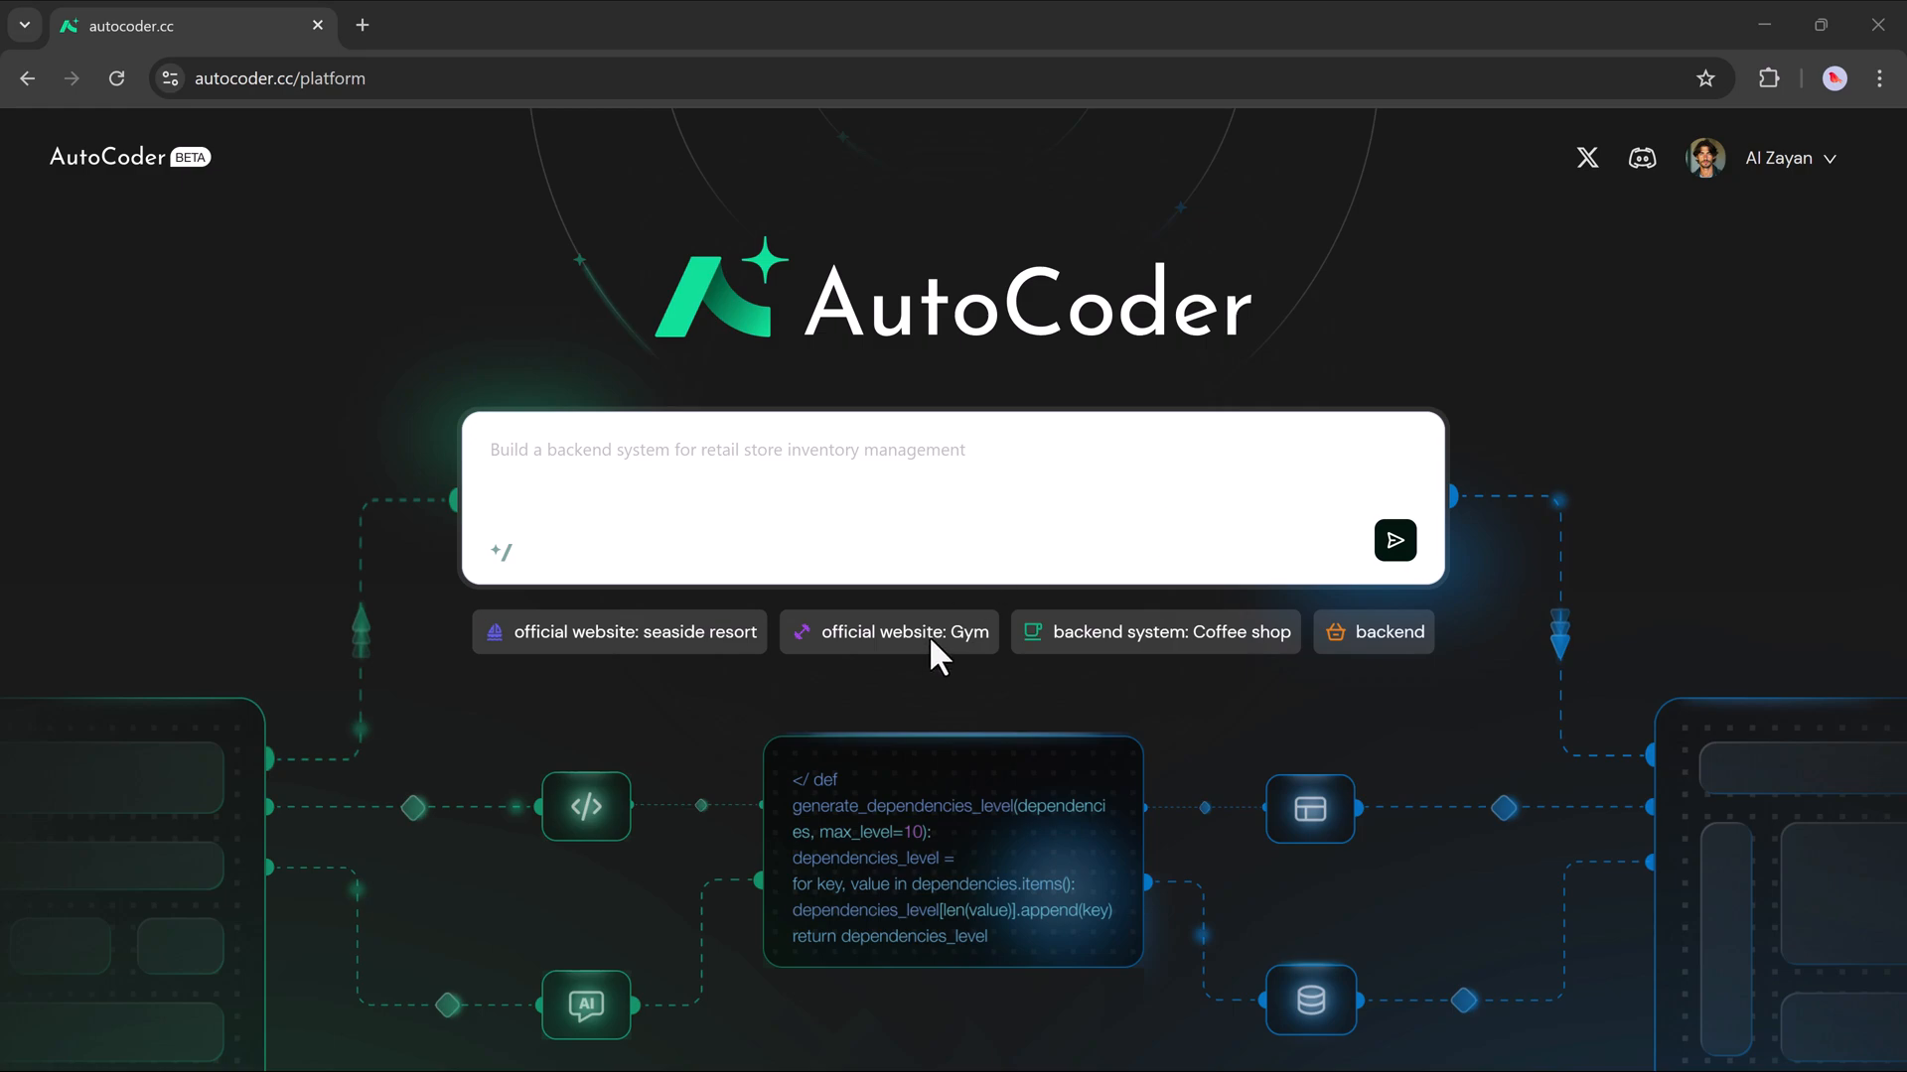
{"action": "mouse_move", "coordinate": [1060, 536]}
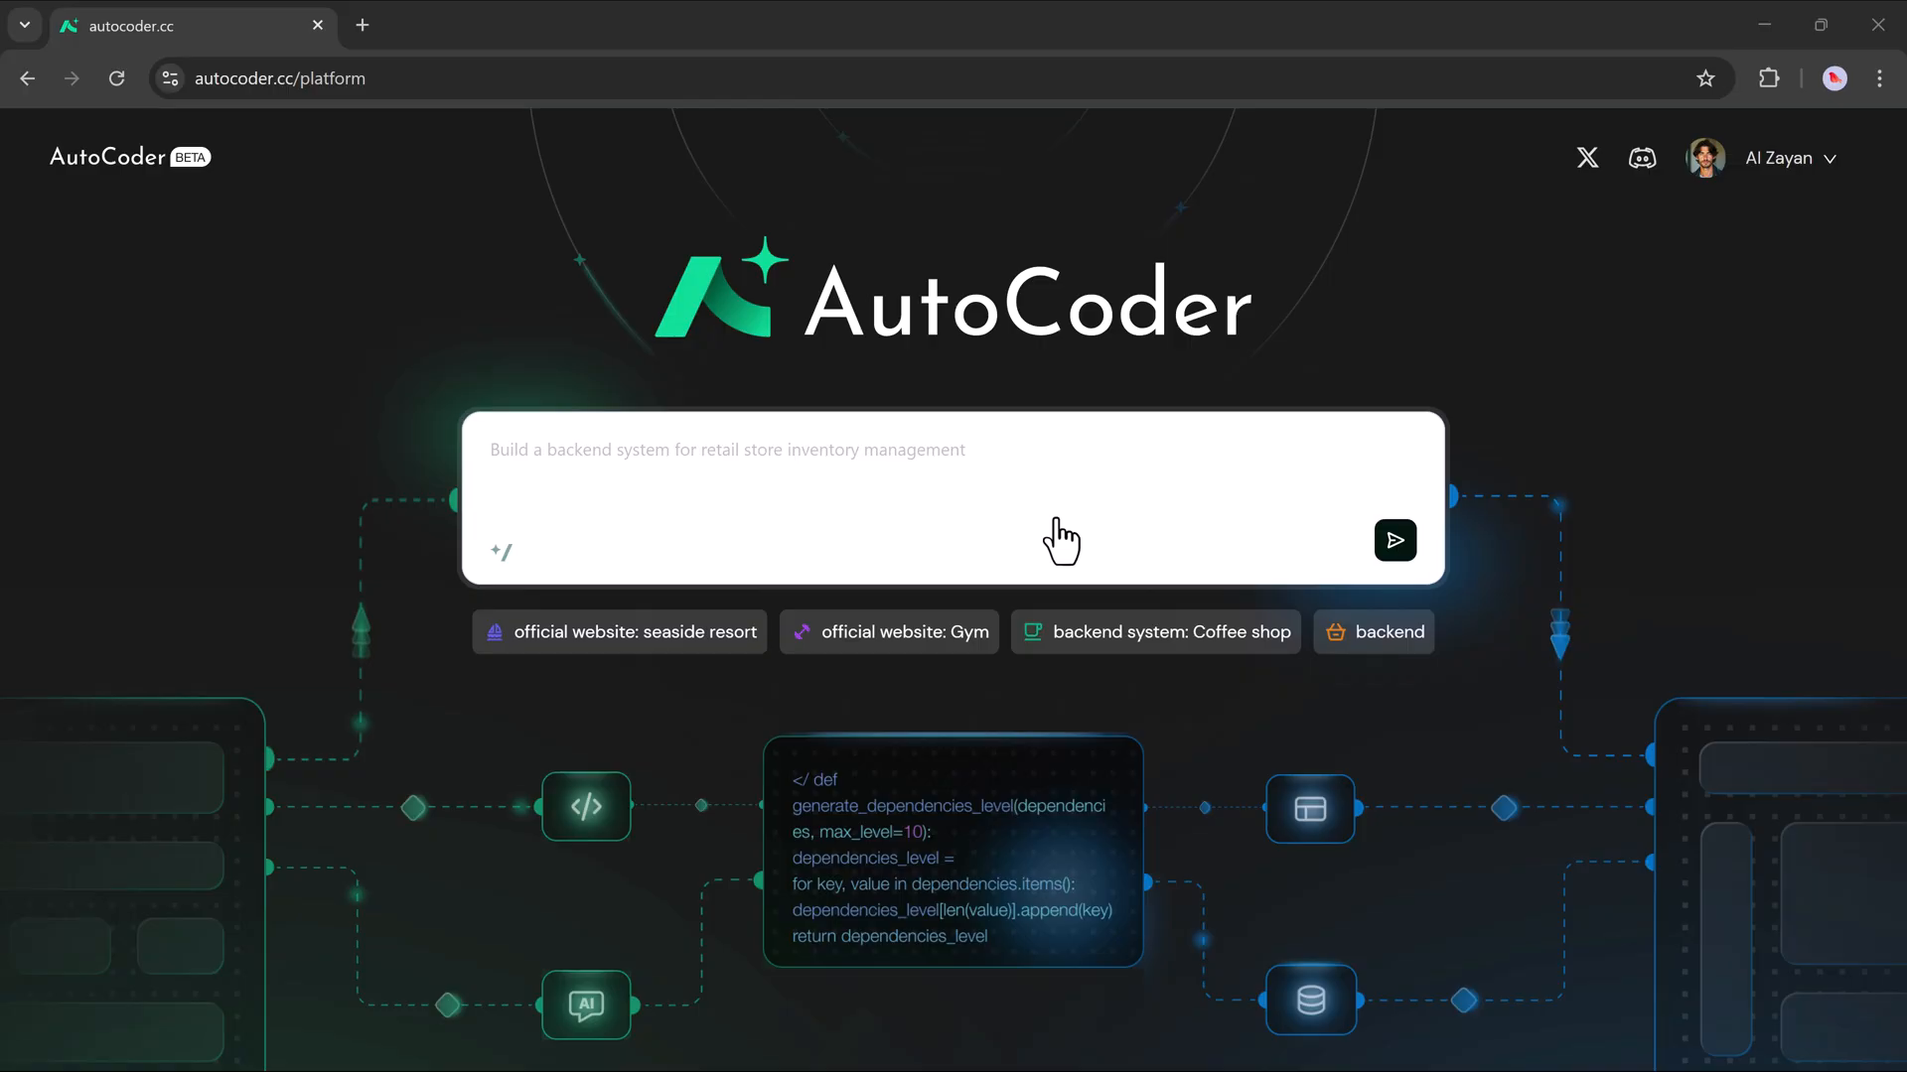
Step: Enter the gym website description about fitness resources and attracting new members, and submit it
{"action": "left_click", "coordinate": [888, 632]}
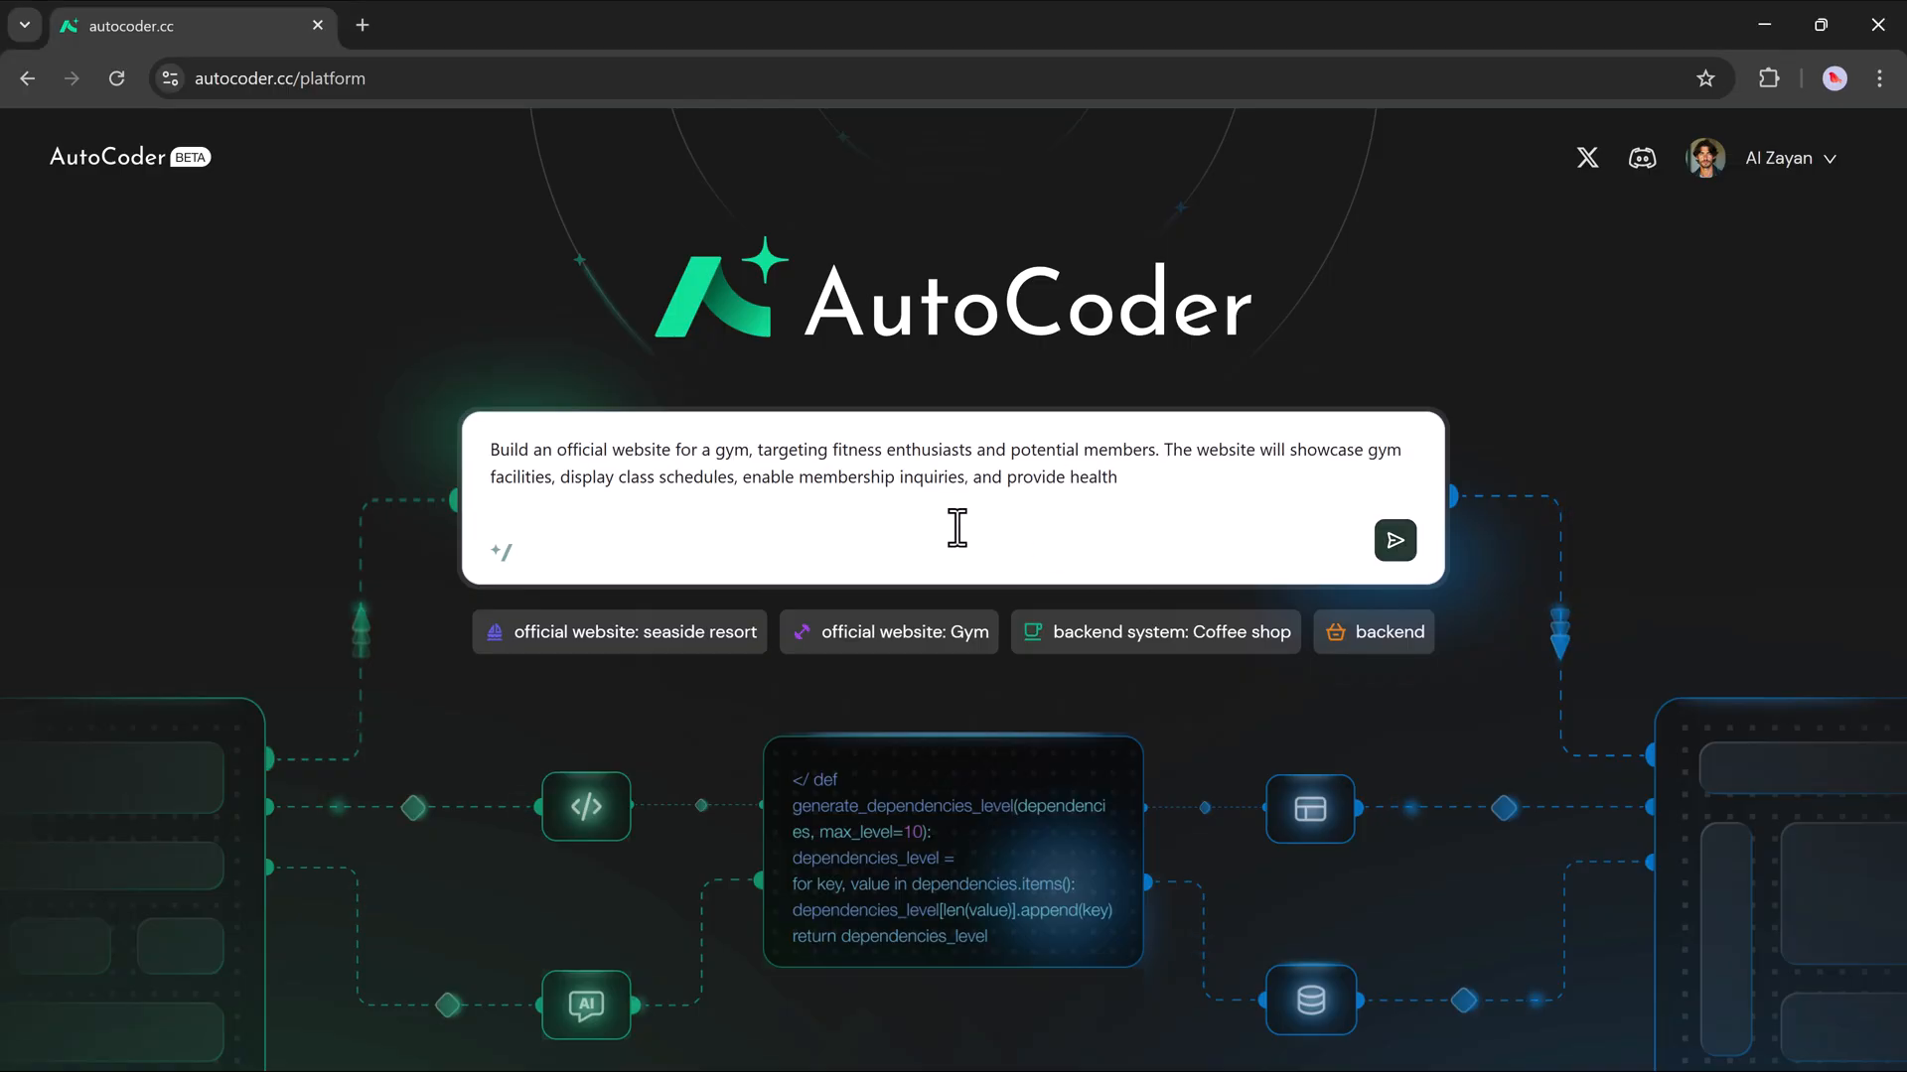
{"action": "type", "text": "and fitness resources, offering a convenient platform to attract new members and engage existing ones."}
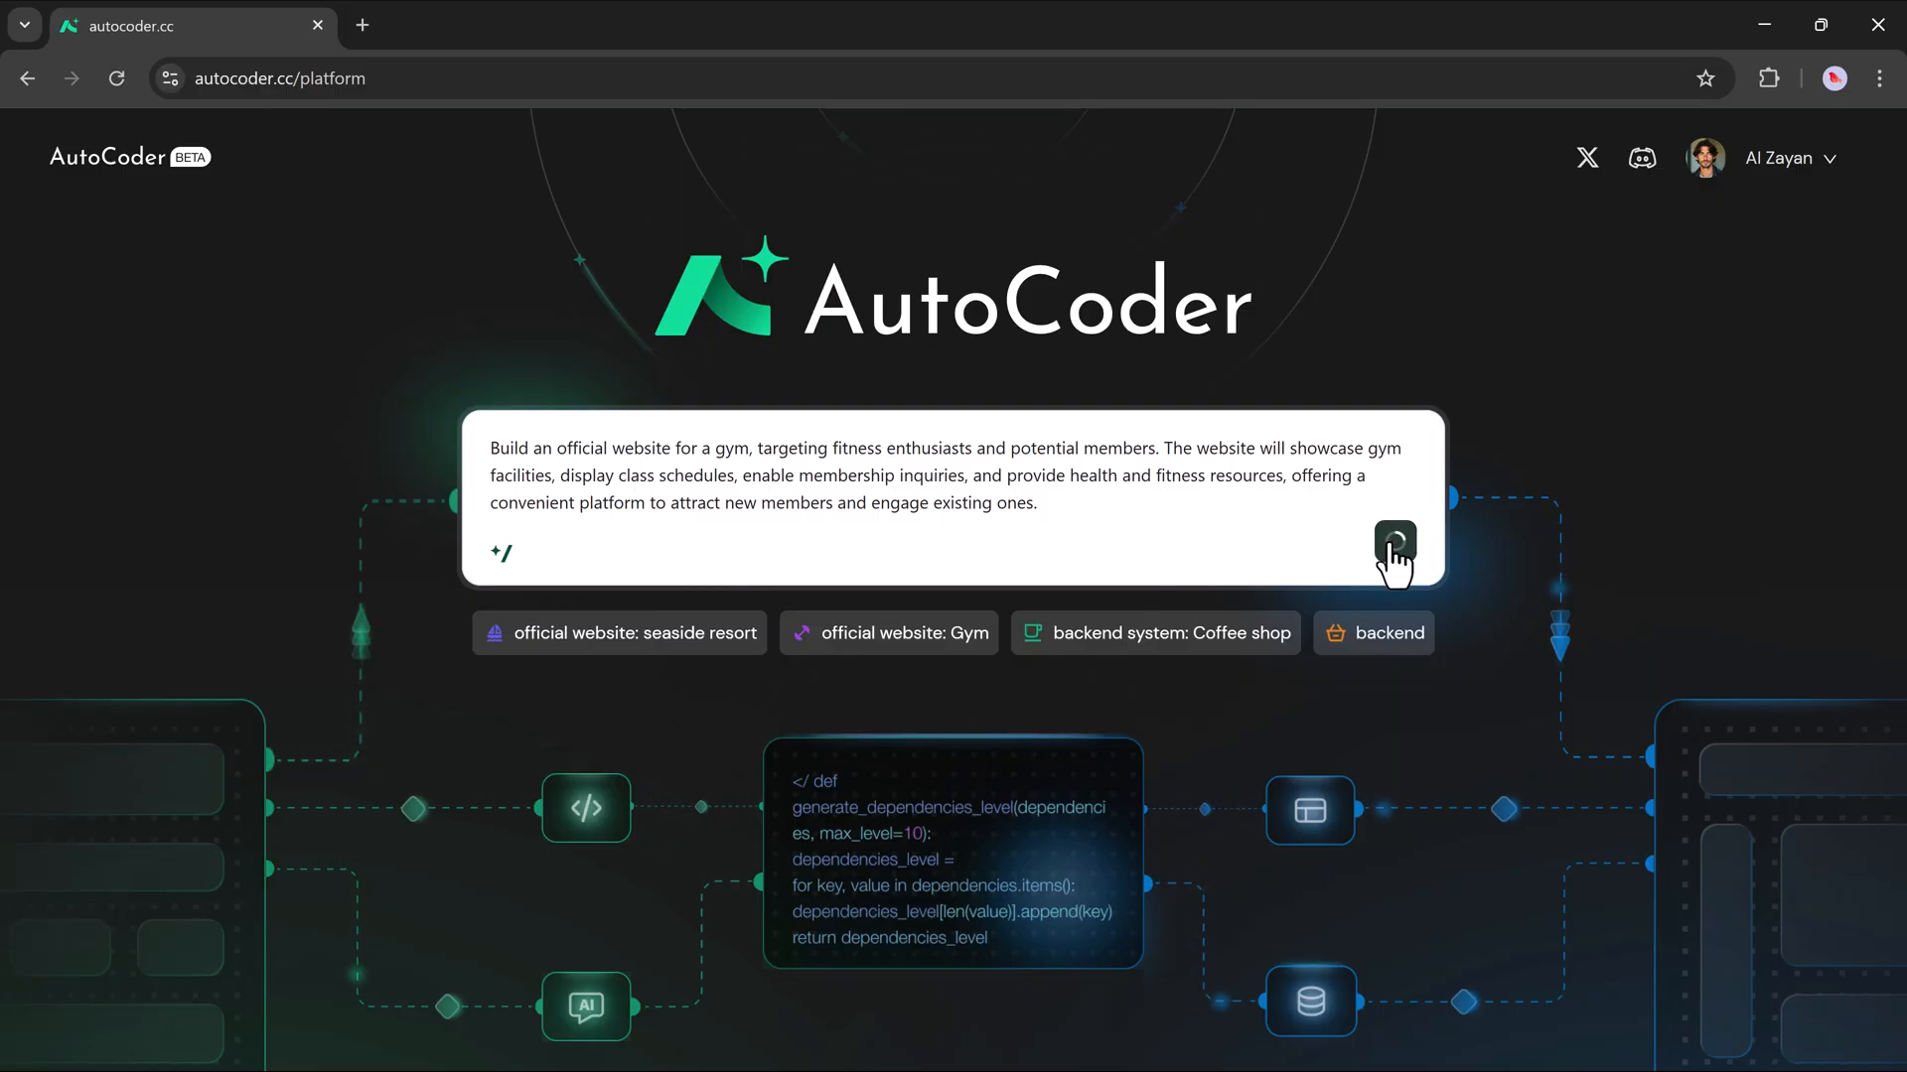
{"action": "left_click", "coordinate": [1395, 541]}
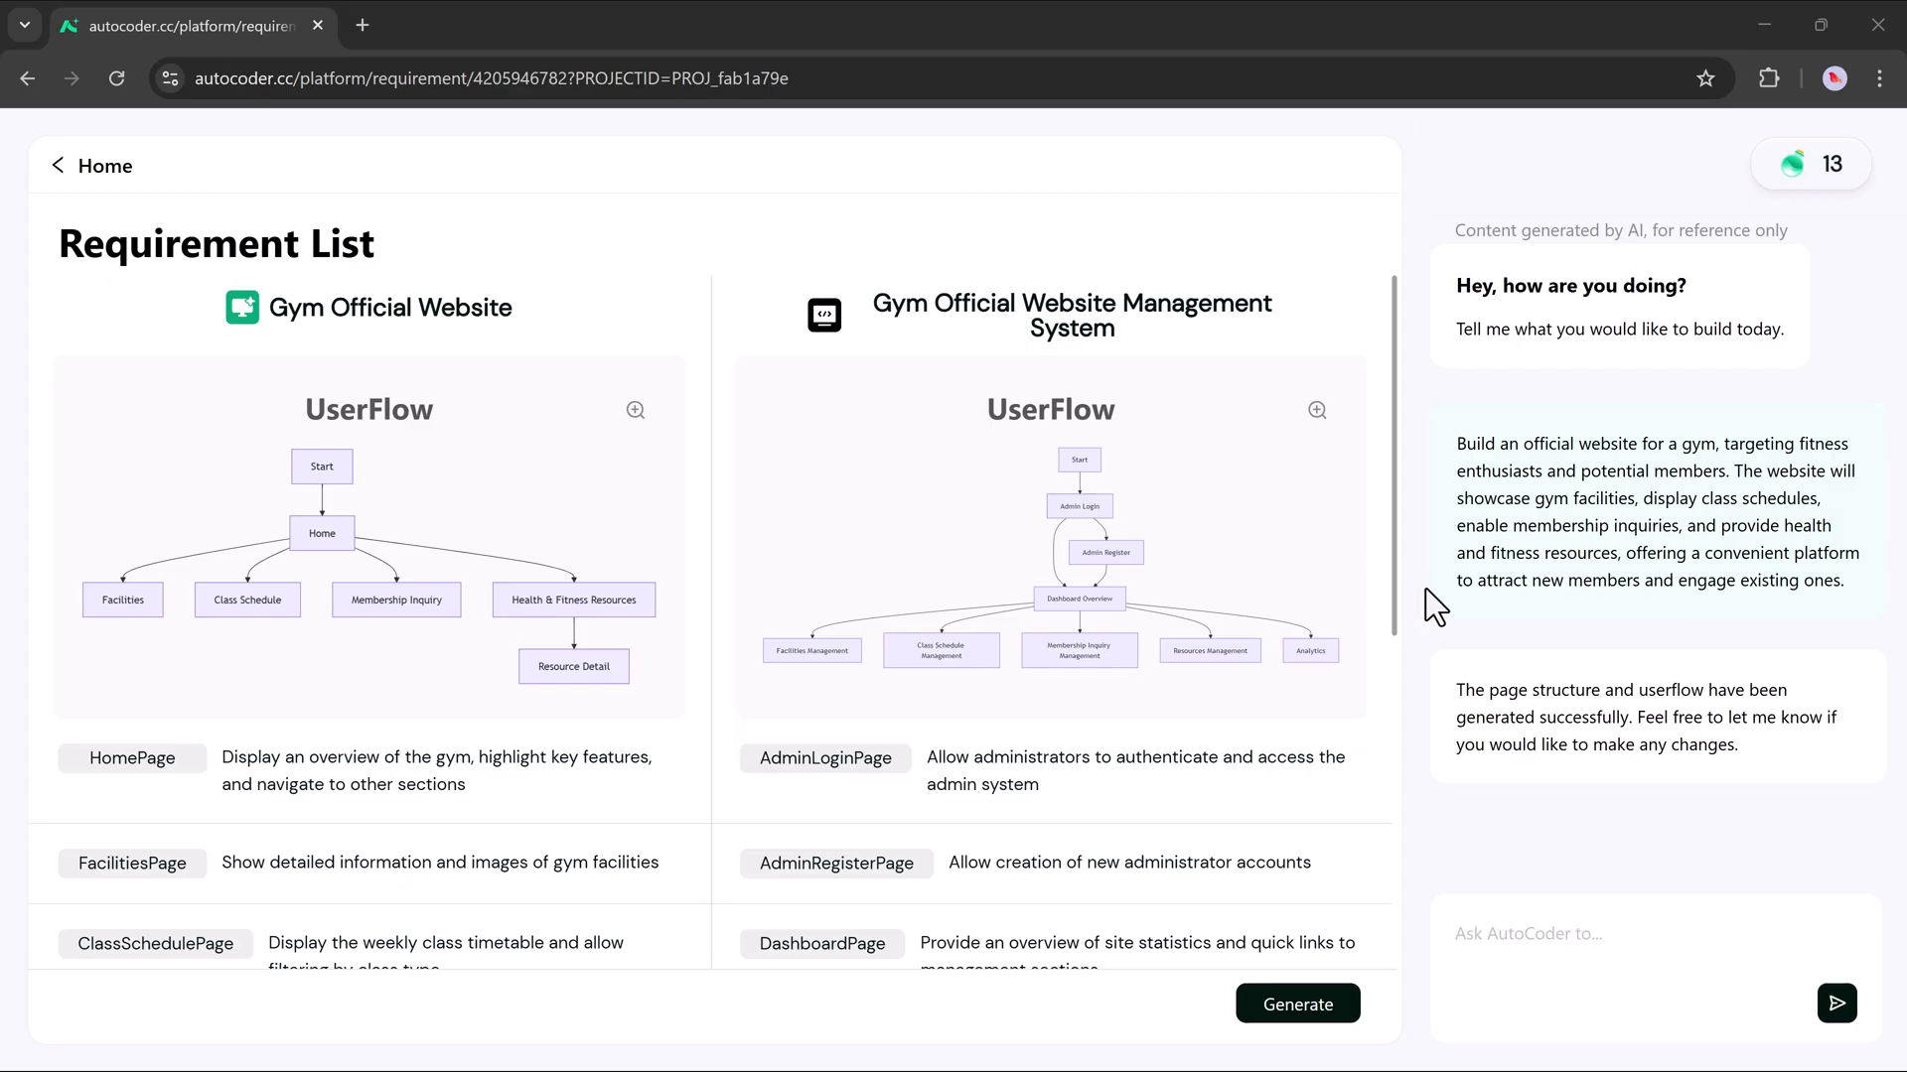
{"action": "mouse_move", "coordinate": [1401, 590]}
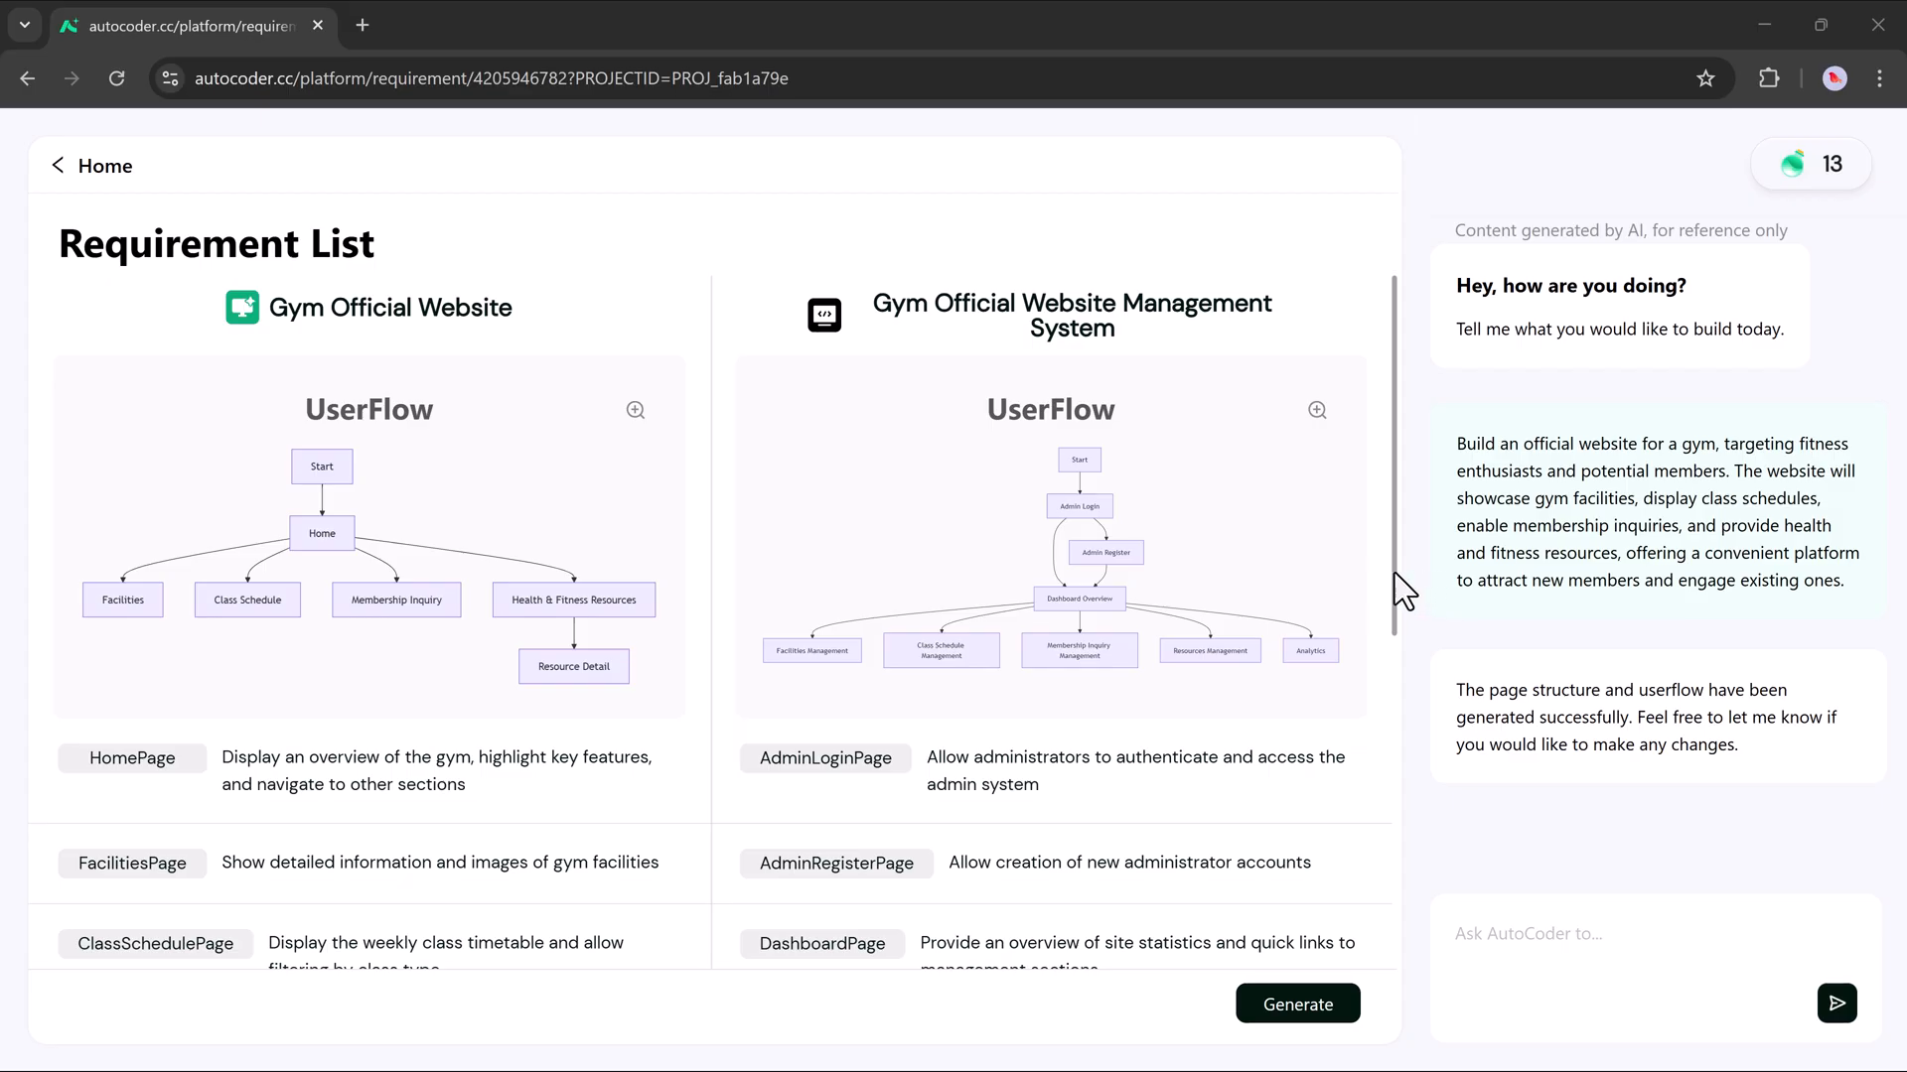
{"action": "mouse_move", "coordinate": [882, 505]}
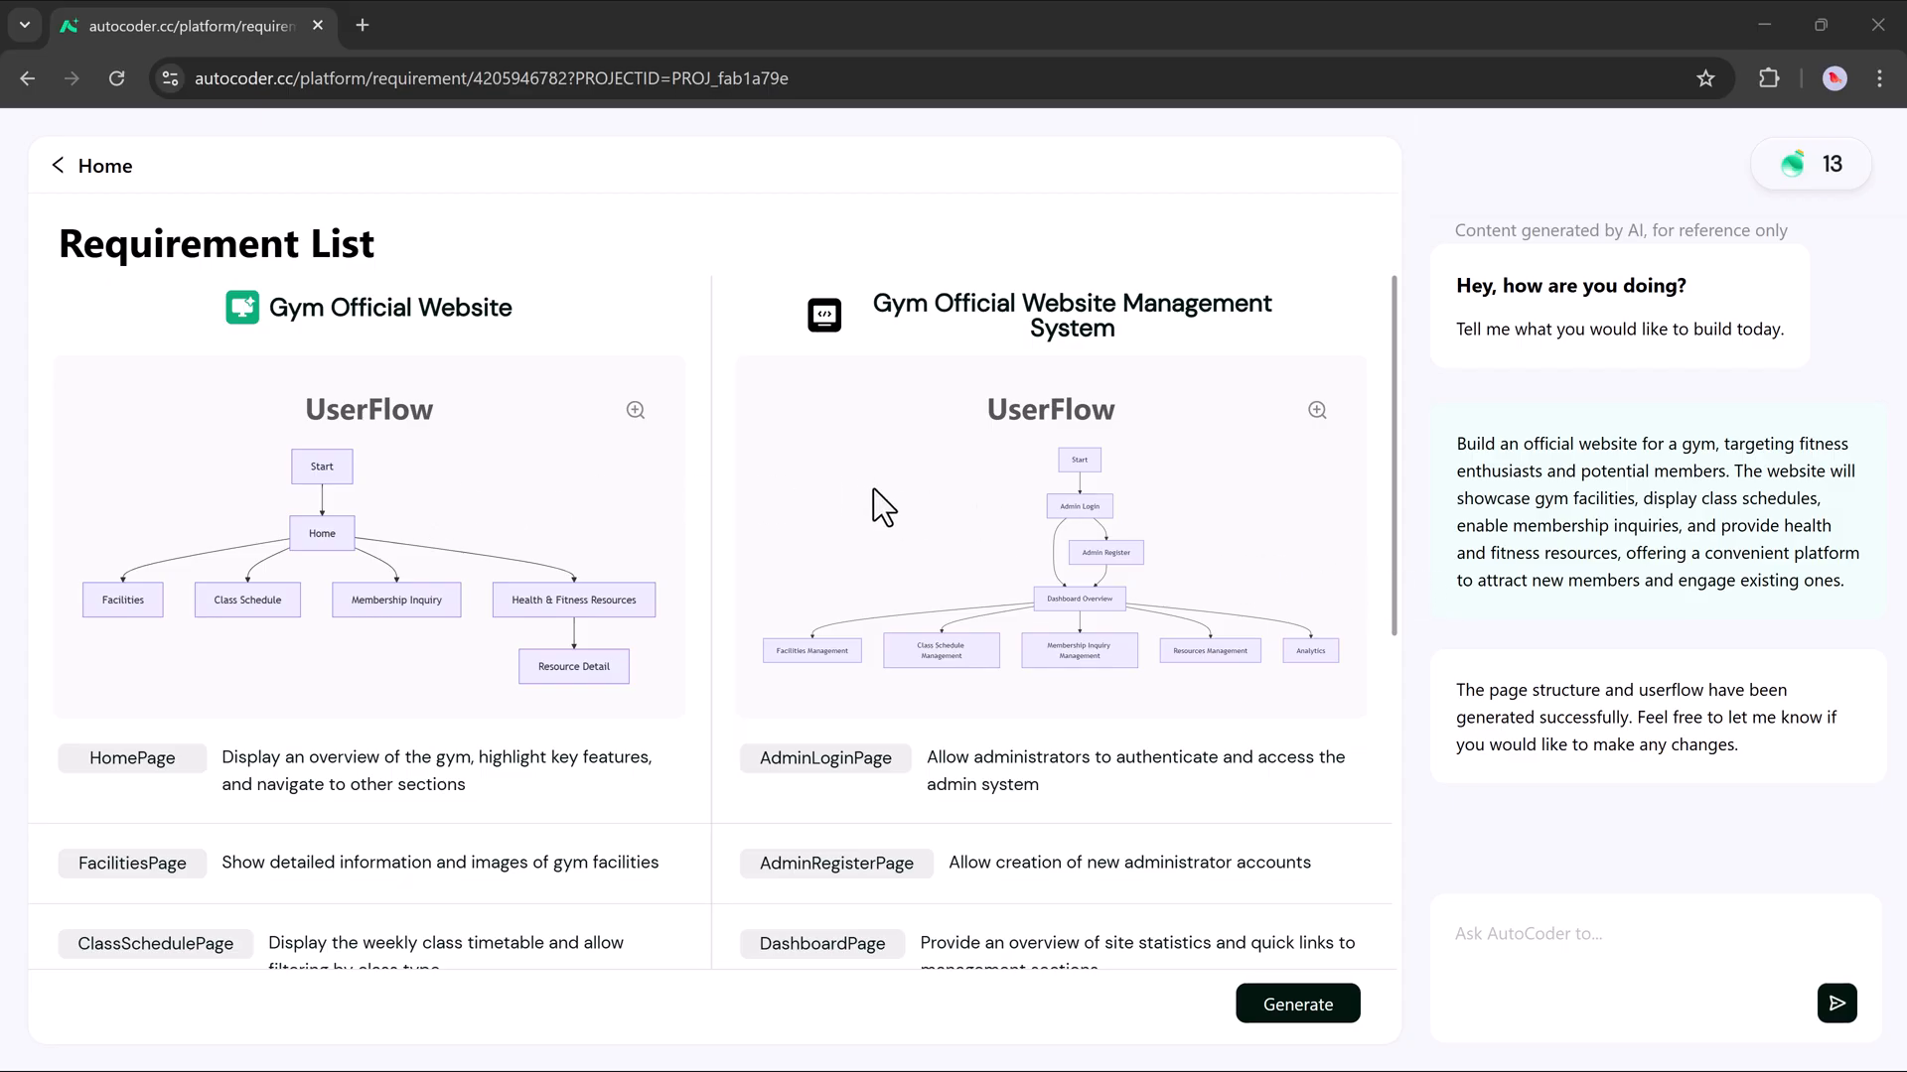
Step: Scroll through the Requirement List's user flow diagrams and page descriptions
{"action": "scroll", "scroll_direction": "down", "scroll_amount": 3}
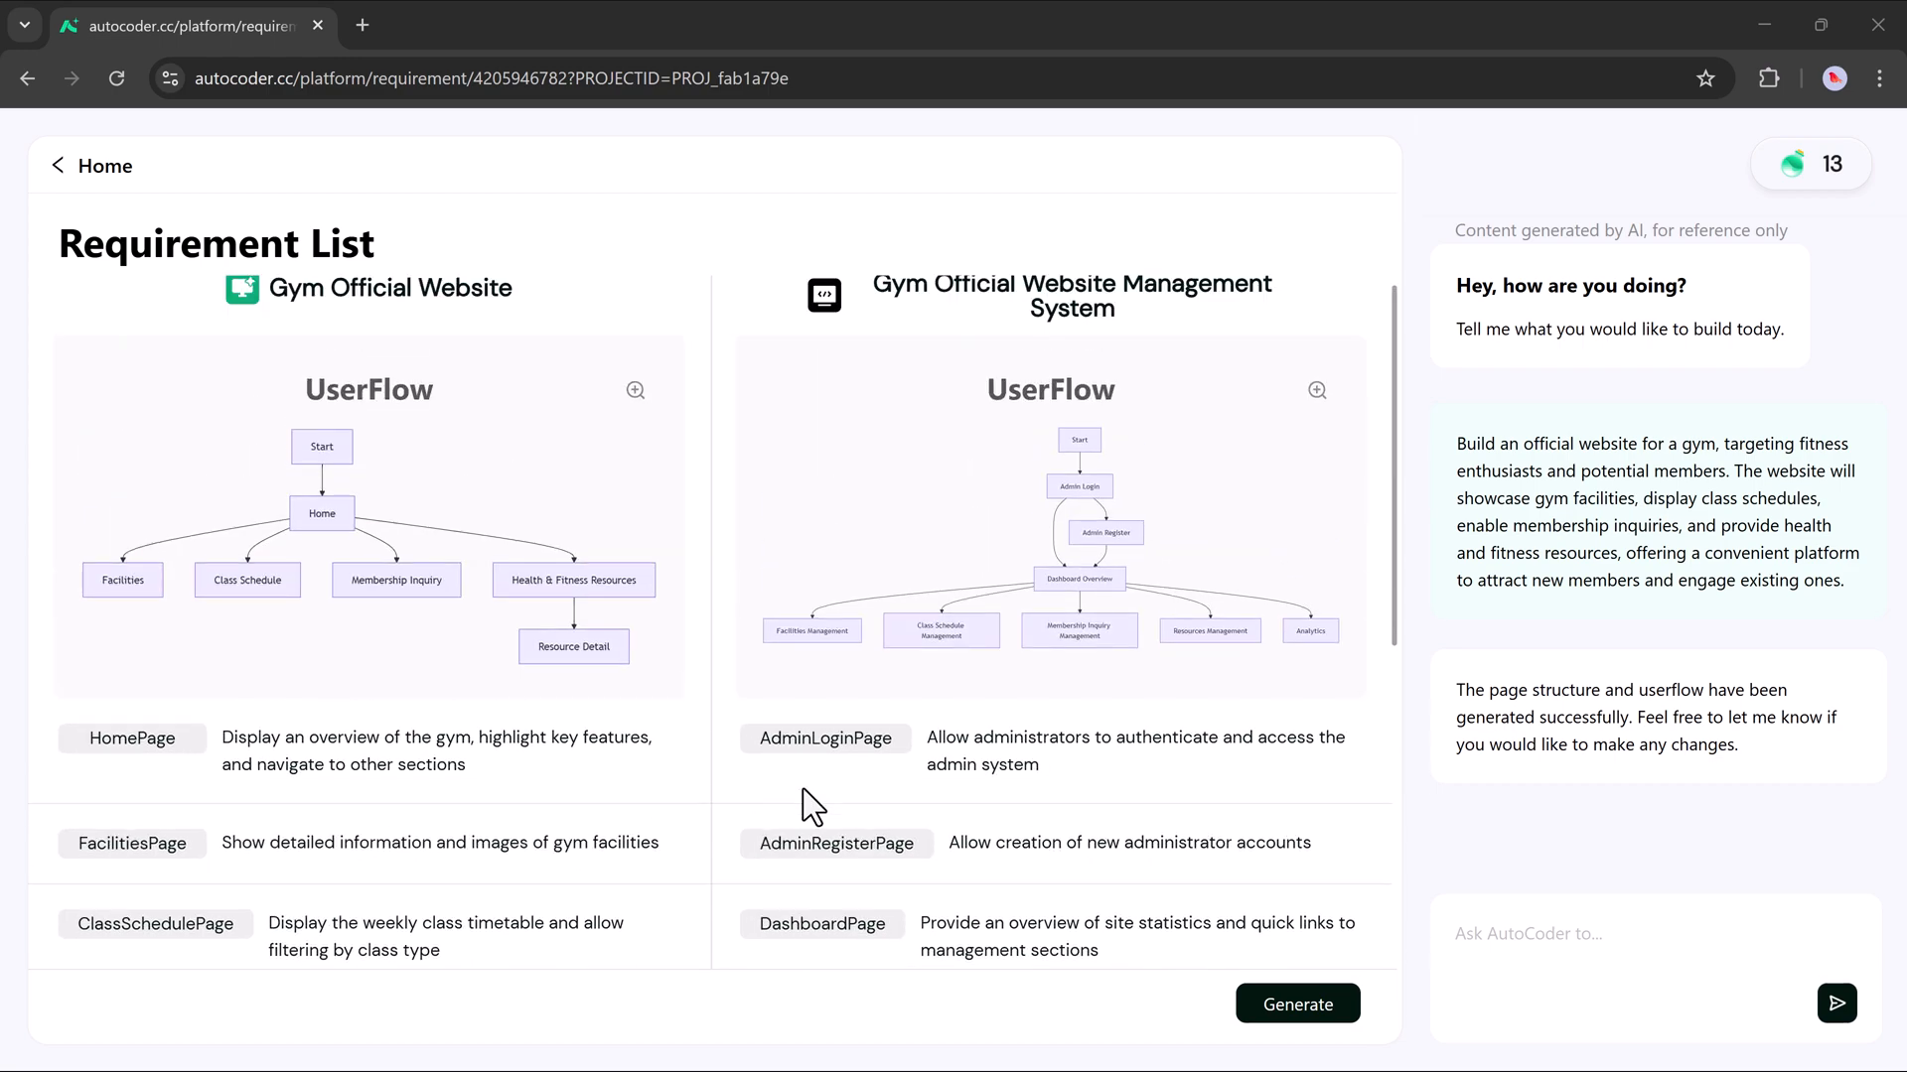
{"action": "scroll", "scroll_direction": "up", "scroll_amount": 3}
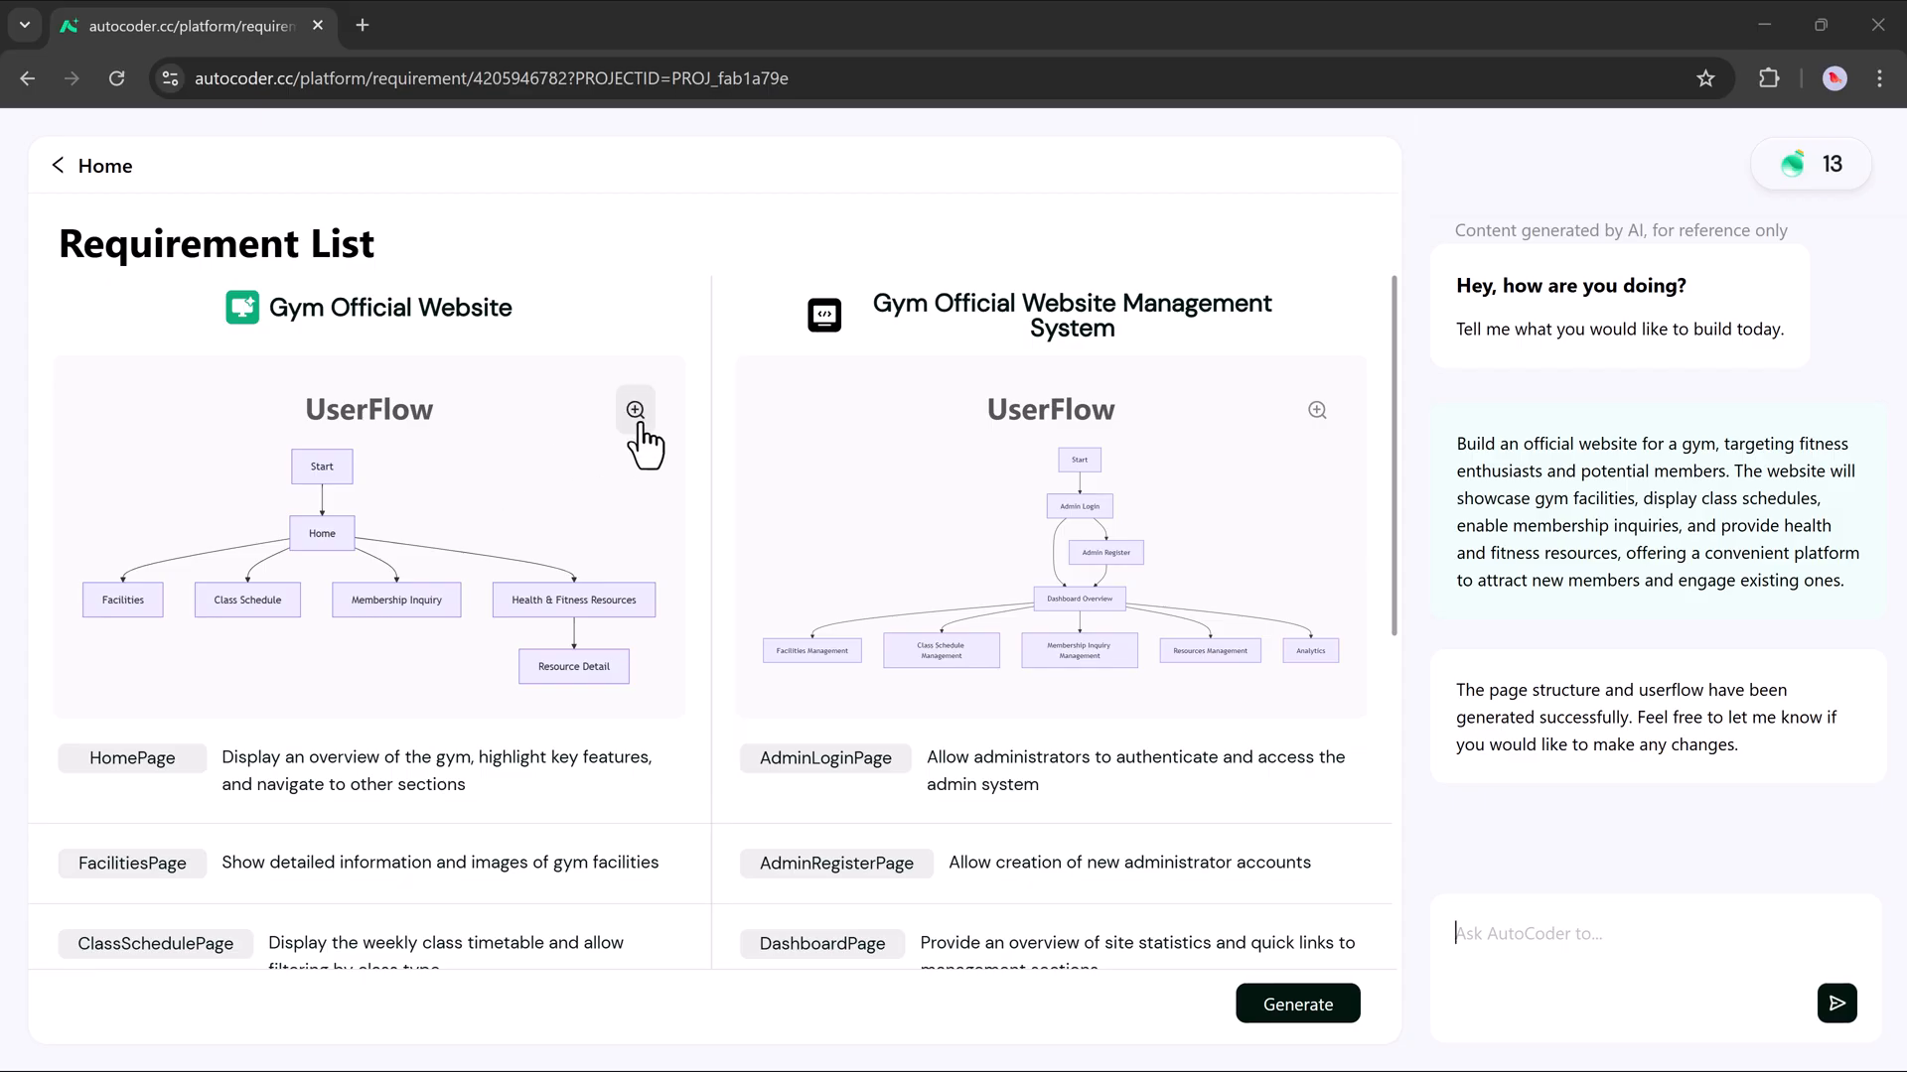
Step: Enlarge the Gym Official Website user flow diagram, then close it
{"action": "left_click", "coordinate": [633, 410]}
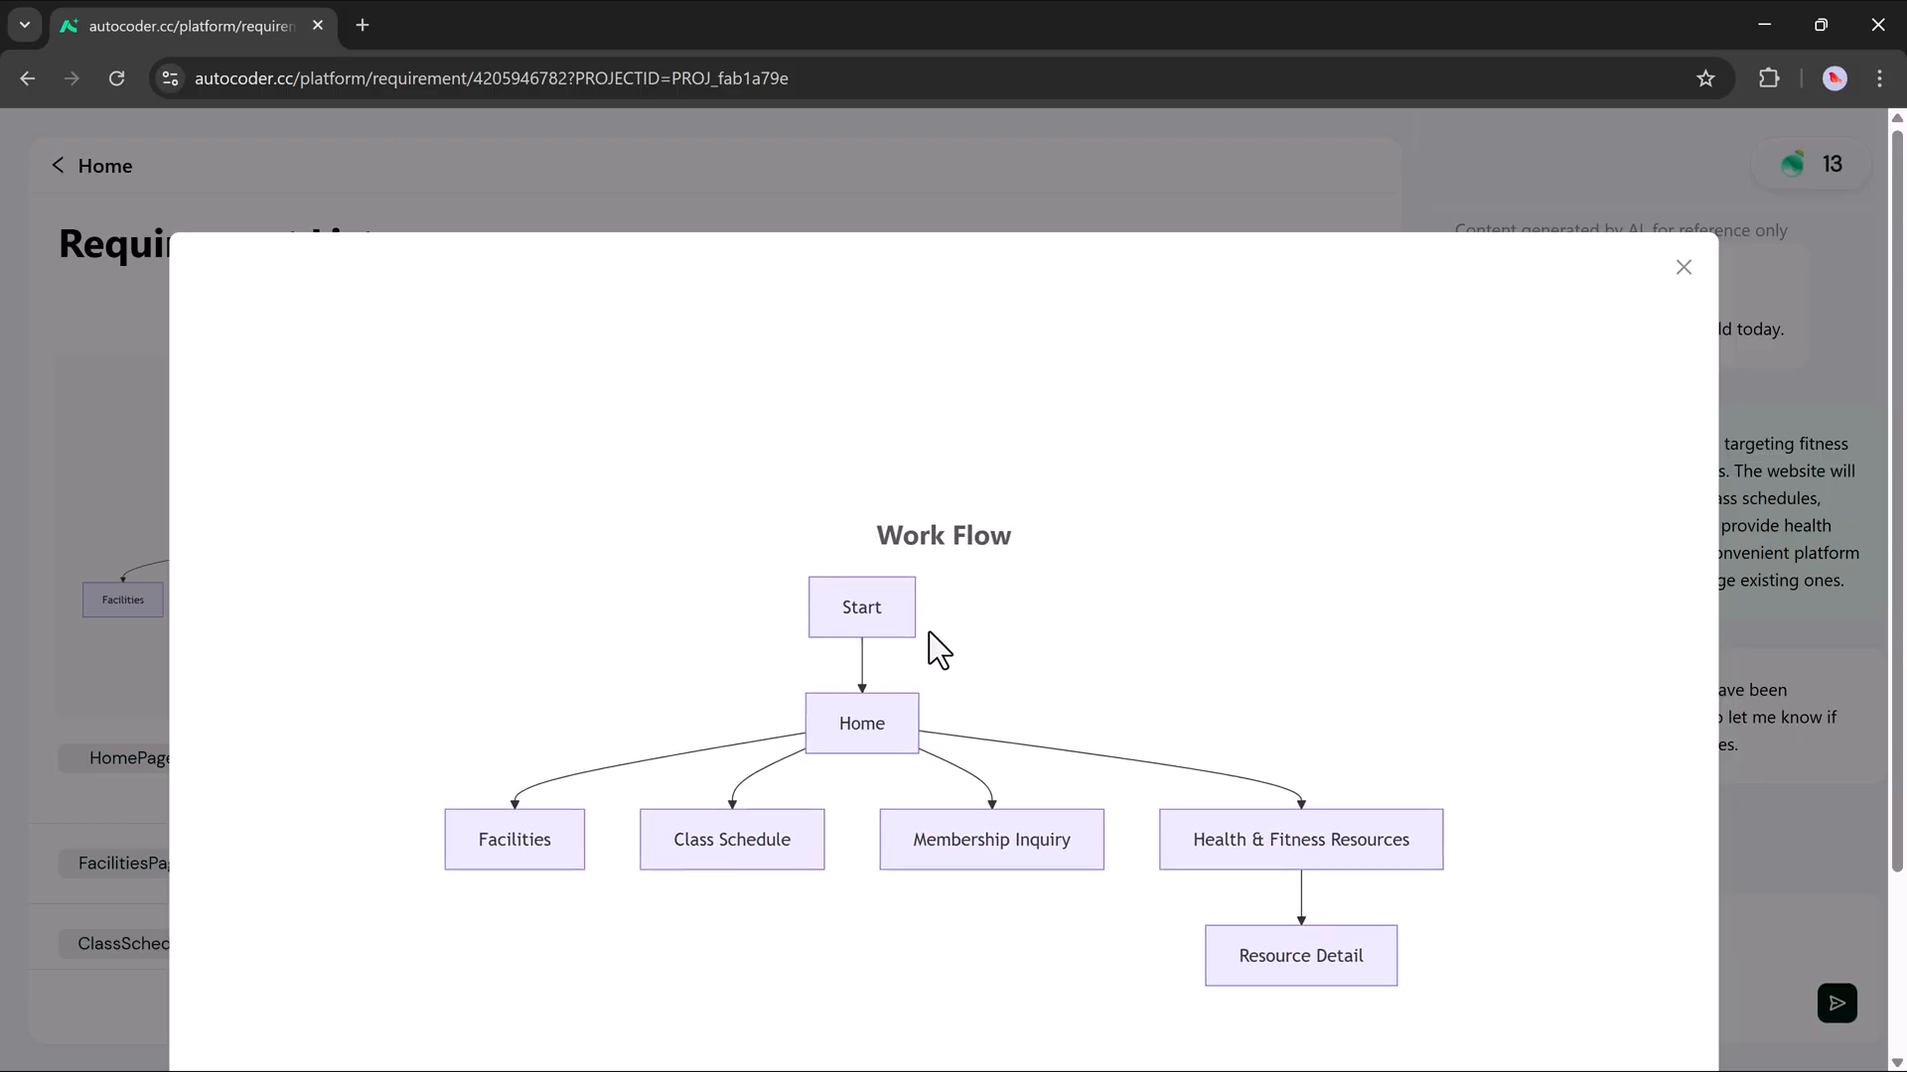
{"action": "mouse_move", "coordinate": [1646, 404]}
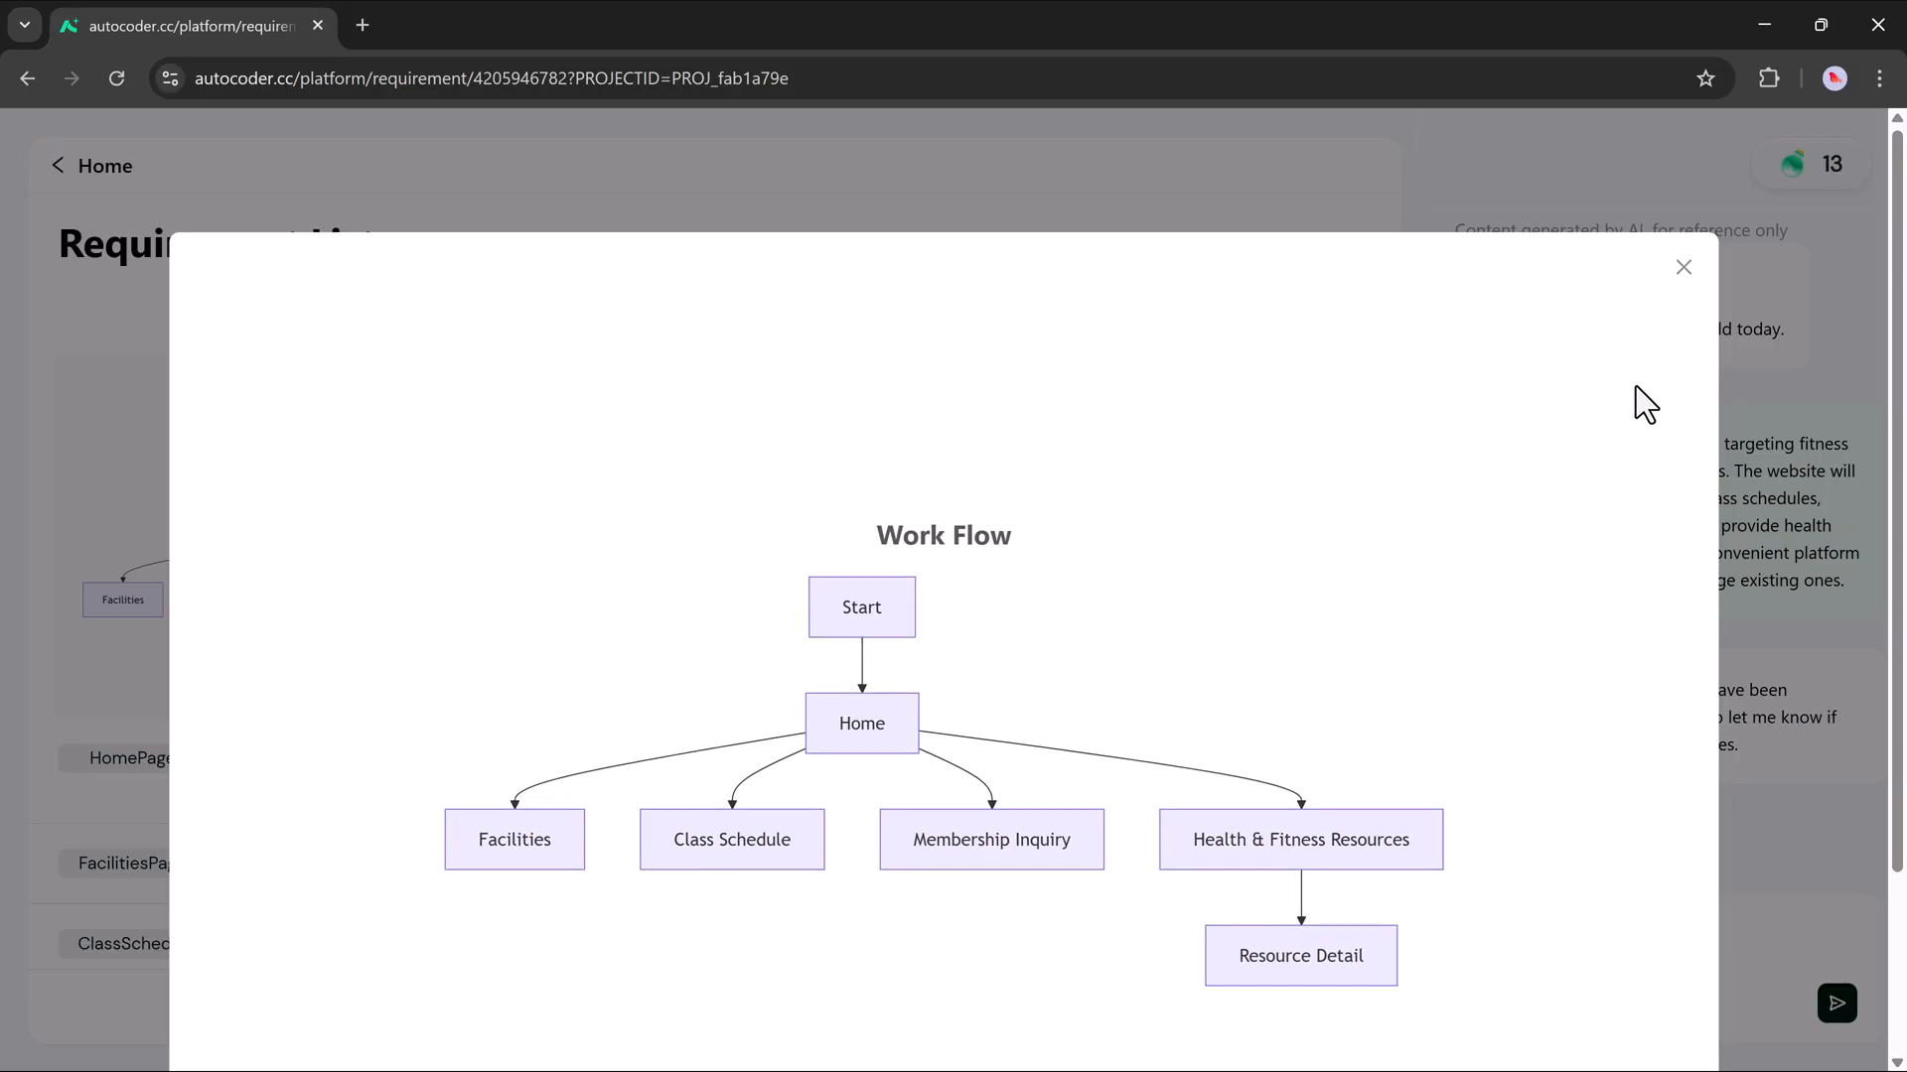
{"action": "left_click", "coordinate": [1684, 266]}
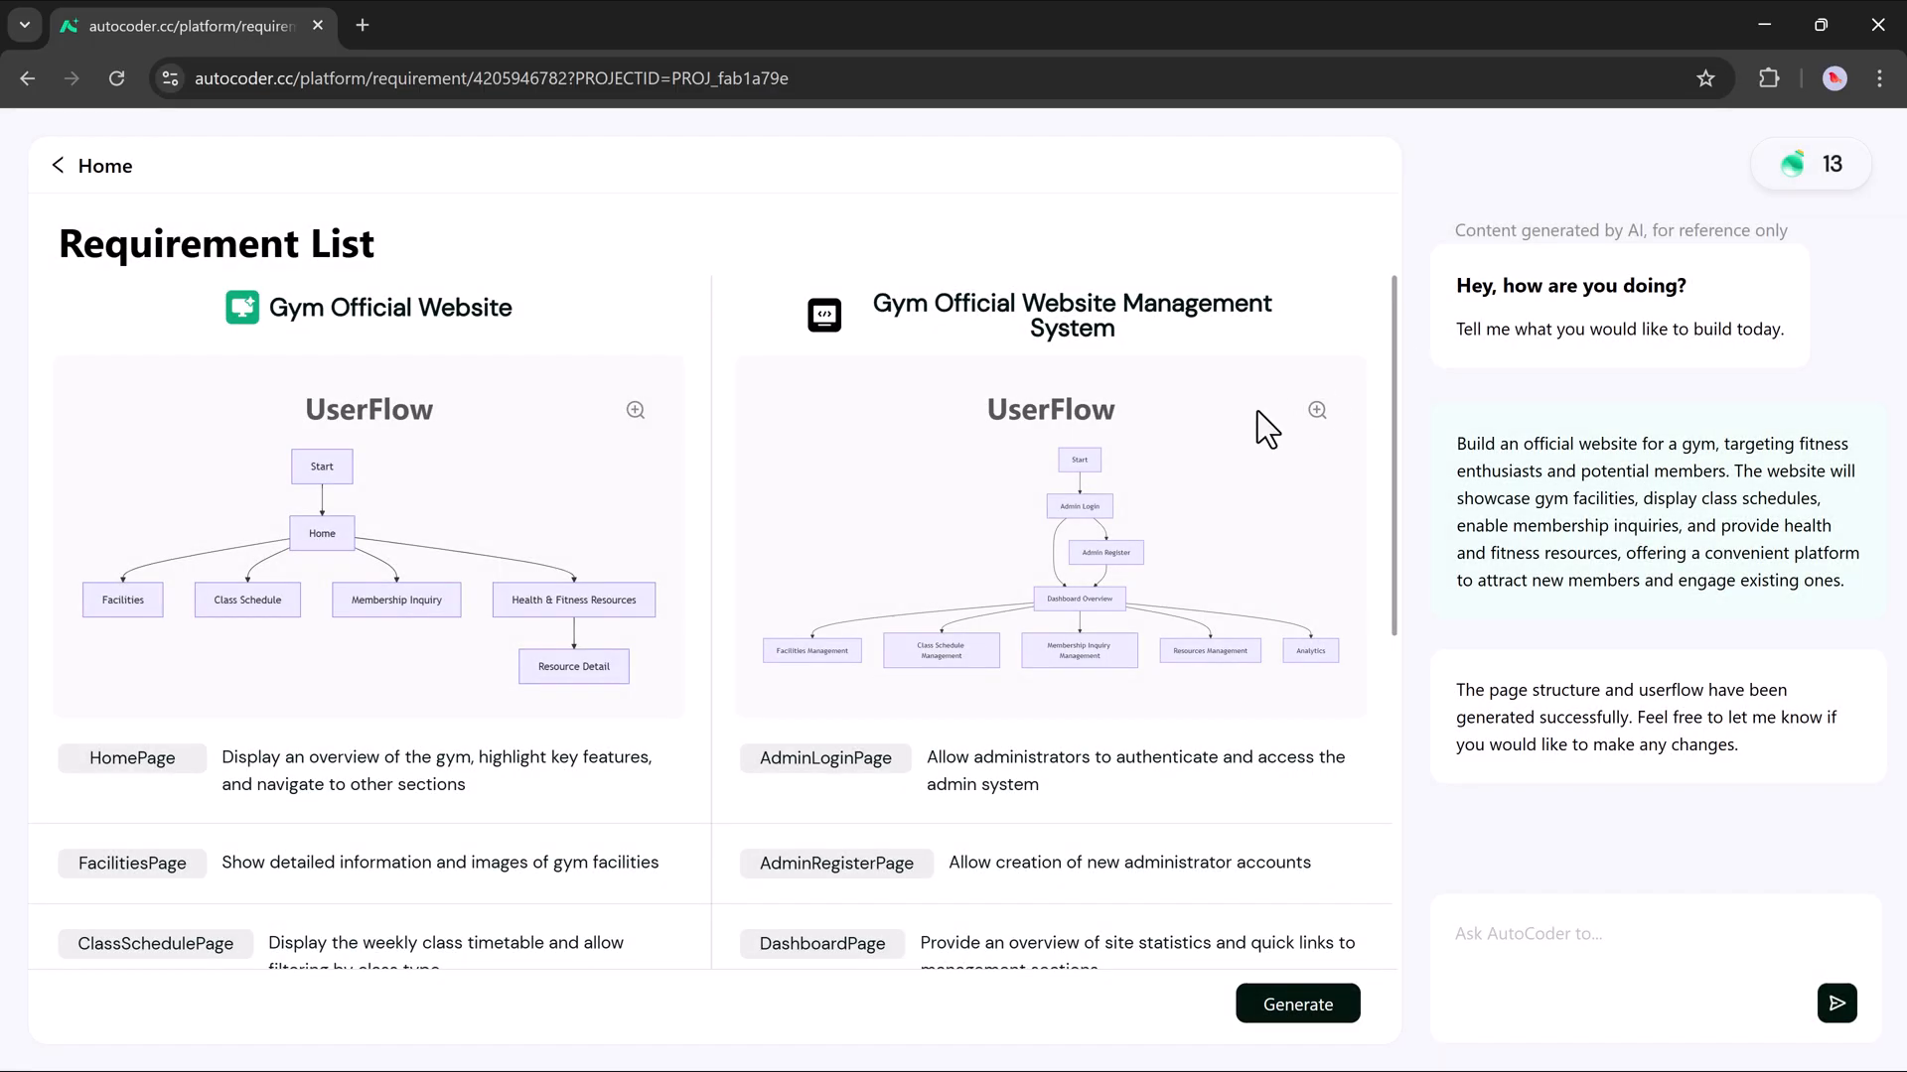
{"action": "scroll", "scroll_direction": "down", "scroll_amount": 3}
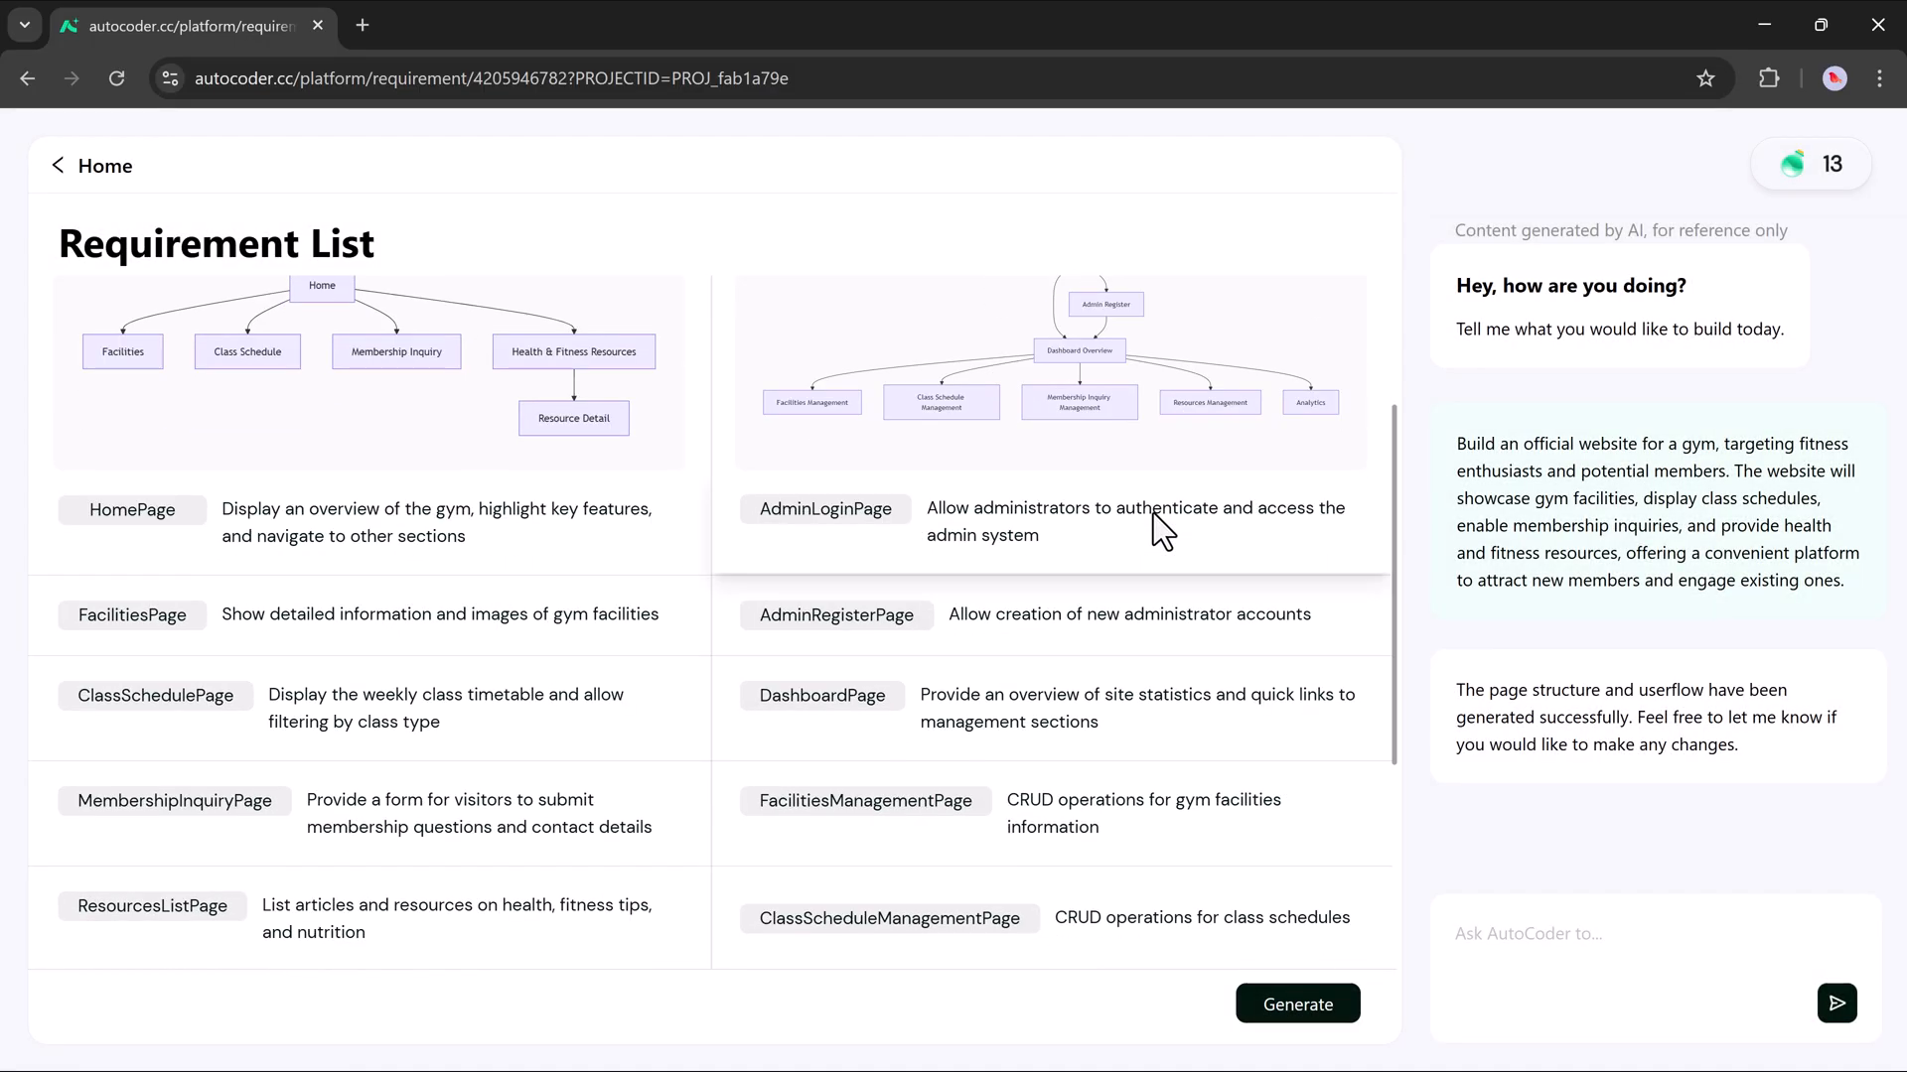
{"action": "scroll", "scroll_direction": "down", "scroll_amount": 3}
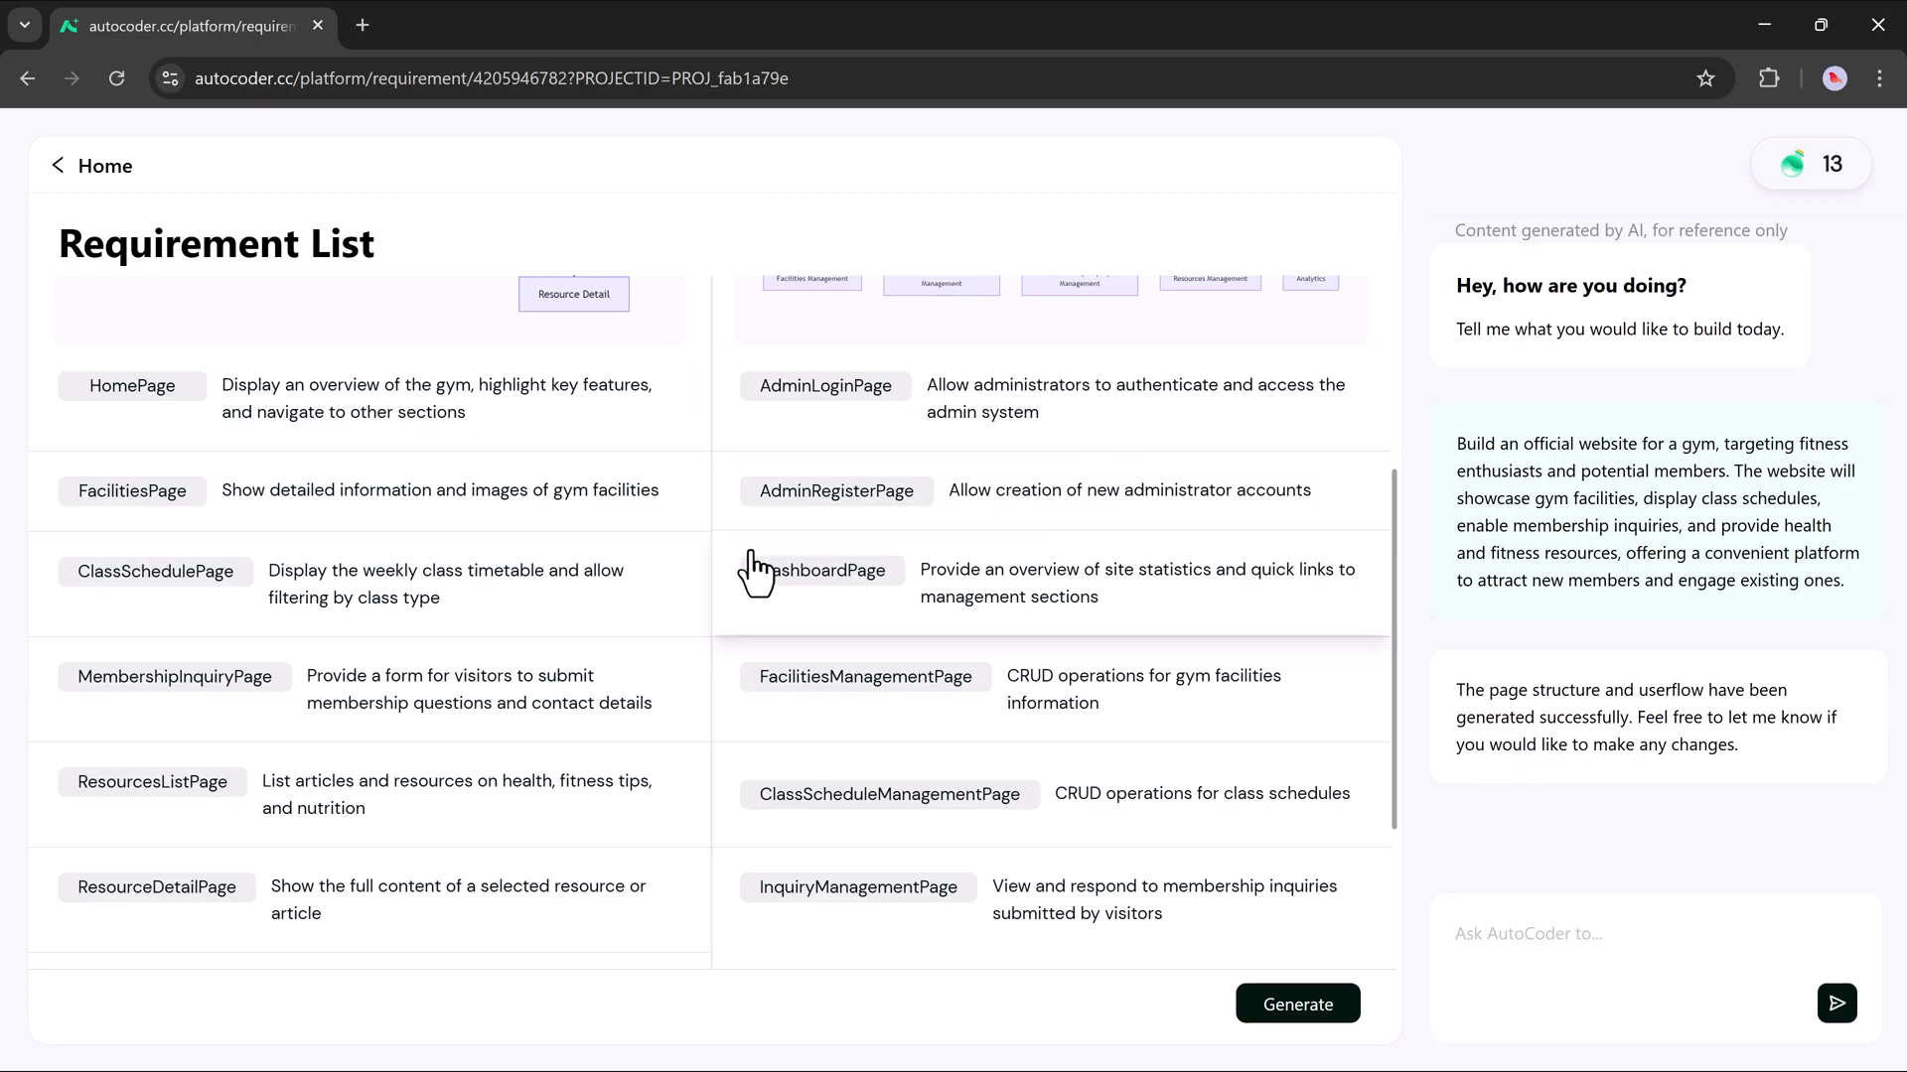
{"action": "scroll", "scroll_direction": "down", "scroll_amount": 3}
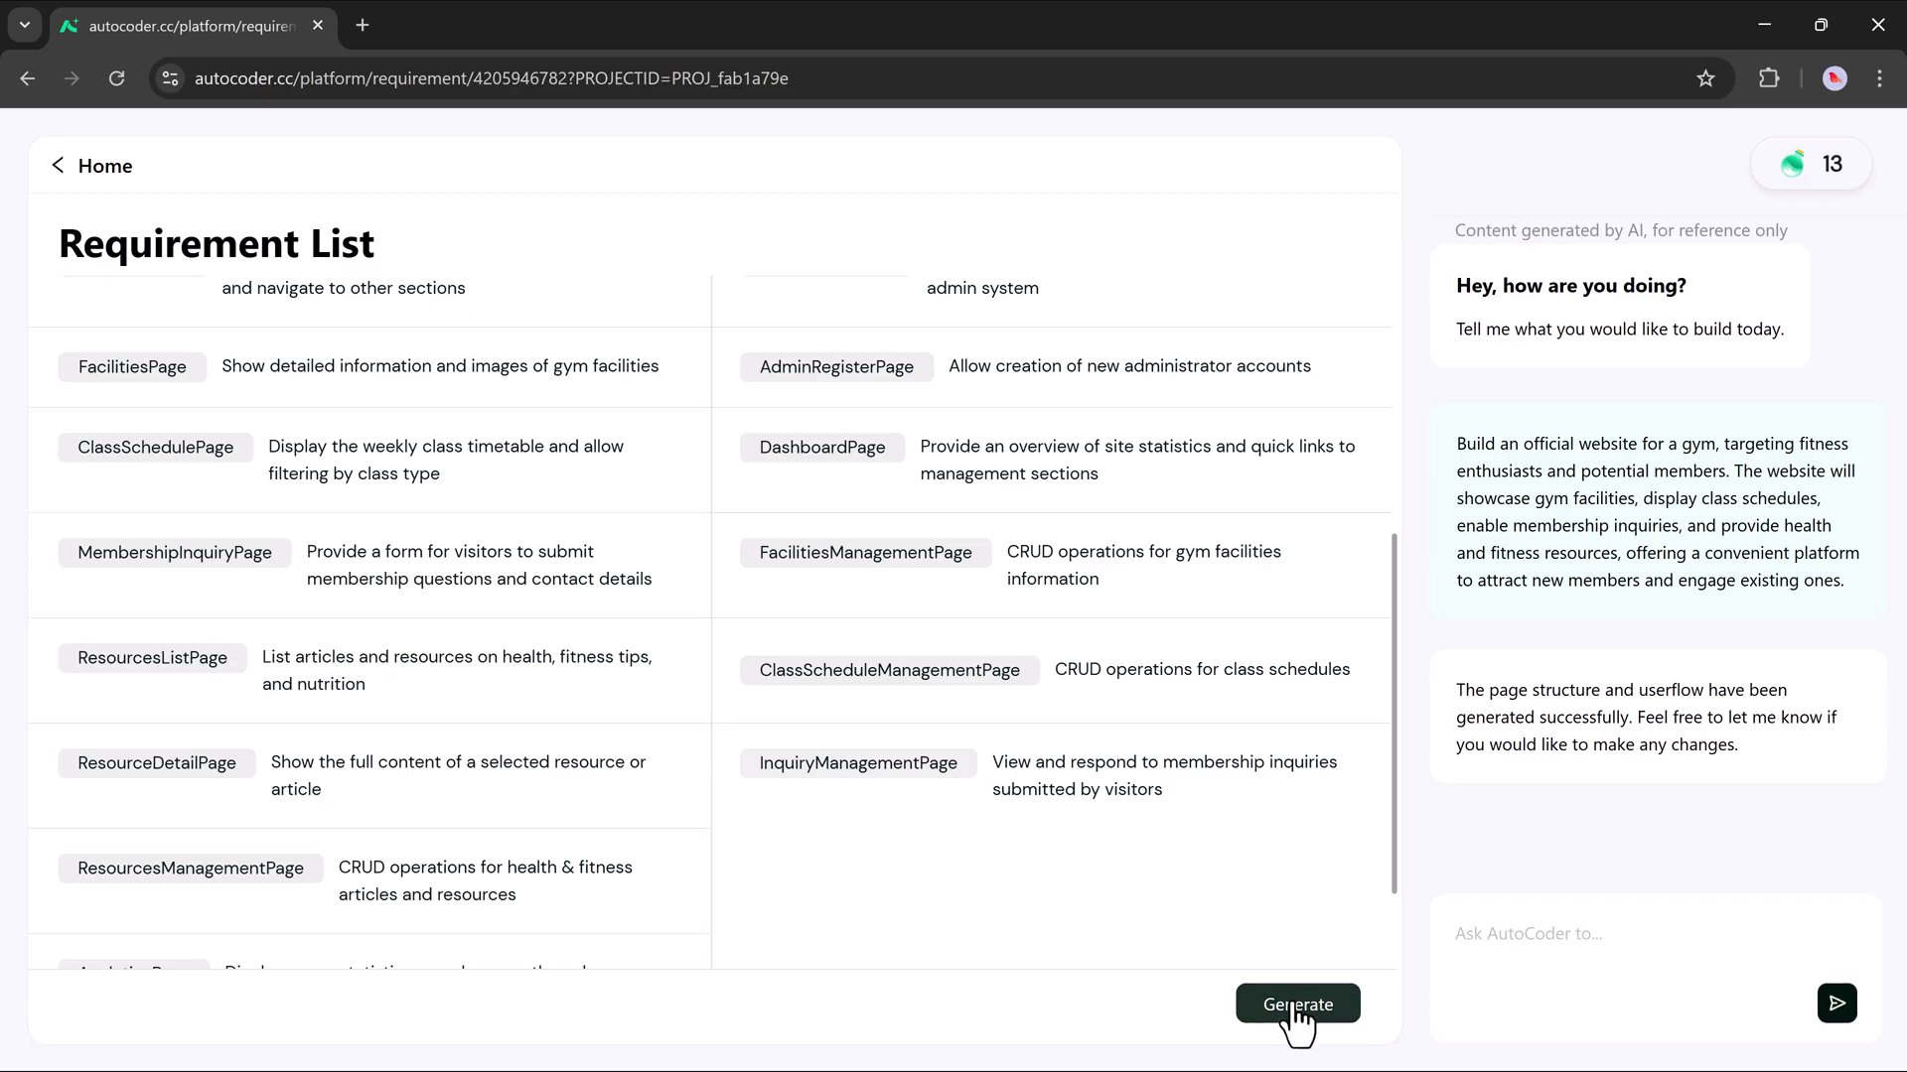
{"action": "left_click", "coordinate": [1295, 1003]}
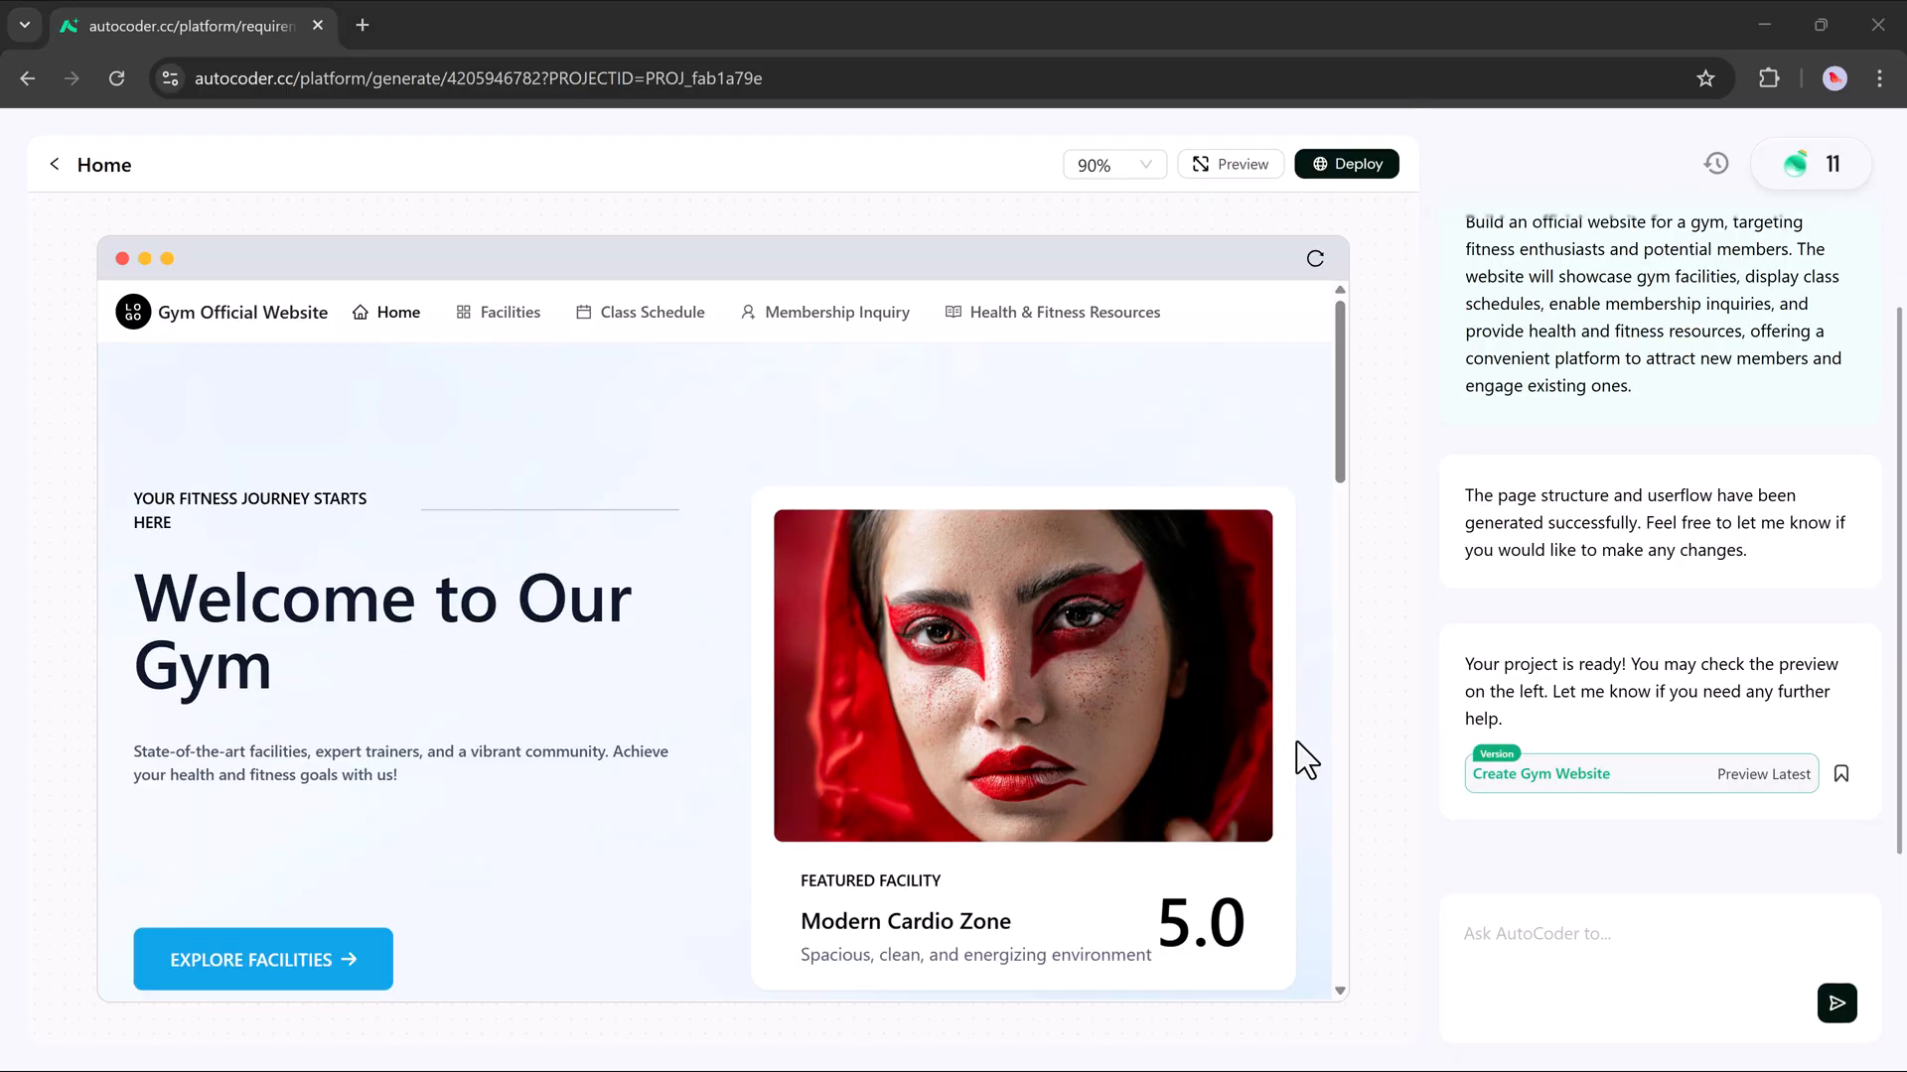
Step: Scroll down and back up through the generated gym site's Home page
{"action": "scroll", "scroll_direction": "down", "scroll_amount": 3}
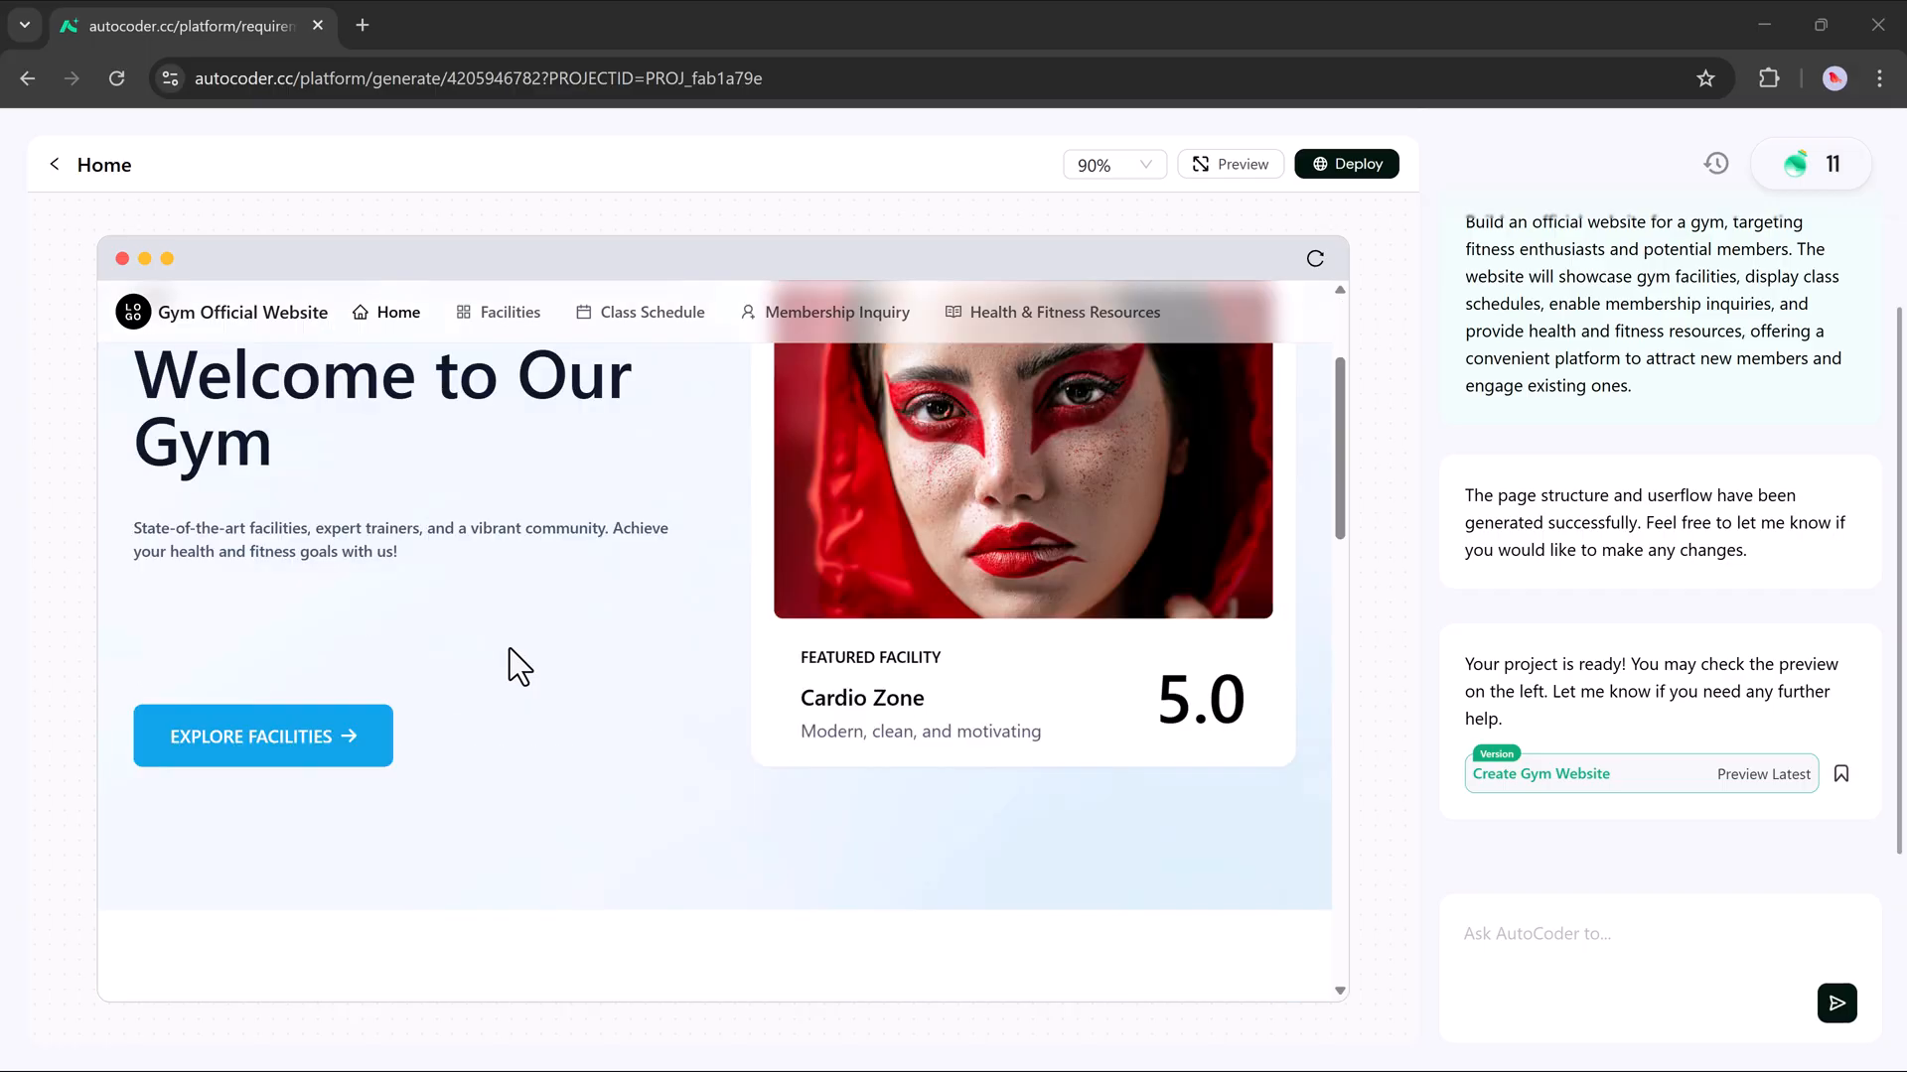
{"action": "scroll", "scroll_direction": "down", "scroll_amount": 3}
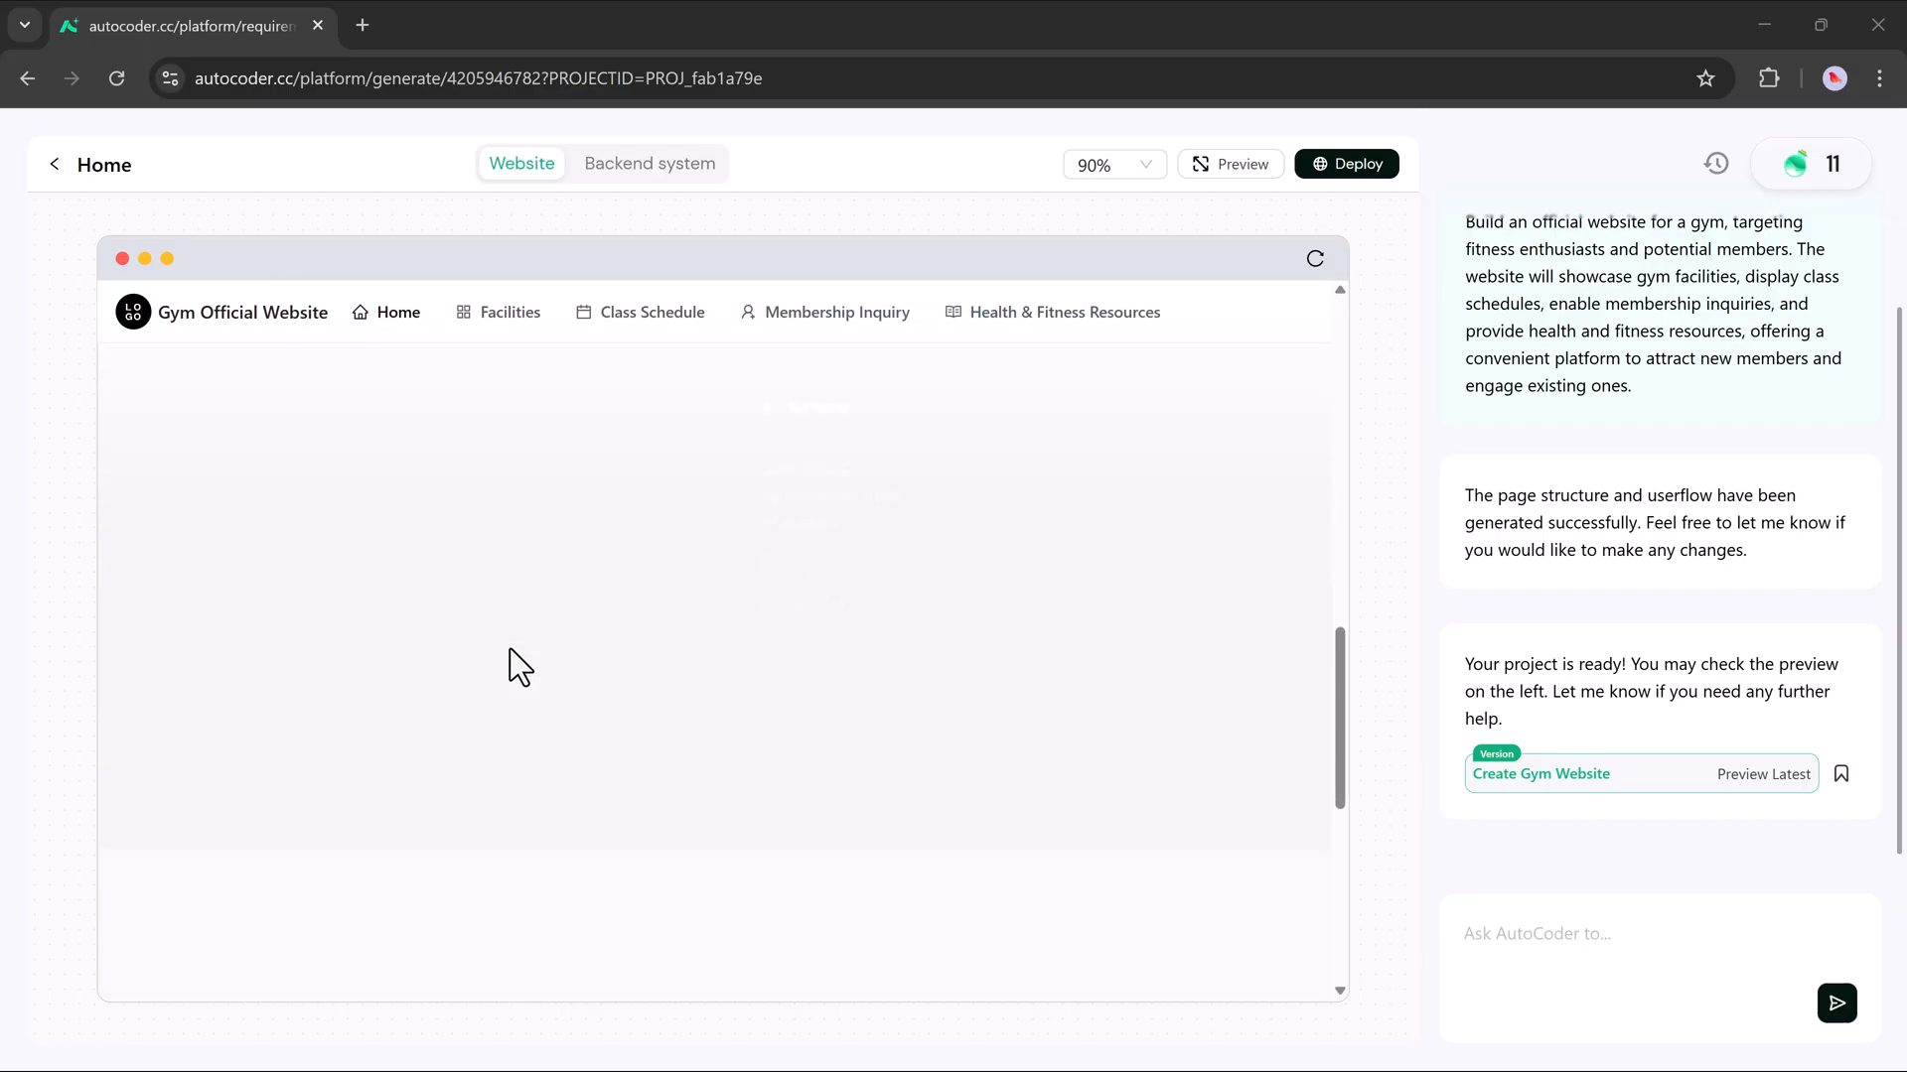
{"action": "scroll", "scroll_direction": "down", "scroll_amount": 3}
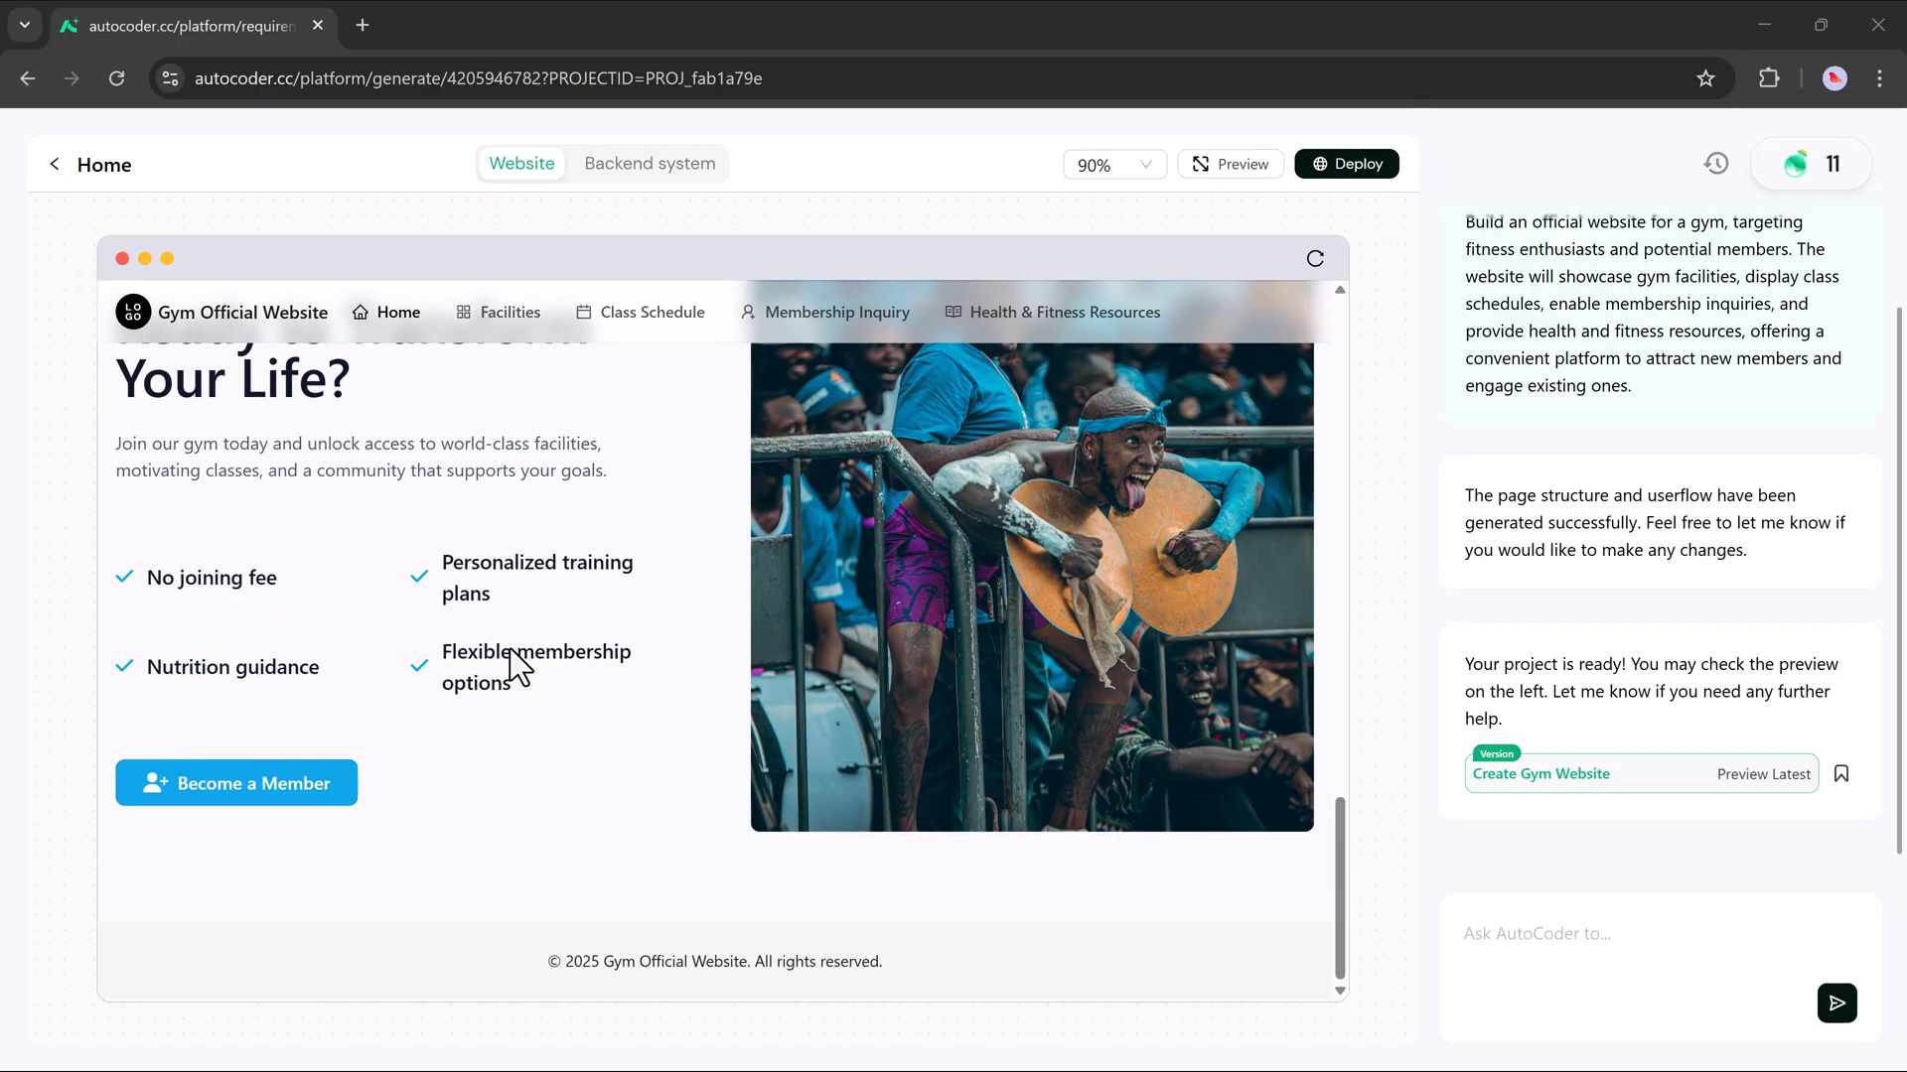
{"action": "scroll", "scroll_direction": "up", "scroll_amount": 3}
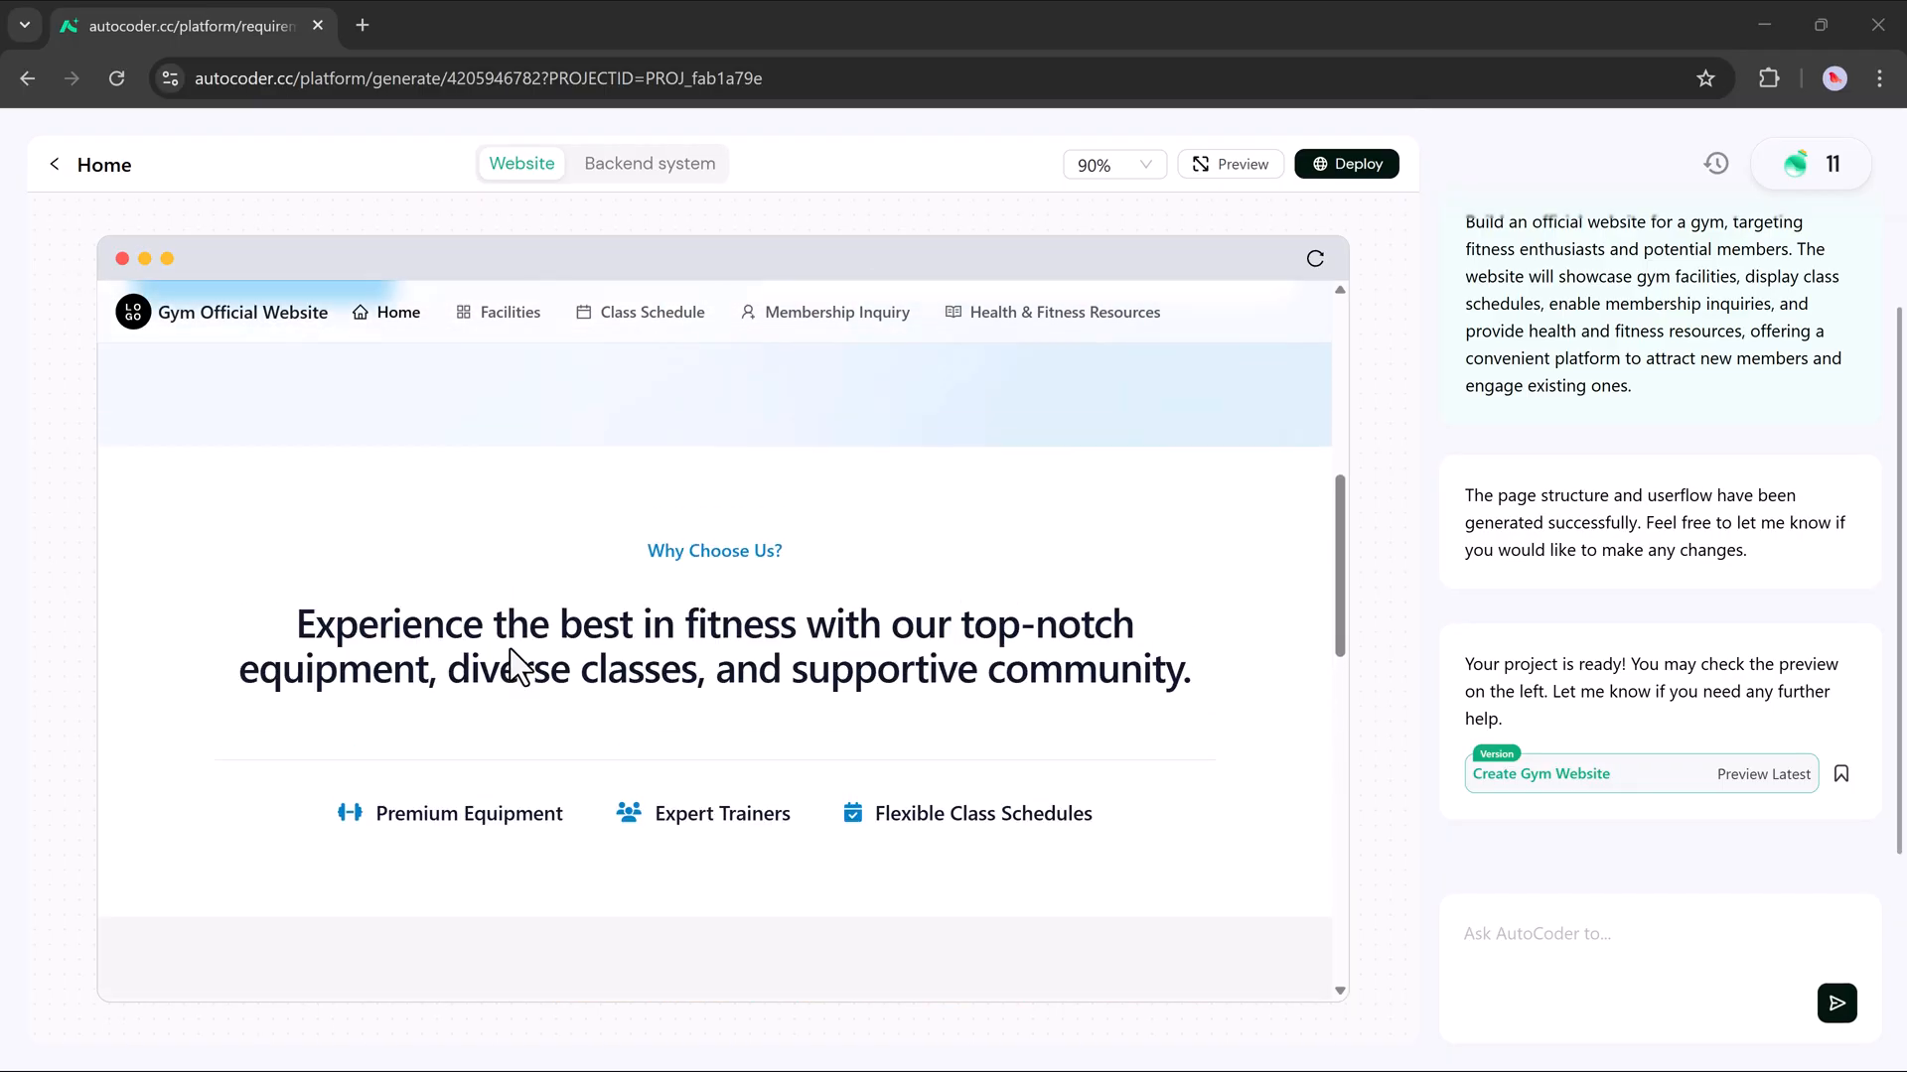
{"action": "scroll", "scroll_direction": "up", "scroll_amount": 3}
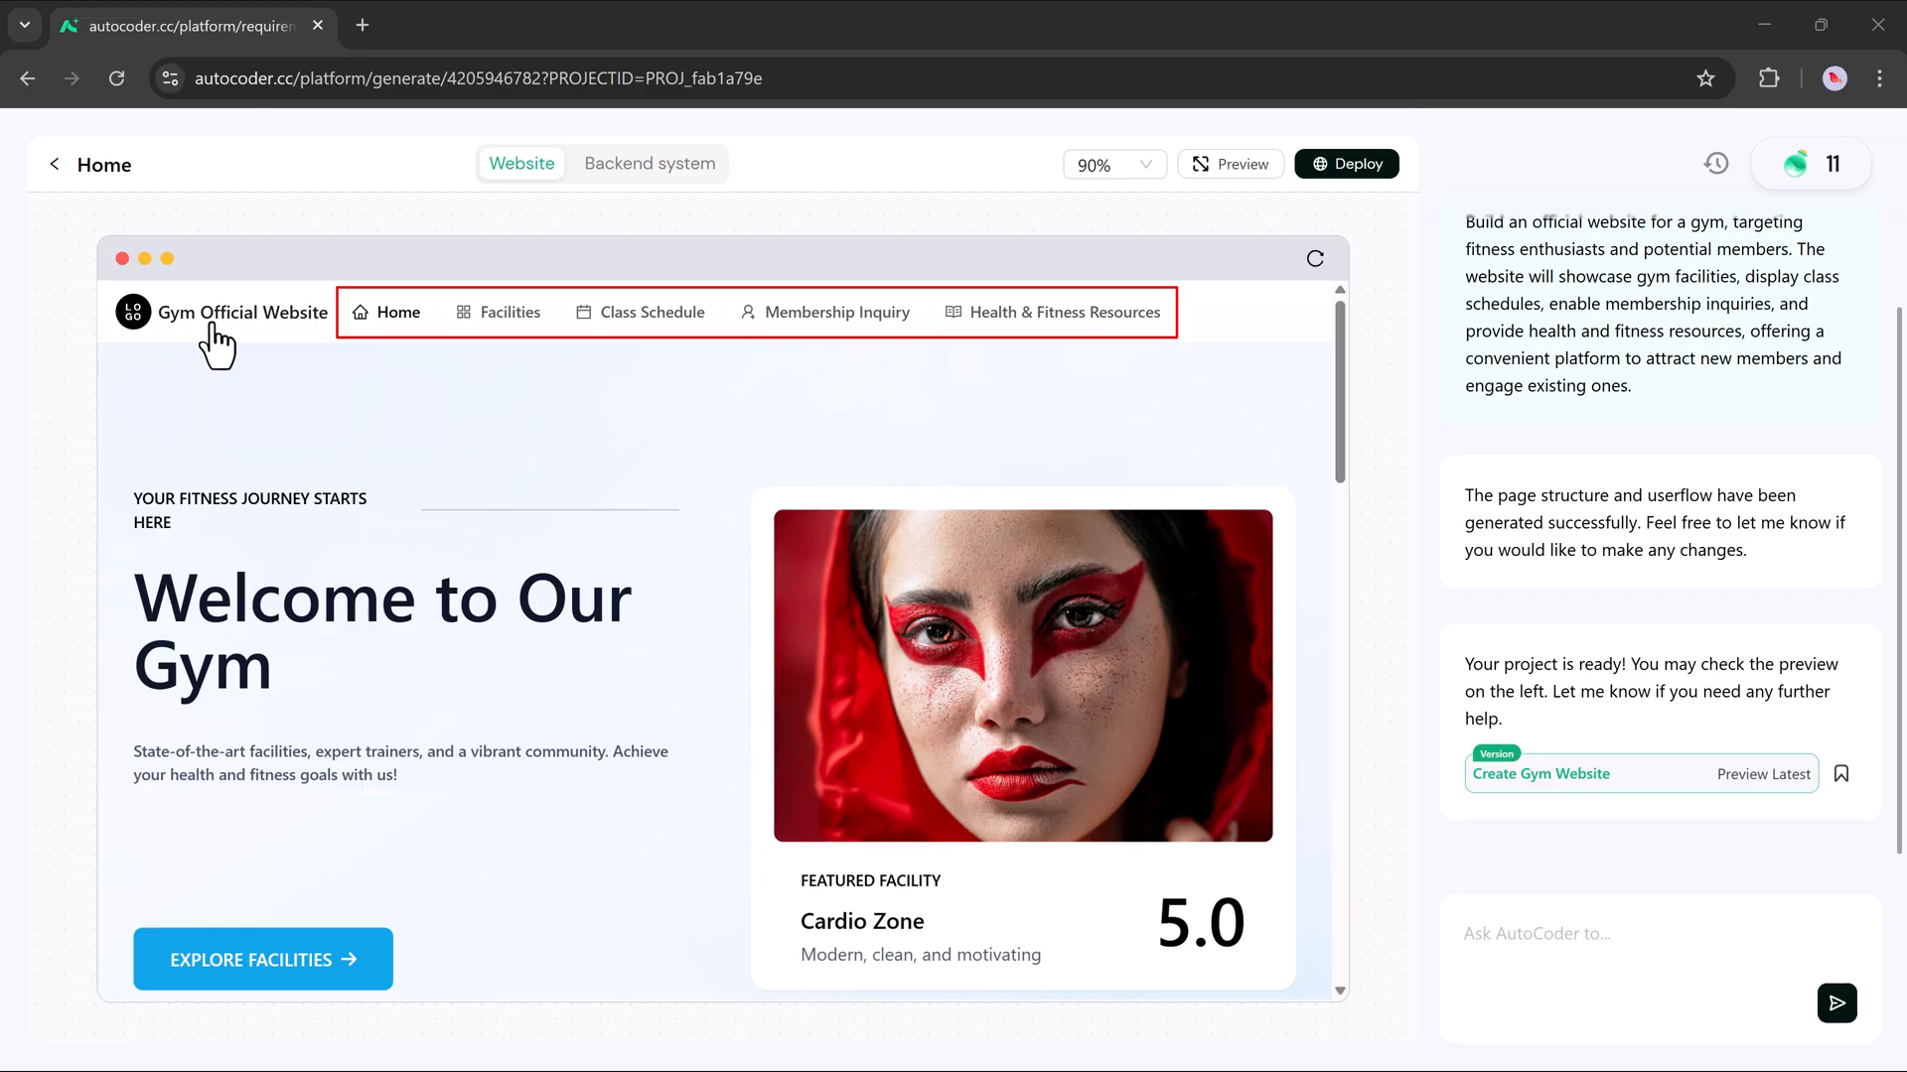
{"action": "mouse_move", "coordinate": [283, 347]}
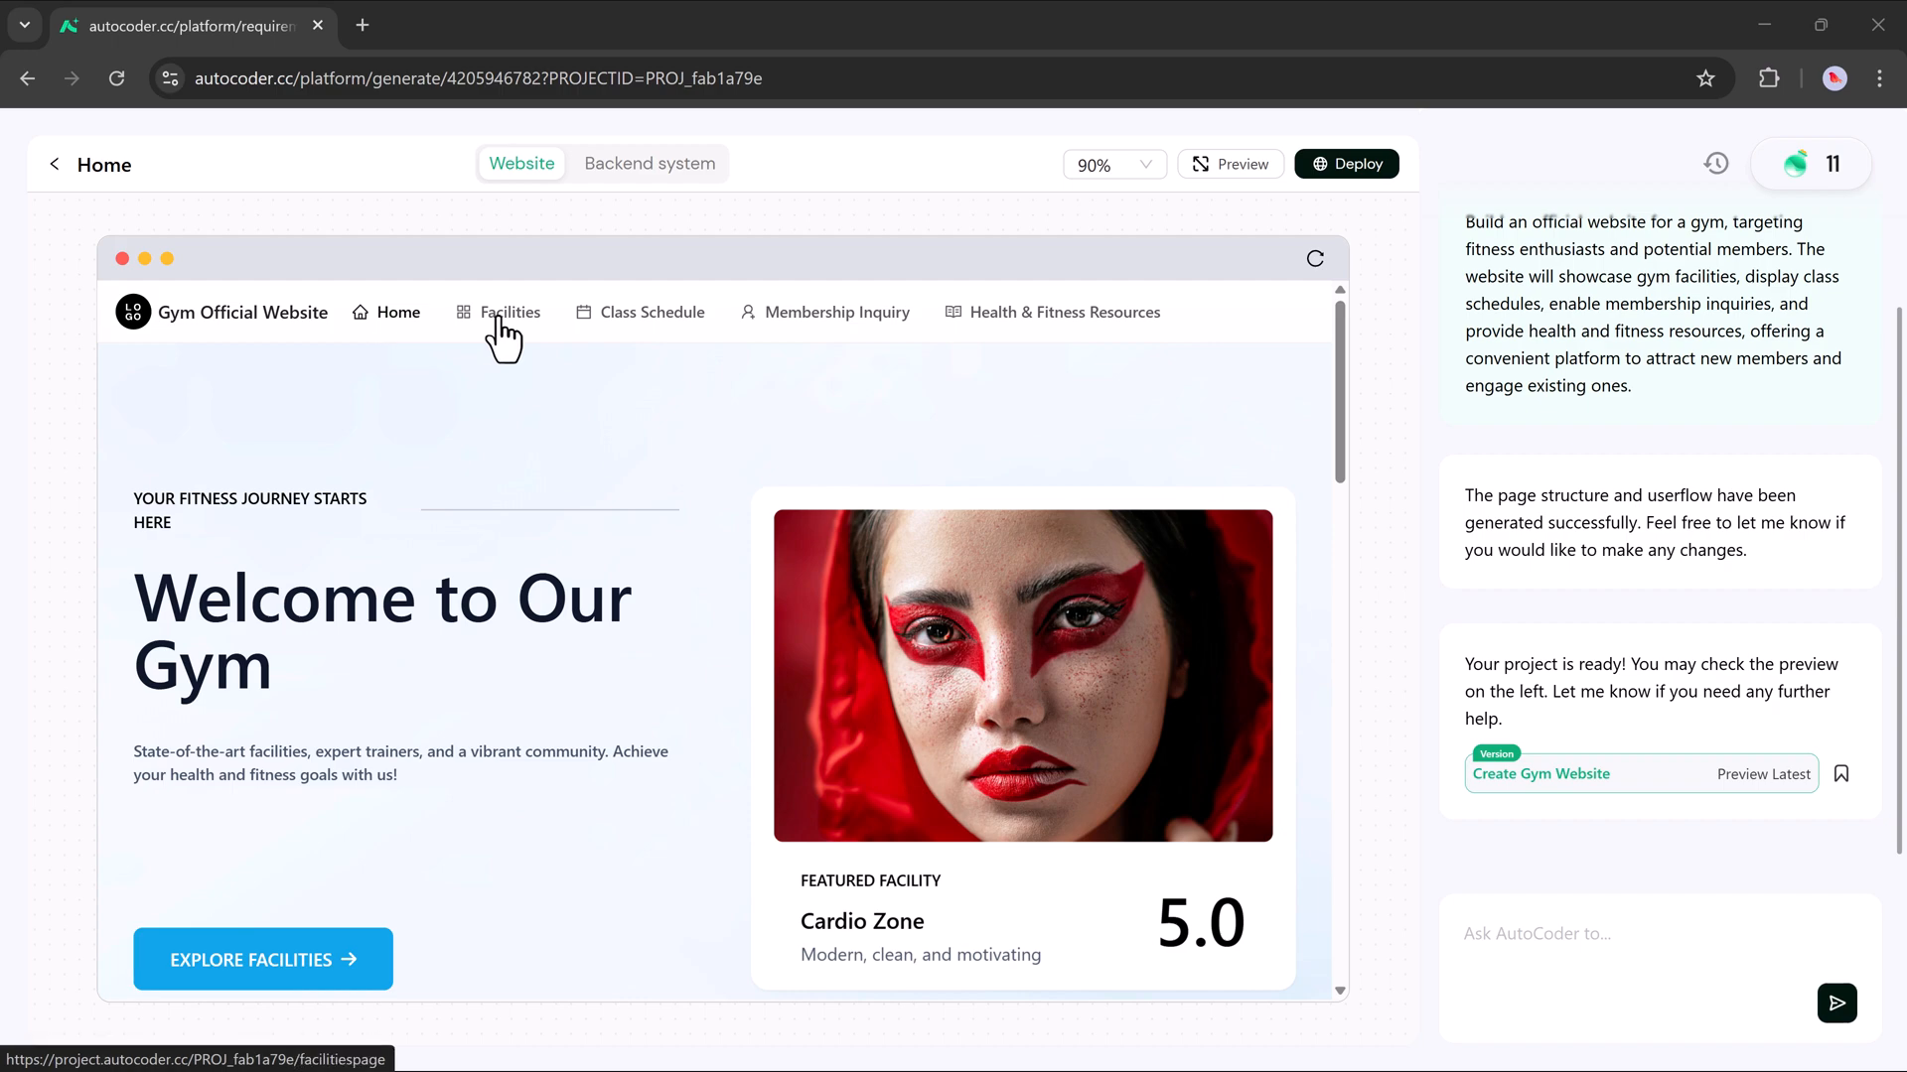
Step: Open the Facilities page and scroll through its facility search and listings
{"action": "left_click", "coordinate": [509, 313]}
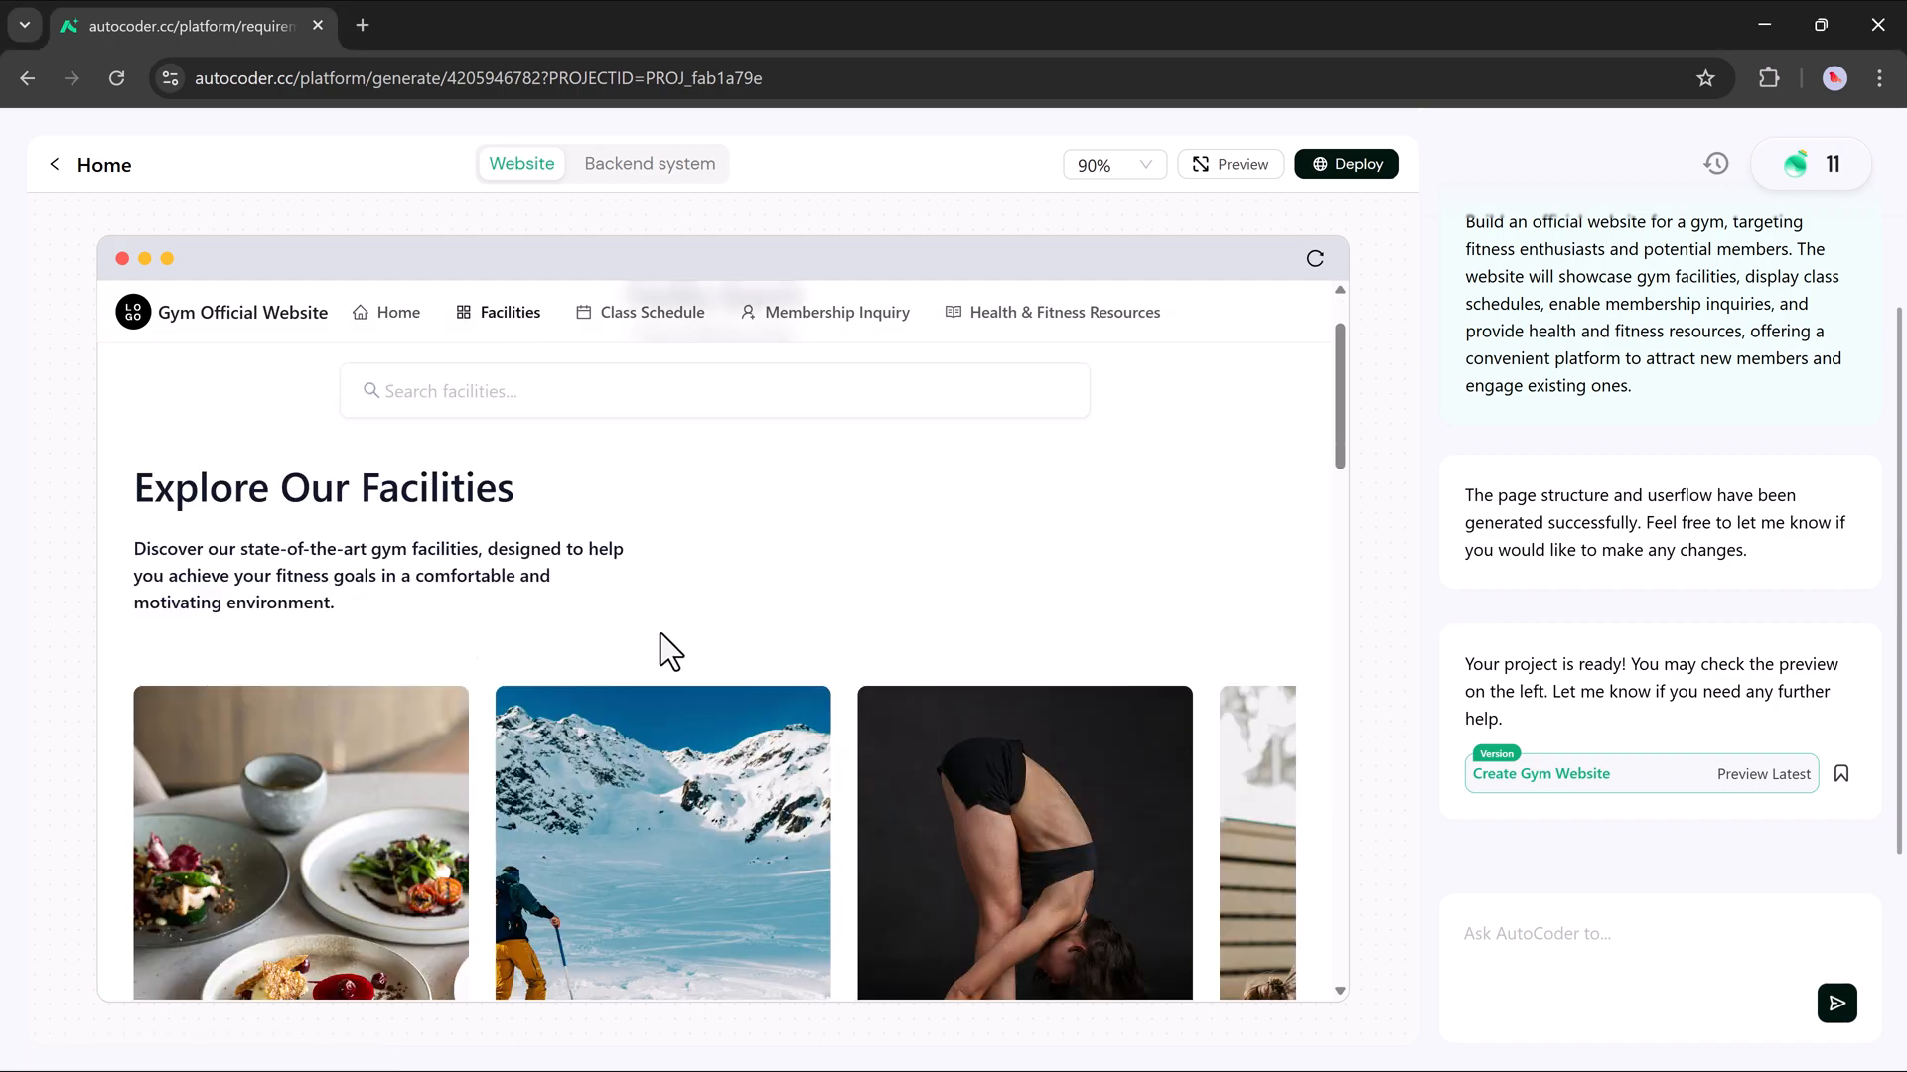
{"action": "scroll", "scroll_direction": "down", "scroll_amount": 3}
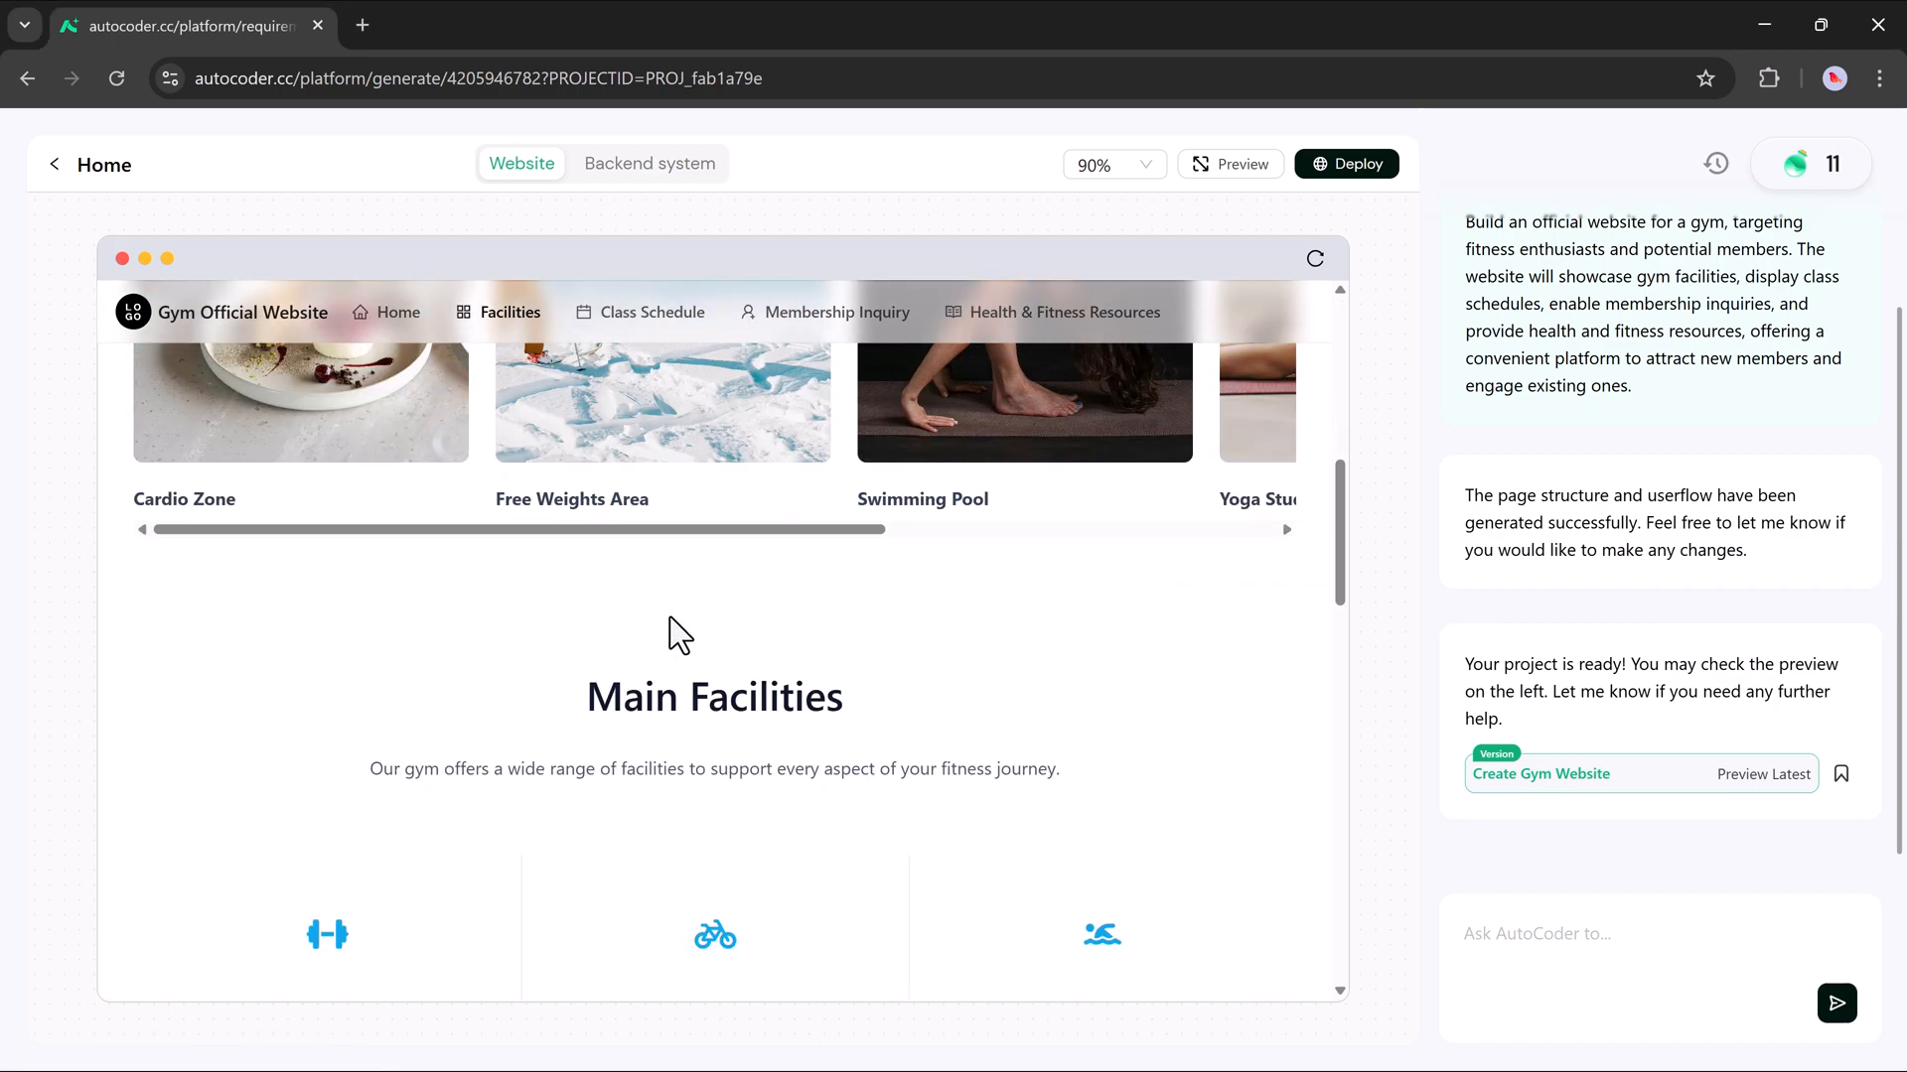
{"action": "scroll", "scroll_direction": "down", "scroll_amount": 3}
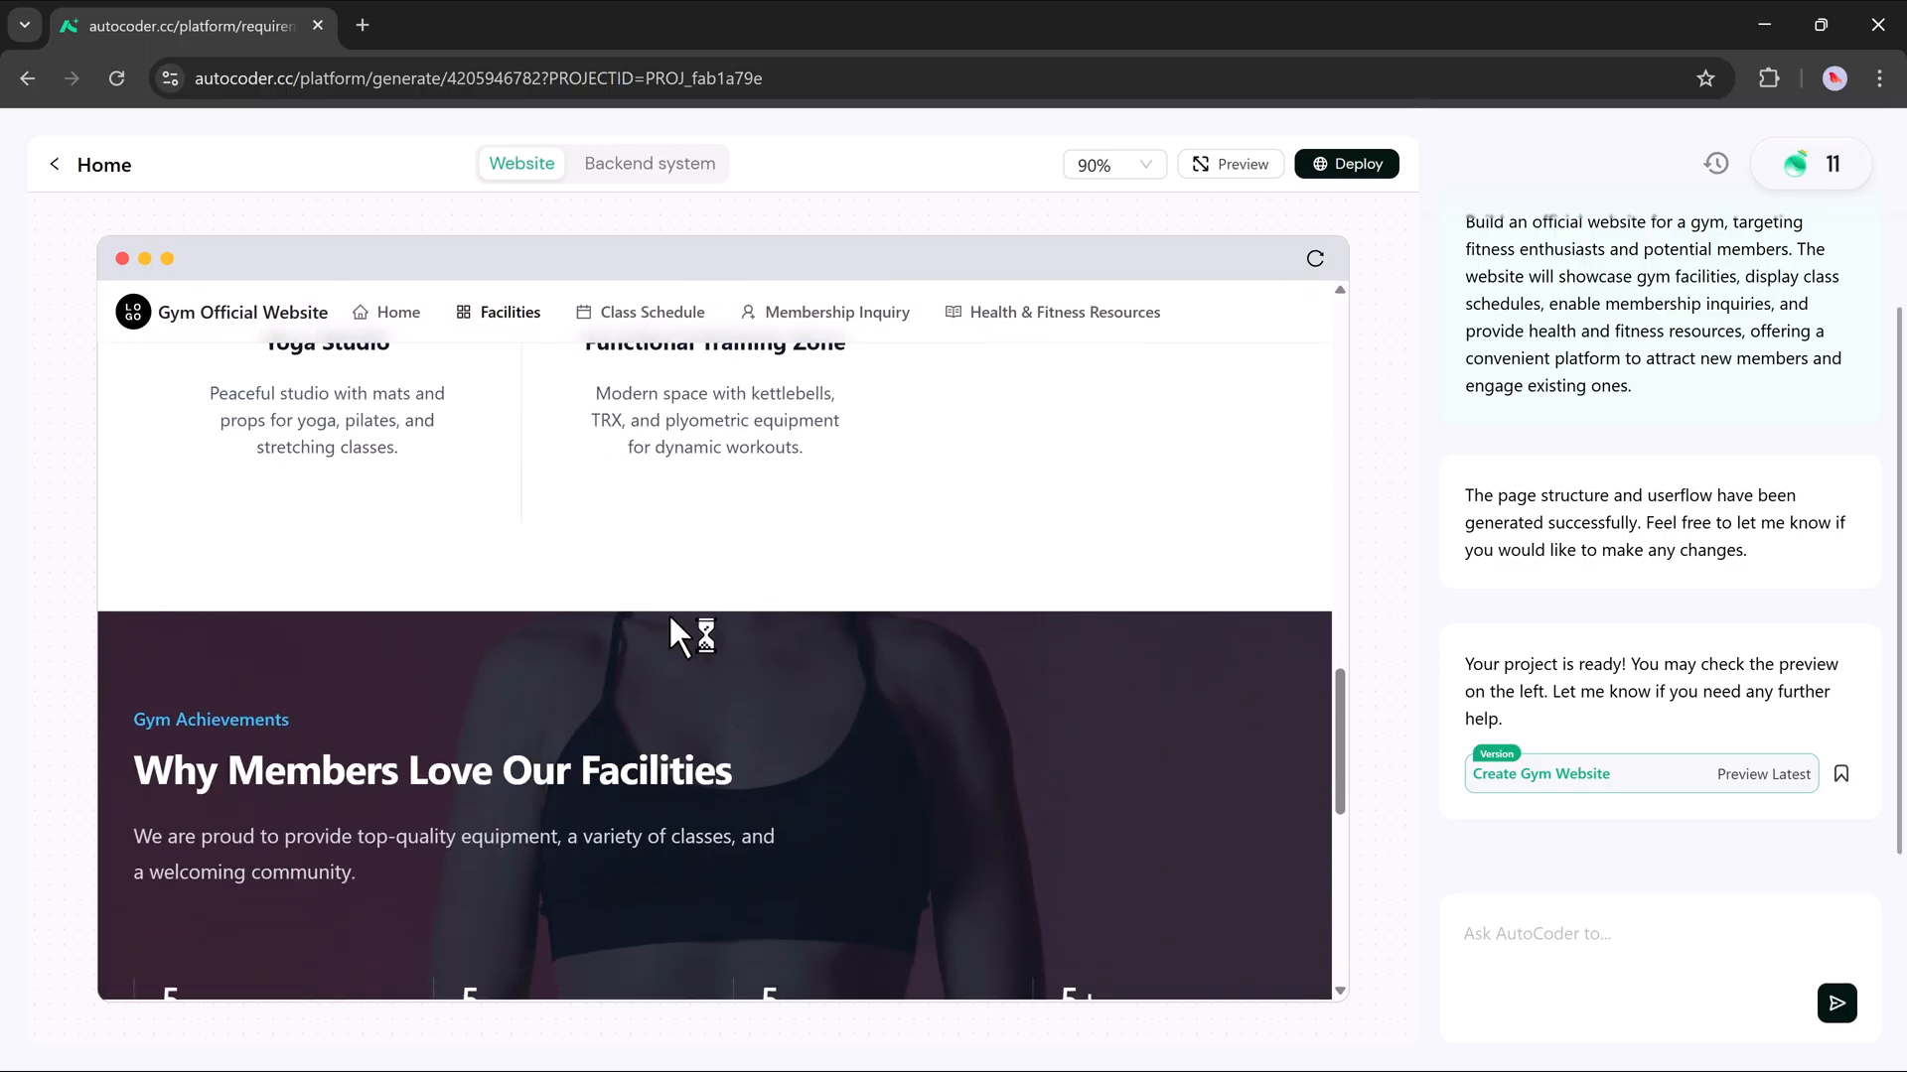
{"action": "scroll", "scroll_direction": "down", "scroll_amount": 3}
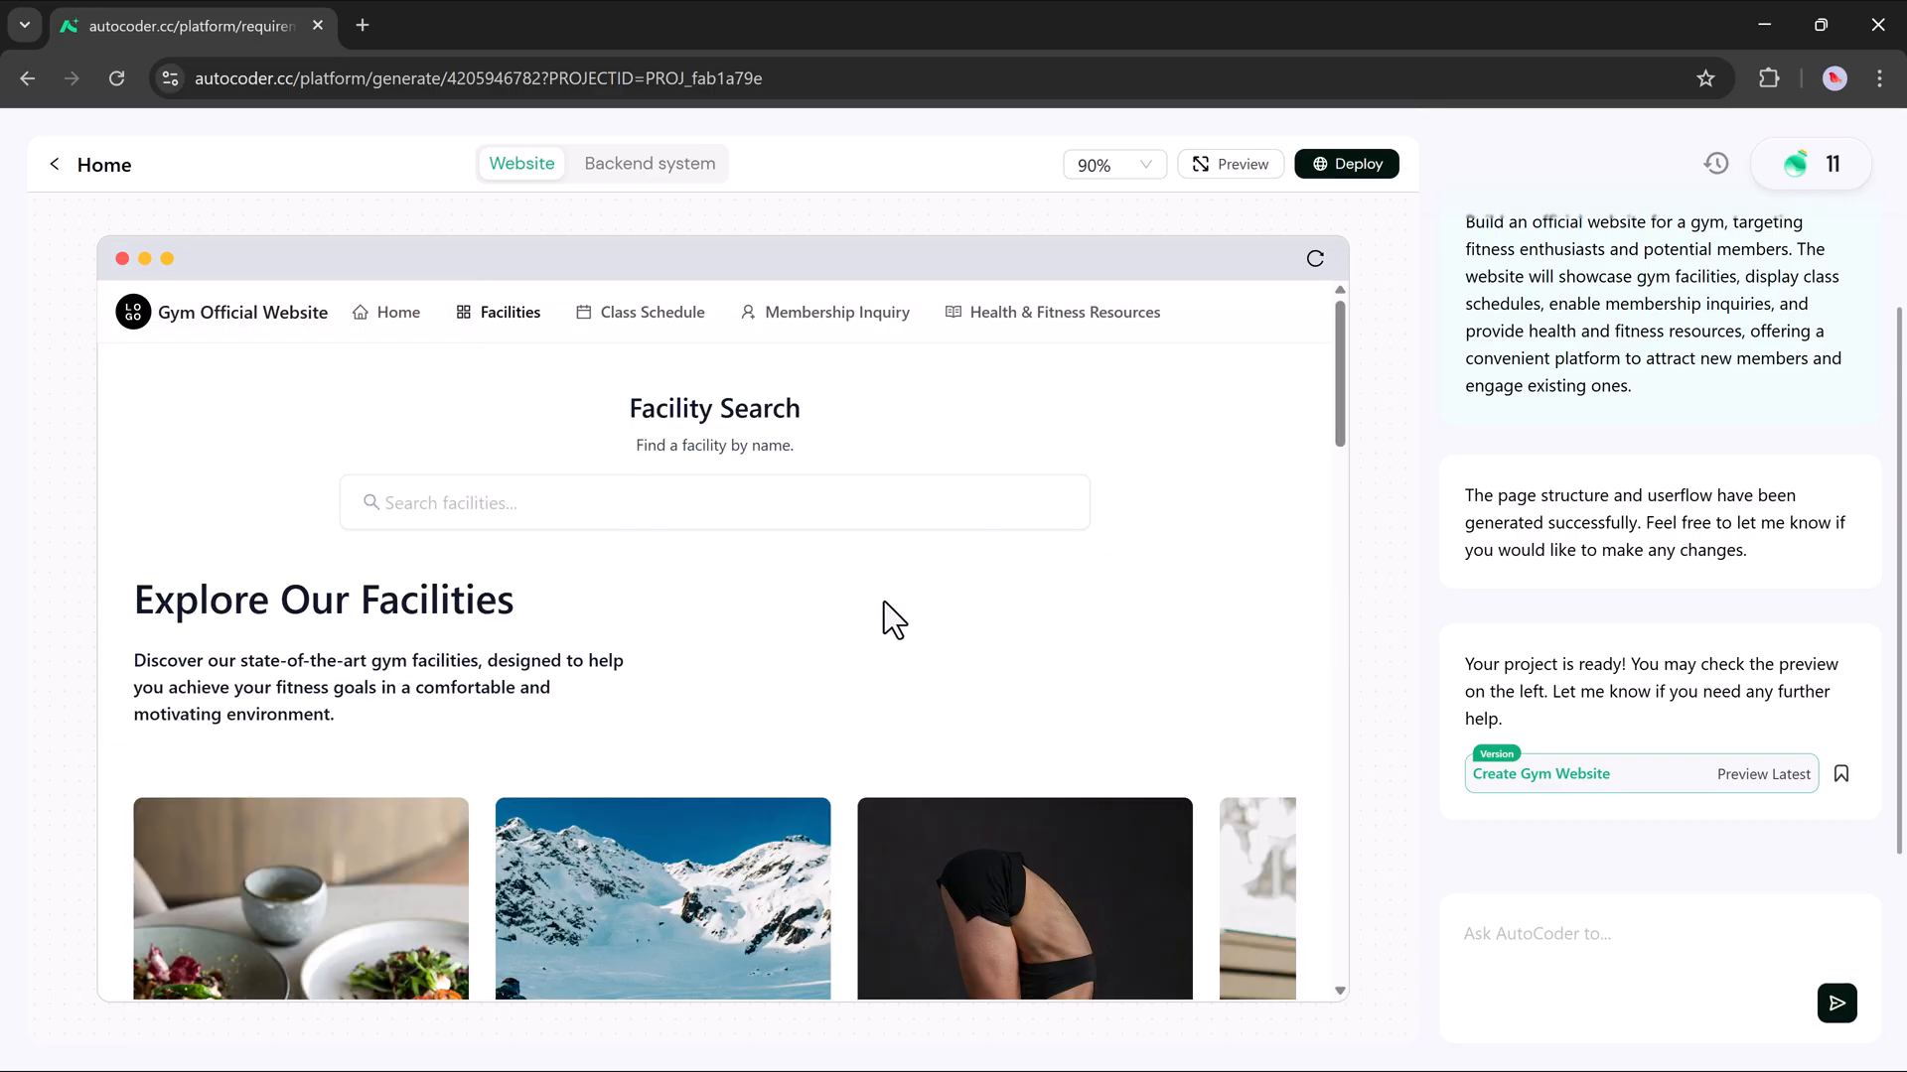
{"action": "mouse_move", "coordinate": [649, 326]}
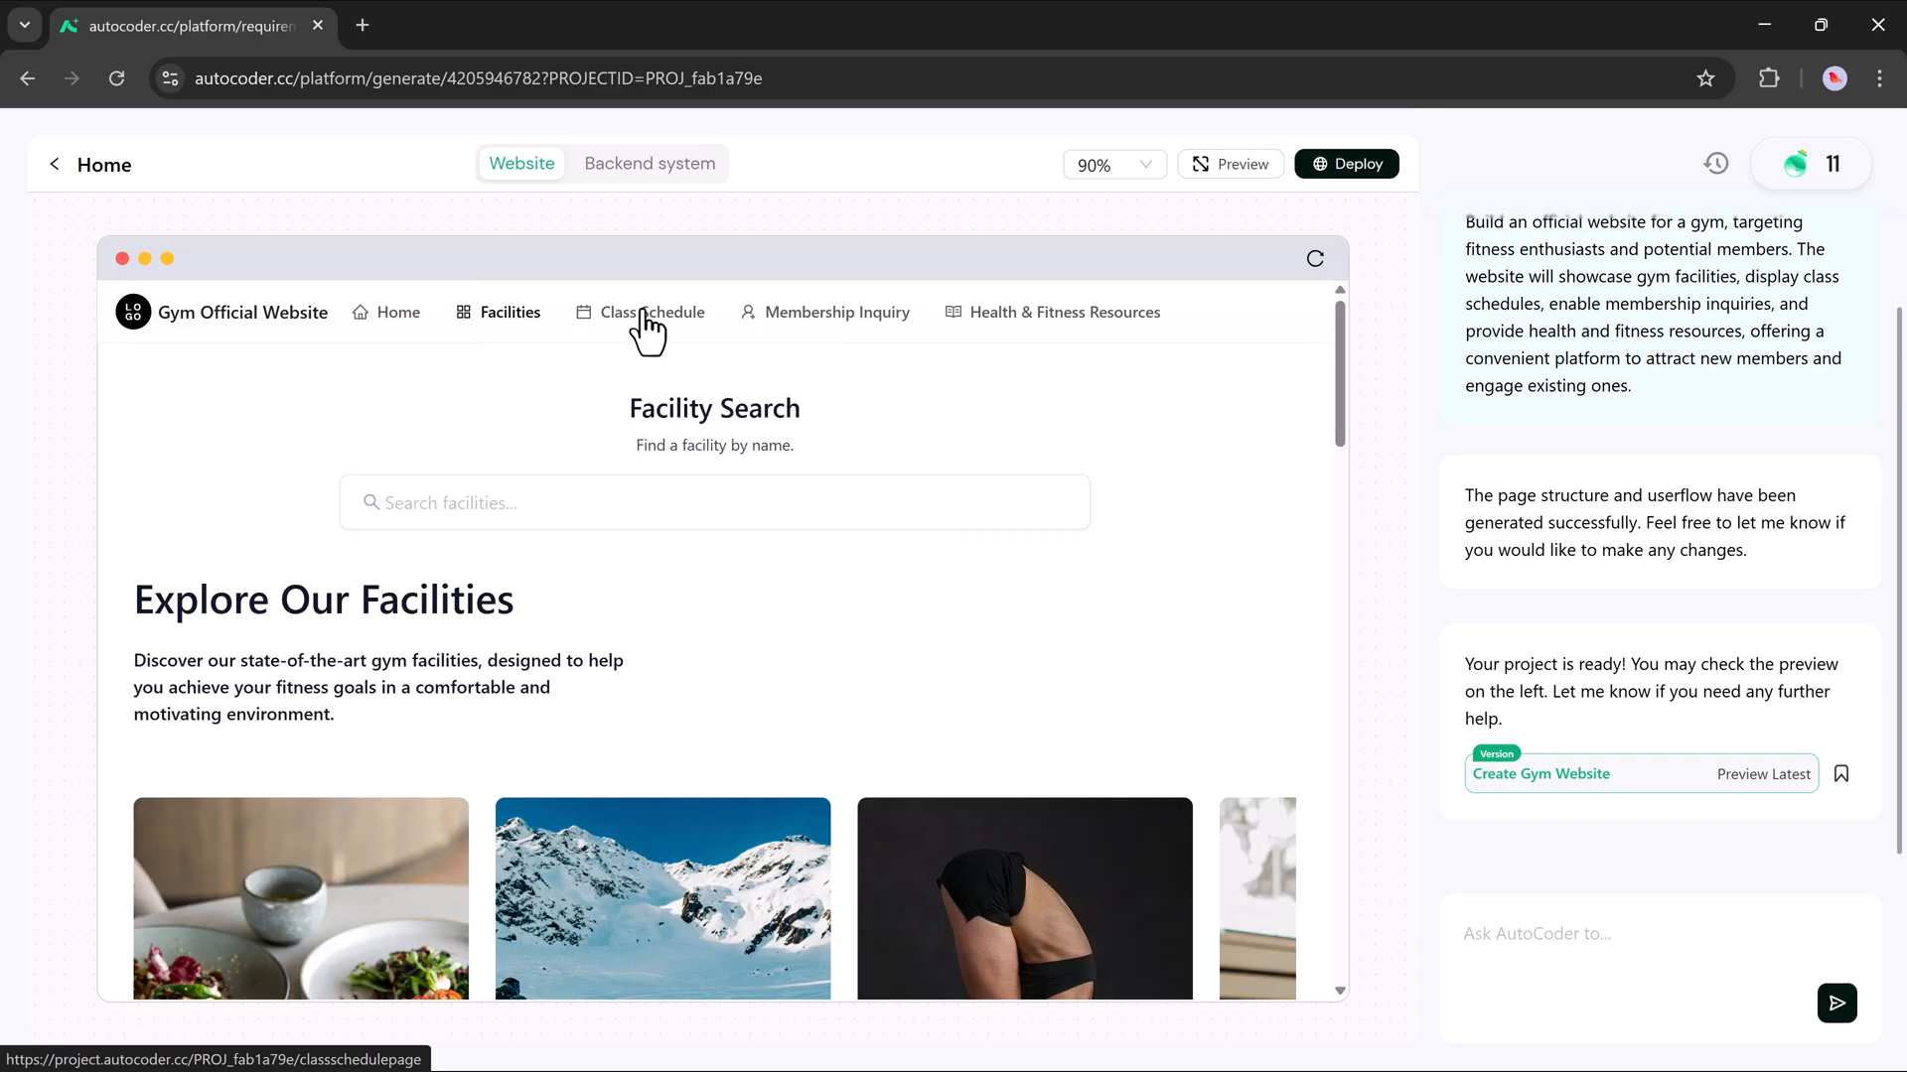
Step: Open Class Schedule and scroll through How to Join a Class and popular classes
{"action": "left_click", "coordinate": [652, 312]}
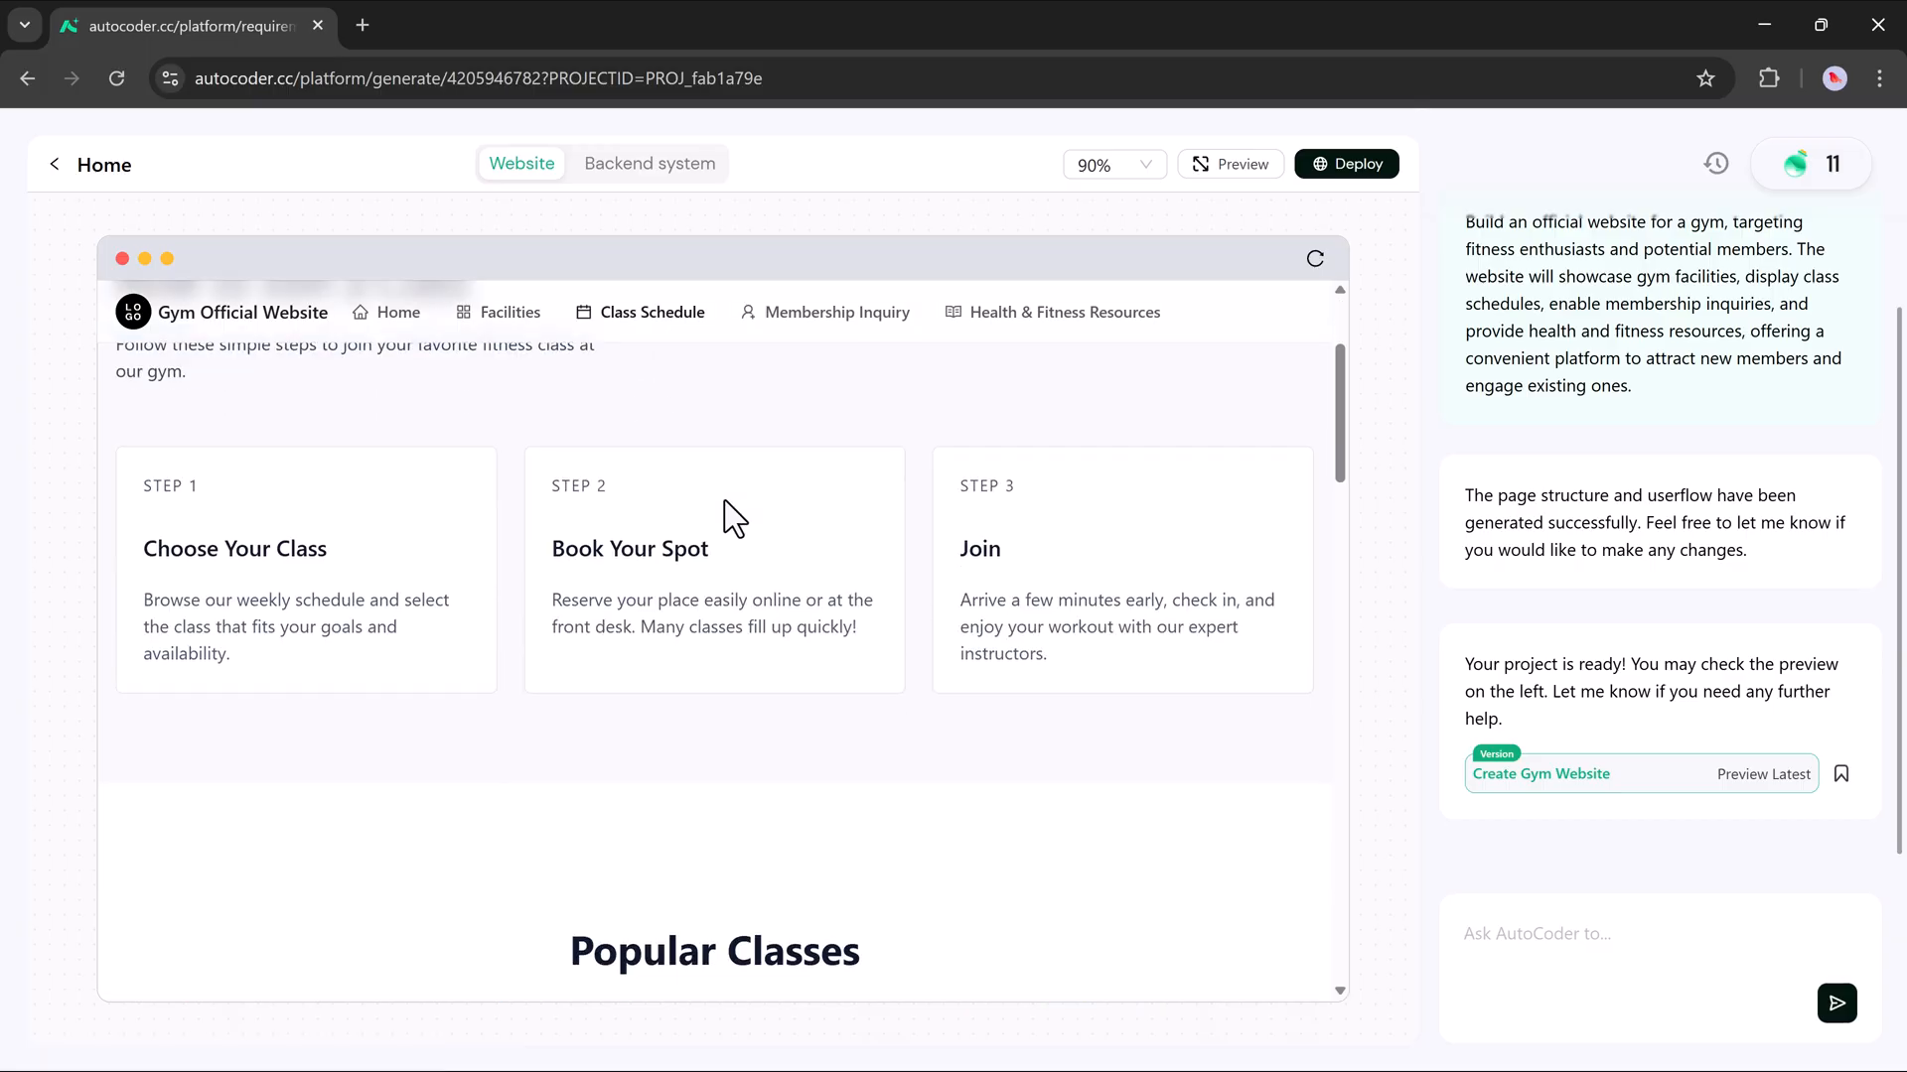
{"action": "scroll", "scroll_direction": "down", "scroll_amount": 3}
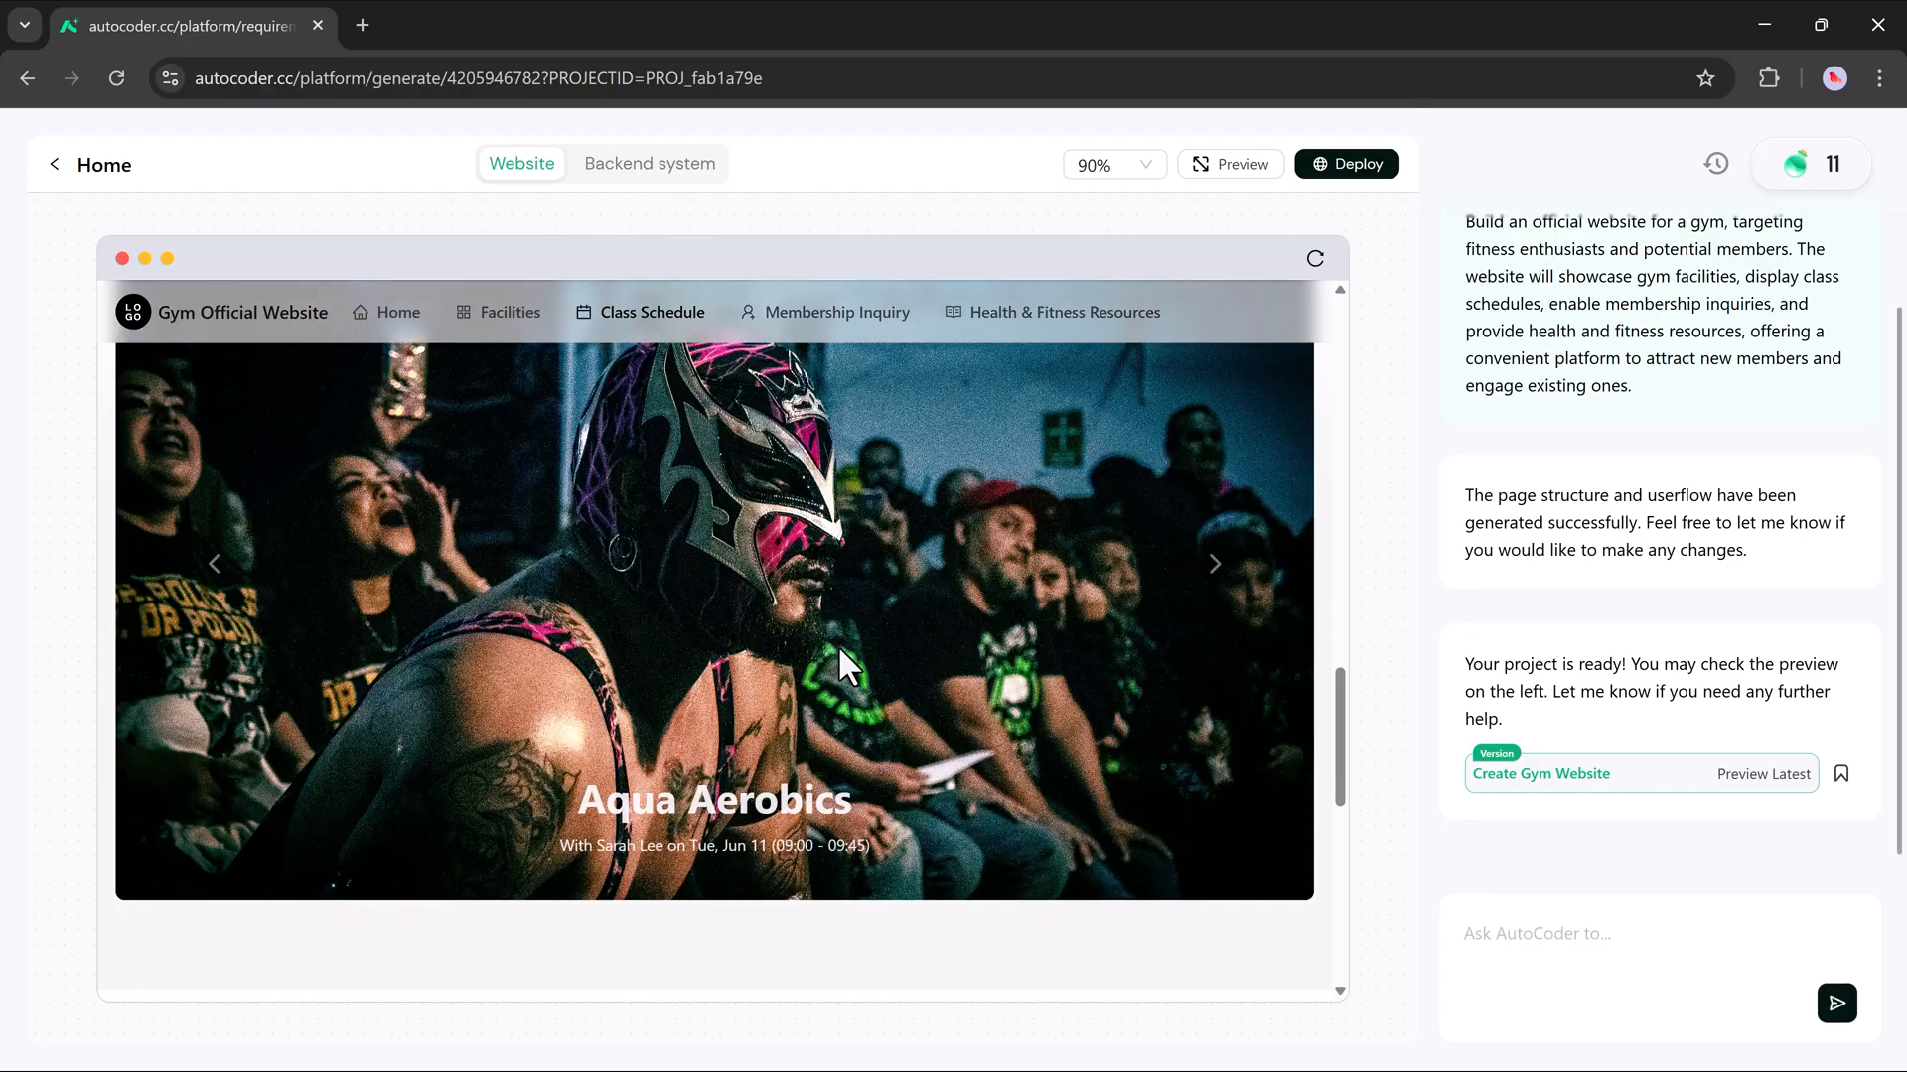
{"action": "scroll", "scroll_direction": "down", "scroll_amount": 3}
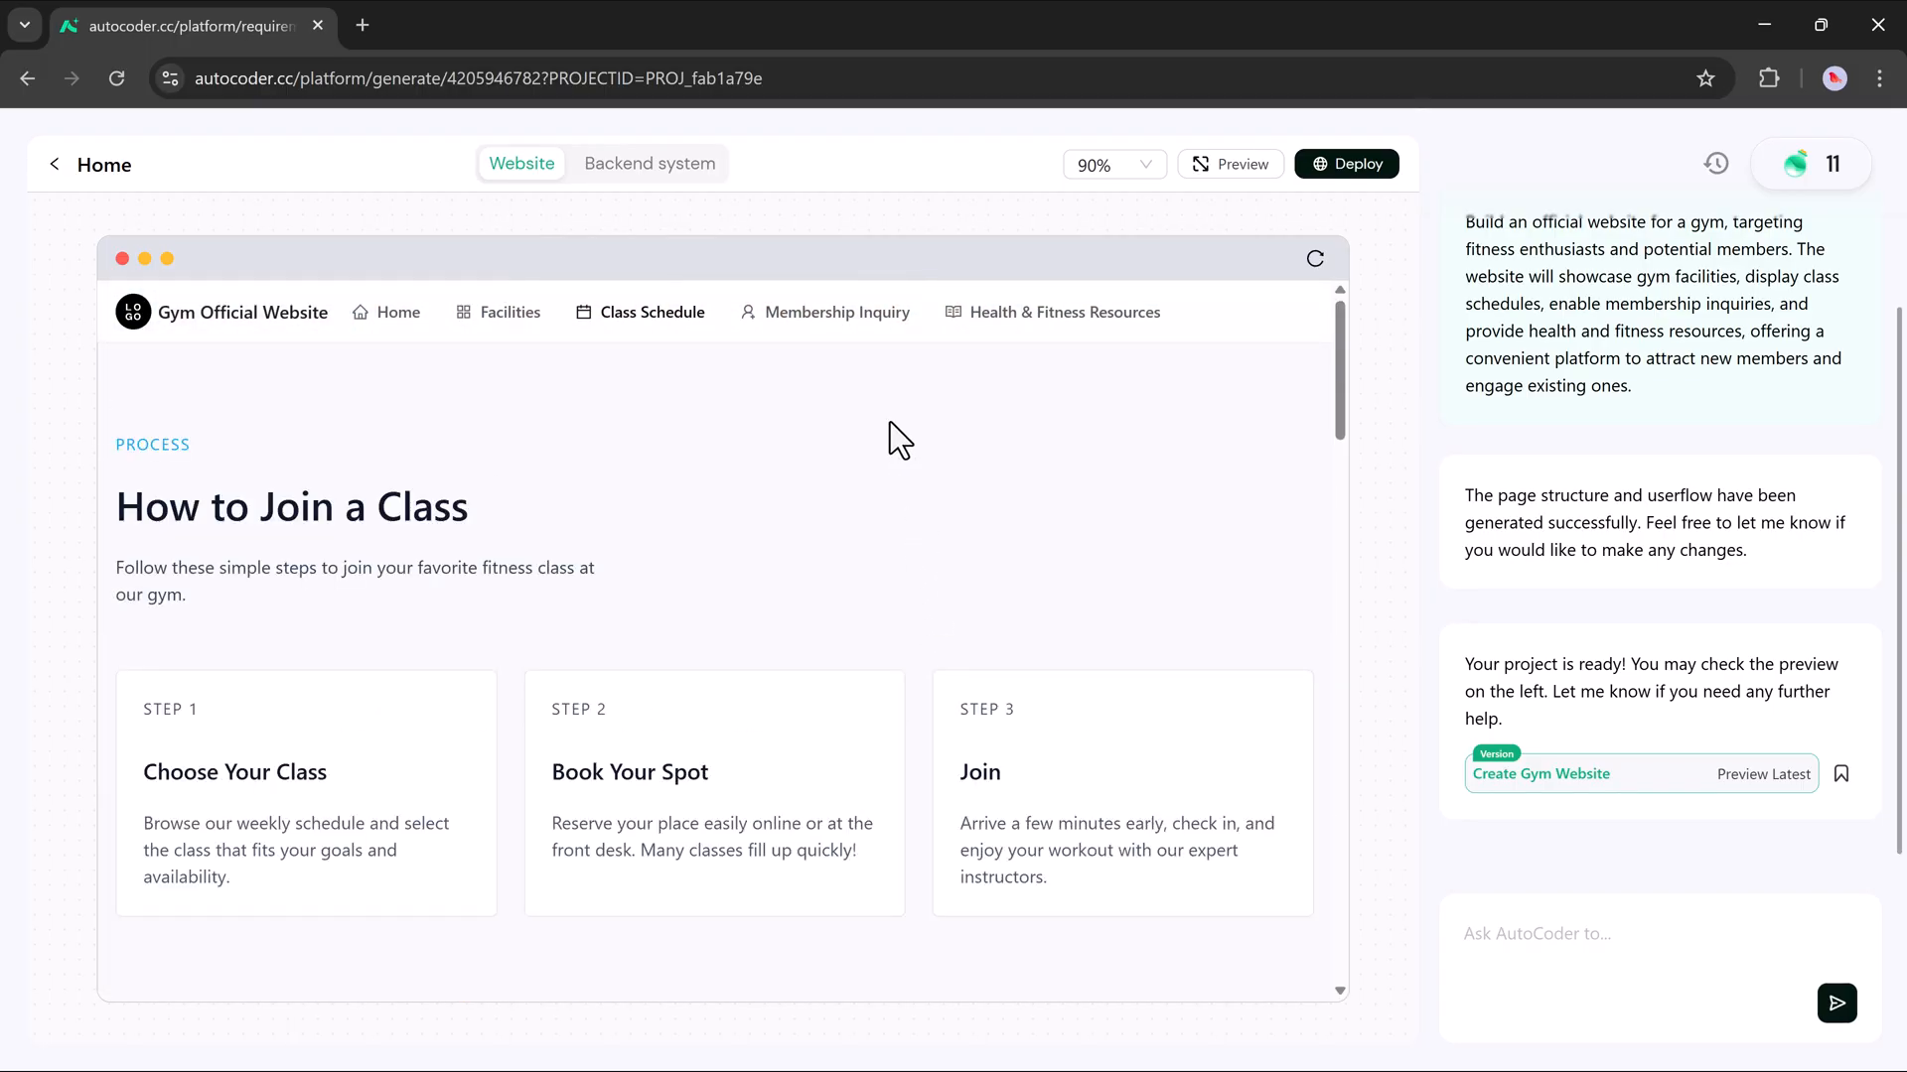
Step: Browse the Health & Fitness Resources articles, then switch the preview to the admin backend
{"action": "left_click", "coordinate": [1065, 313]}
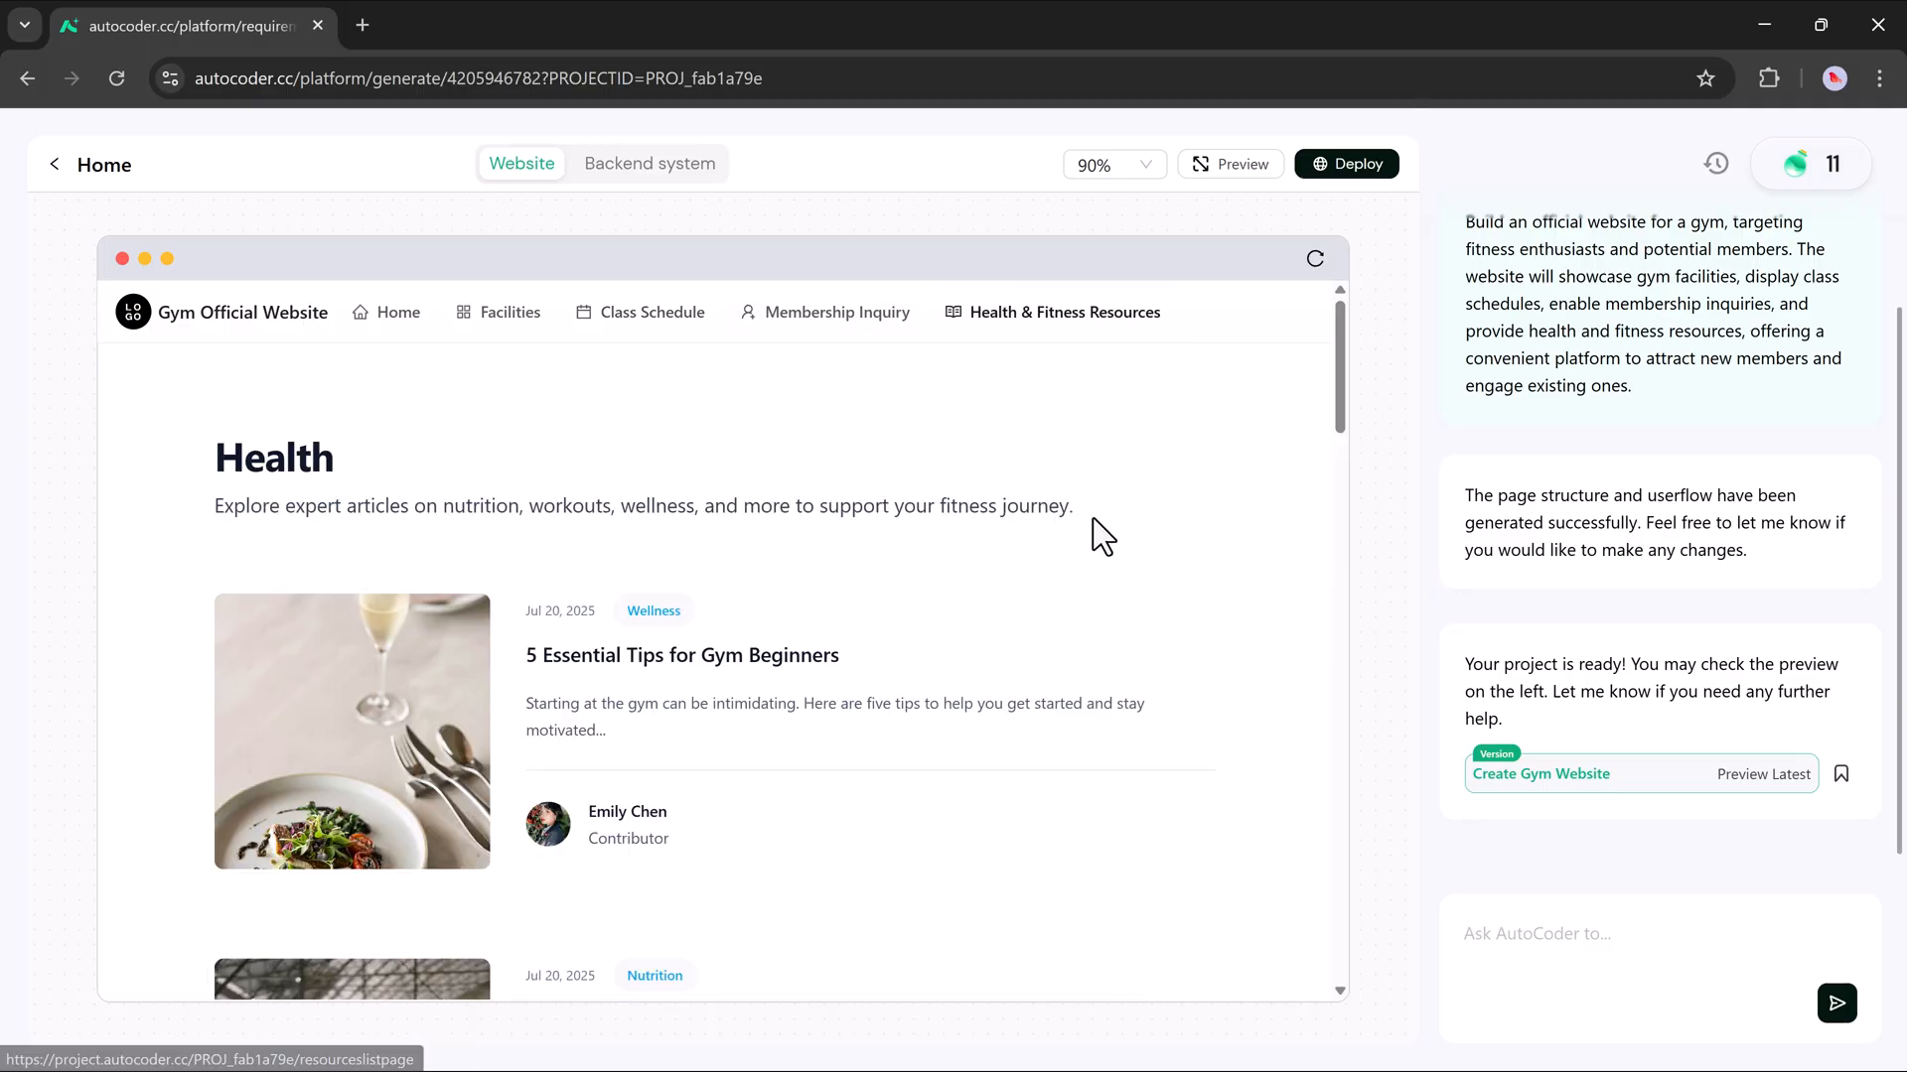
{"action": "scroll", "scroll_direction": "down", "scroll_amount": 3}
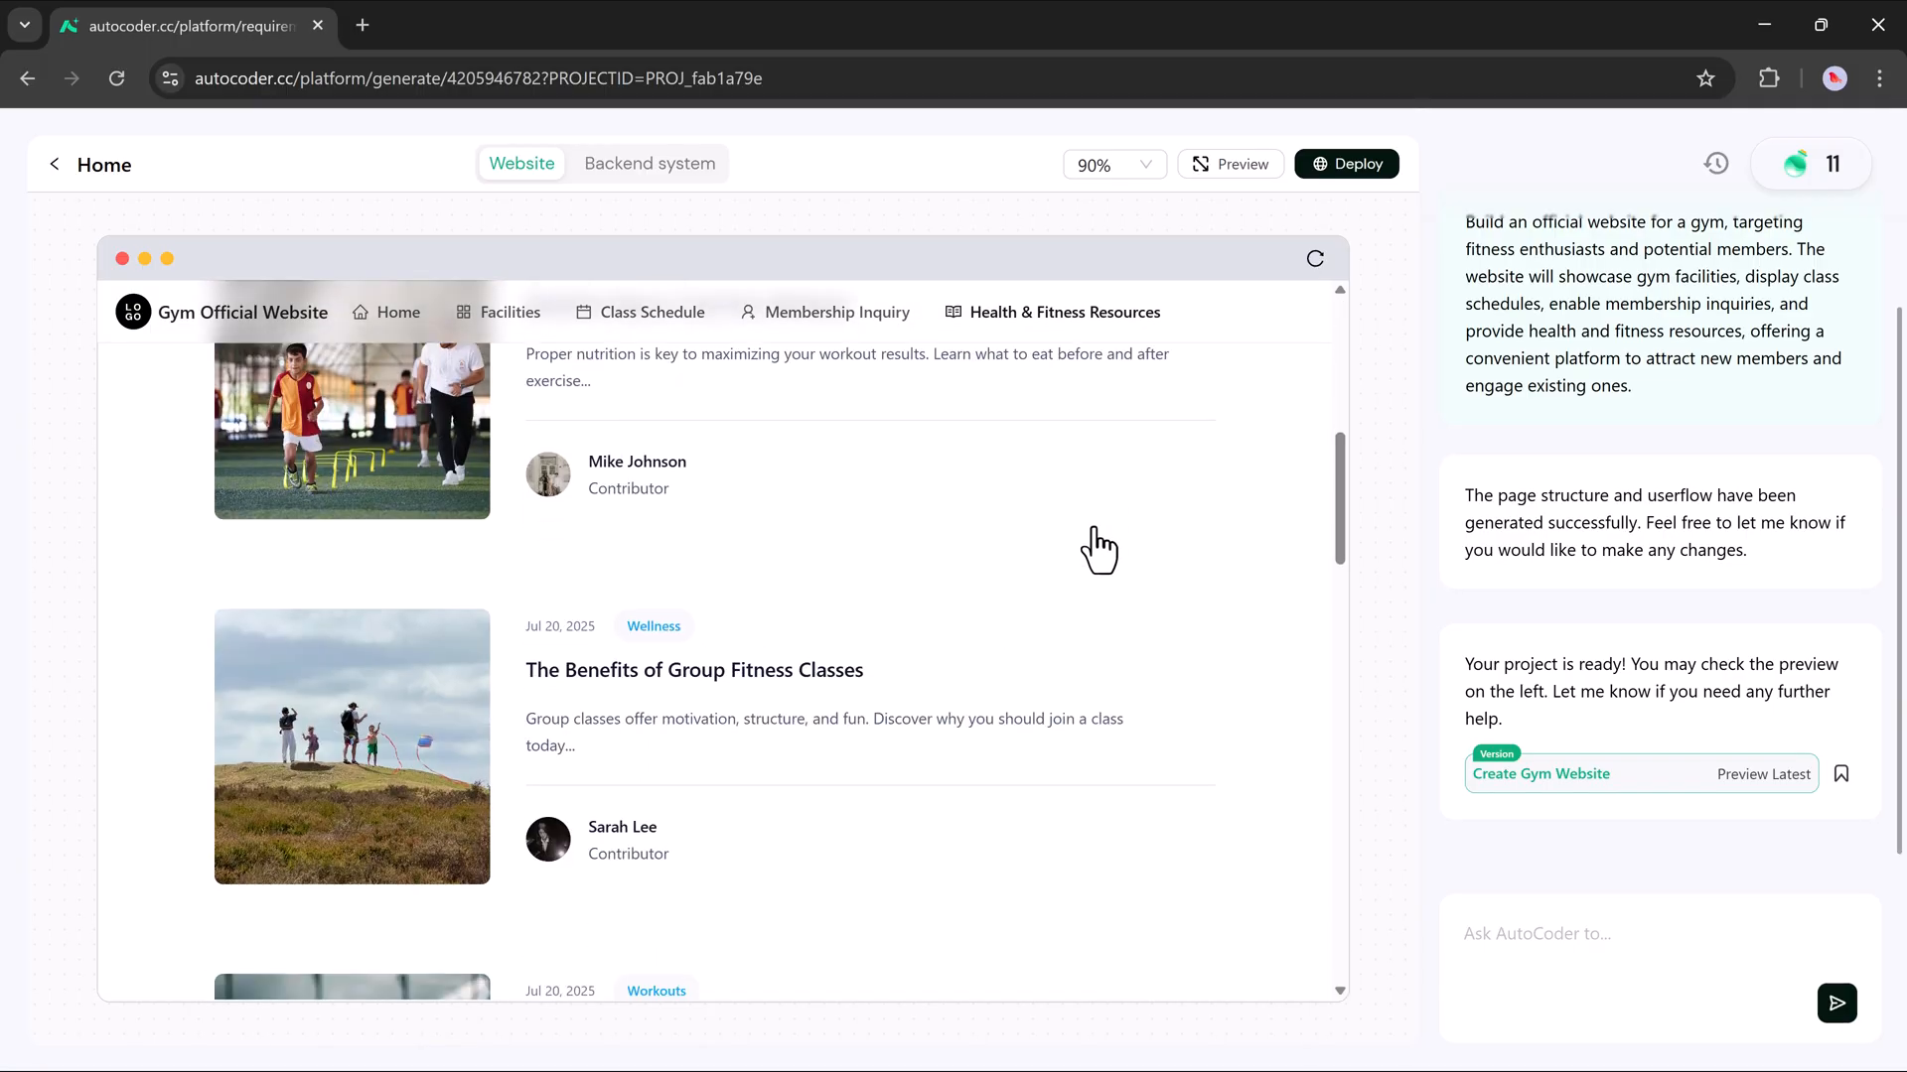
{"action": "scroll", "scroll_direction": "down", "scroll_amount": 3}
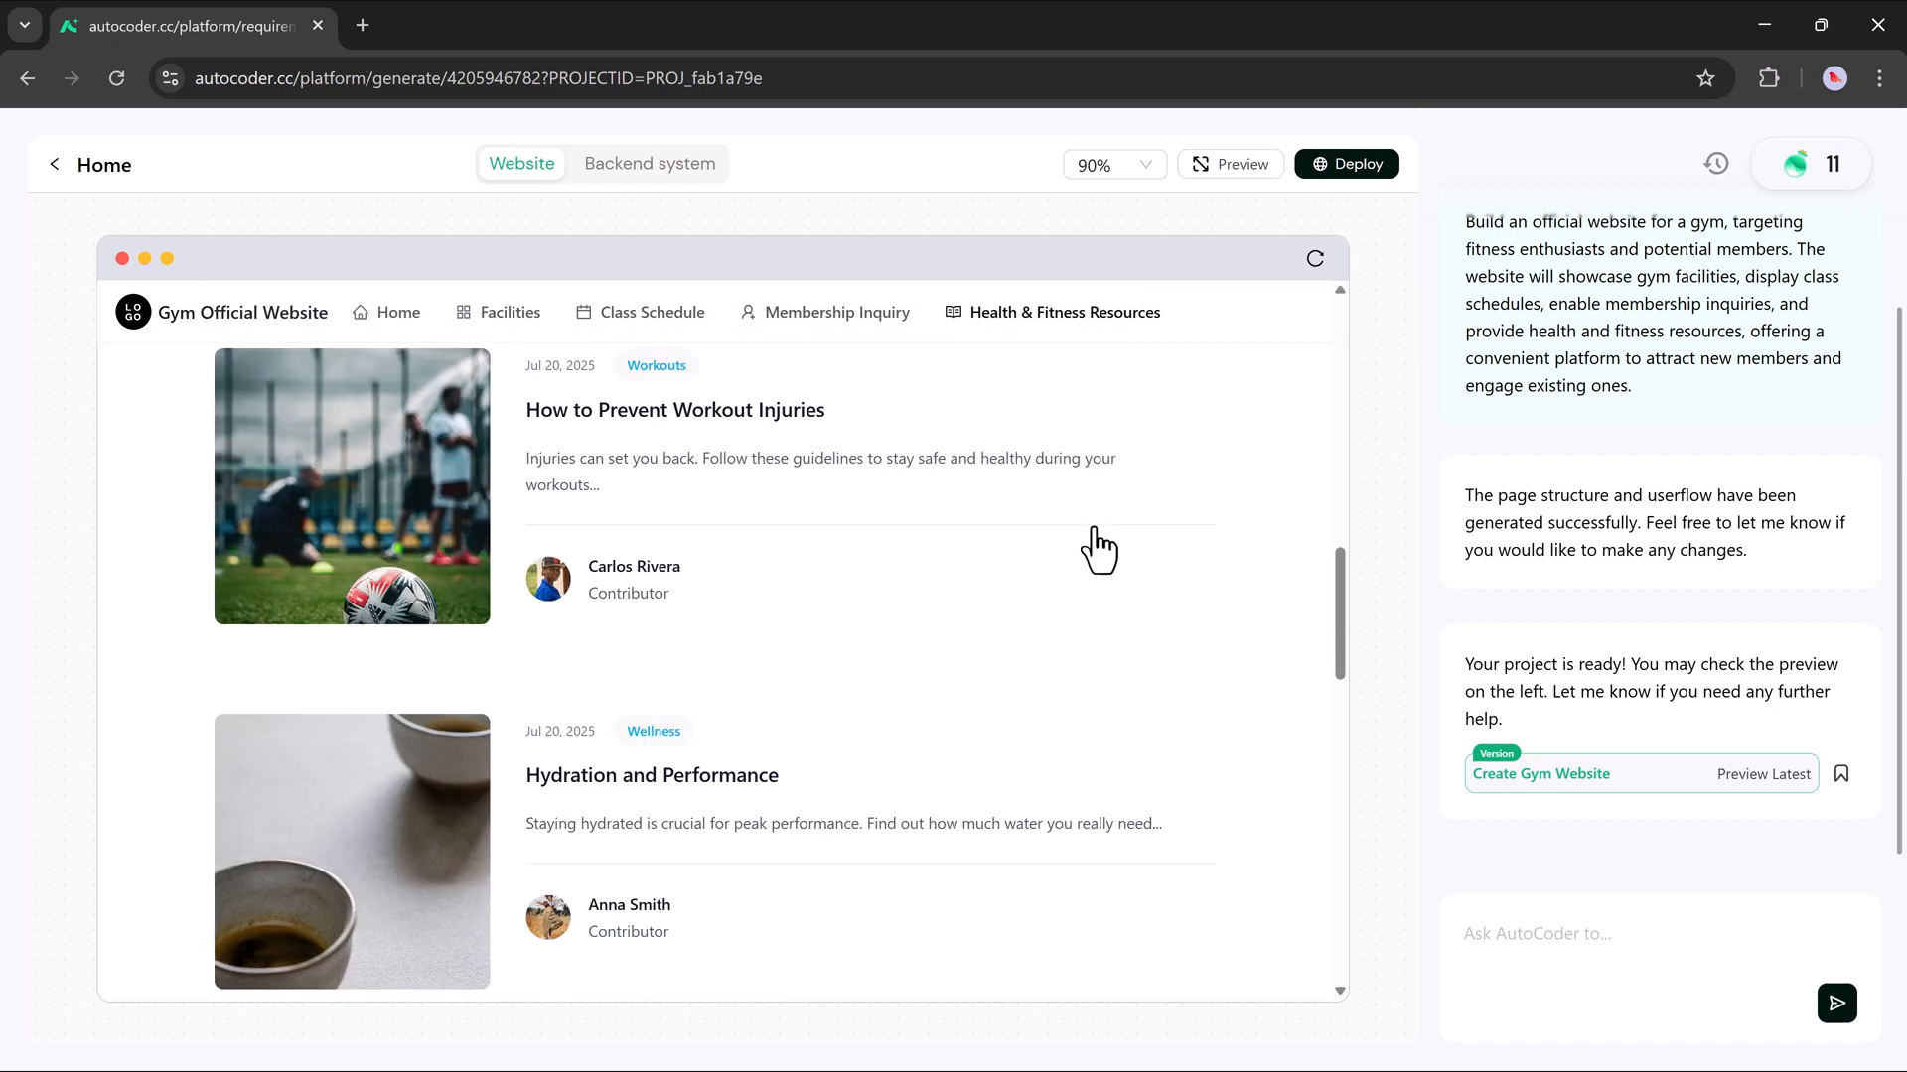
{"action": "scroll", "scroll_direction": "down", "scroll_amount": 3}
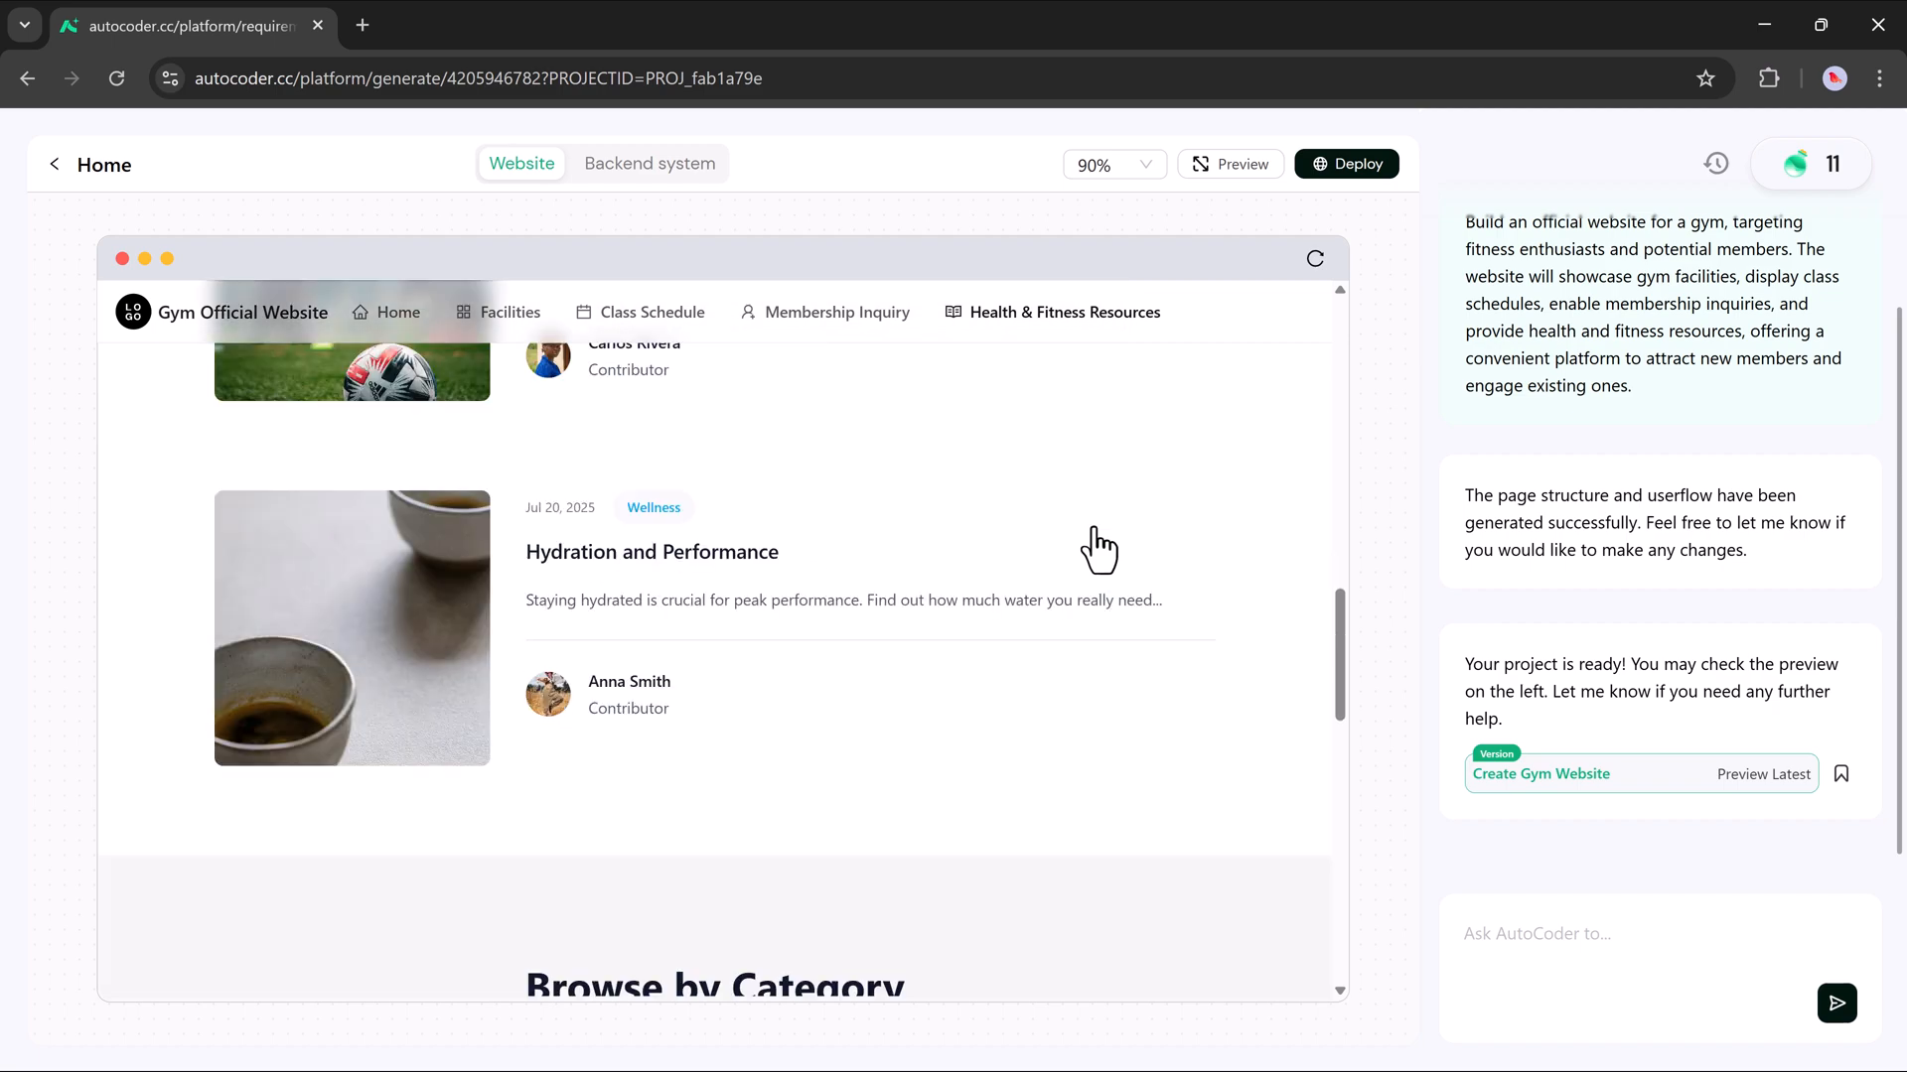
{"action": "scroll", "scroll_direction": "down", "scroll_amount": 3}
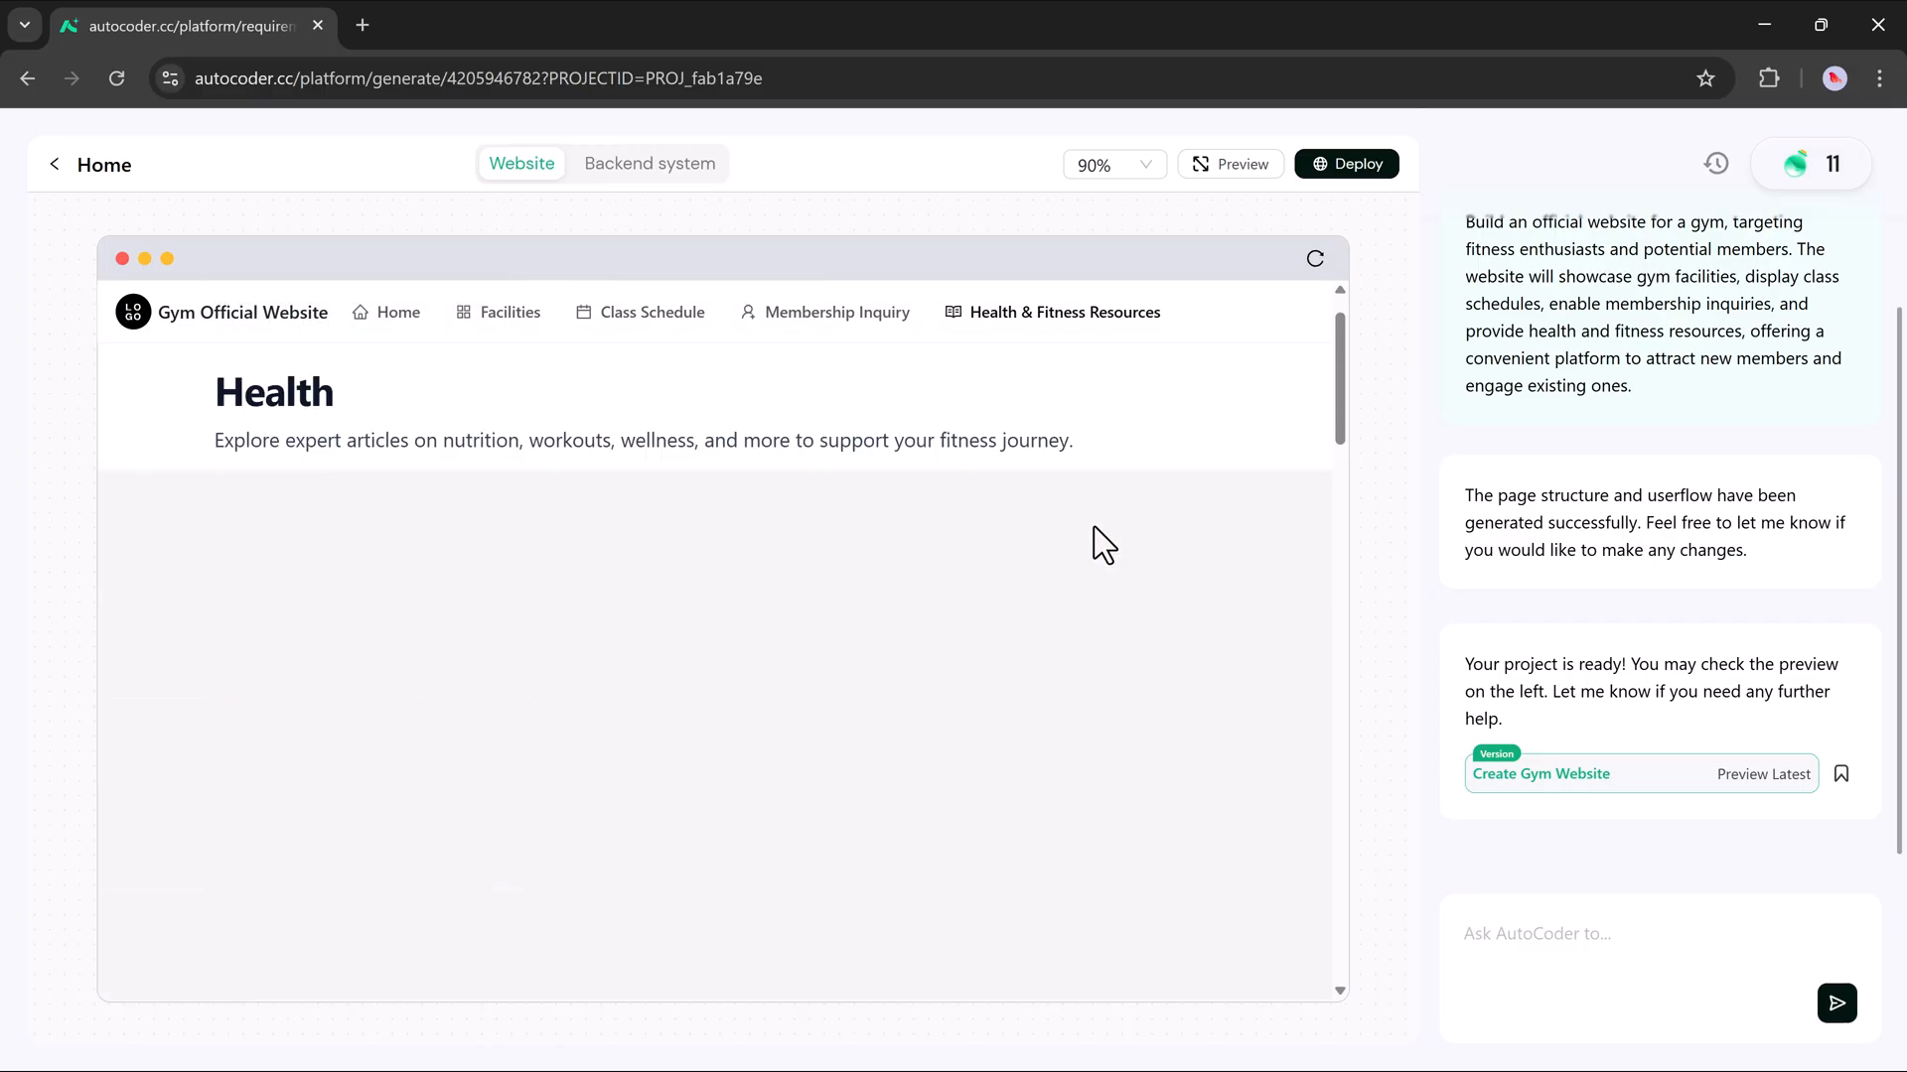
{"action": "left_click", "coordinate": [650, 163]}
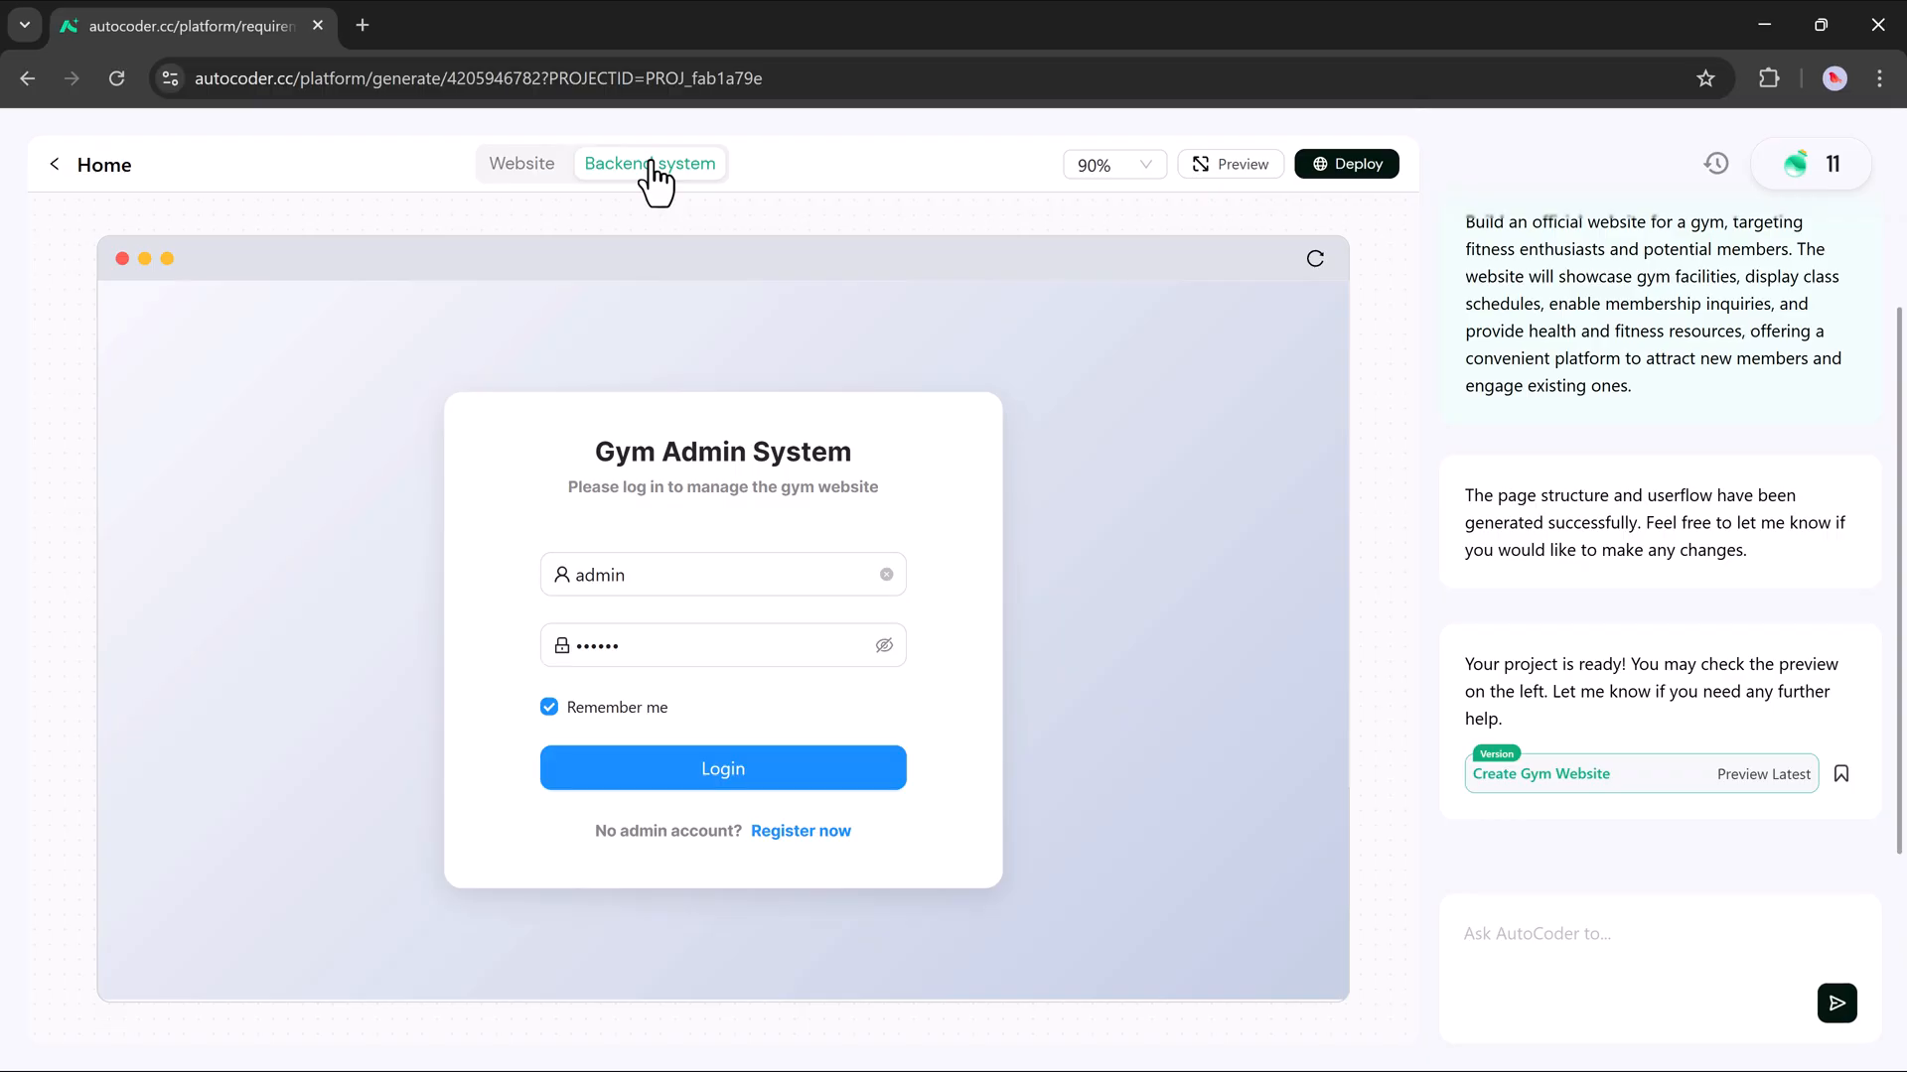
{"action": "mouse_move", "coordinate": [653, 226]}
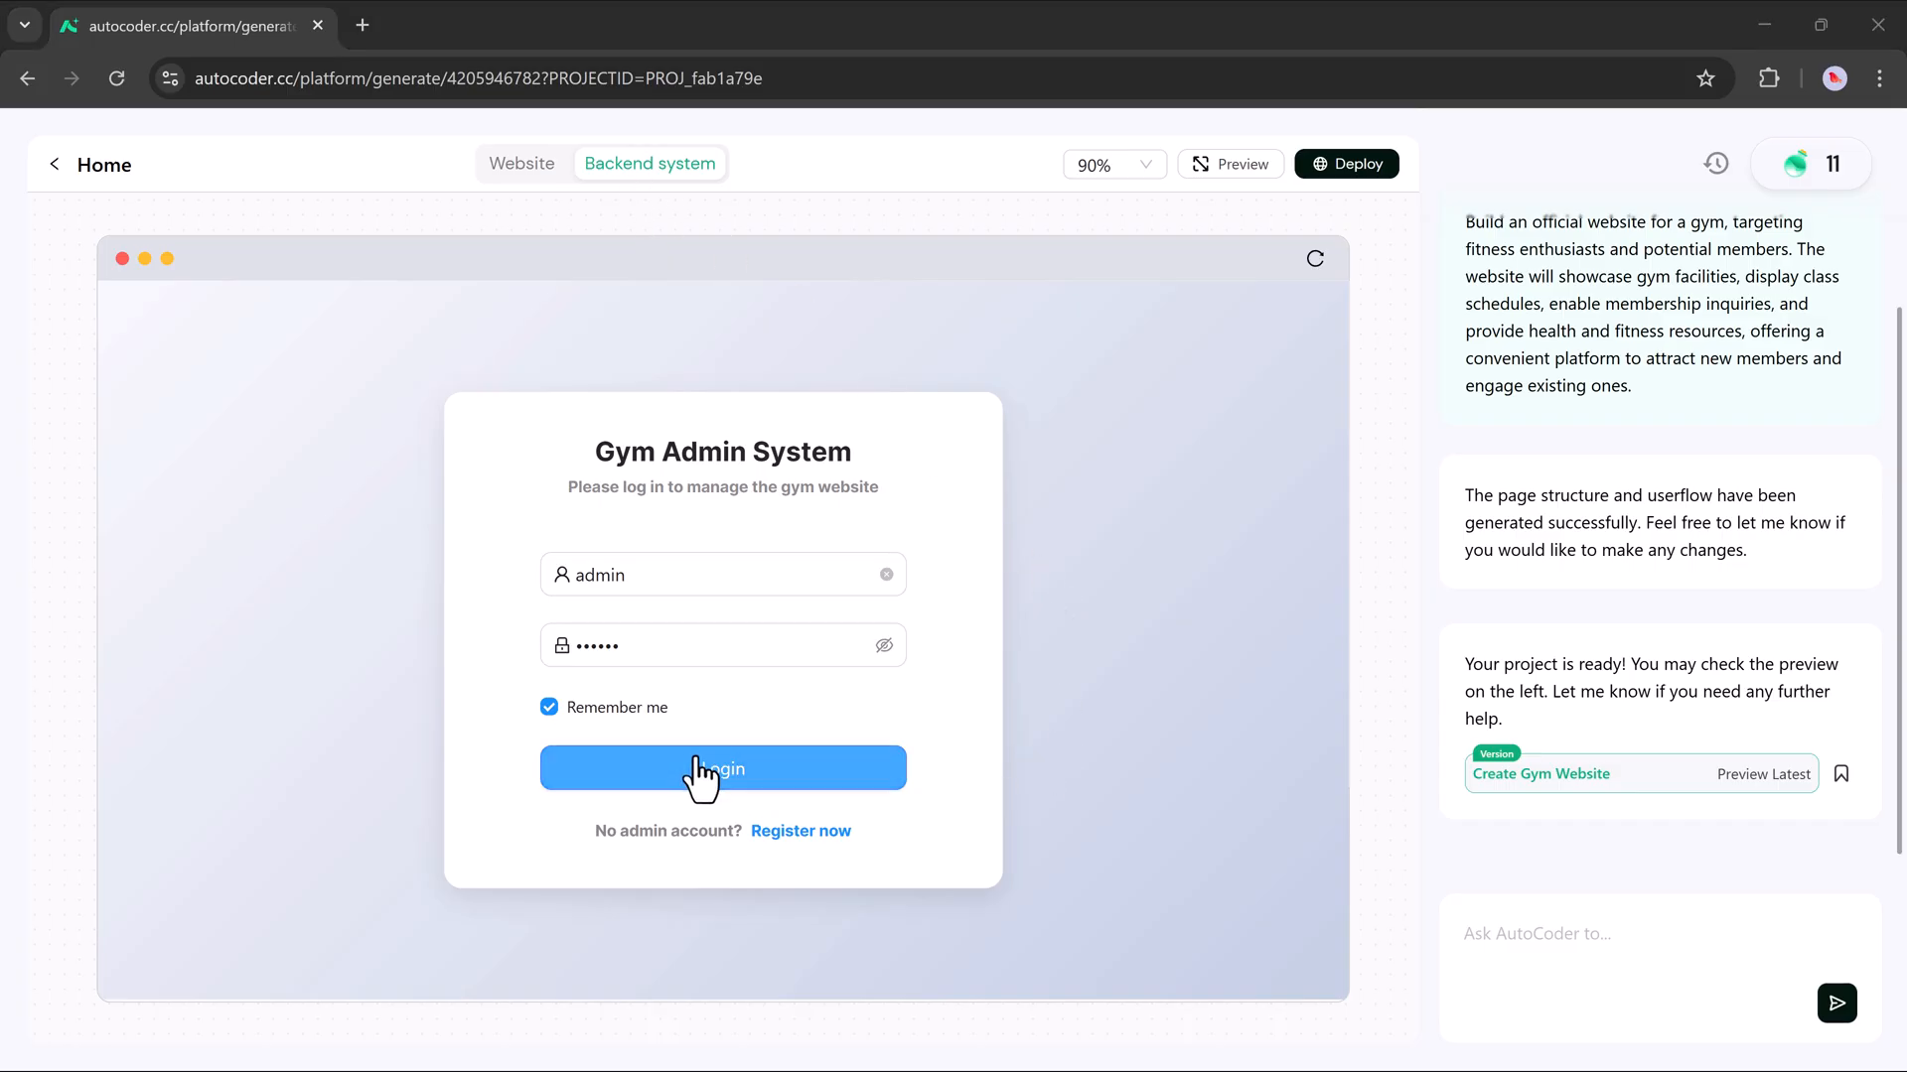
Step: Log in to the Gym Admin System with the filled-in admin account
{"action": "left_click", "coordinate": [722, 768]}
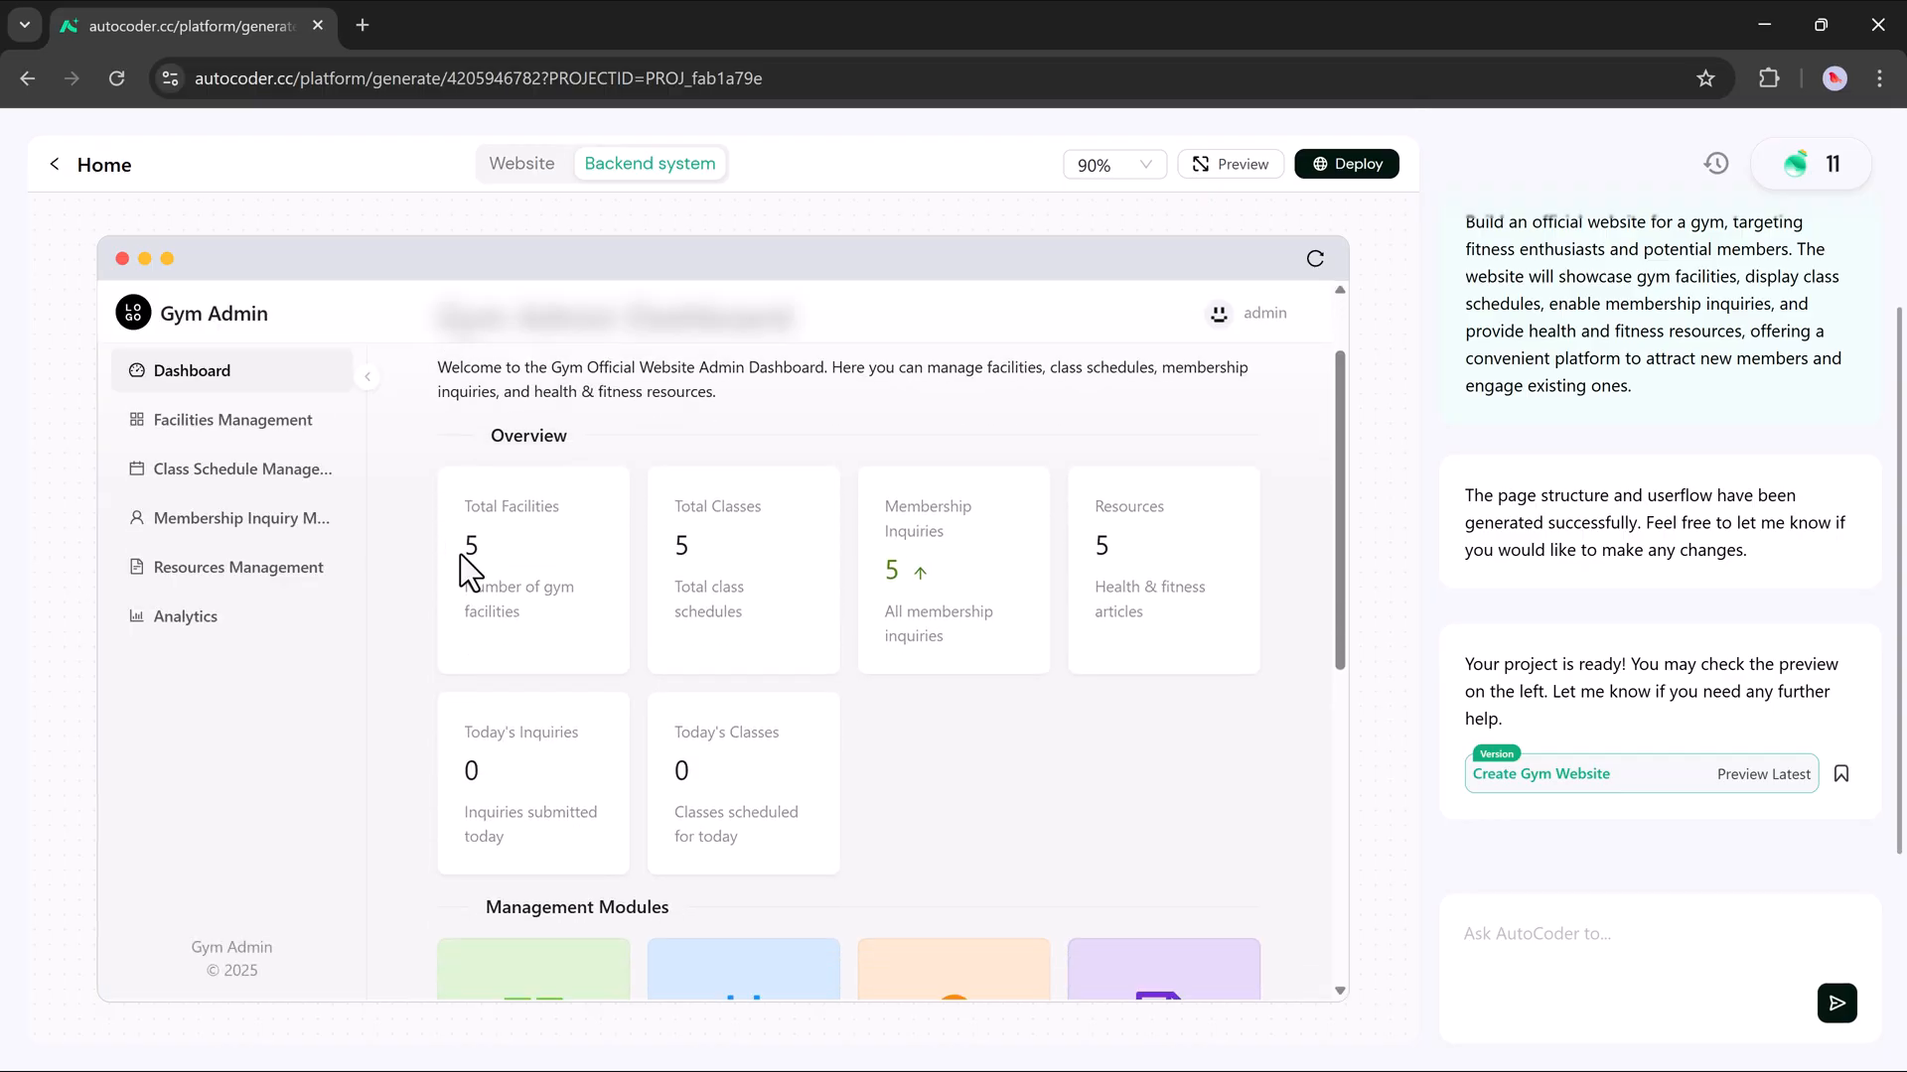
Step: Scroll the dashboard, view the Facilities Management list with Cardio Zone, and return
{"action": "scroll", "scroll_direction": "down", "scroll_amount": 3}
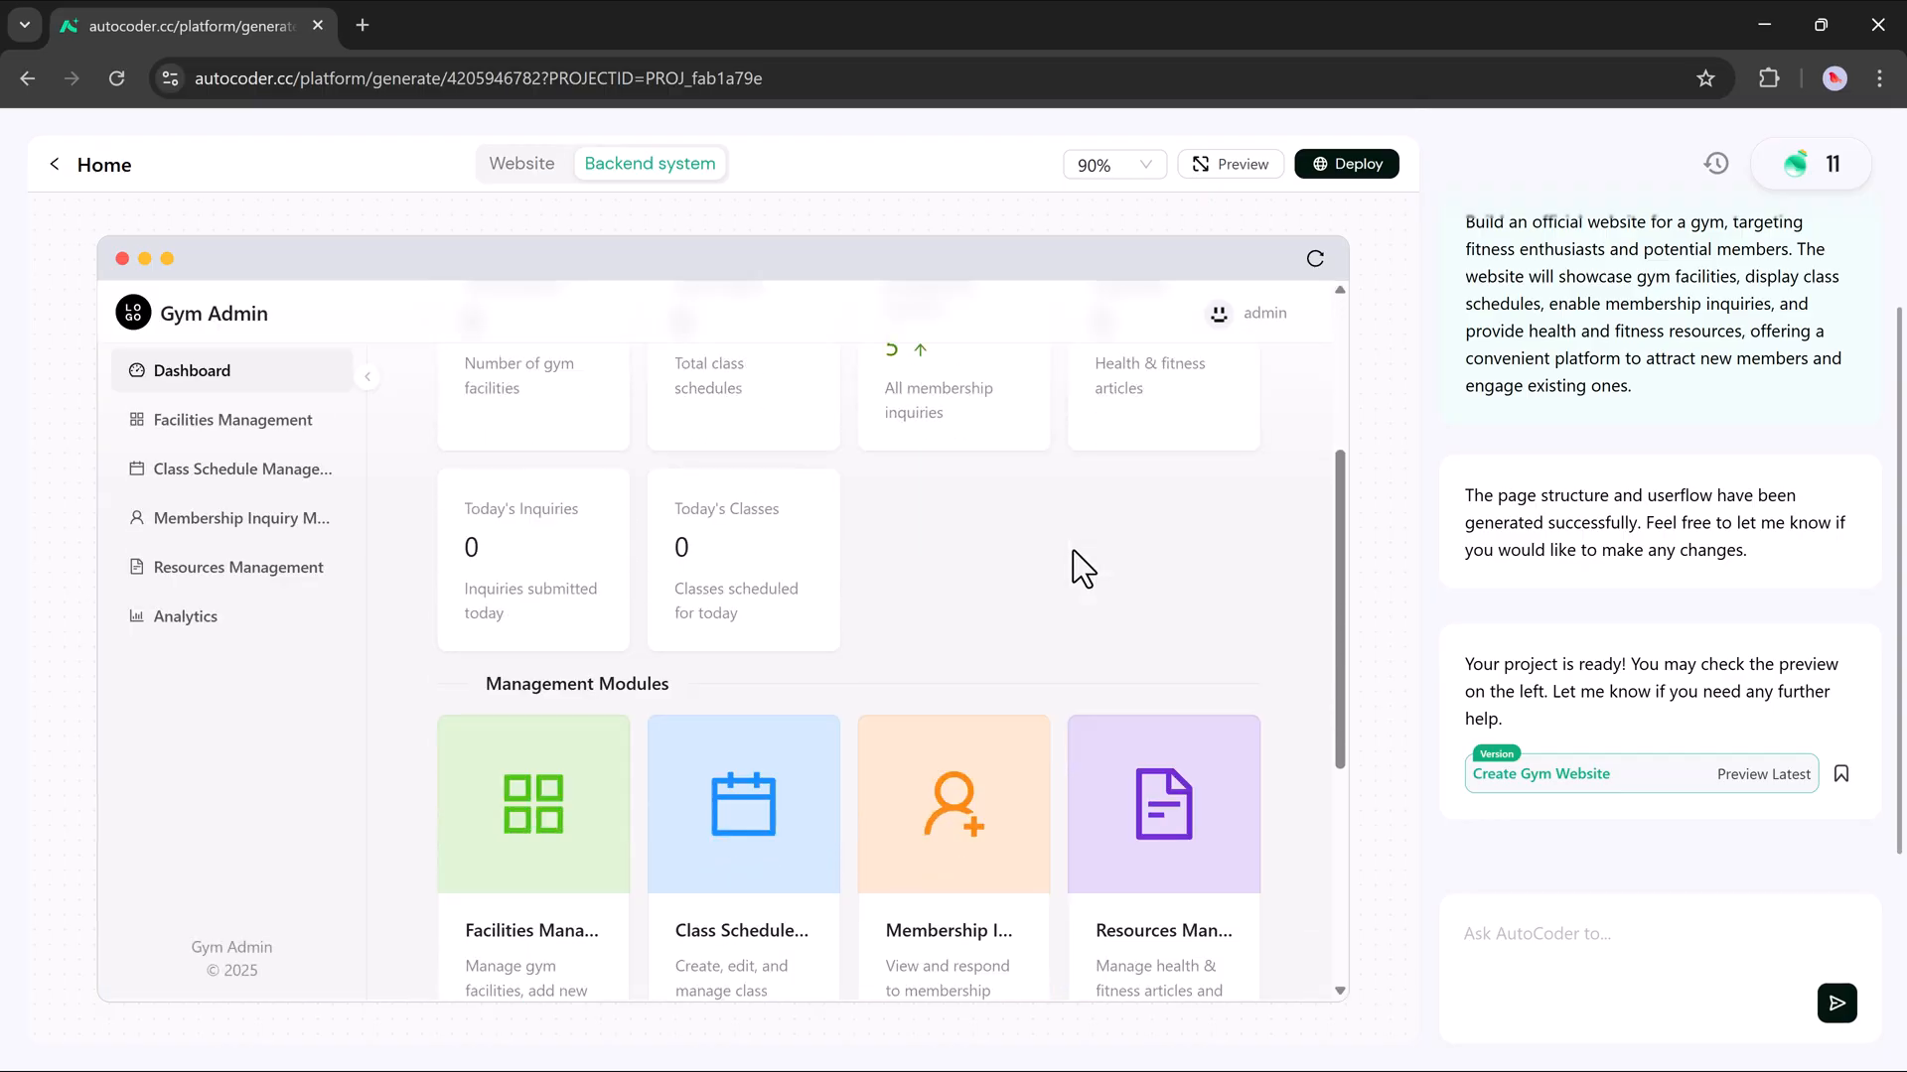
{"action": "scroll", "scroll_direction": "down", "scroll_amount": 3}
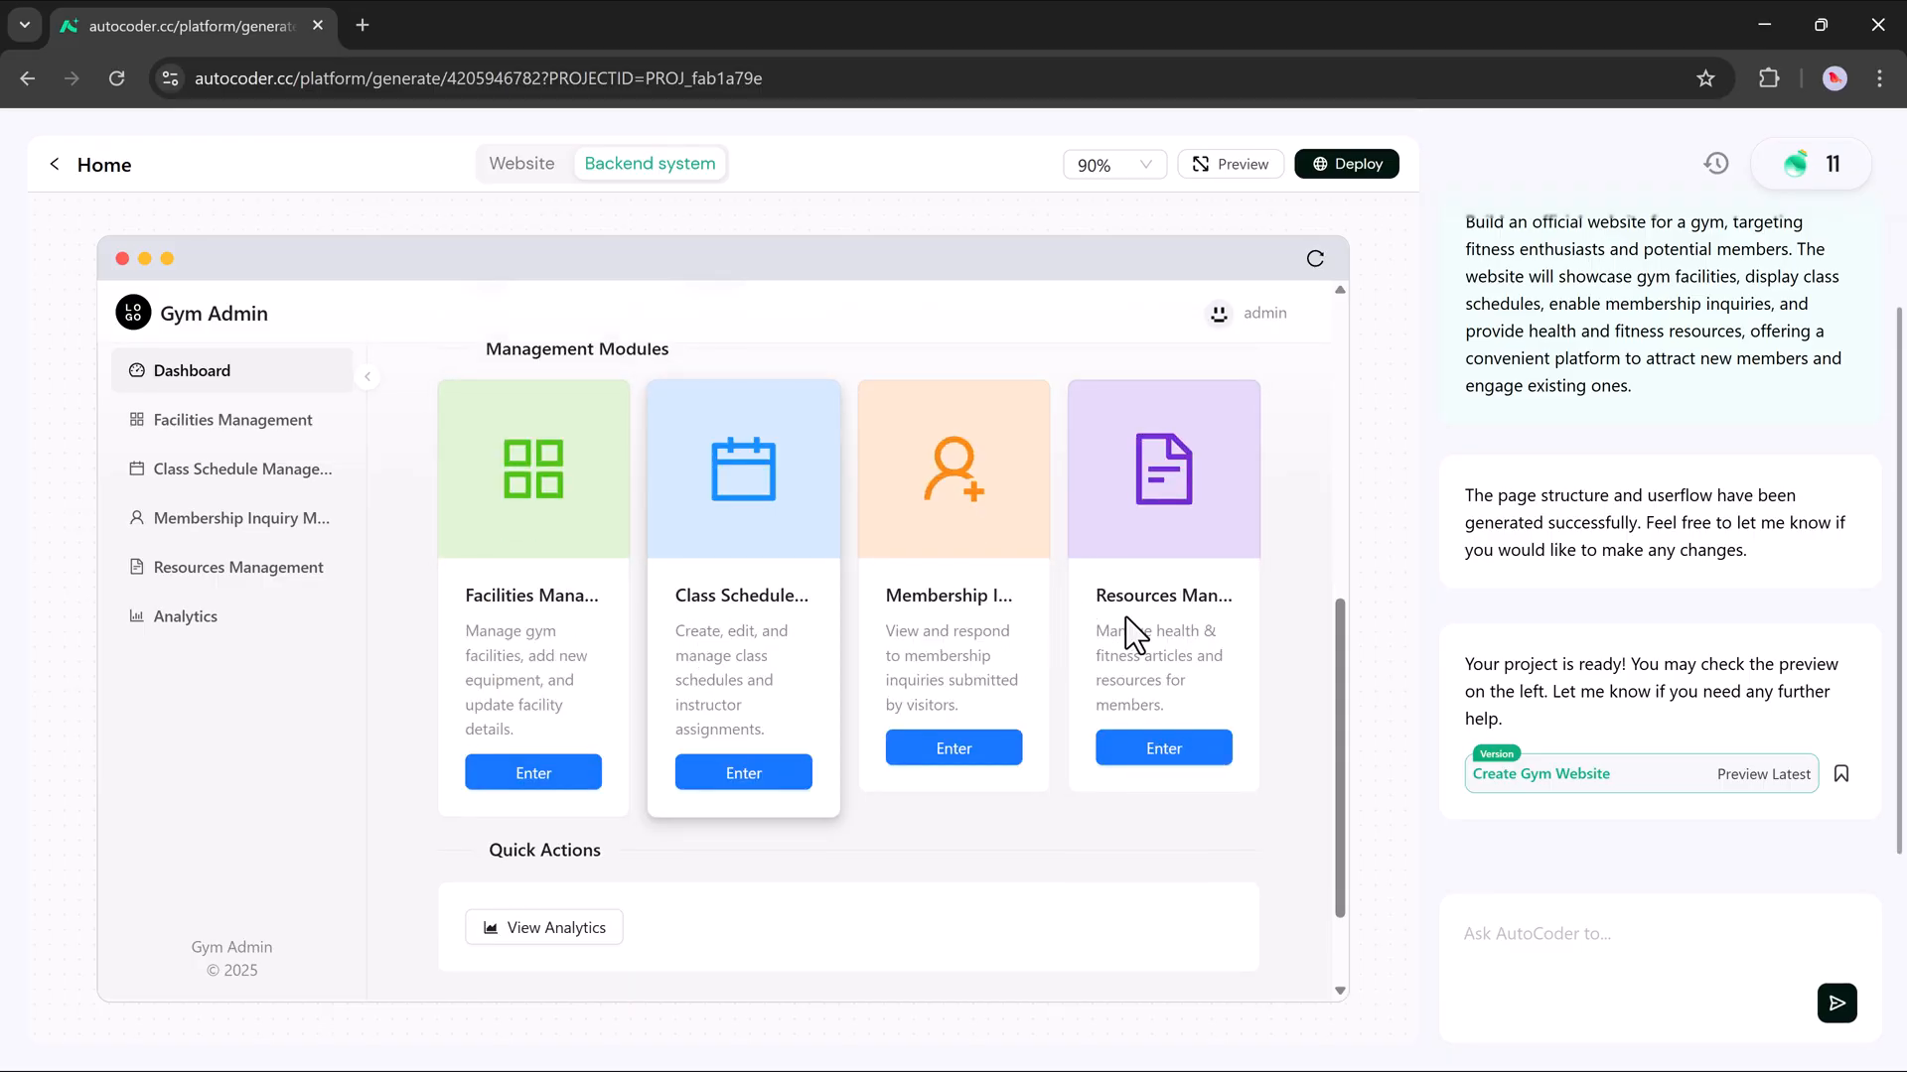
{"action": "scroll", "scroll_direction": "down", "scroll_amount": 3}
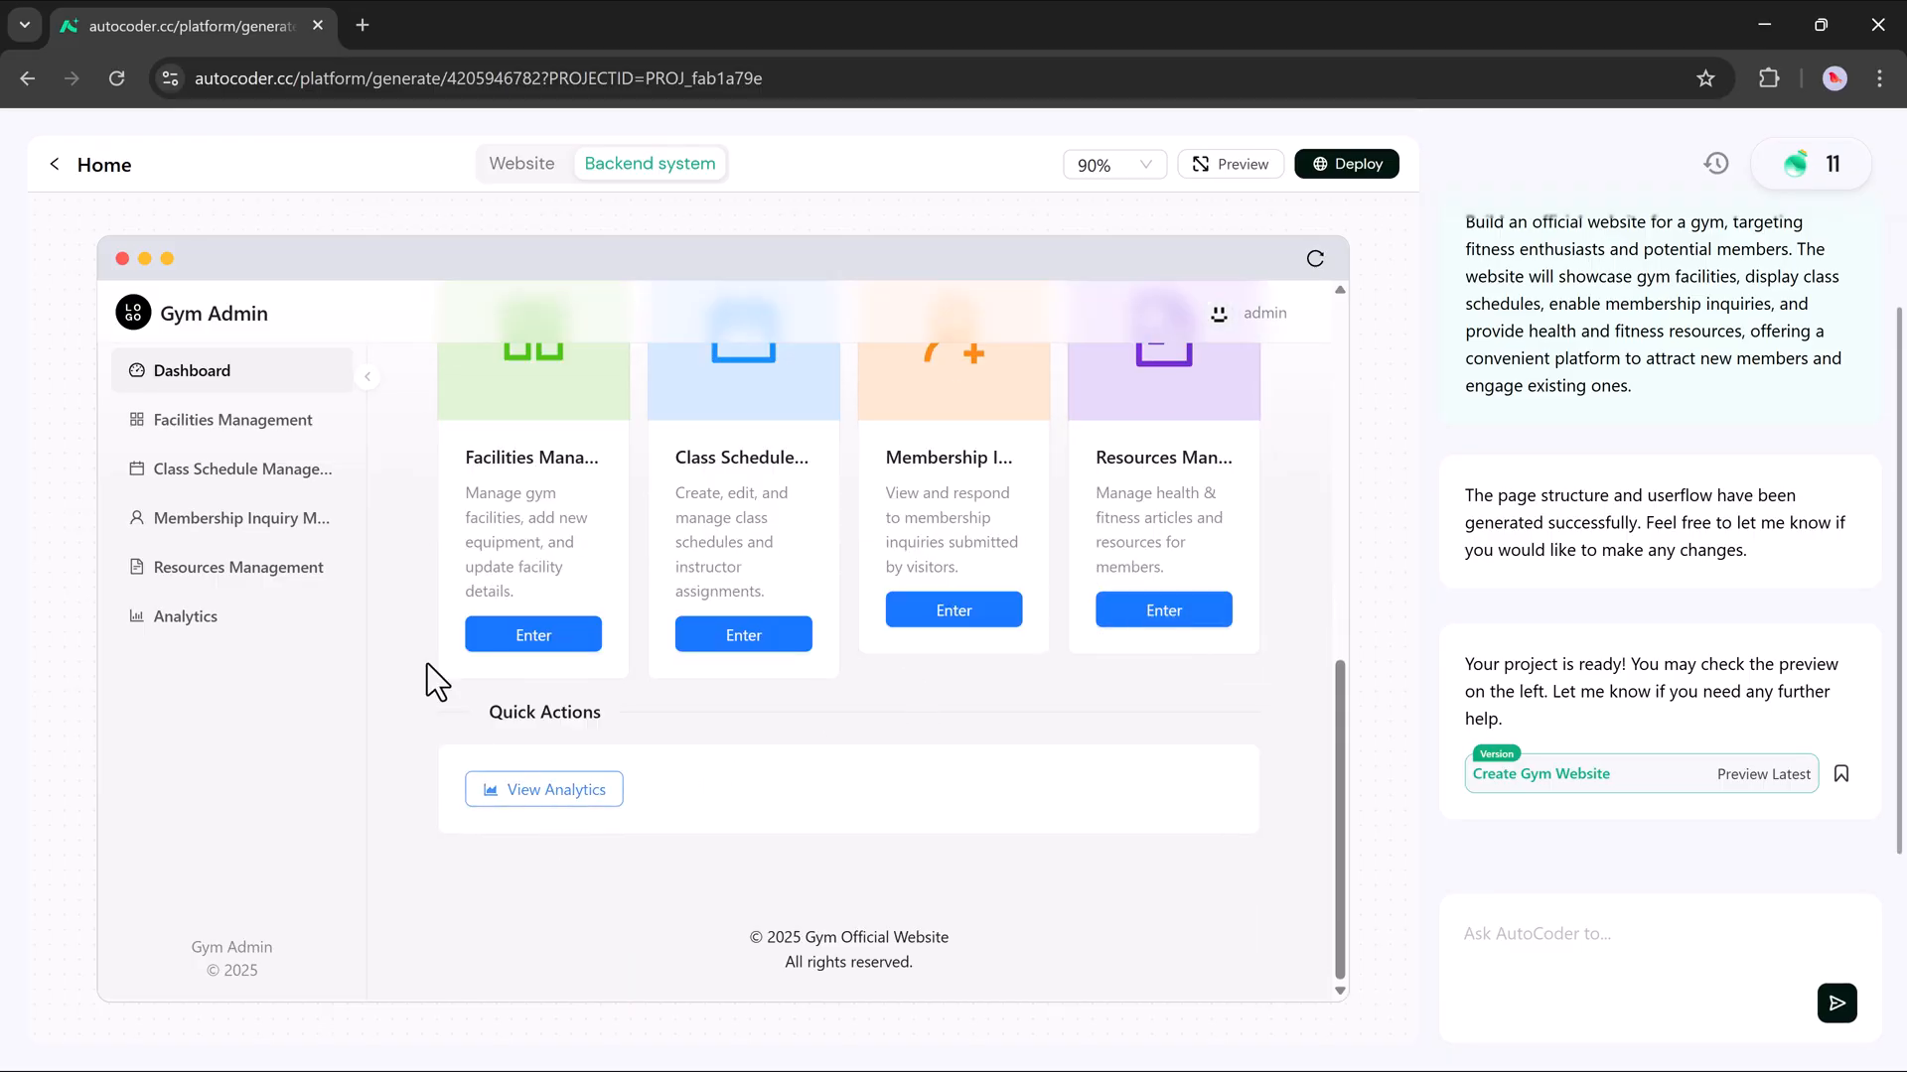
{"action": "left_click", "coordinate": [231, 419]}
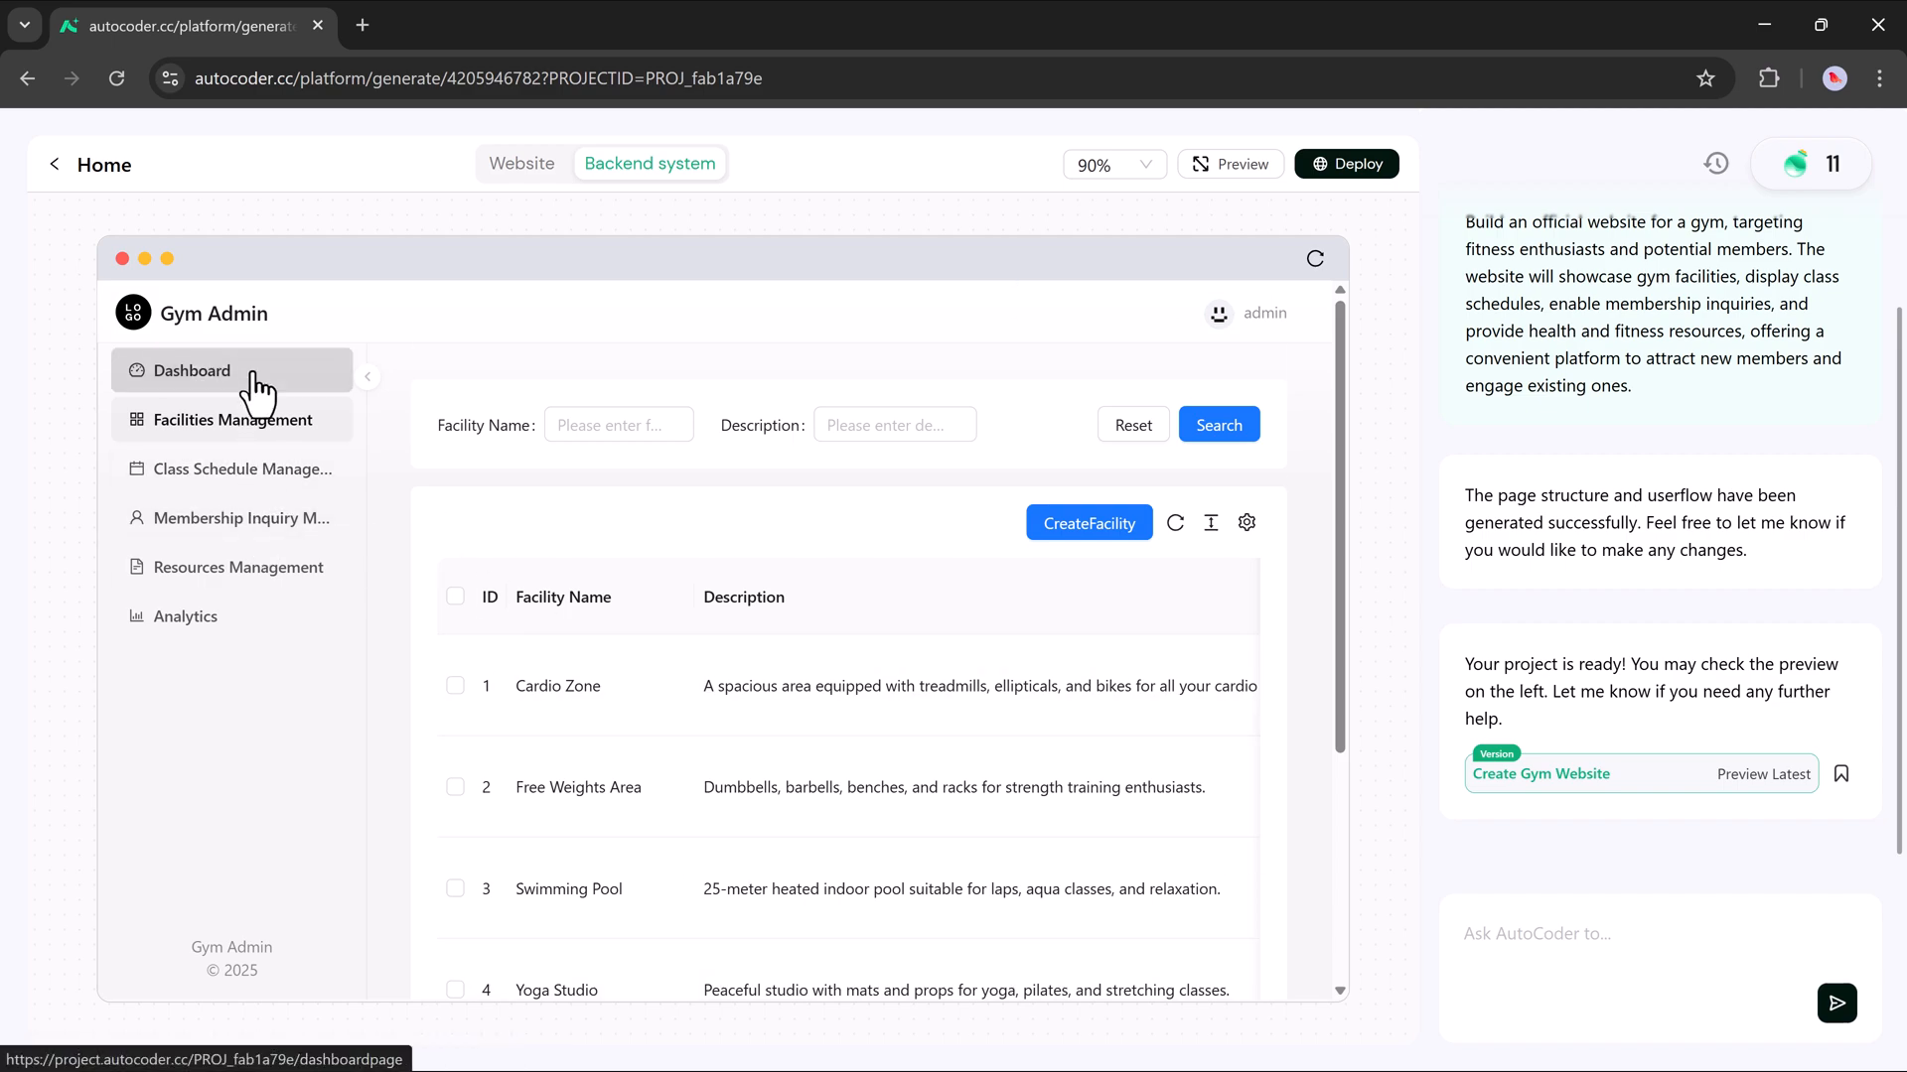
{"action": "left_click", "coordinate": [191, 370]}
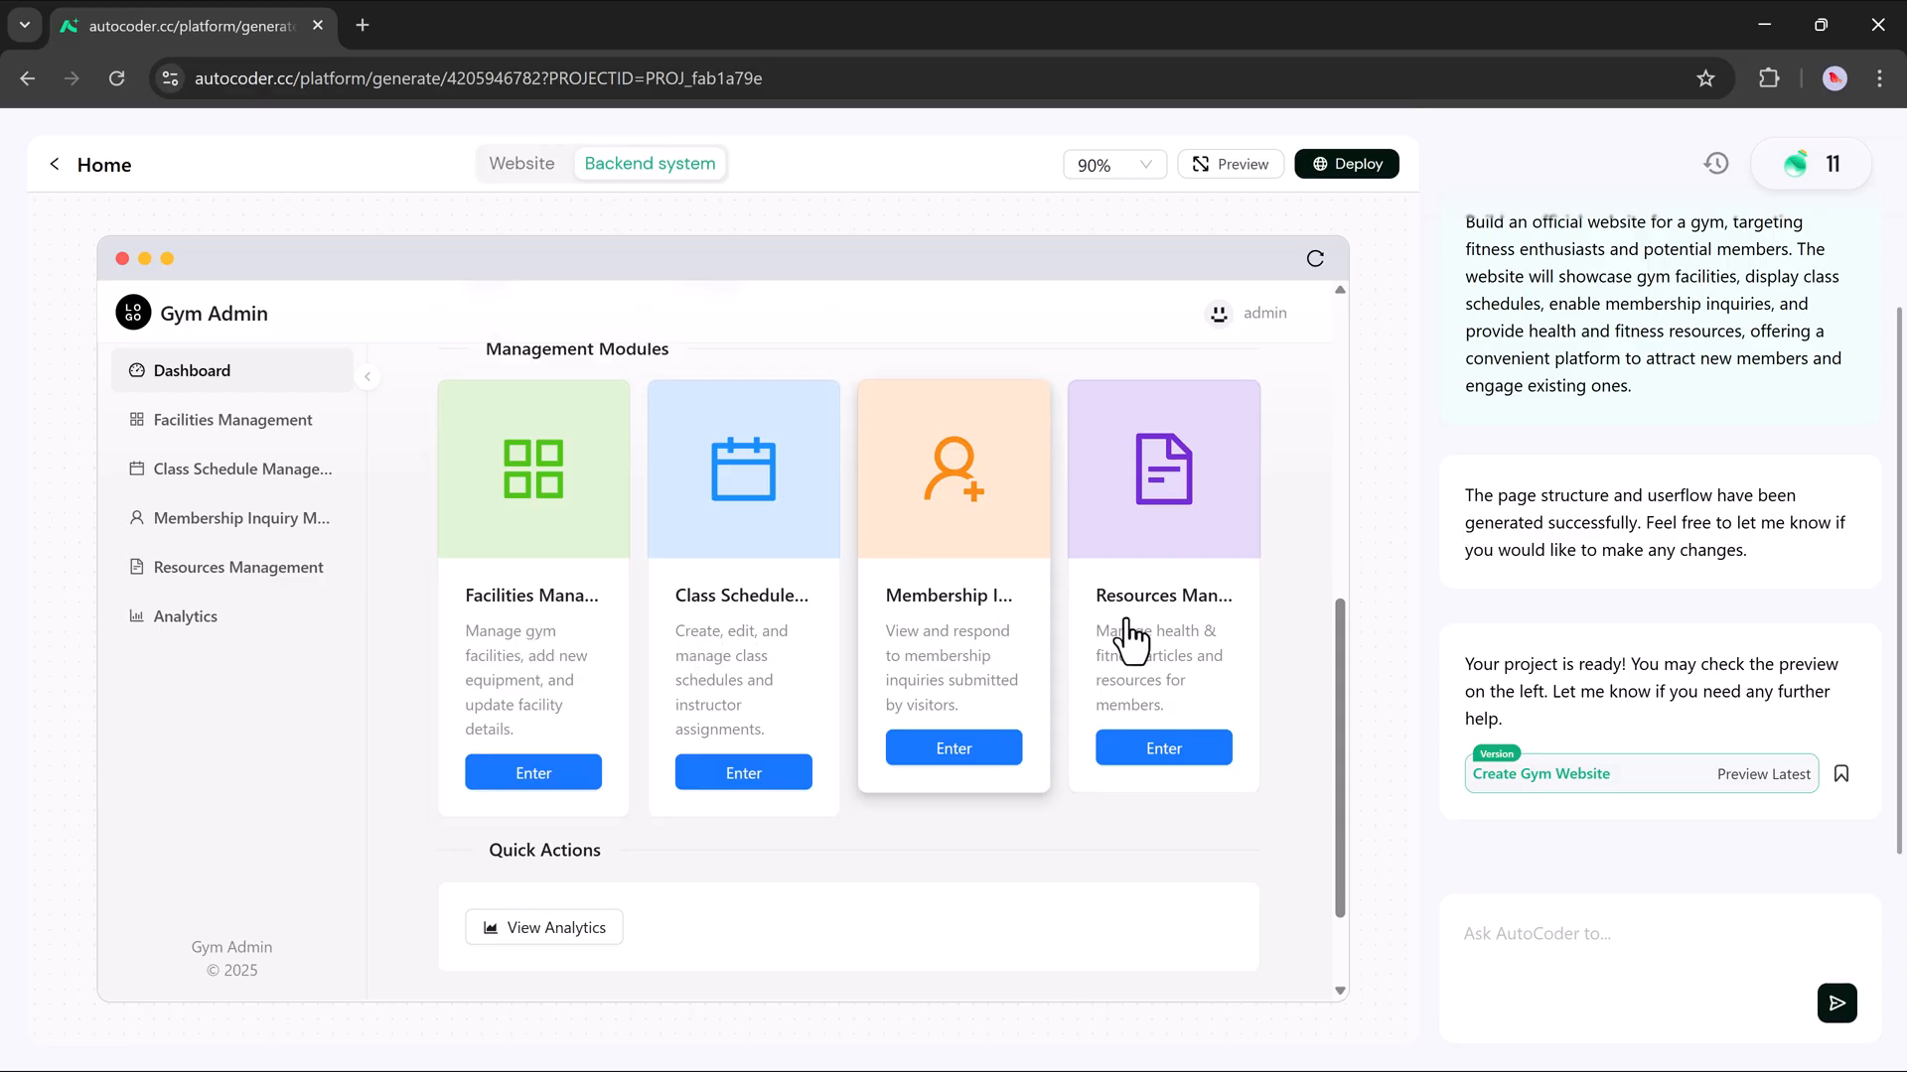
{"action": "scroll", "scroll_direction": "down", "scroll_amount": 3}
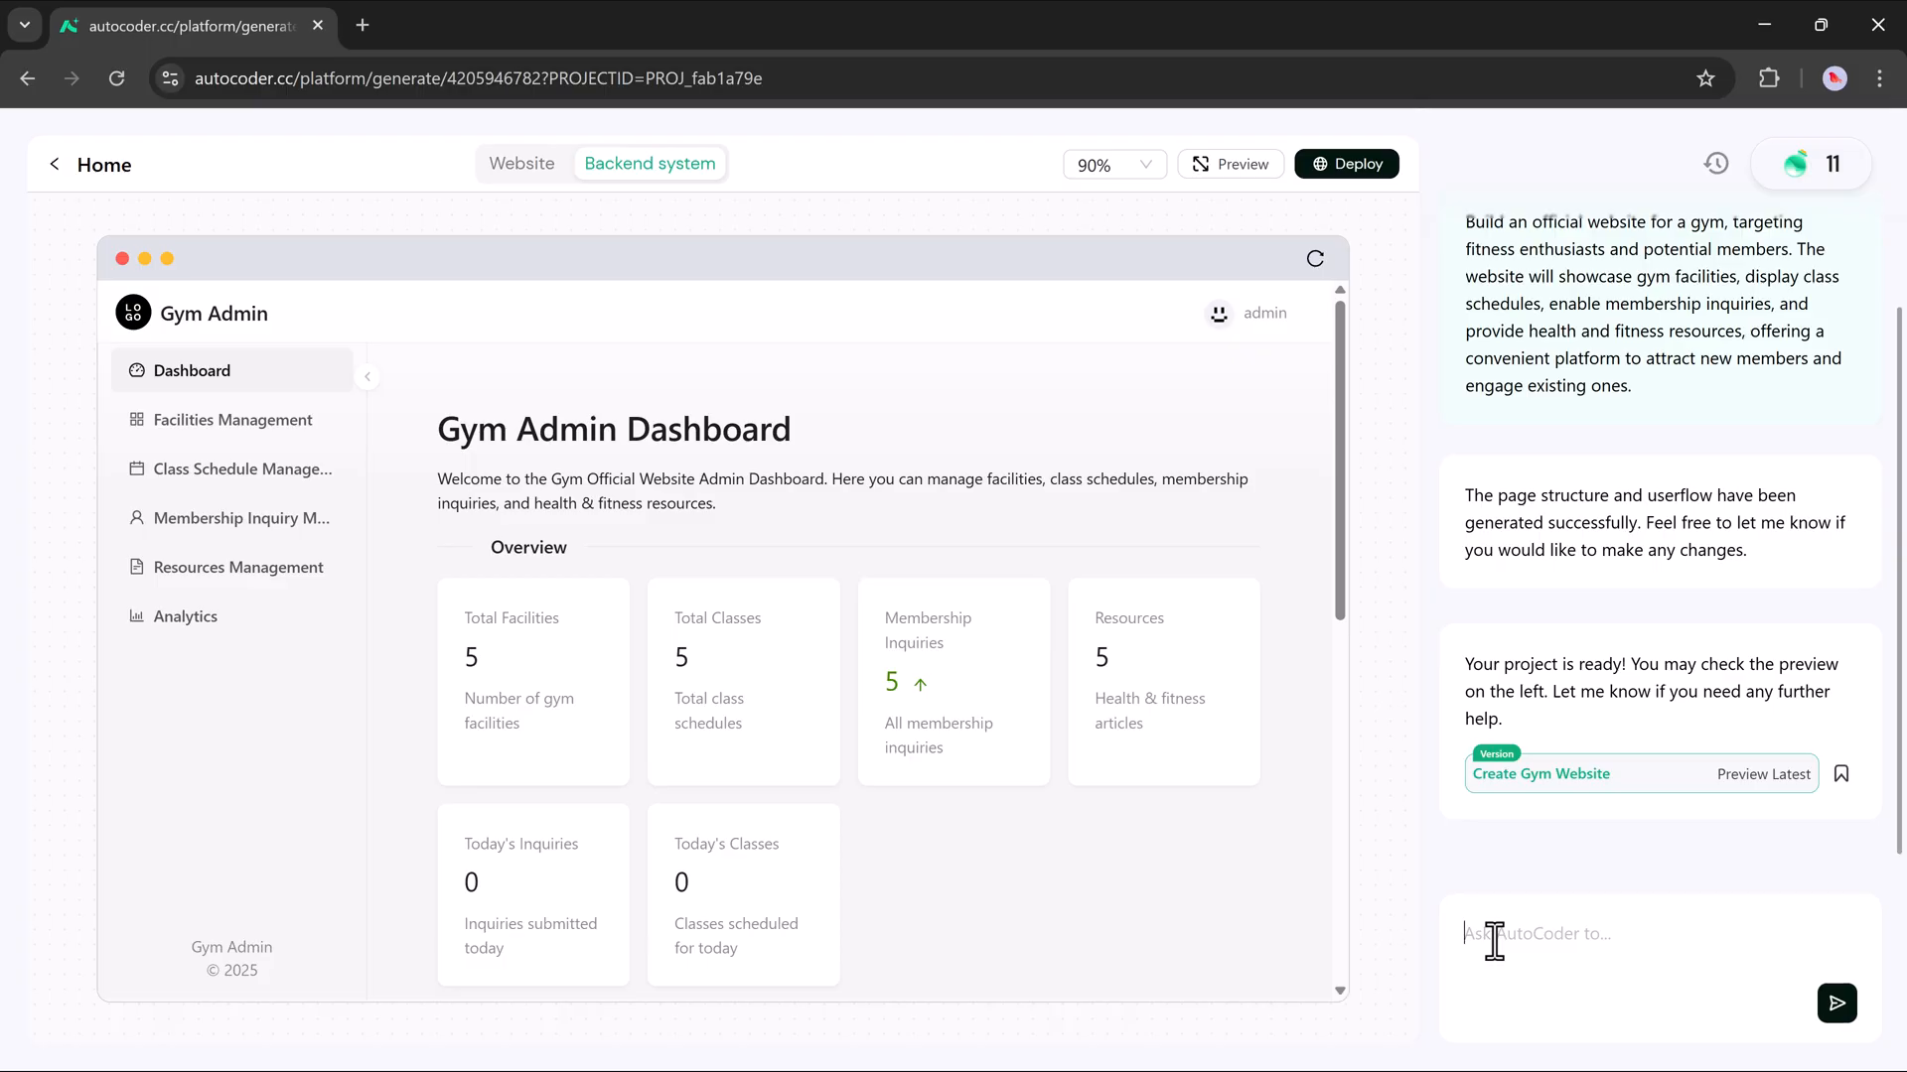
Step: Ask AutoCoder for buttons to create new facilities, classes, inquiries and resources
{"action": "type", "text": "Buttons to create new facilities, classes, inquiries, and resources."}
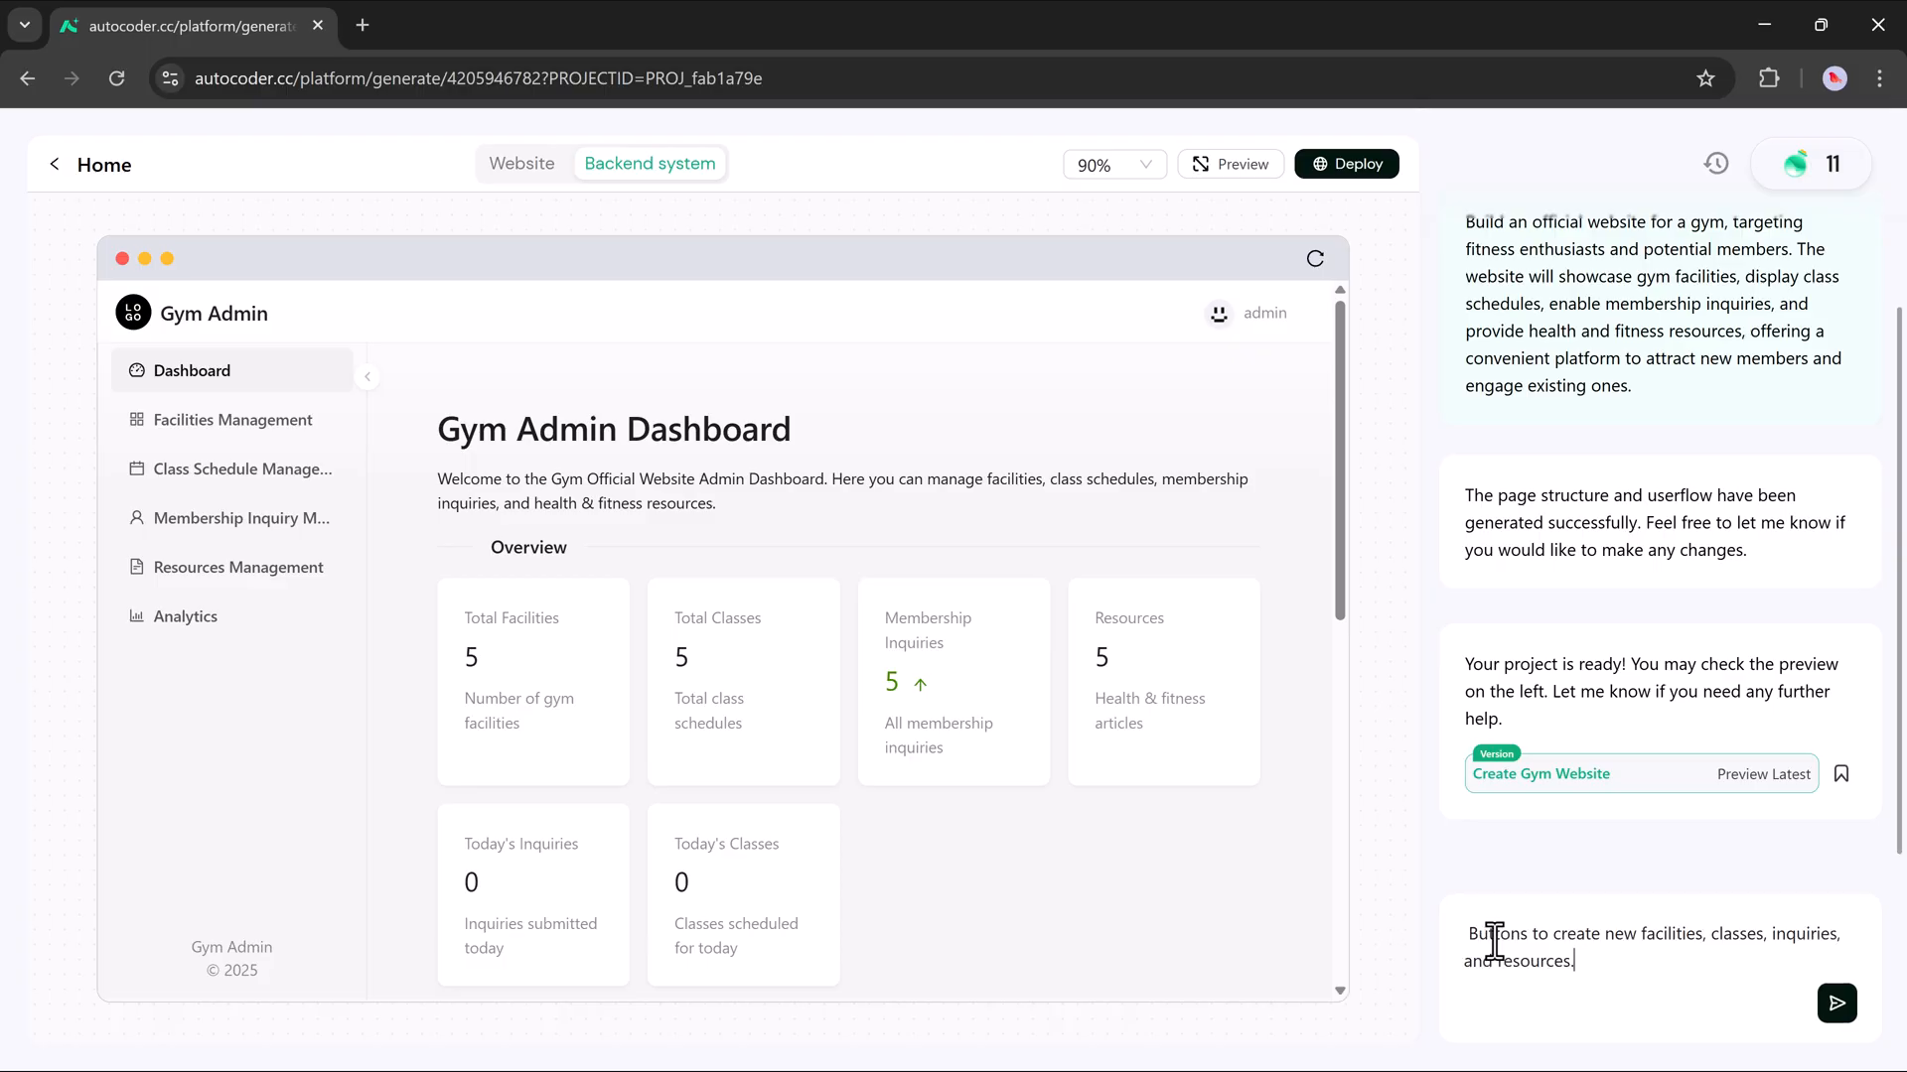
{"action": "mouse_move", "coordinate": [1580, 961]}
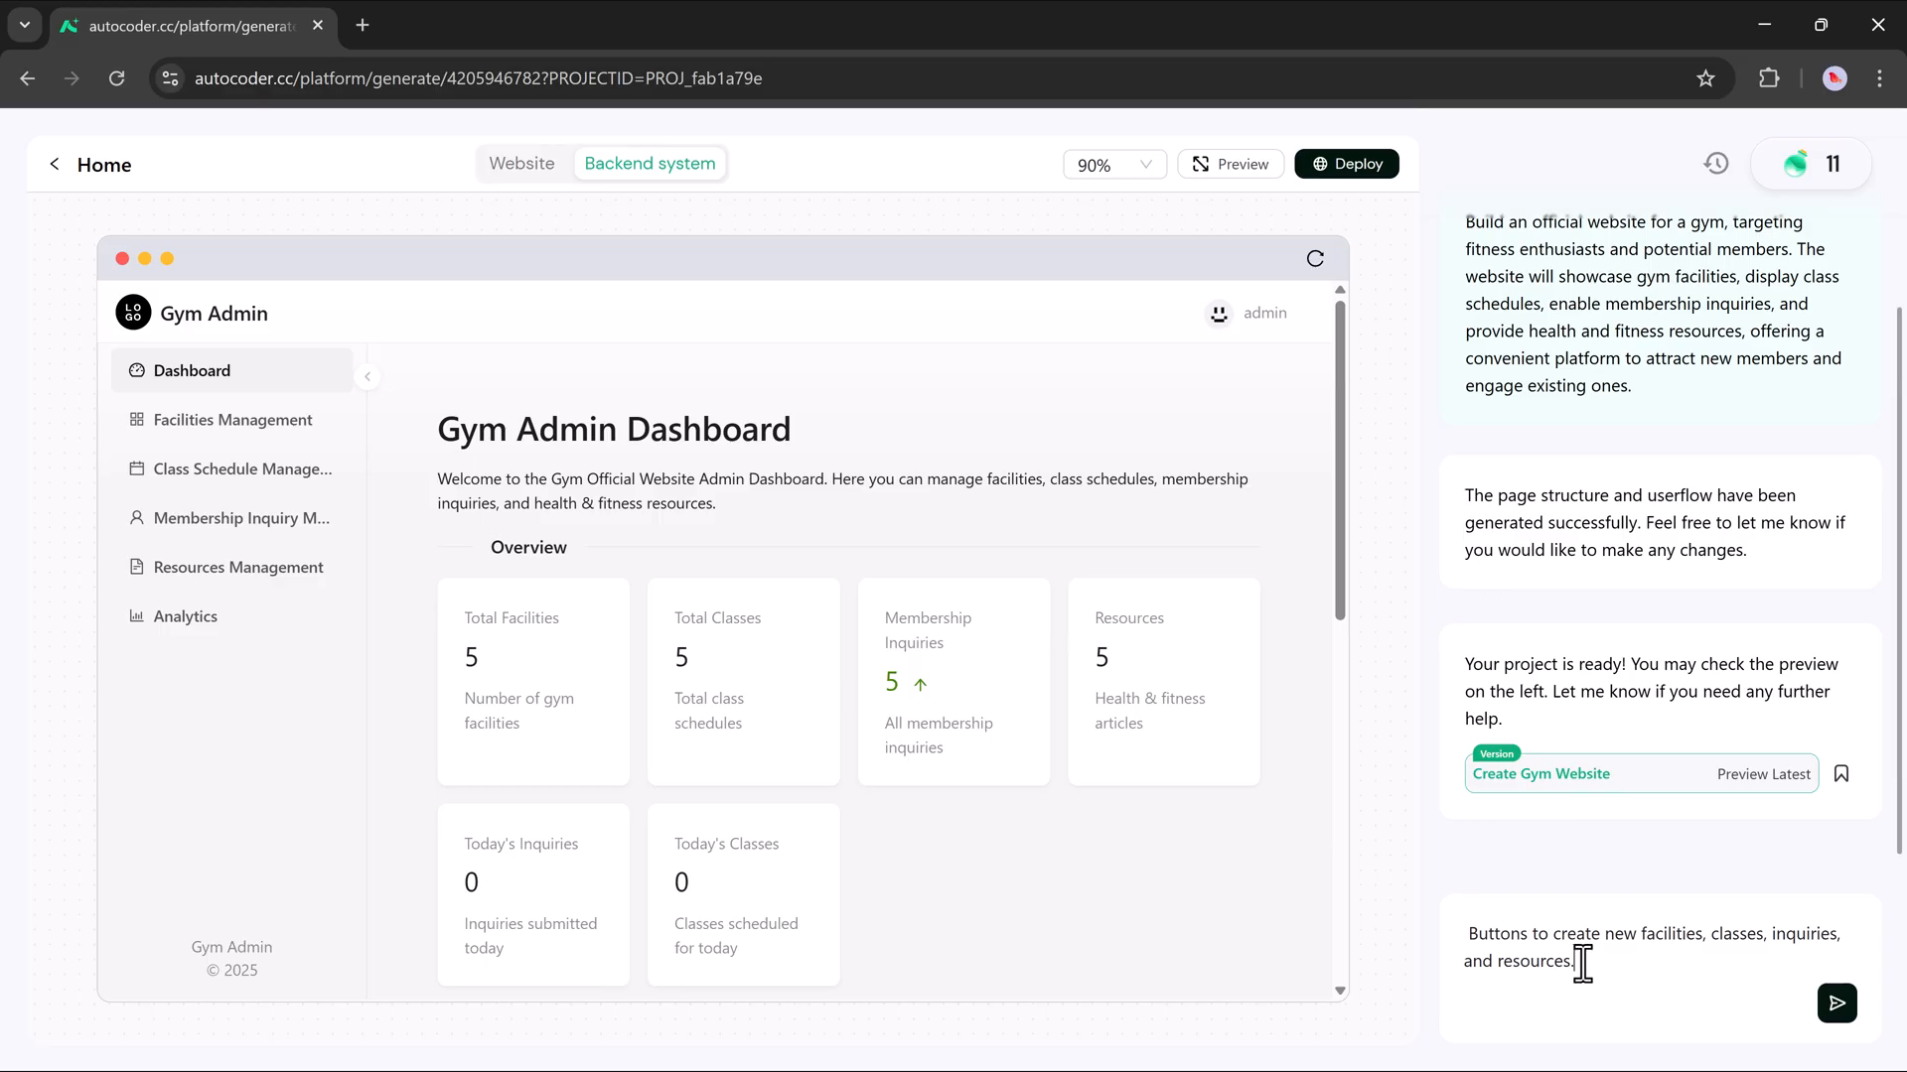
{"action": "left_click", "coordinate": [1835, 1003]}
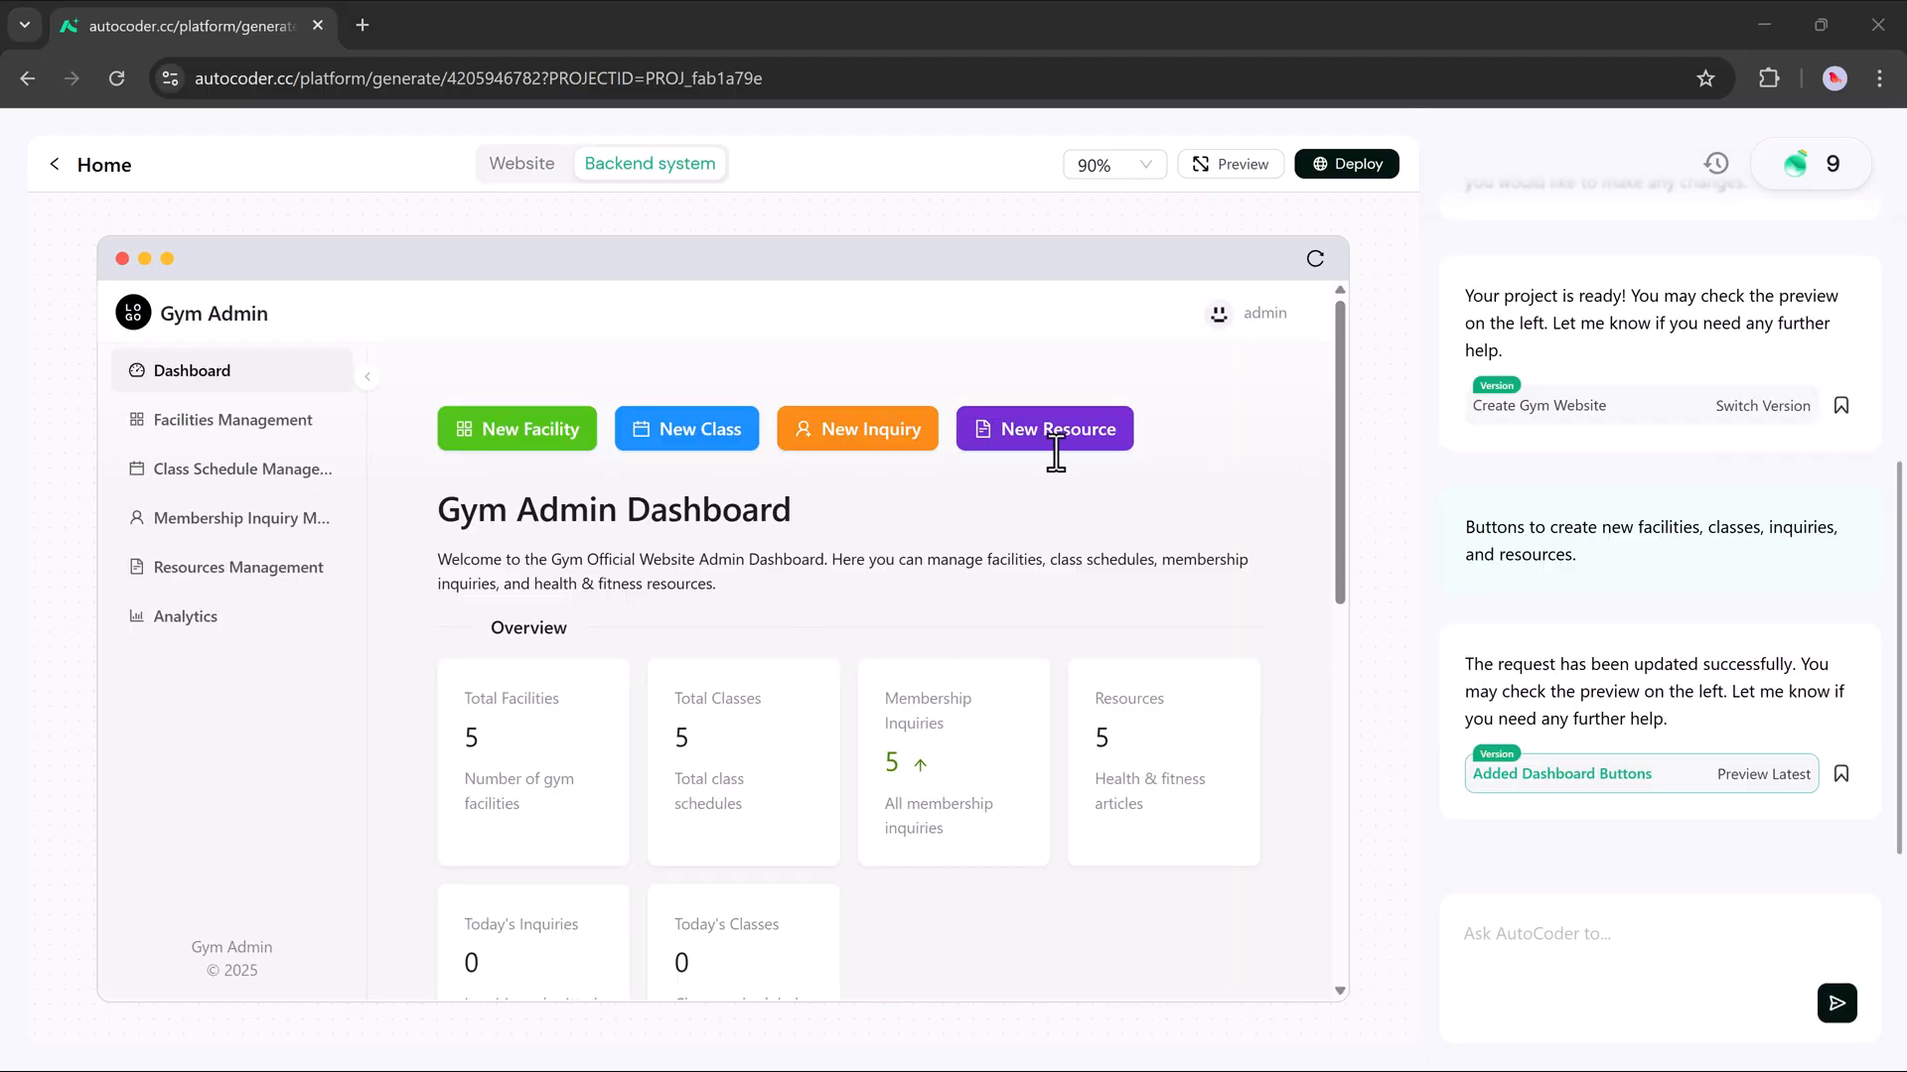
{"action": "scroll", "scroll_direction": "down", "scroll_amount": 3}
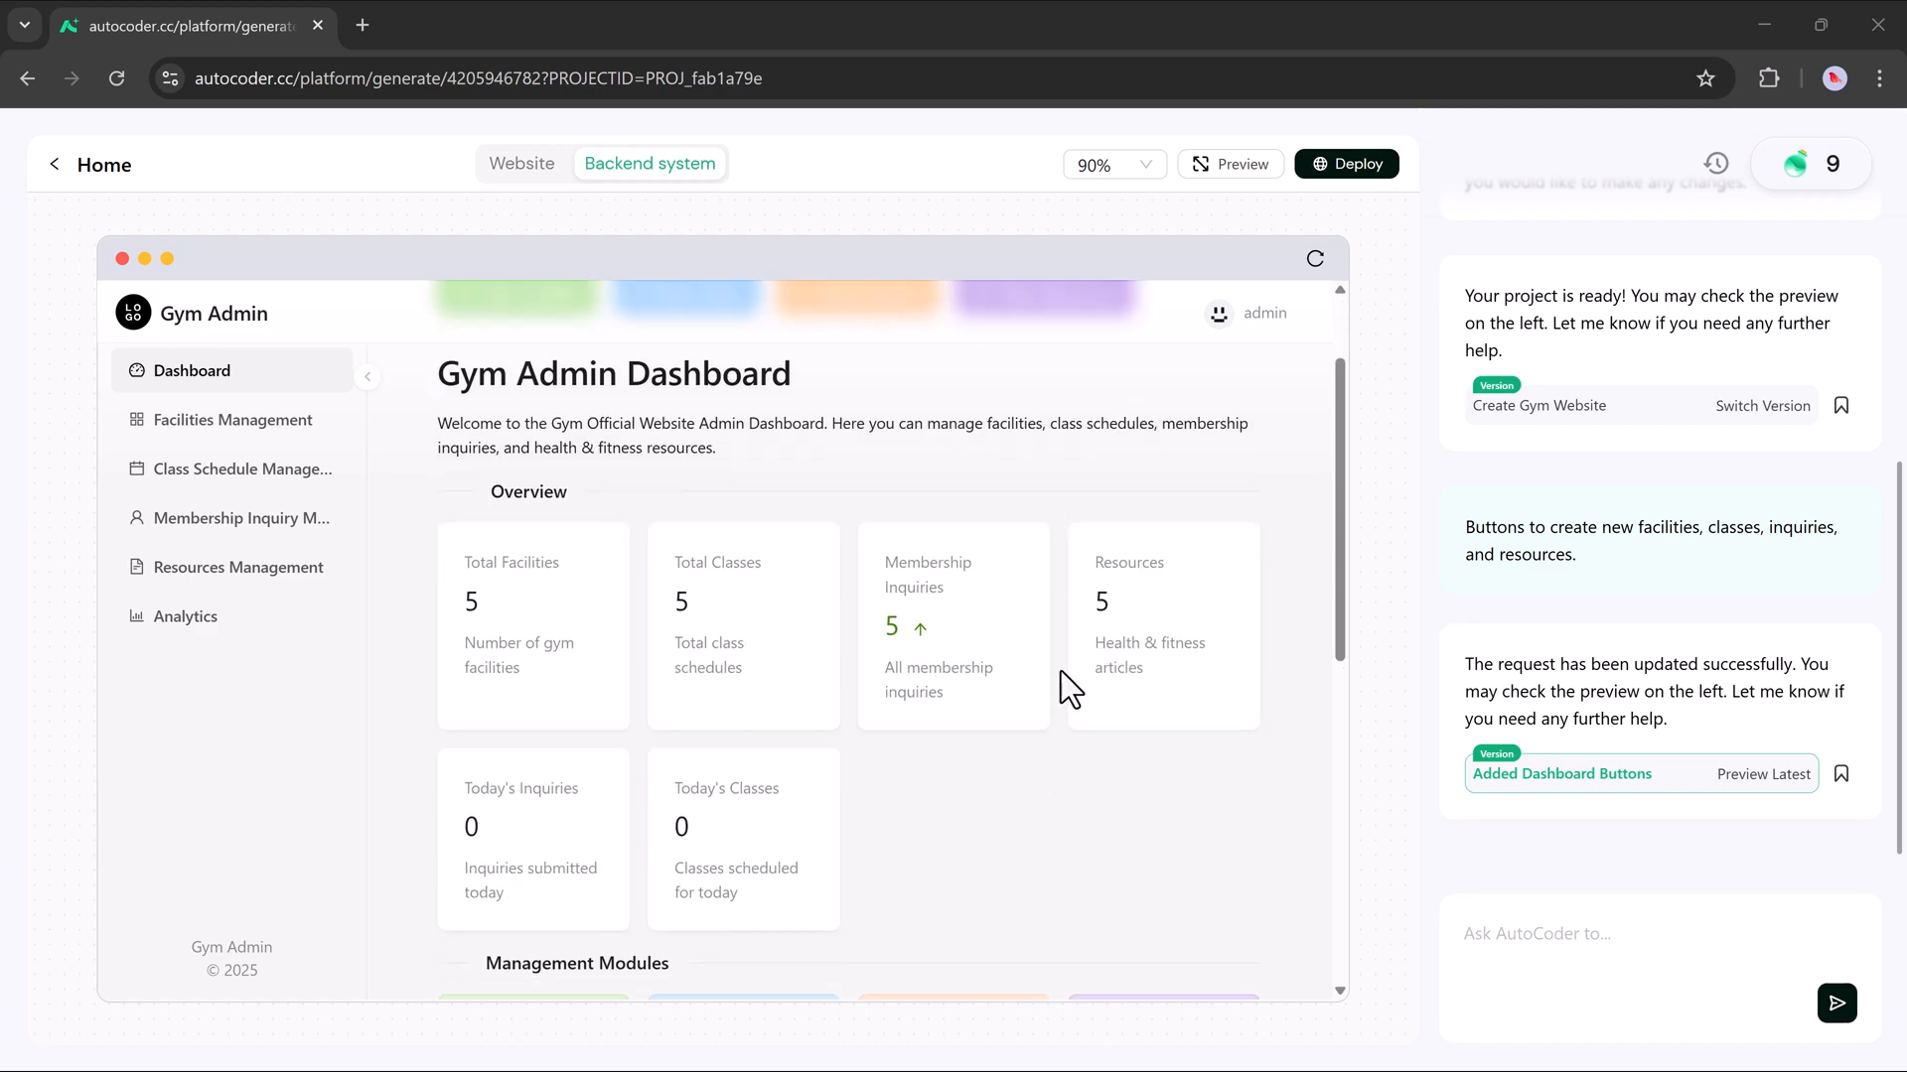
Step: Switch to the public gym website and open its preview full-screen
{"action": "scroll", "scroll_direction": "down", "scroll_amount": 3}
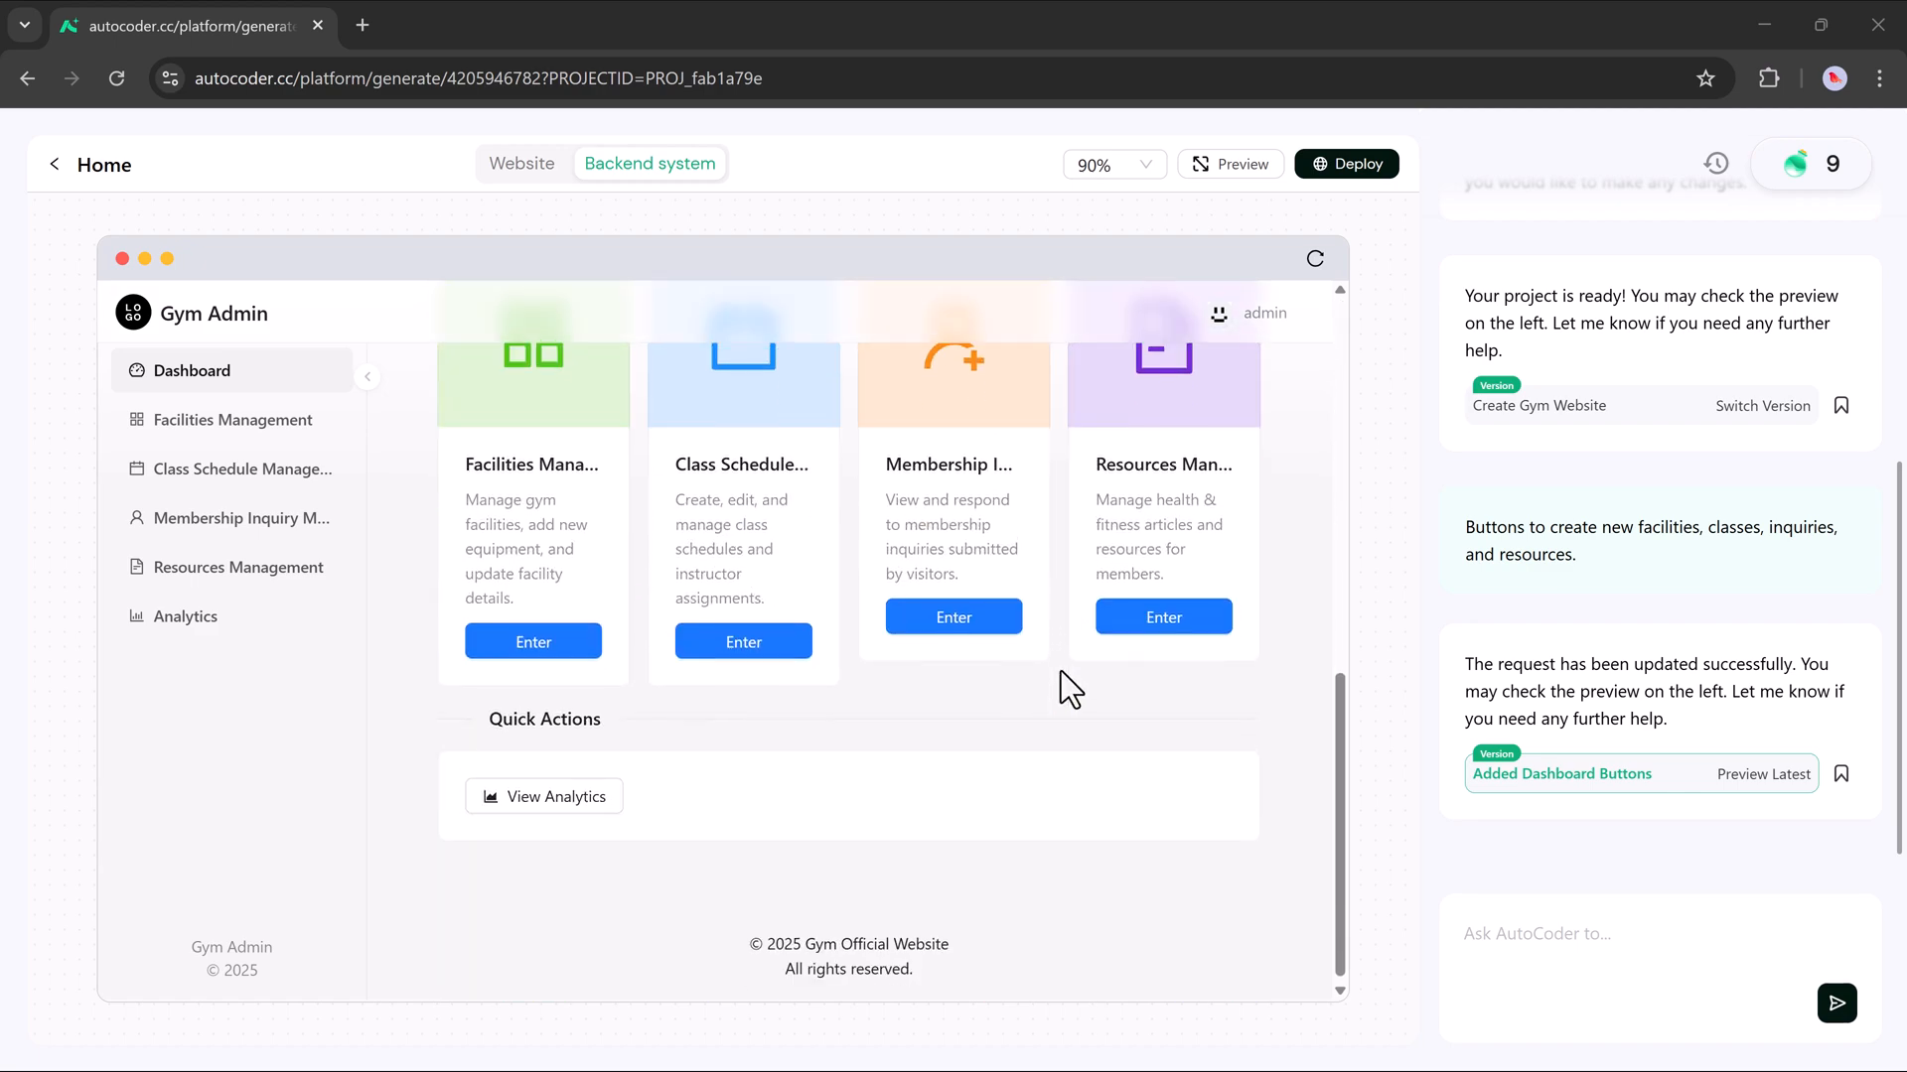
{"action": "left_click", "coordinate": [521, 163]}
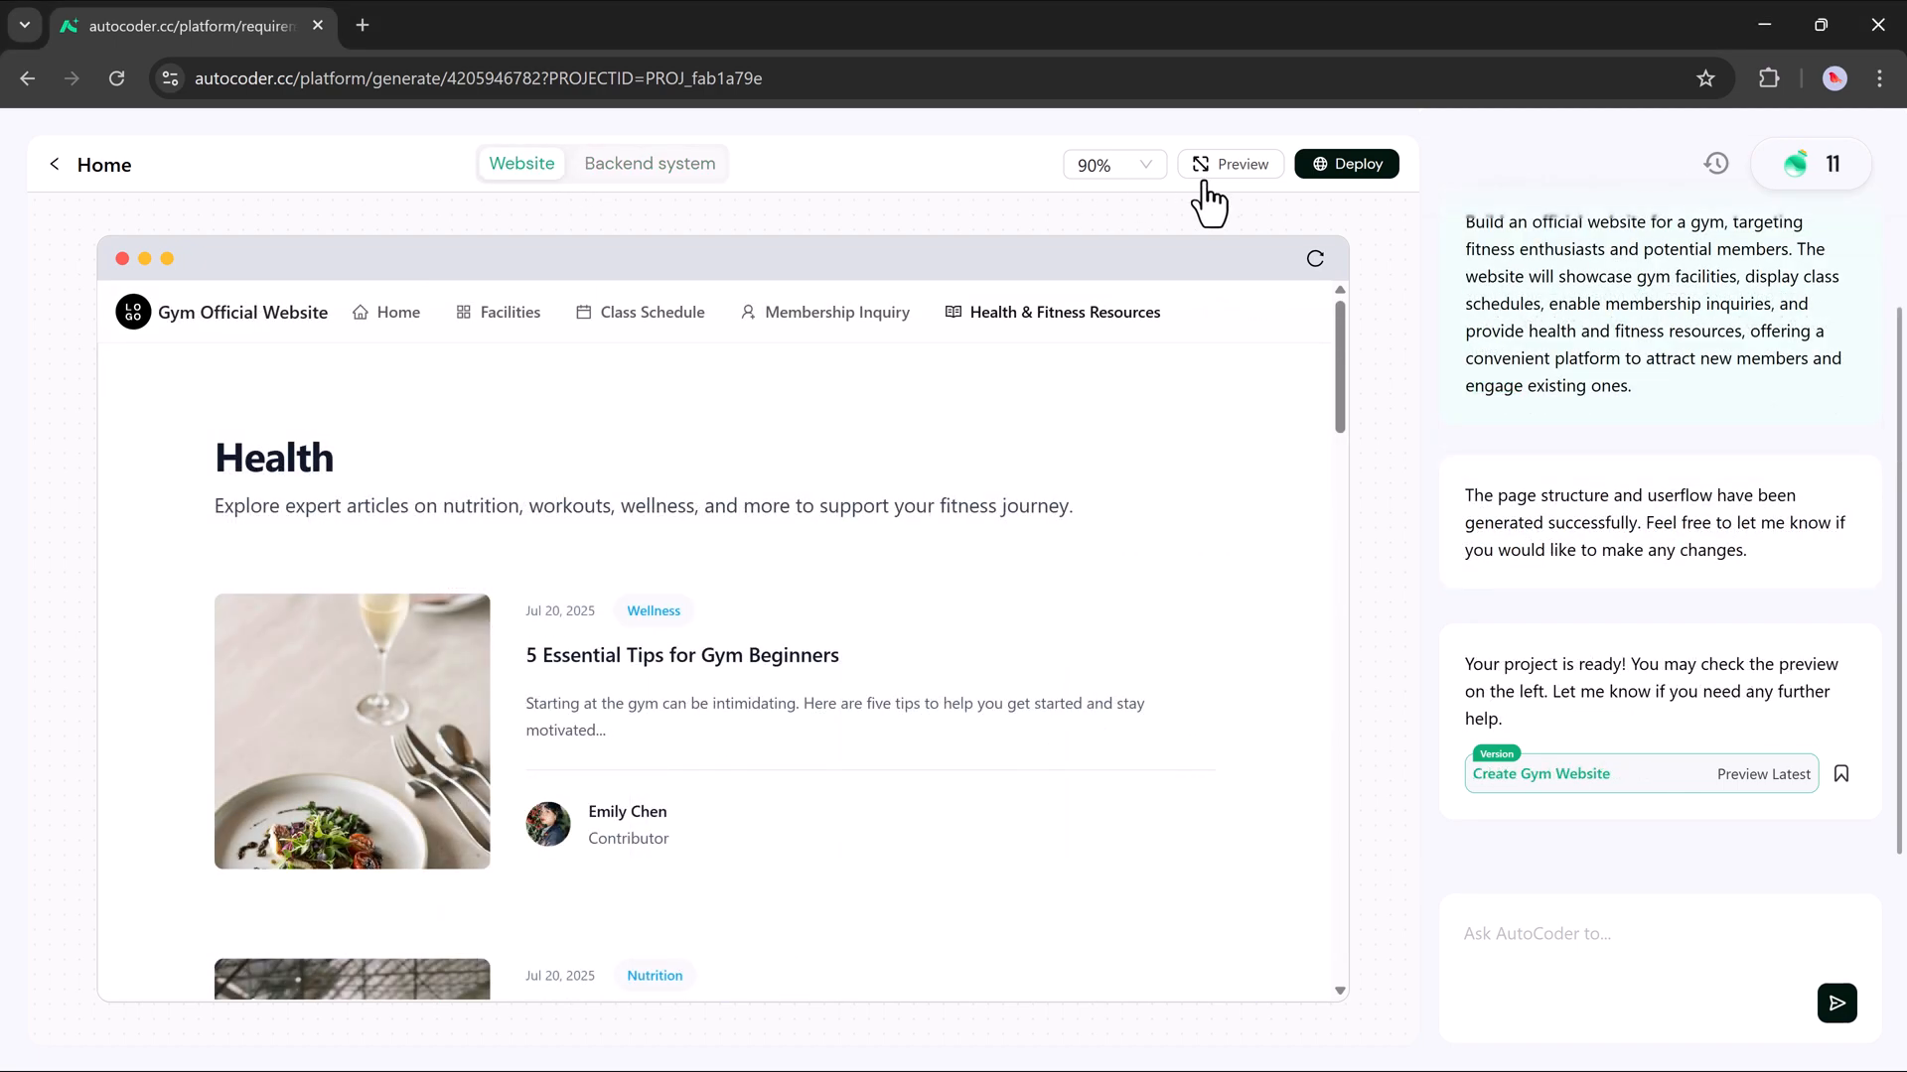
{"action": "left_click", "coordinate": [1229, 164]}
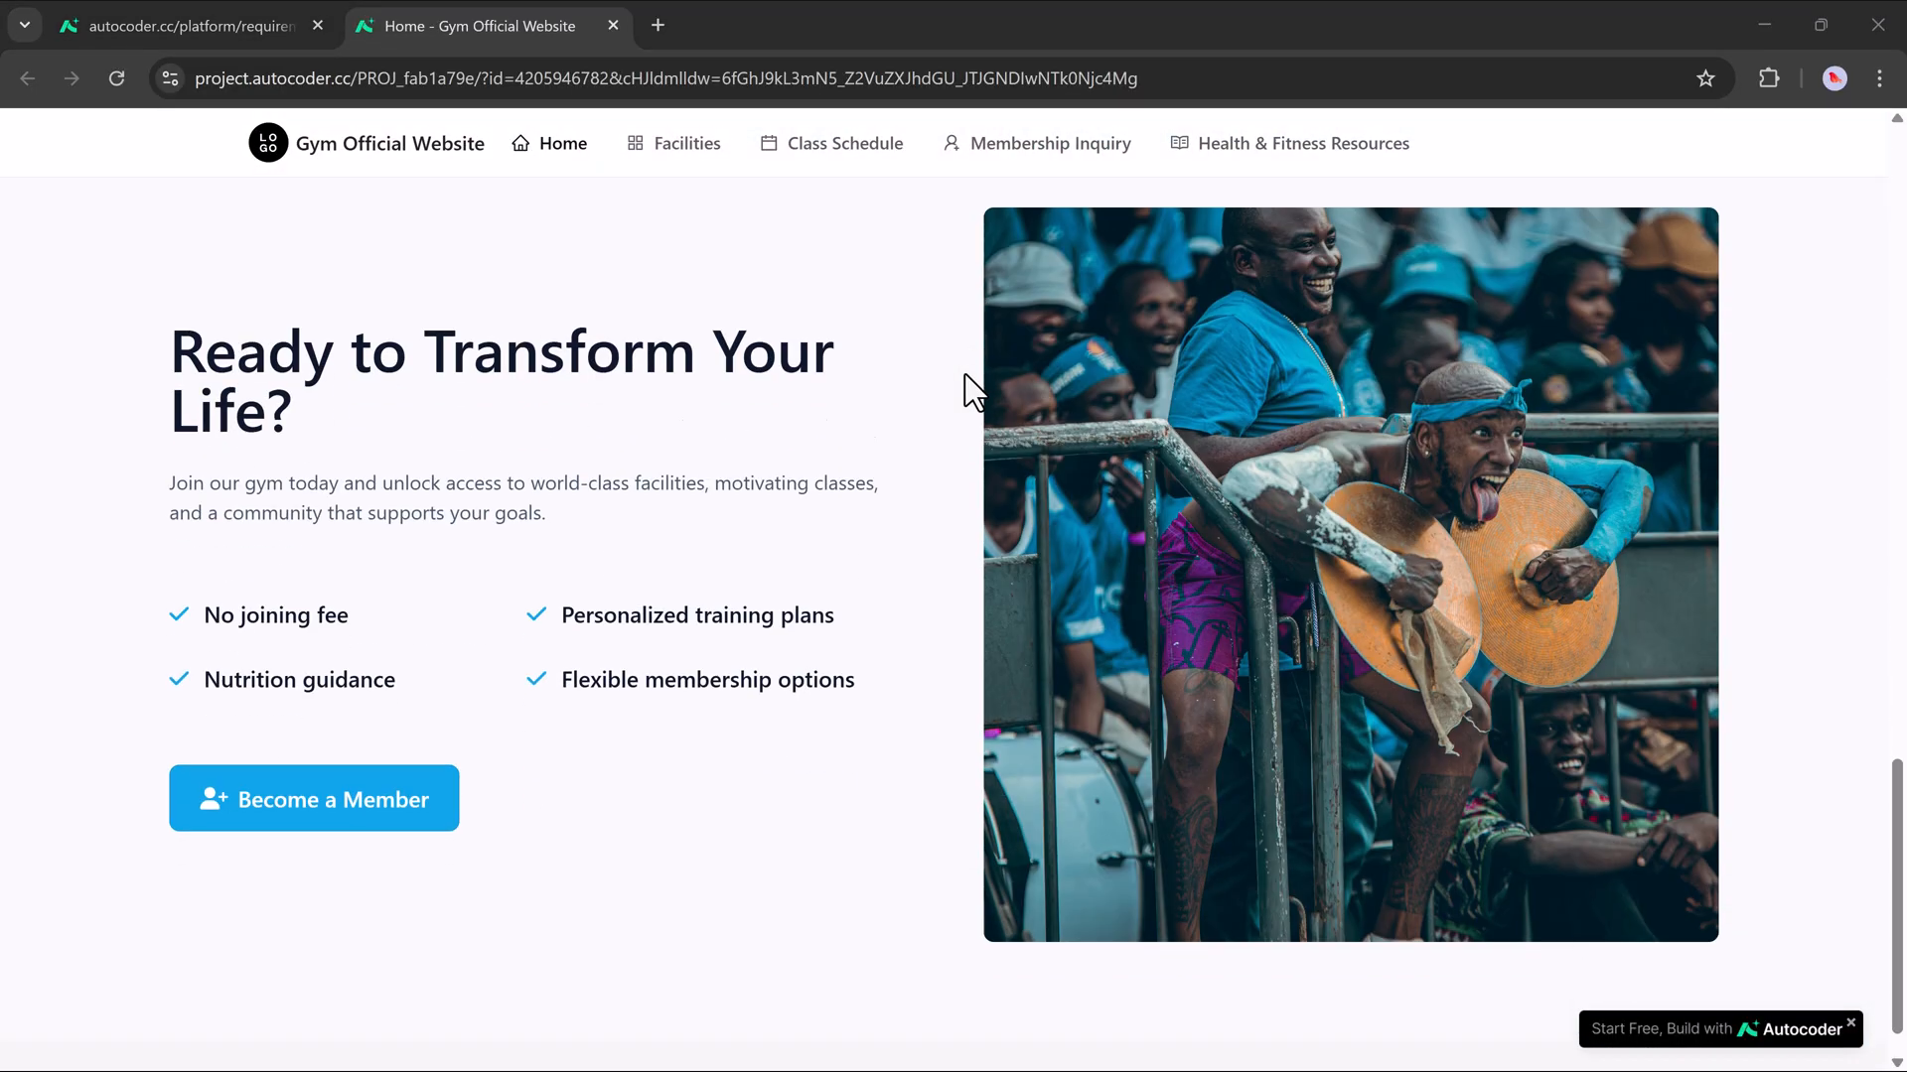
Step: Browse the Facilities page, then open Class Schedule to show the Morning Yoga slider
{"action": "scroll", "scroll_direction": "up", "scroll_amount": 3}
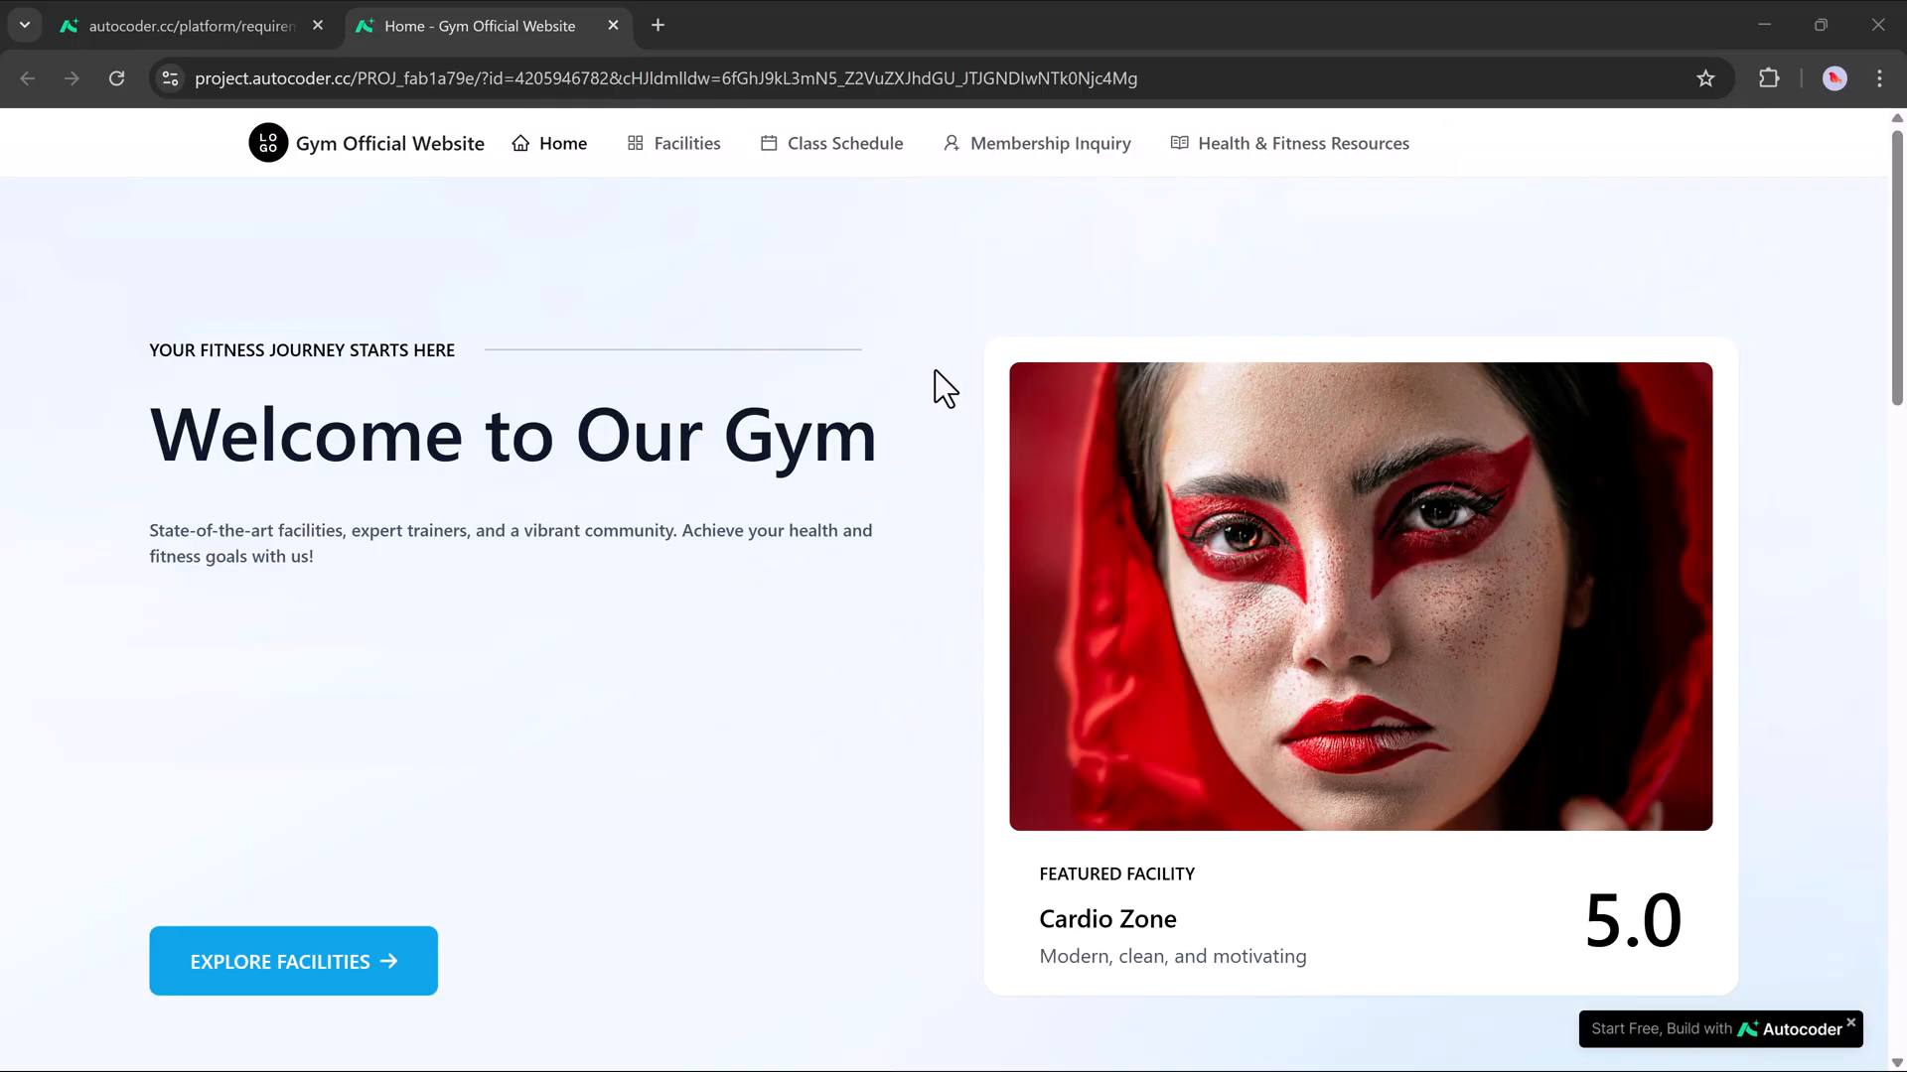
{"action": "left_click", "coordinate": [686, 142]}
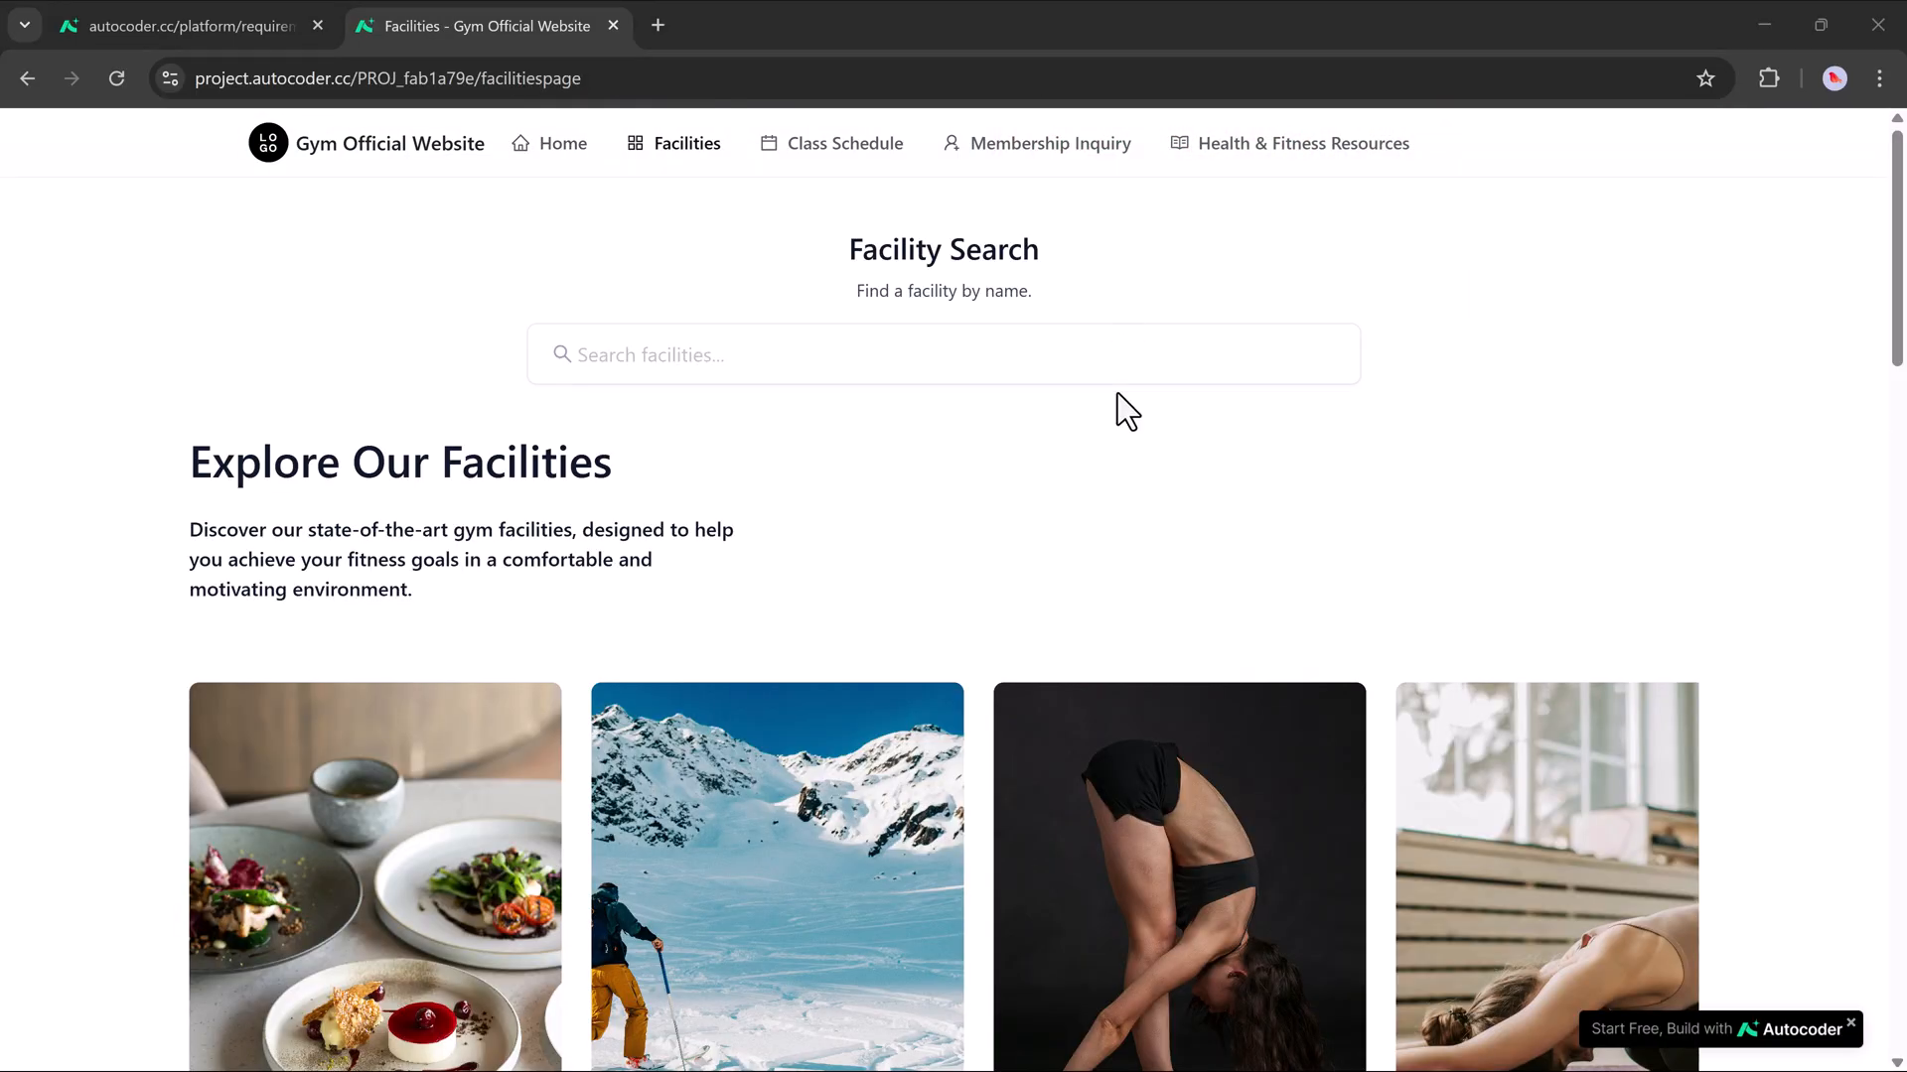
{"action": "scroll", "scroll_direction": "down", "scroll_amount": 3}
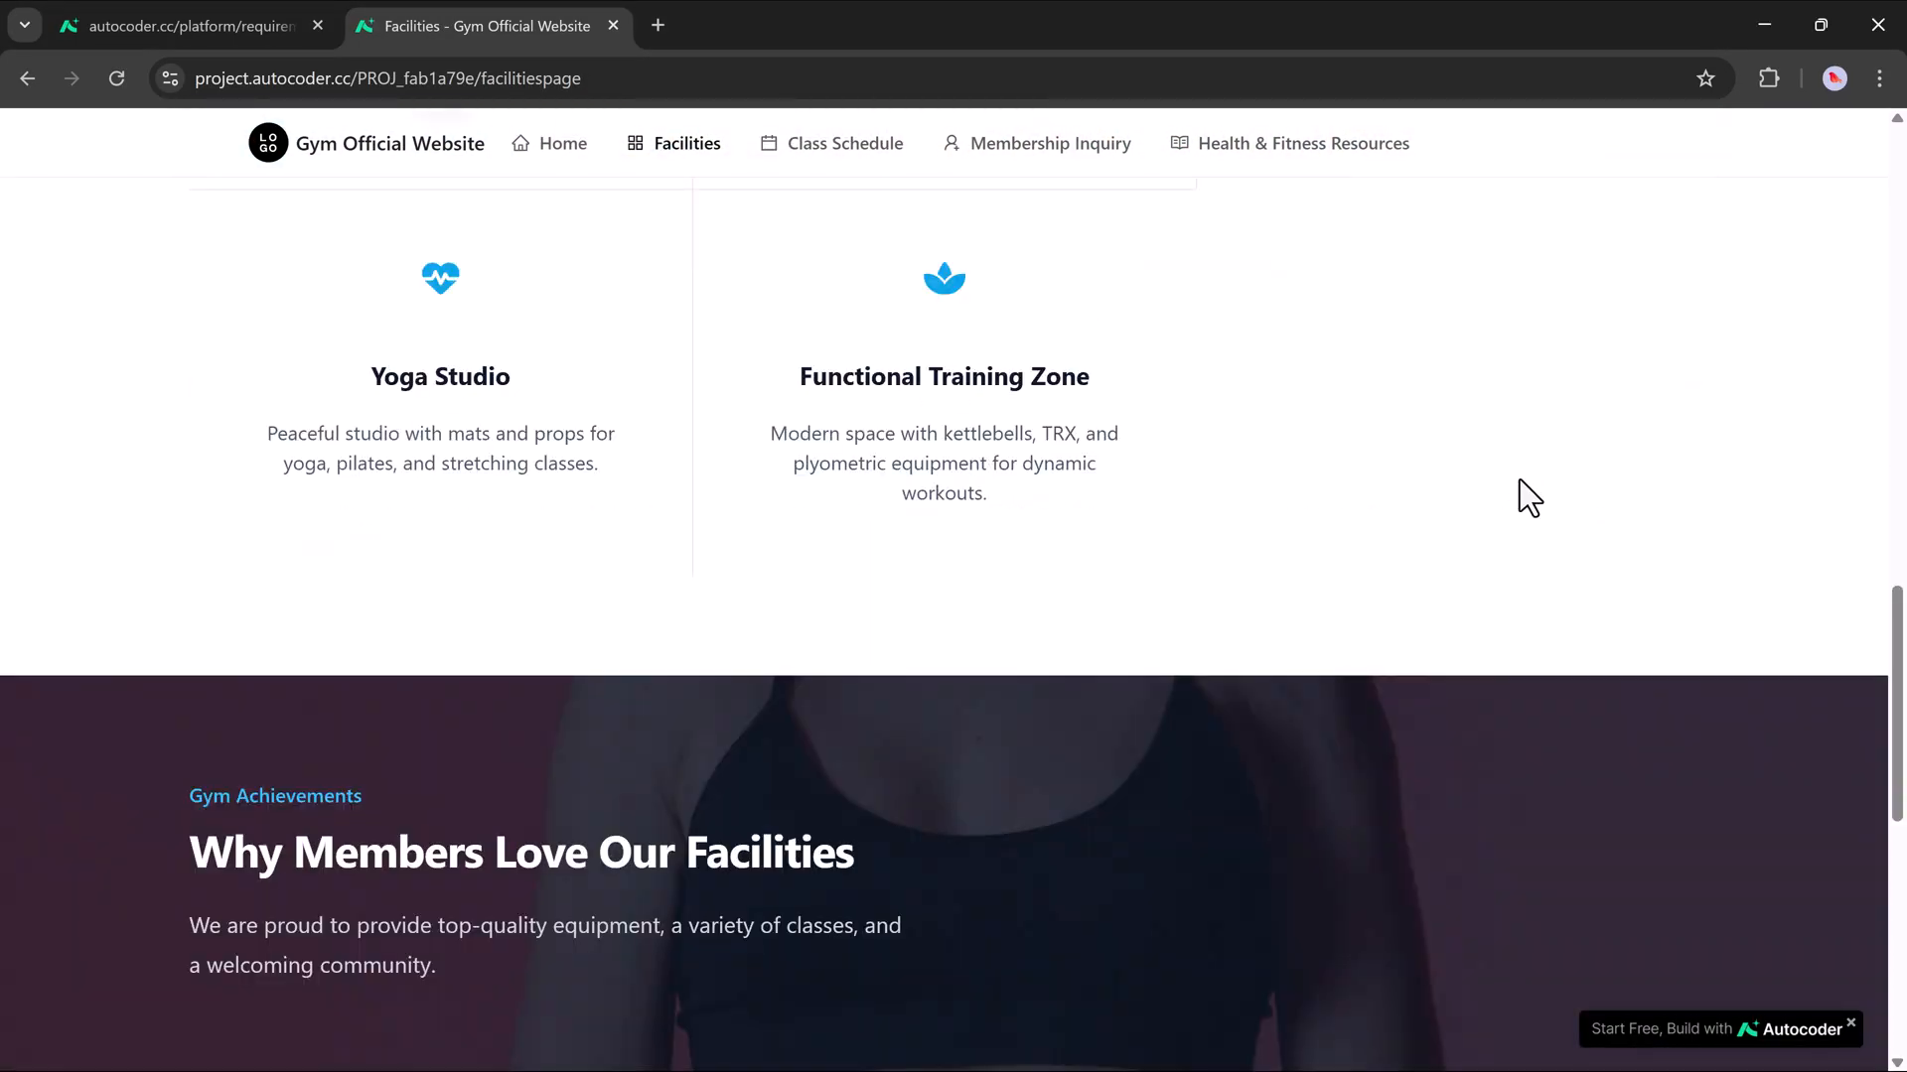
{"action": "scroll", "scroll_direction": "up", "scroll_amount": 3}
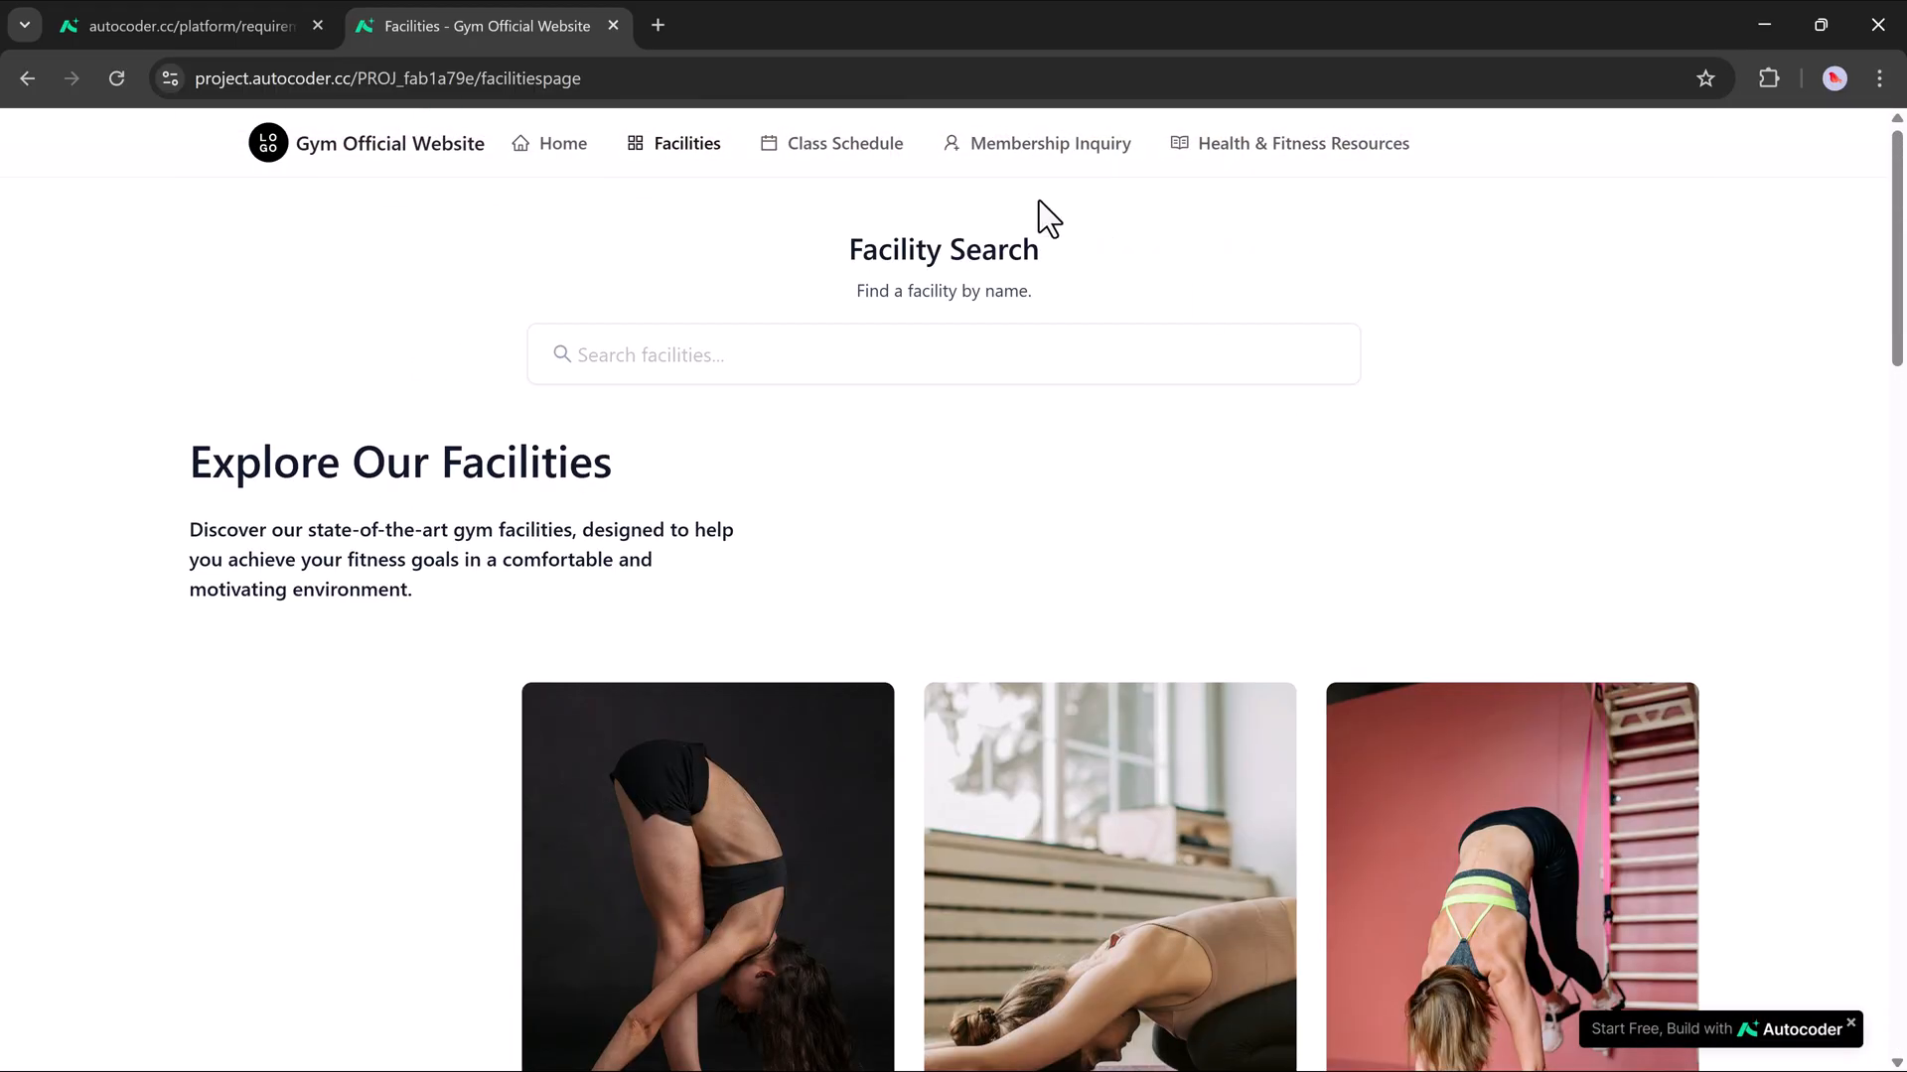
{"action": "left_click", "coordinate": [845, 143]}
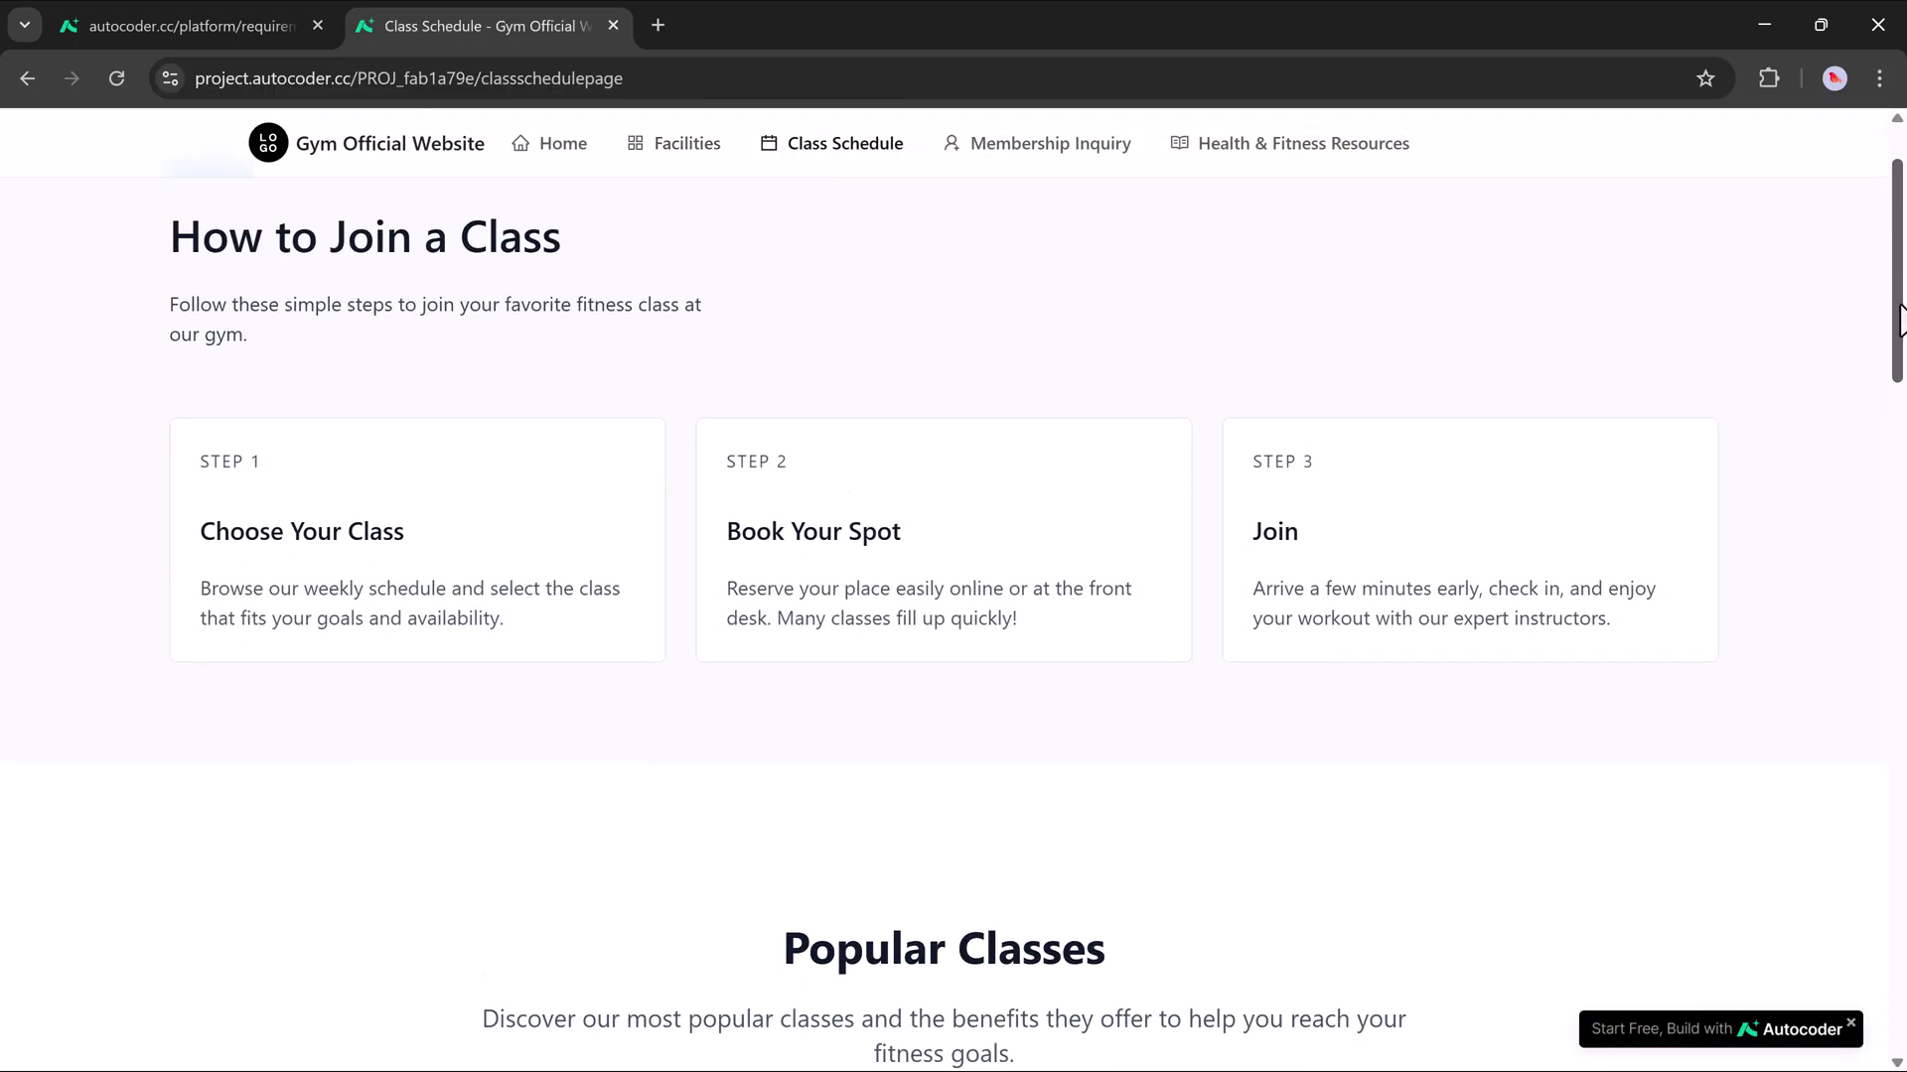
{"action": "scroll", "scroll_direction": "down", "scroll_amount": 3}
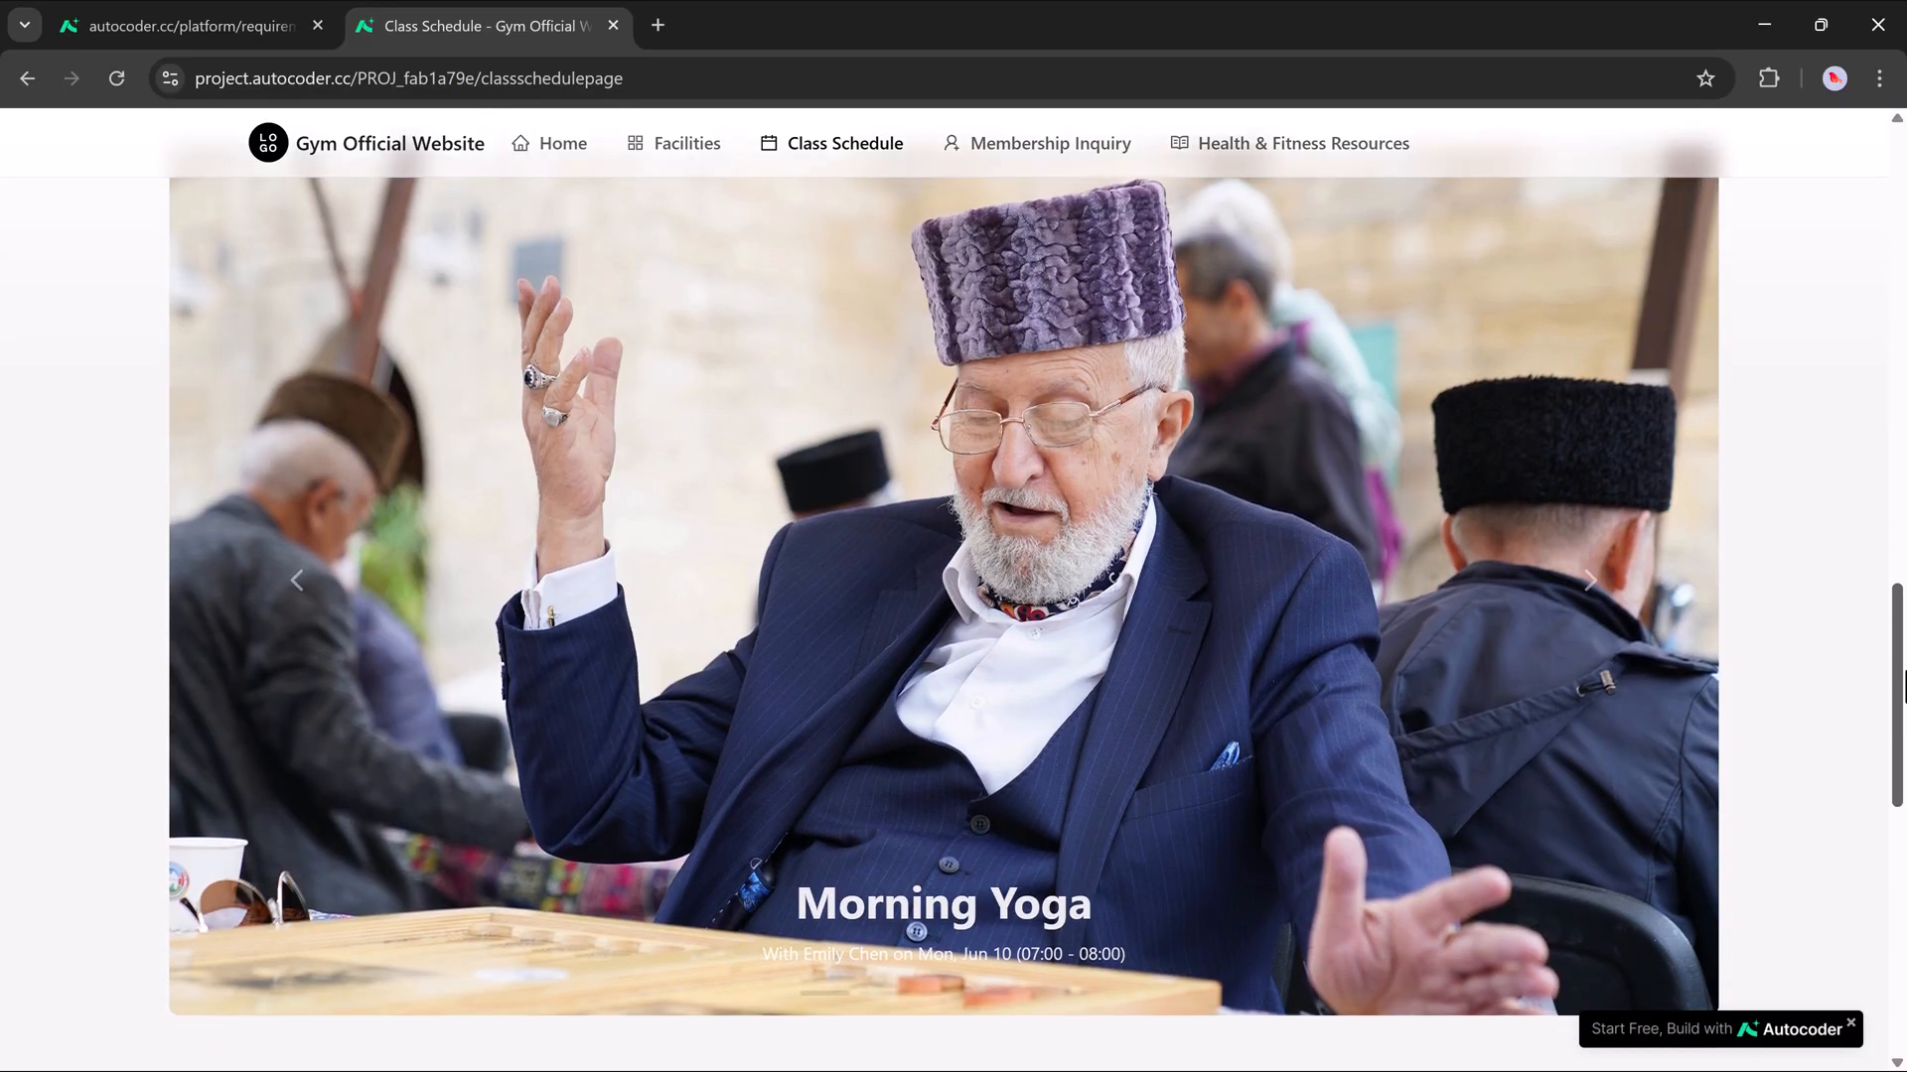